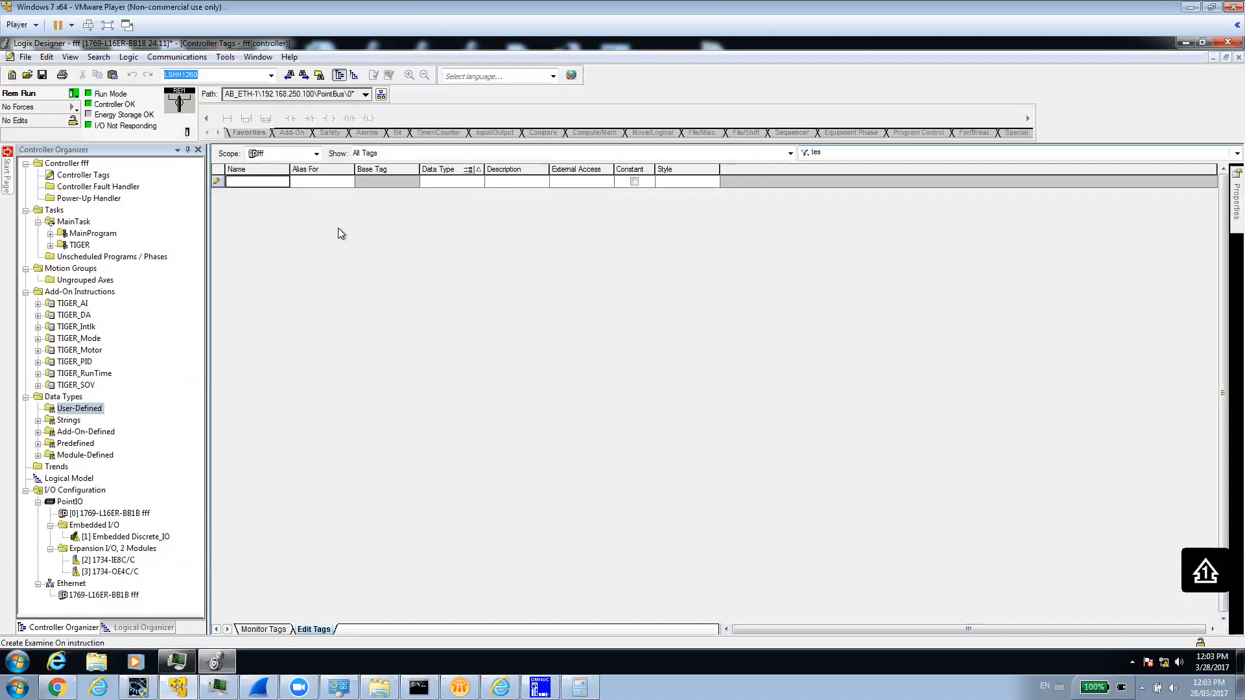
Step: Create a controller tag named Test as DINT with Read/Write external access
{"action": "left_click", "coordinate": [236, 168]}
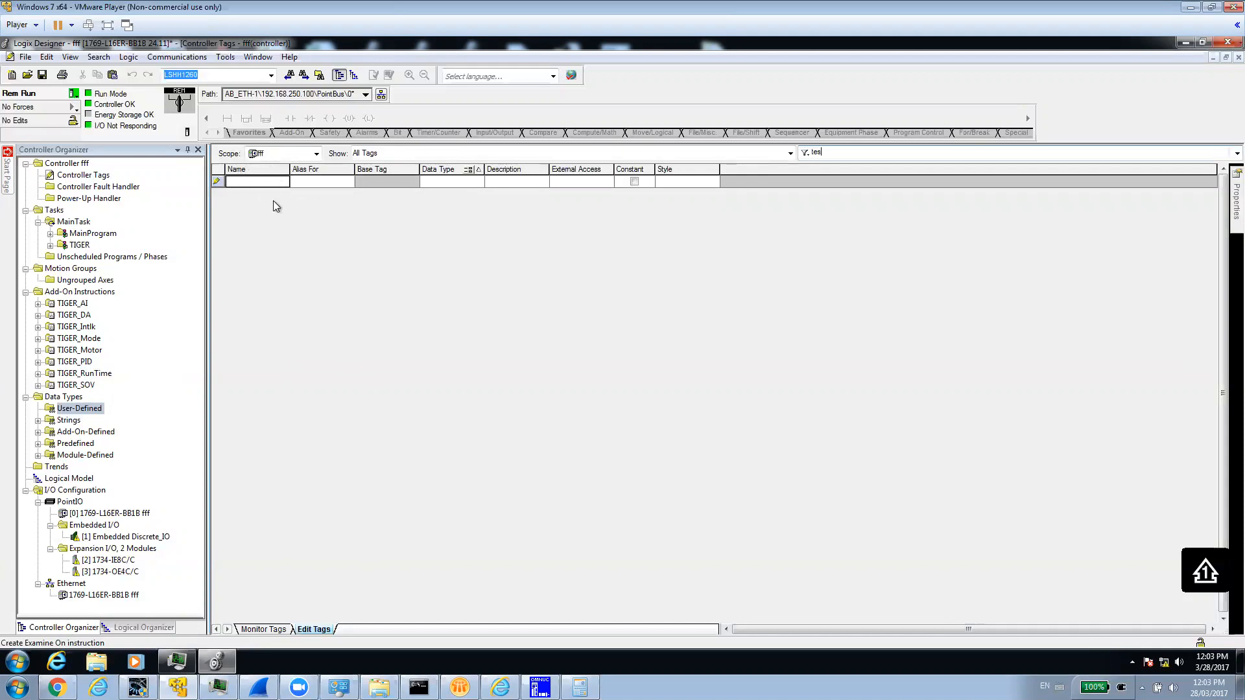
{"action": "mouse_move", "coordinate": [246, 285]}
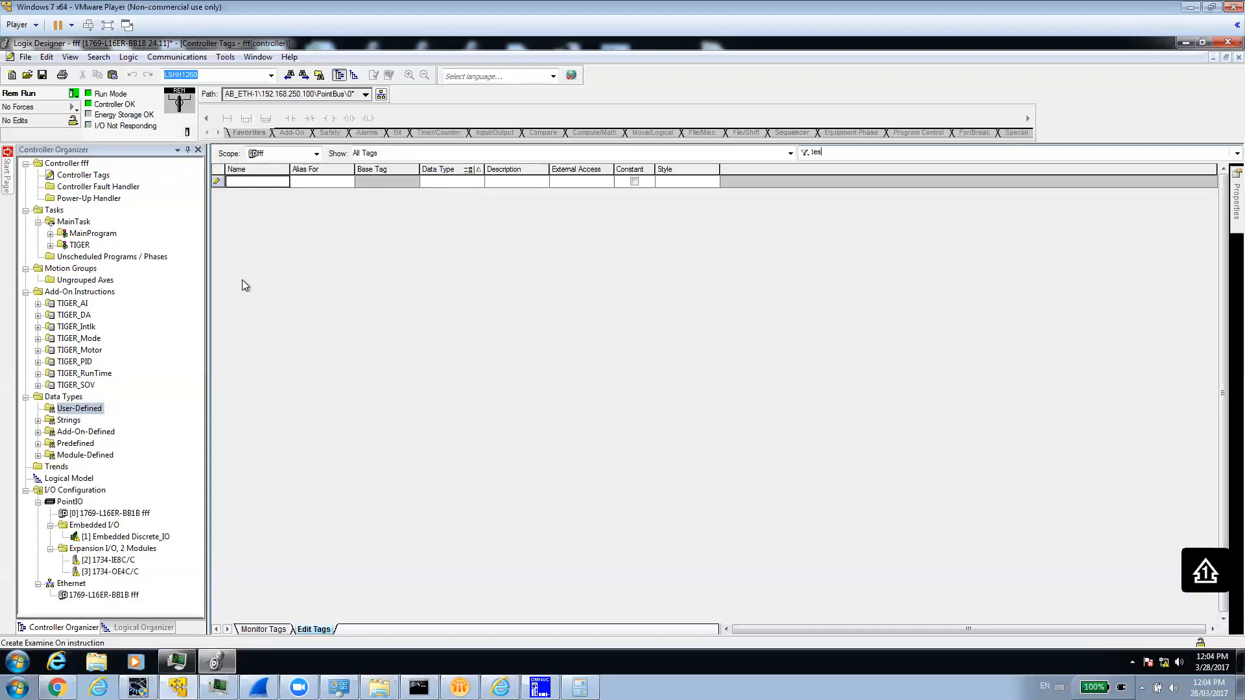
{"action": "mouse_move", "coordinate": [218, 289]}
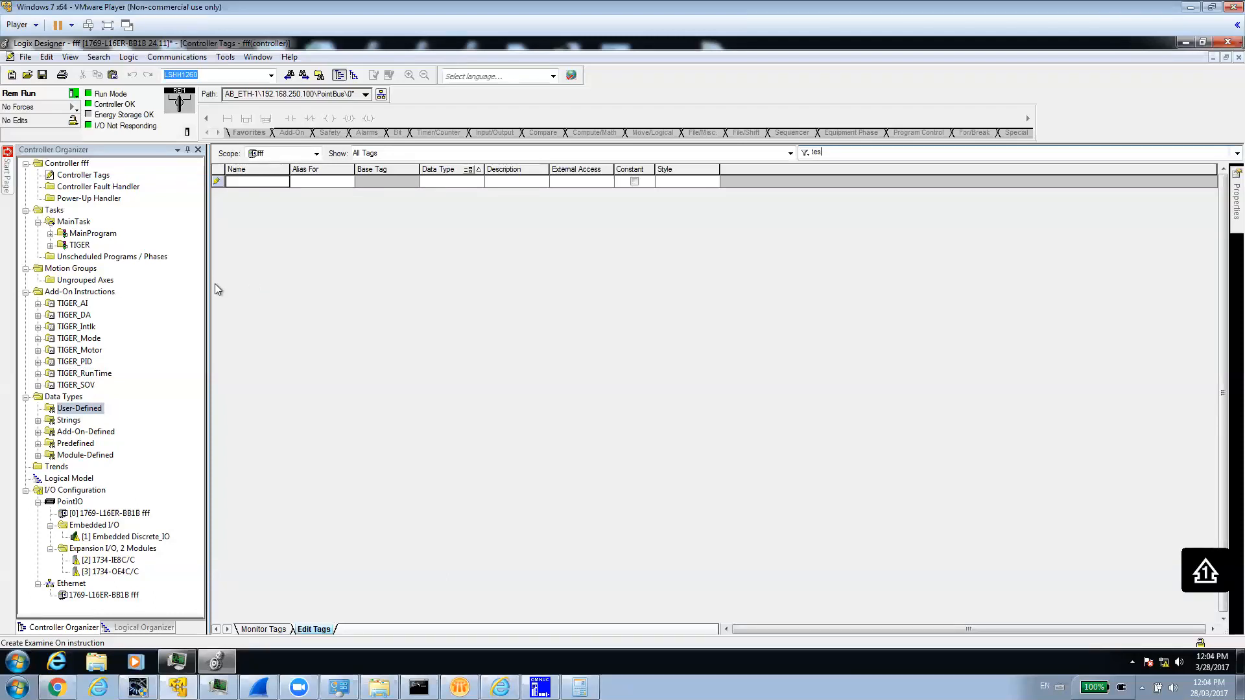
{"action": "mouse_move", "coordinate": [284, 232]}
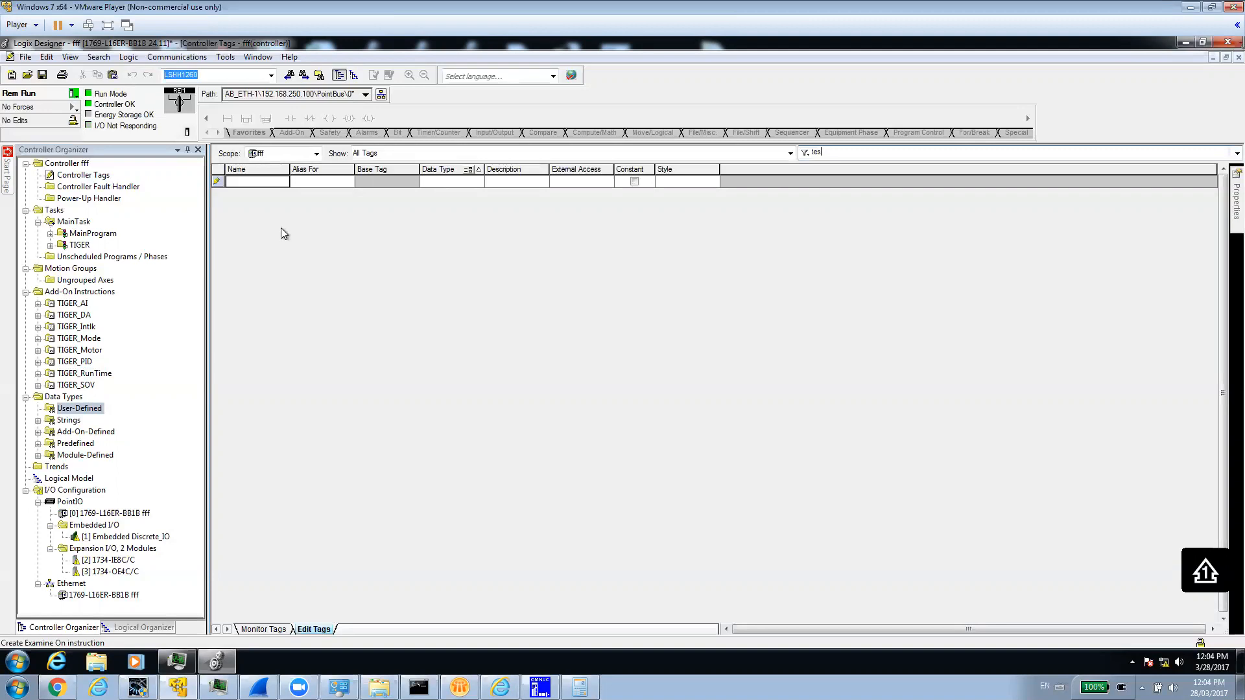
{"action": "mouse_move", "coordinate": [289, 208]}
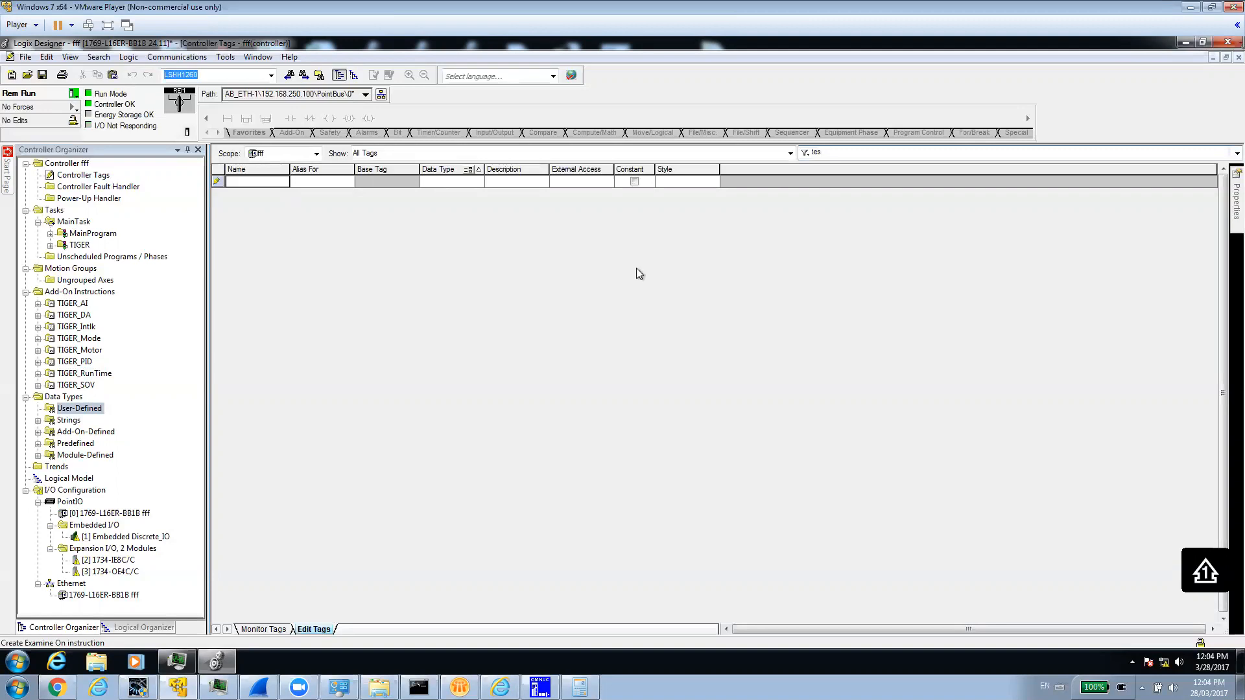
{"action": "mouse_move", "coordinate": [589, 226]}
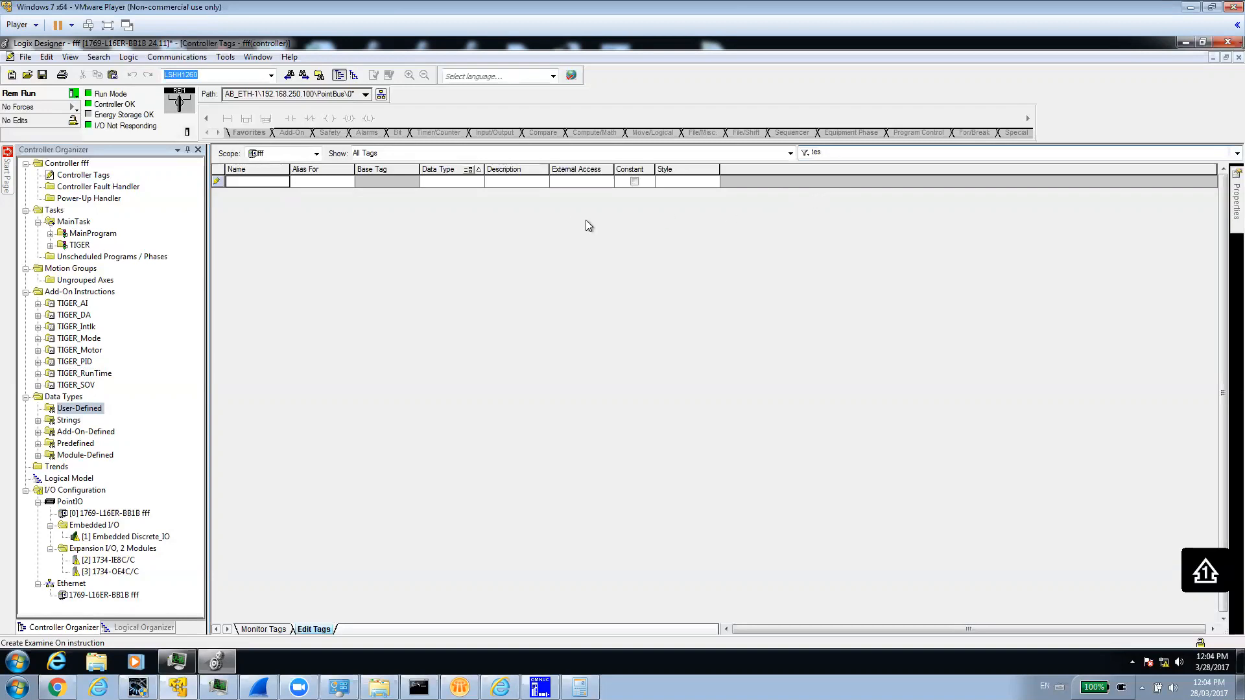
{"action": "mouse_move", "coordinate": [234, 166]}
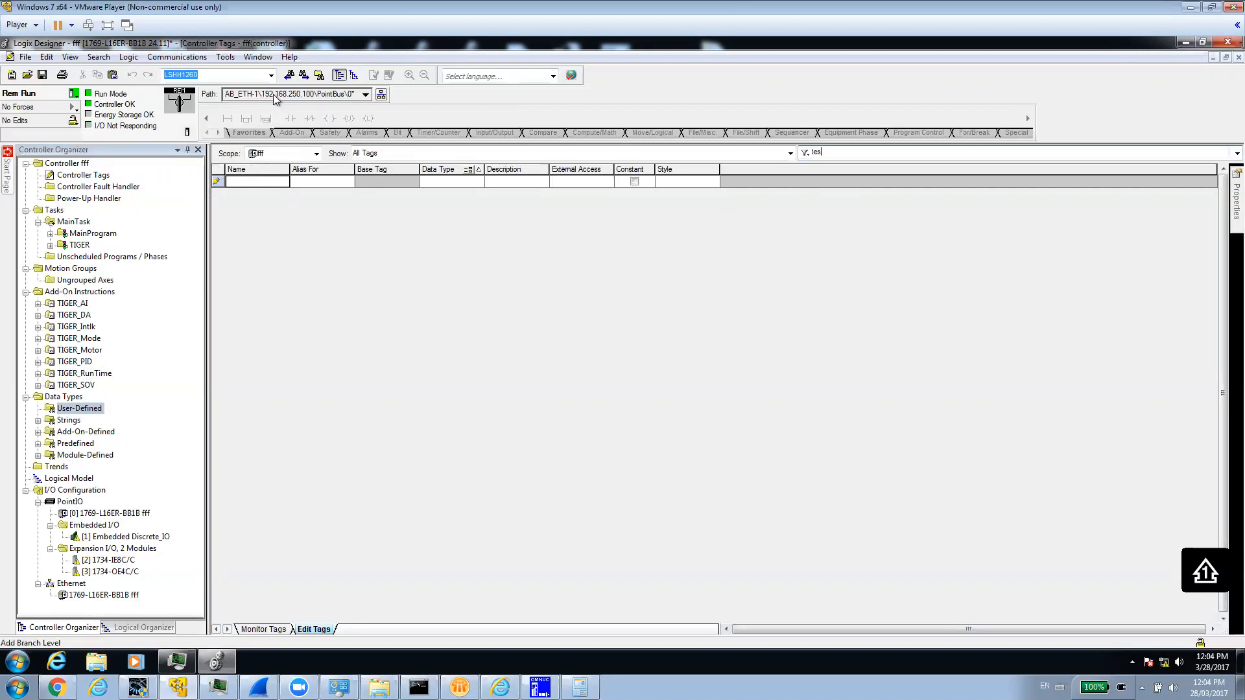
{"action": "mouse_move", "coordinate": [298, 105]}
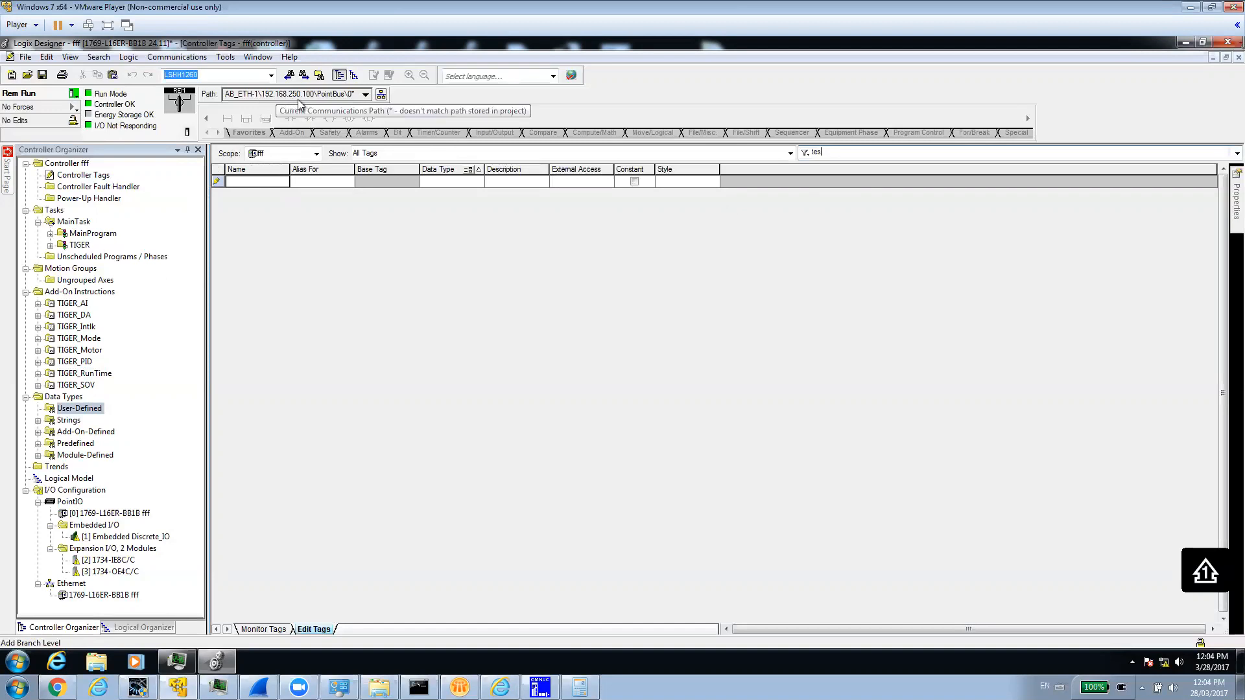
{"action": "mouse_move", "coordinate": [261, 193]}
{"action": "type", "text": "T"}
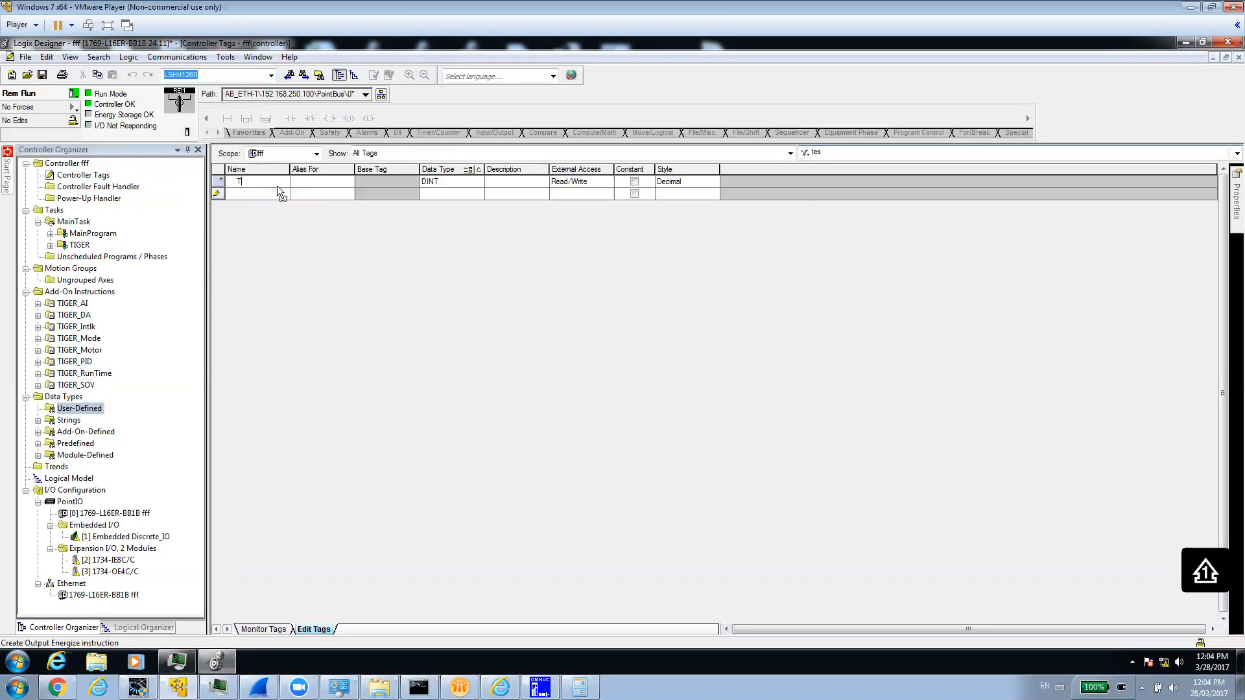
{"action": "type", "text": "est"}
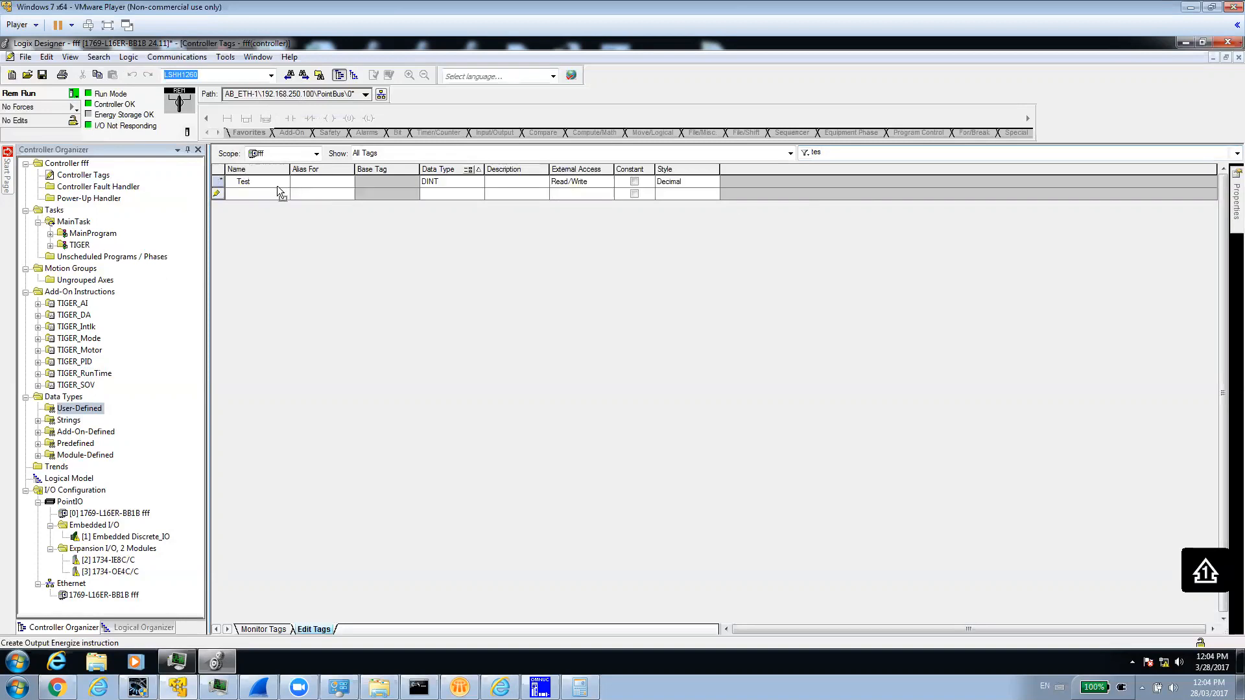
{"action": "mouse_move", "coordinate": [472, 192]}
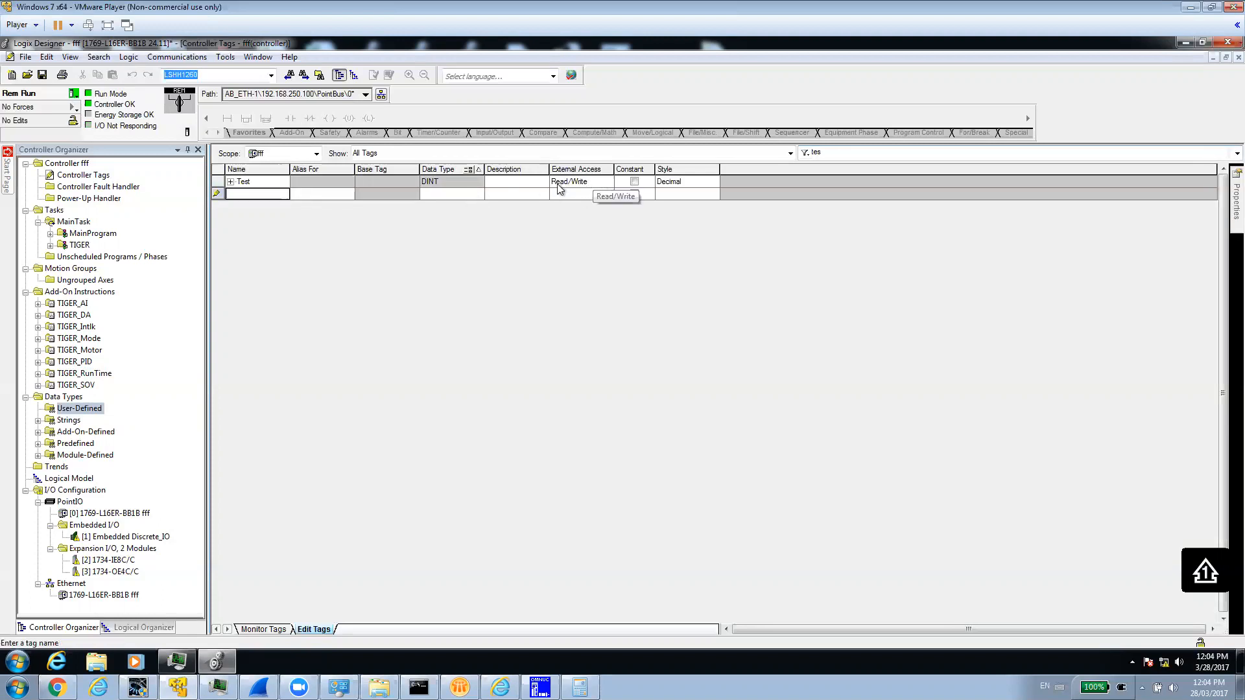
{"action": "mouse_move", "coordinate": [578, 186]}
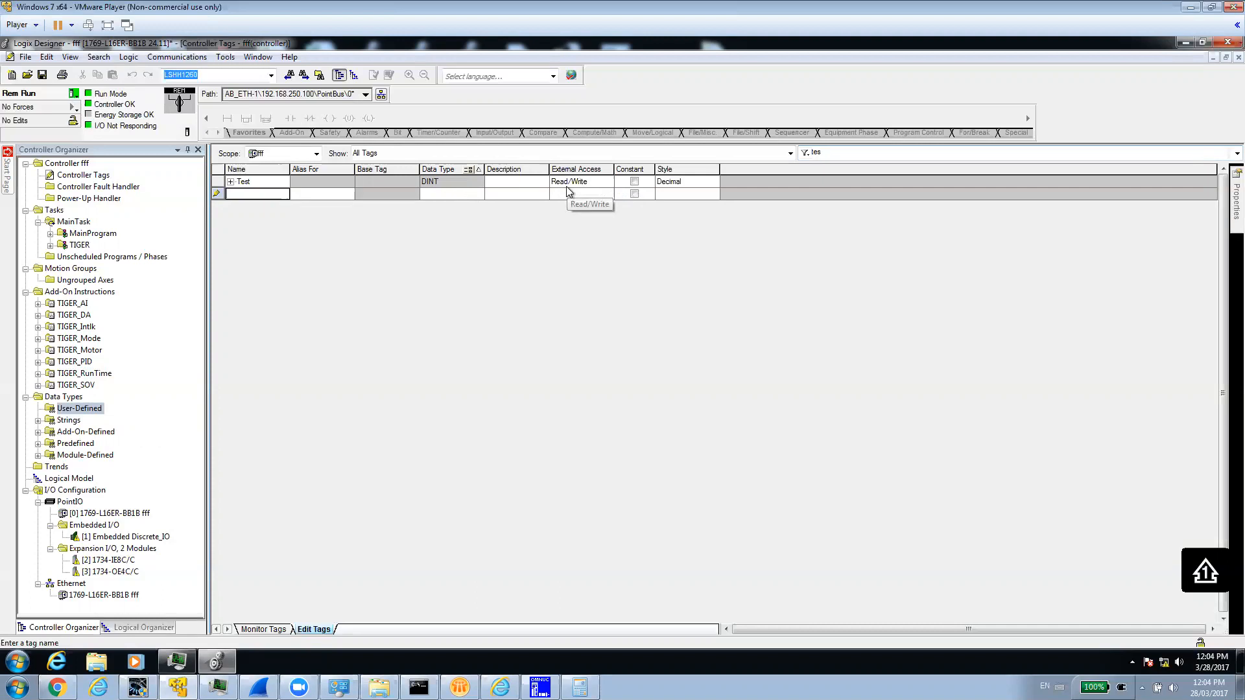
{"action": "mouse_move", "coordinate": [585, 231]}
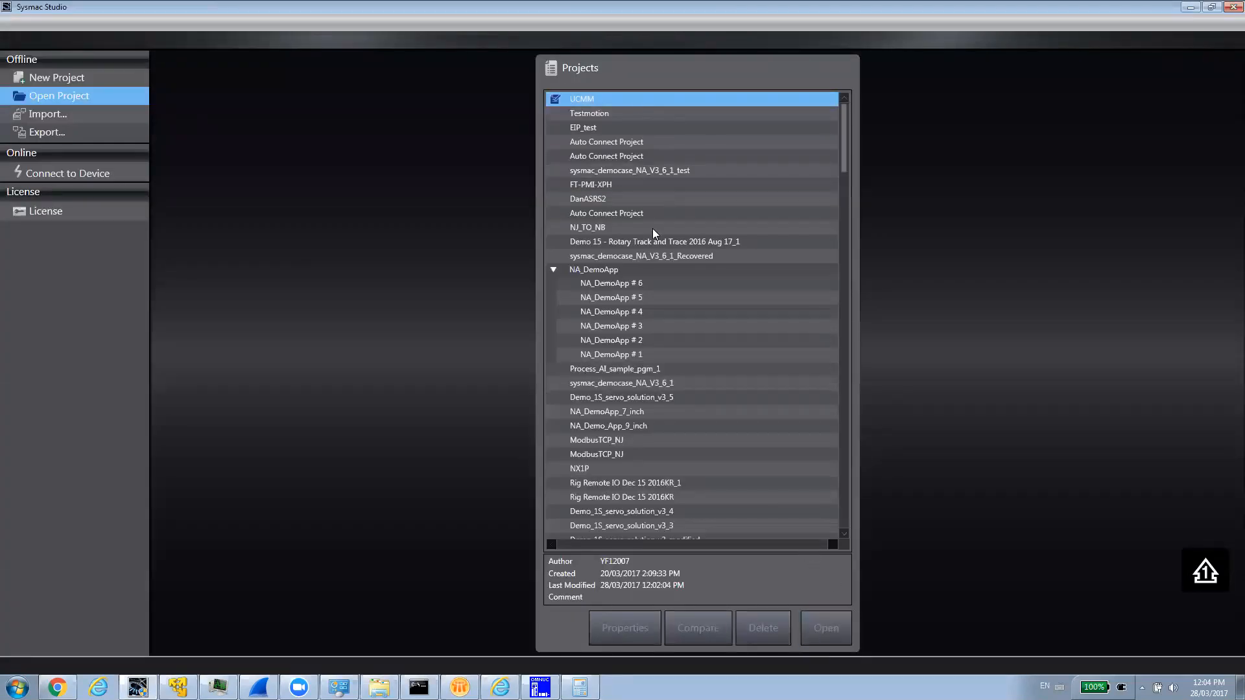
Step: Open the UCMM project and bring up Program0's Section0 in the ladder editor
{"action": "left_click", "coordinate": [825, 627]}
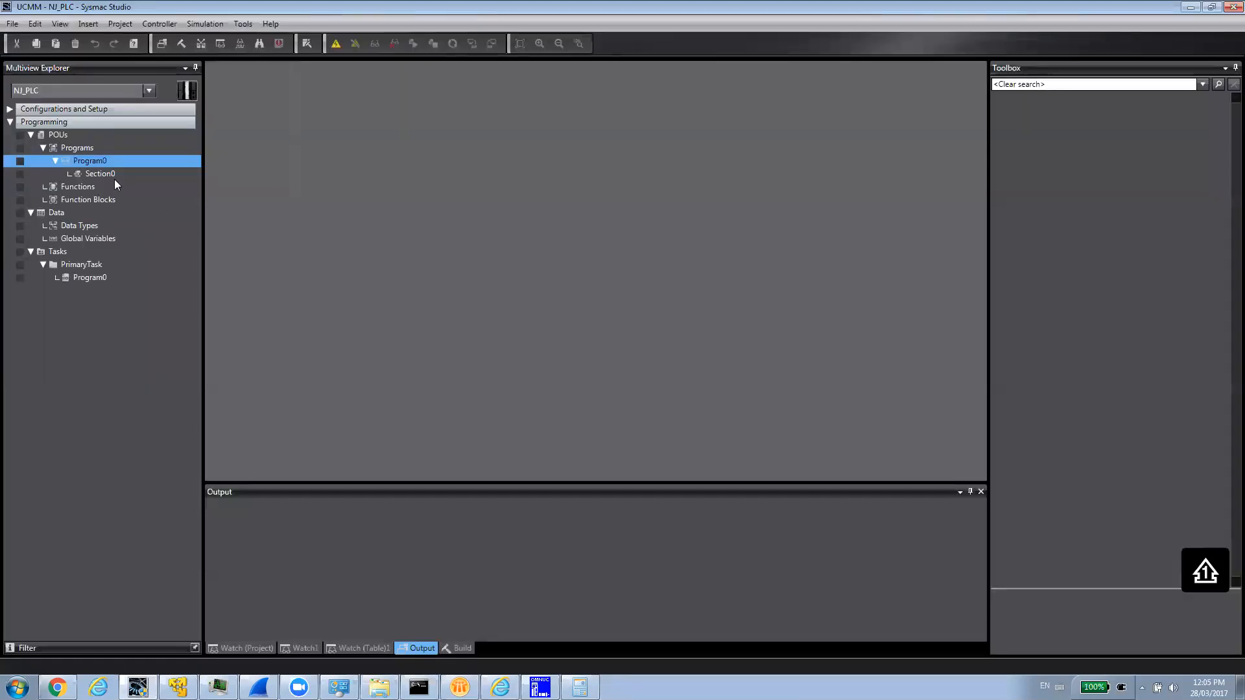
{"action": "left_click", "coordinate": [98, 173]}
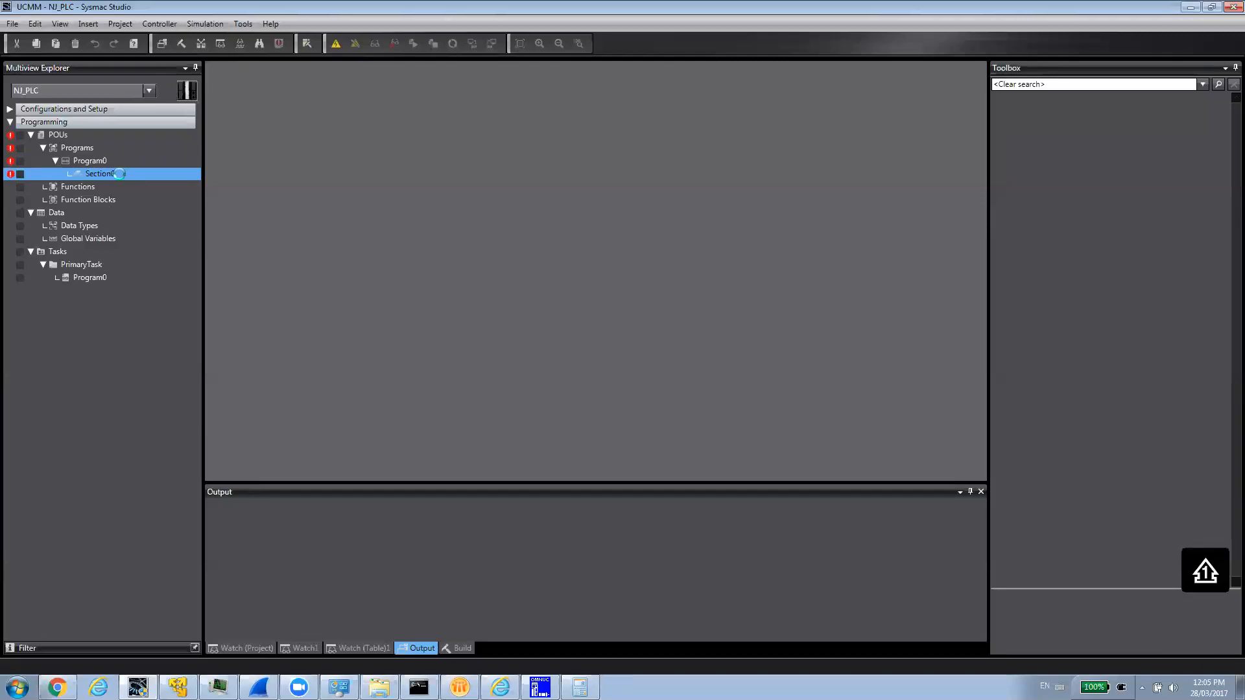
{"action": "double_click", "coordinate": [101, 172]}
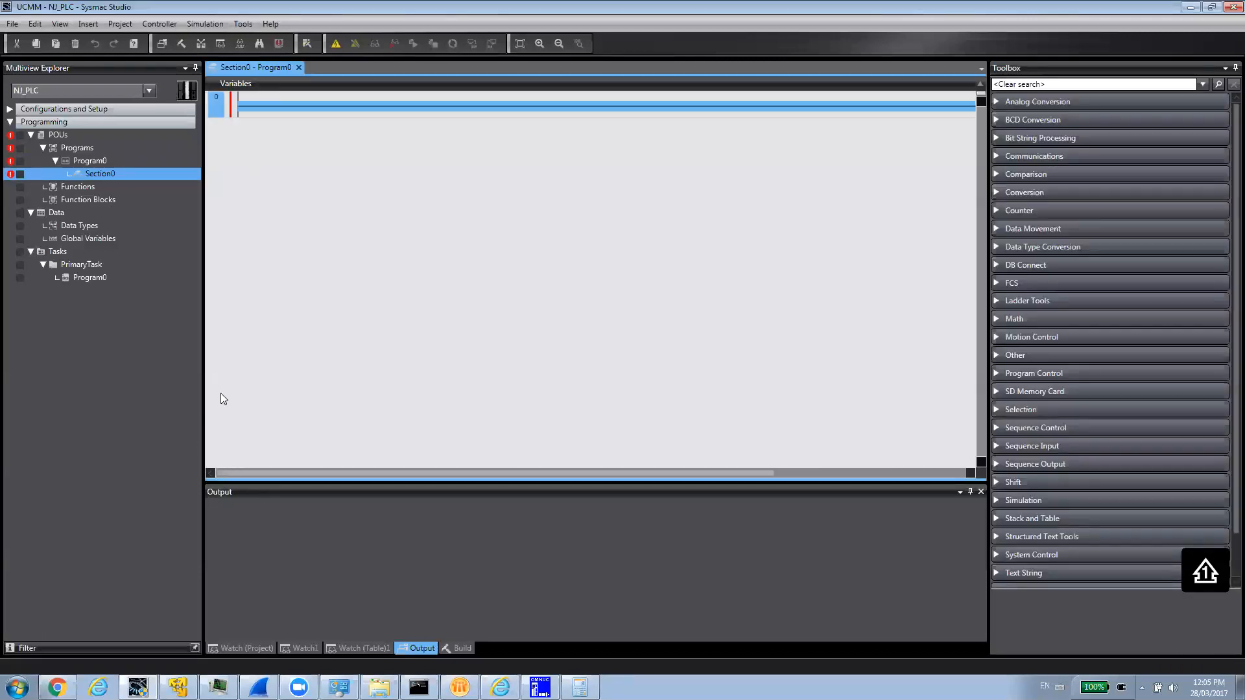
{"action": "mouse_move", "coordinate": [606, 132]}
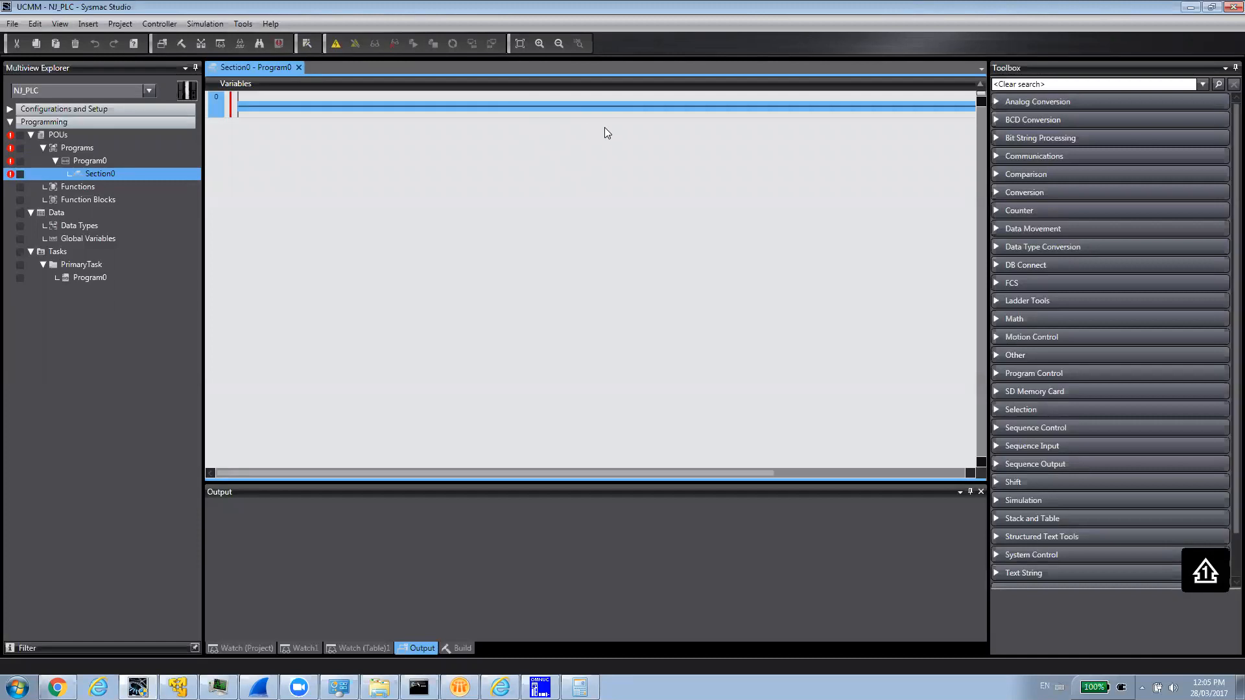
{"action": "mouse_move", "coordinate": [278, 115]}
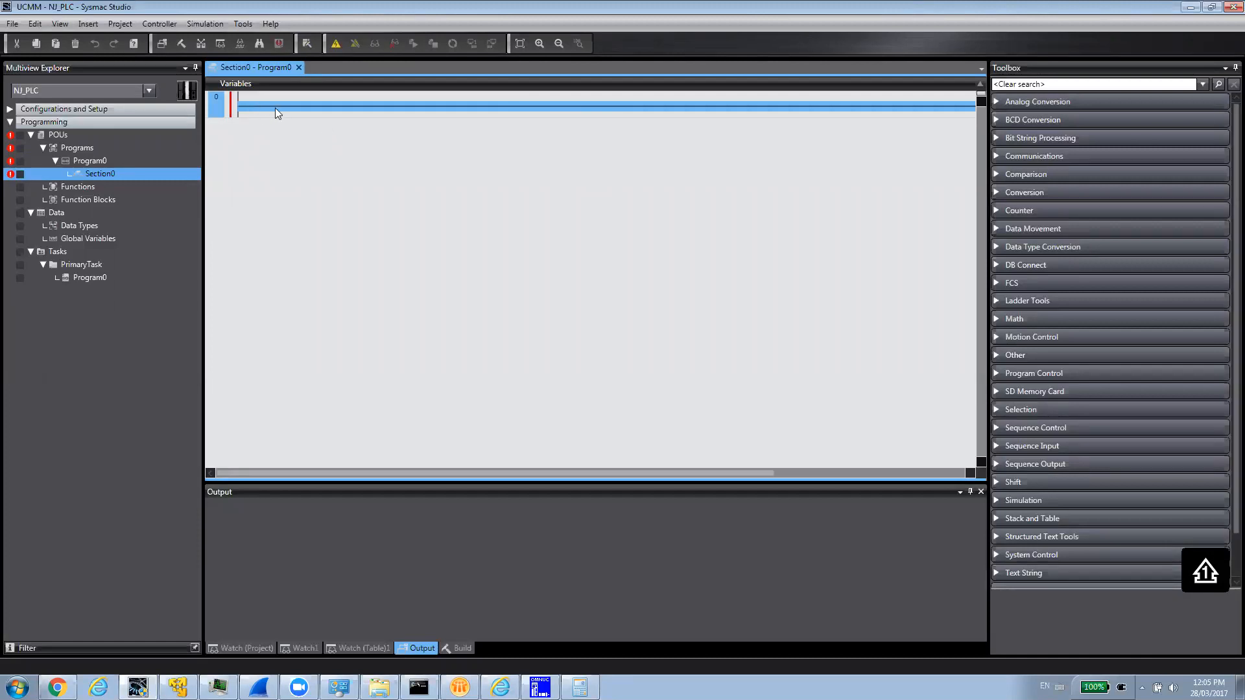
{"action": "mouse_move", "coordinate": [289, 118]}
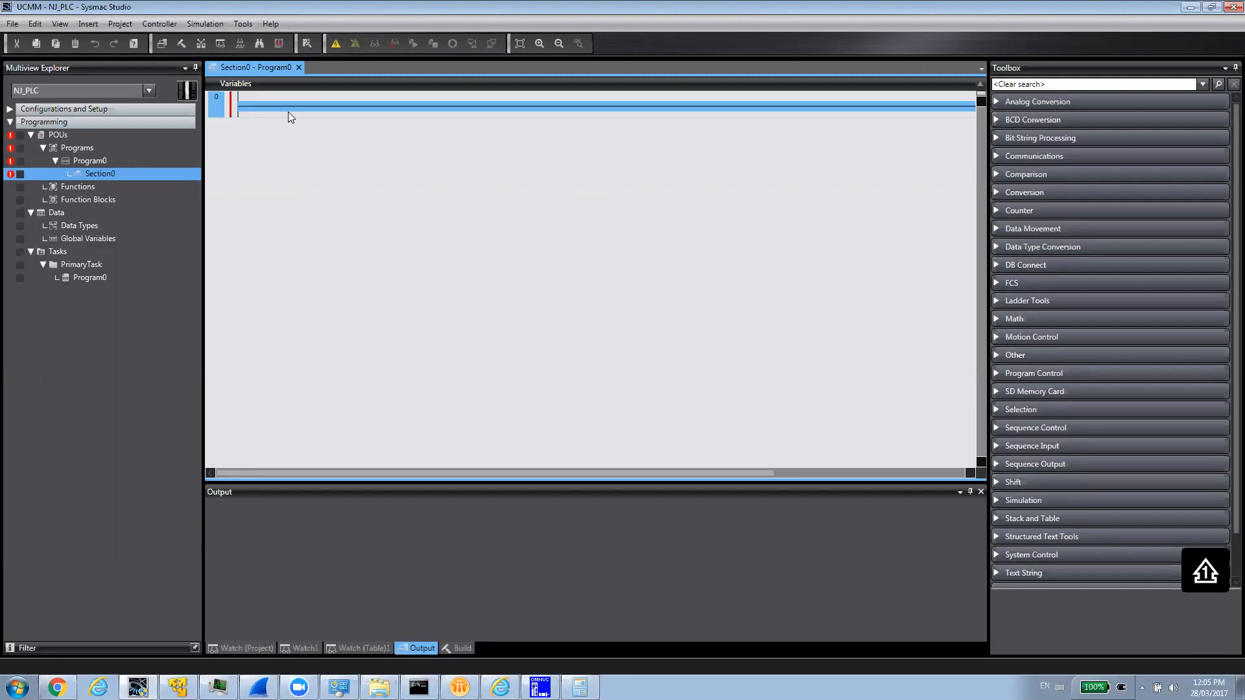
{"action": "mouse_move", "coordinate": [998, 184]}
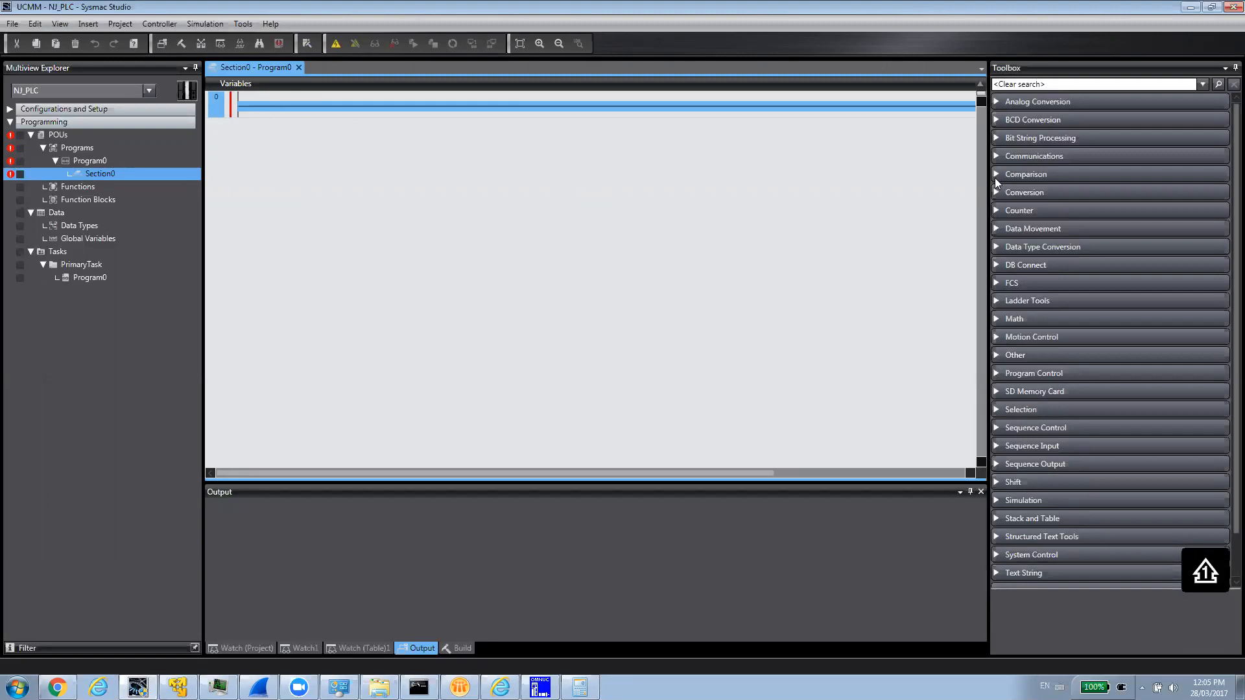
Step: Insert a CIPUCMMRead block named MyReadCIP on rung 0 behind a read_cmd contact
{"action": "left_click", "coordinate": [1035, 156]}
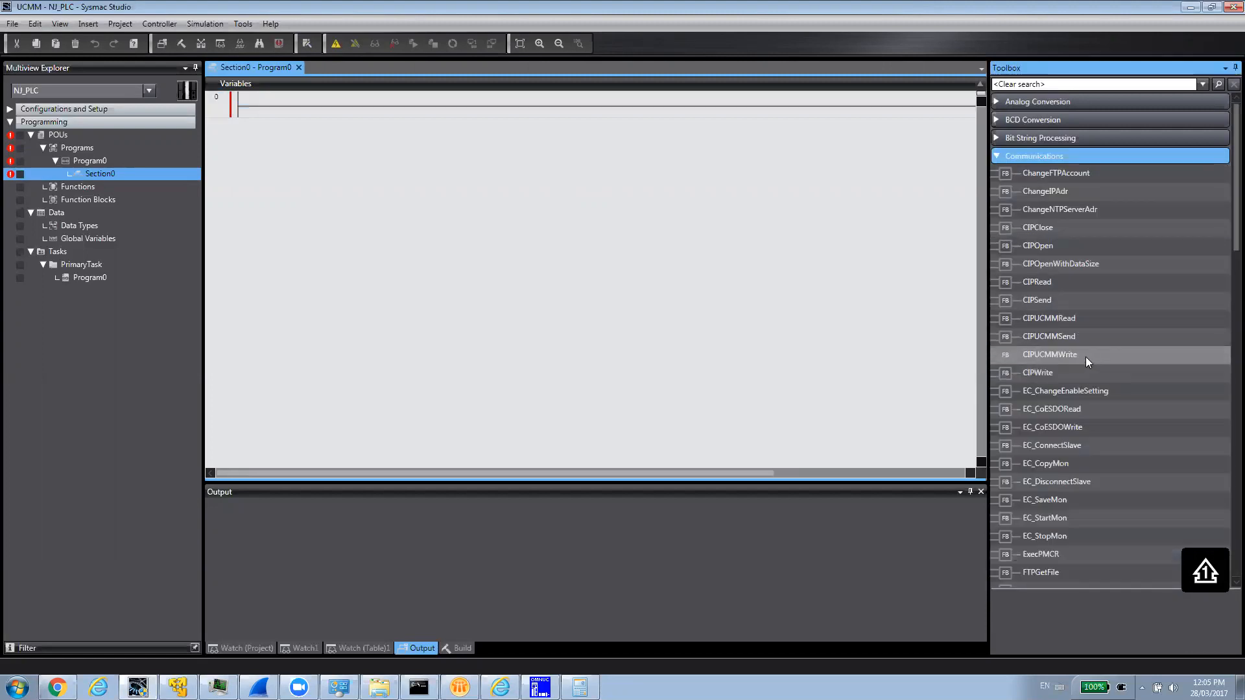
{"action": "mouse_move", "coordinate": [1048, 317]}
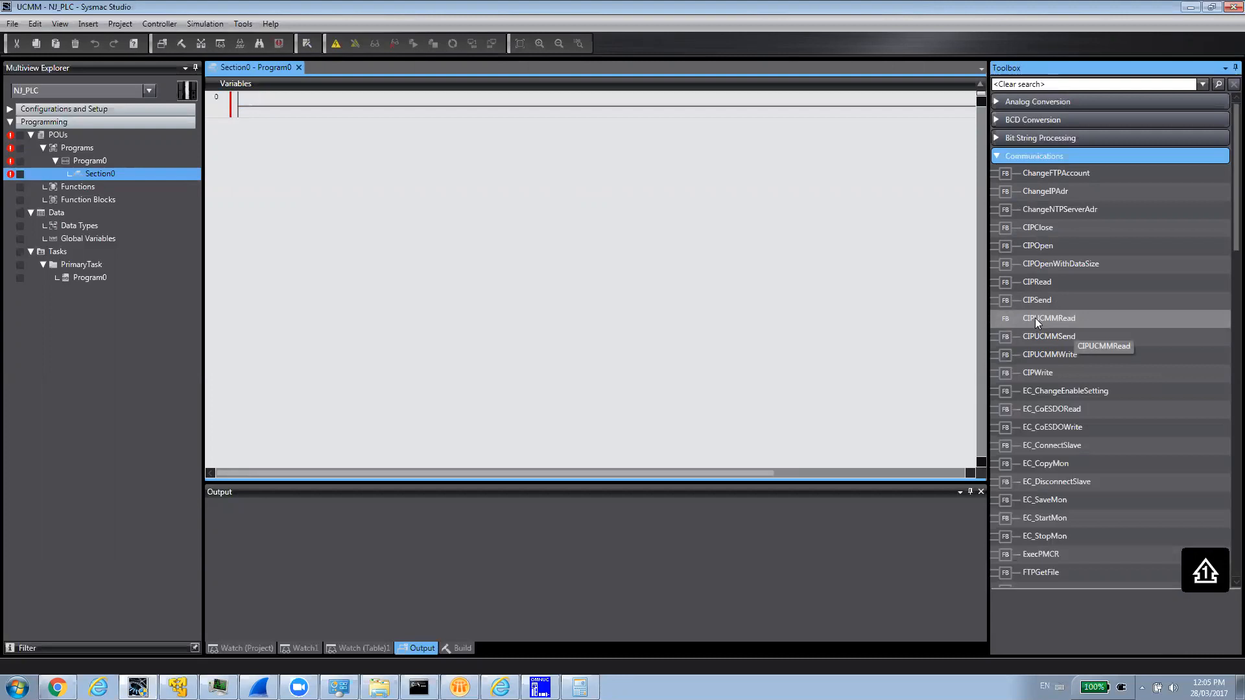
{"action": "left_click", "coordinate": [1049, 317]}
{"action": "type", "text": "read"}
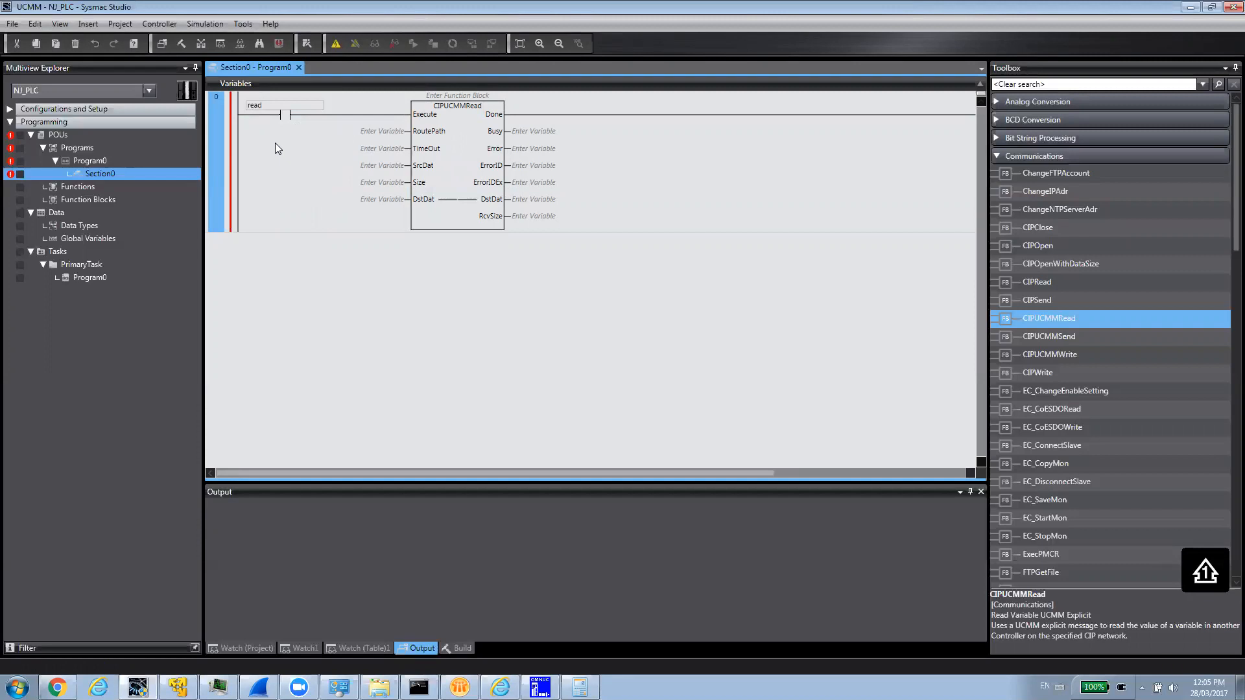
{"action": "type", "text": "_d"}
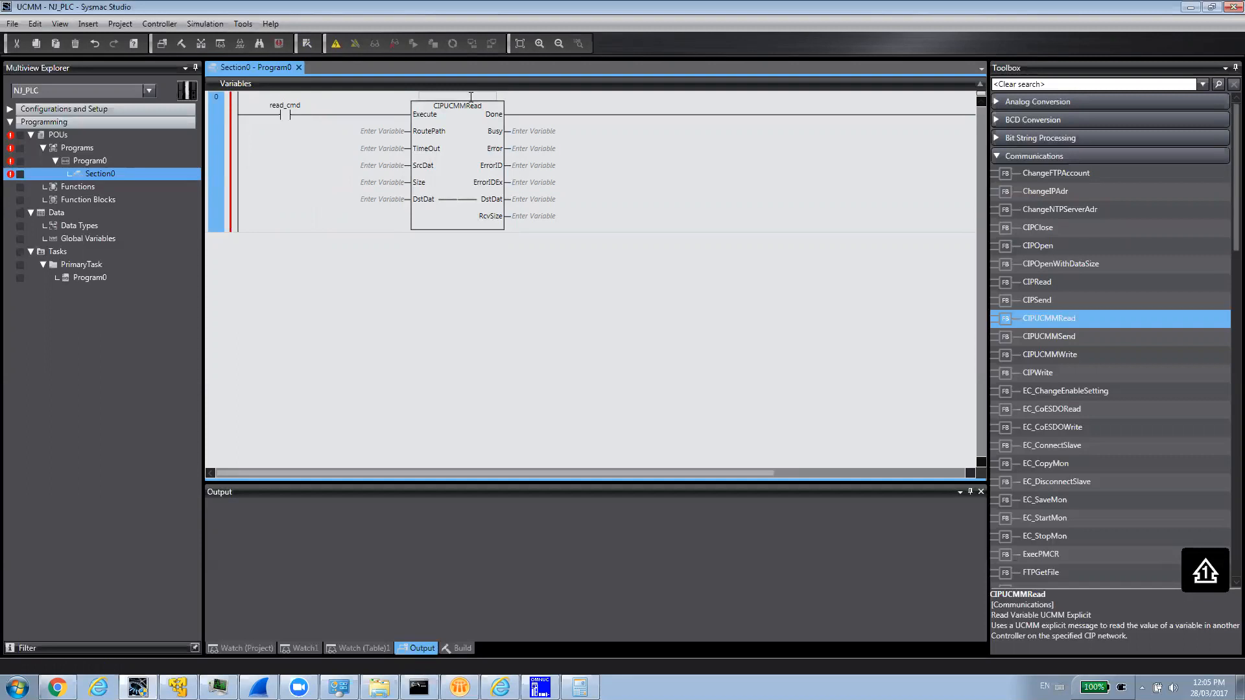
{"action": "type", "text": "MyReadCIP"}
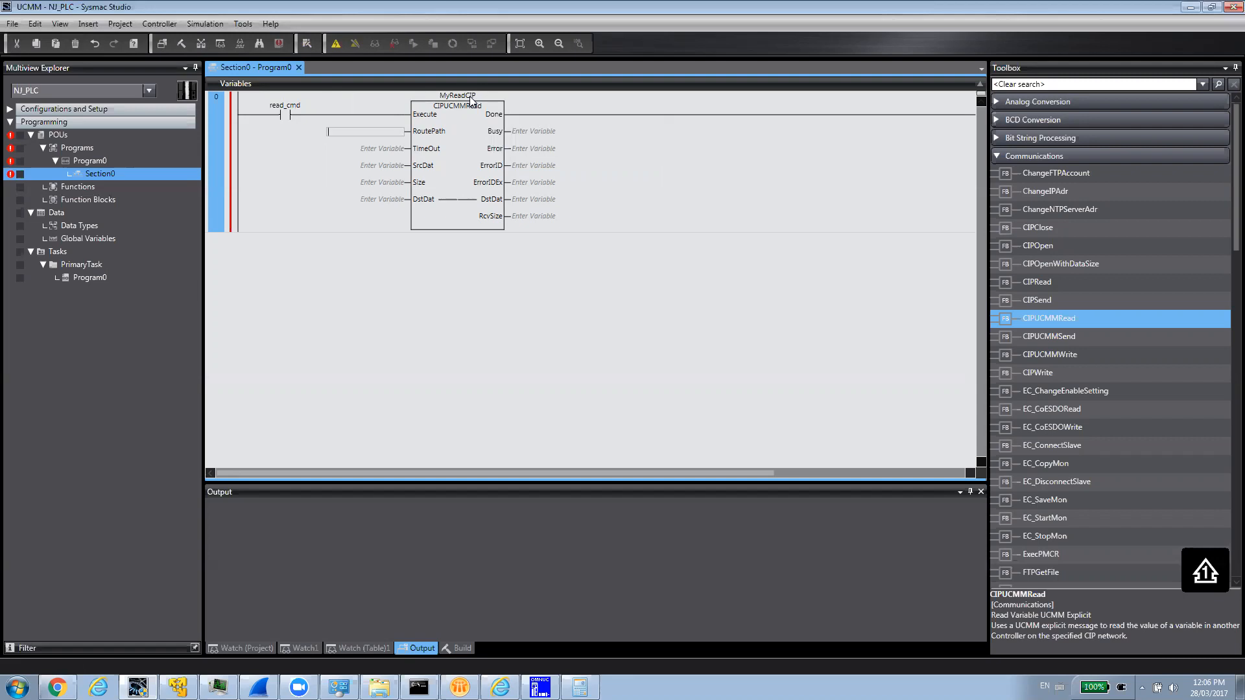
Step: Enter RoutePath 02\192.168.250.100 on the MyReadCIP block
{"action": "left_click", "coordinate": [366, 131]}
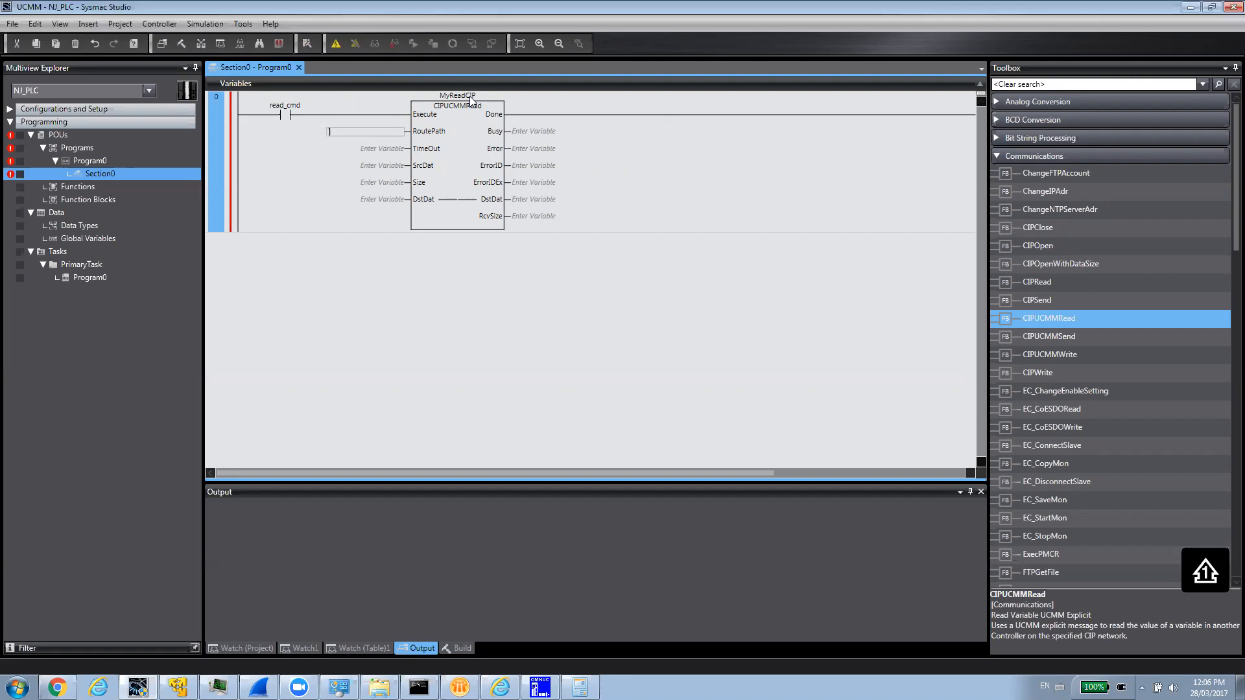
{"action": "type", "text": "02"}
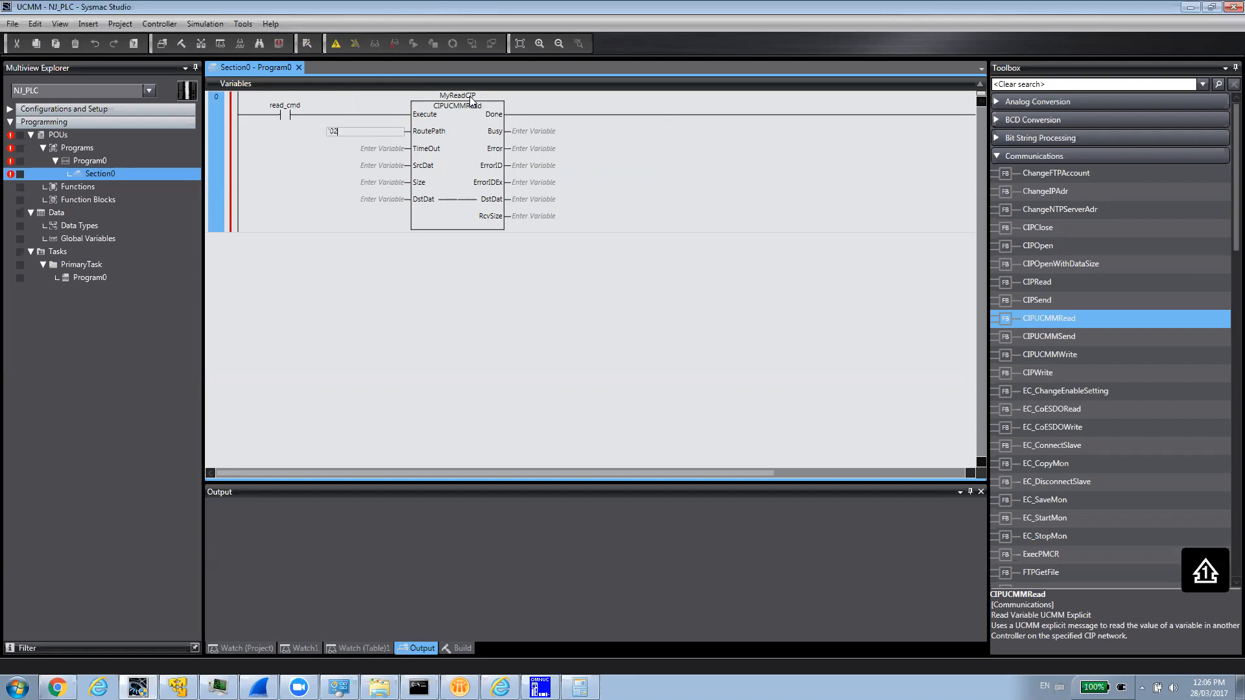
{"action": "type", "text": "\\"}
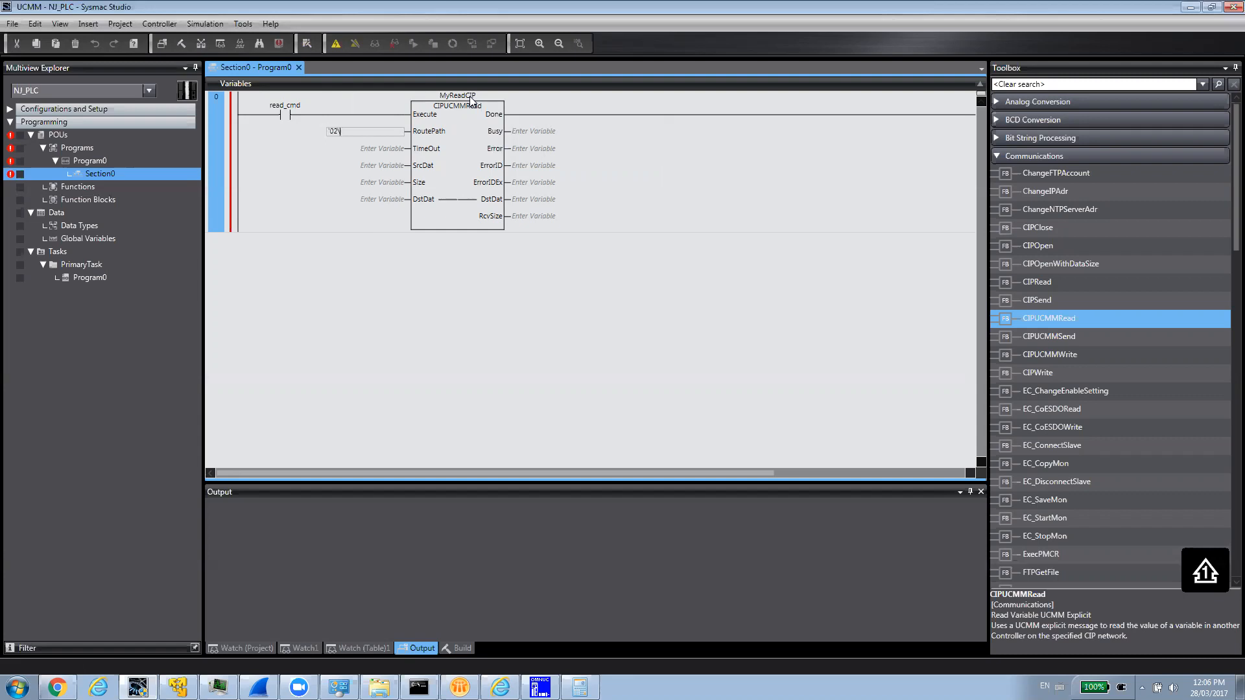
{"action": "type", "text": "19"}
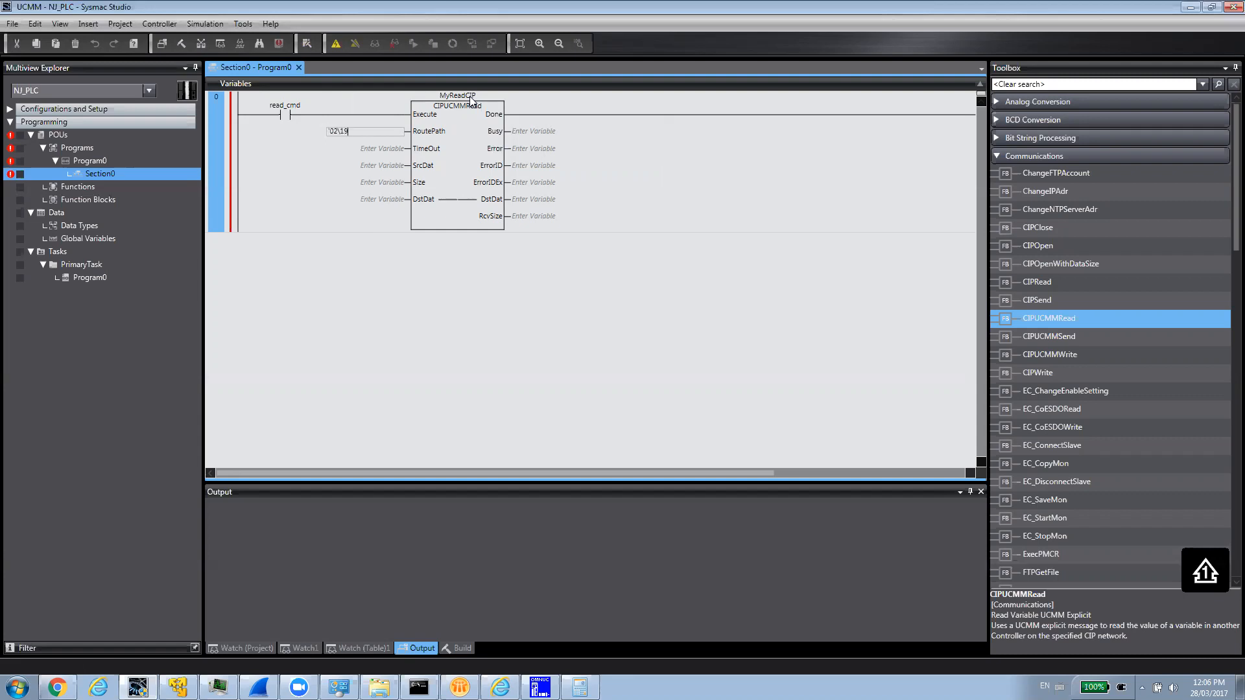
{"action": "type", "text": "192.168.250.100'"}
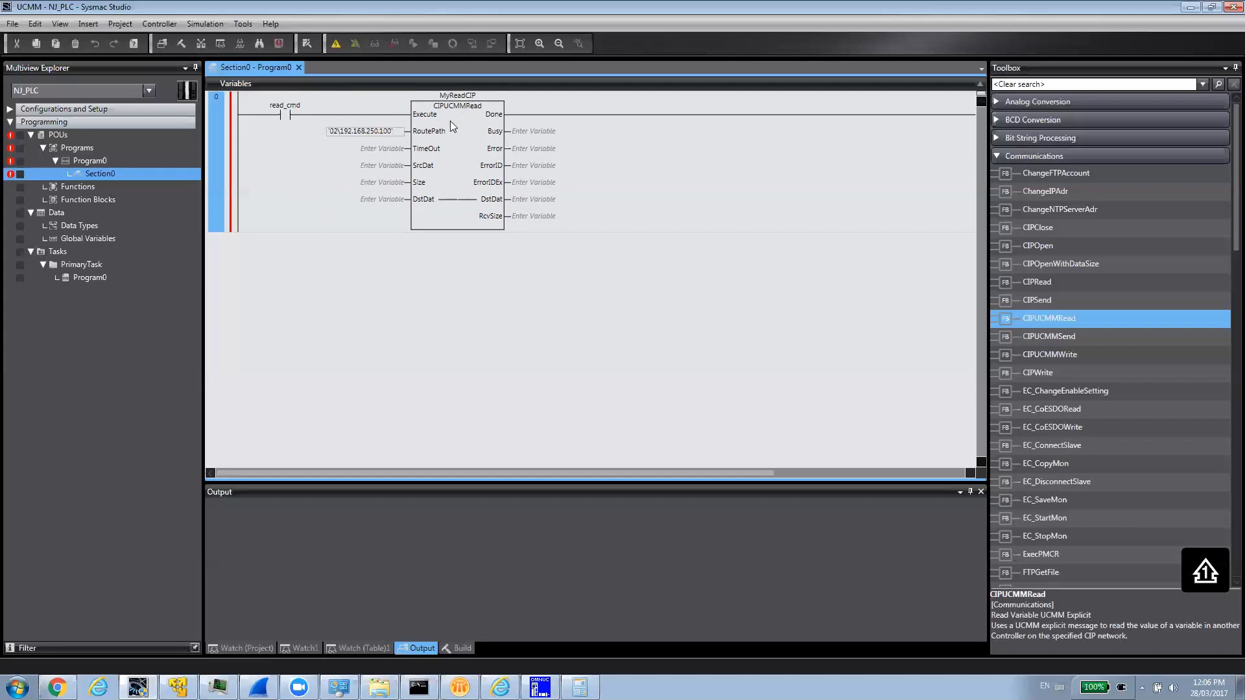
{"action": "left_click", "coordinate": [363, 129]}
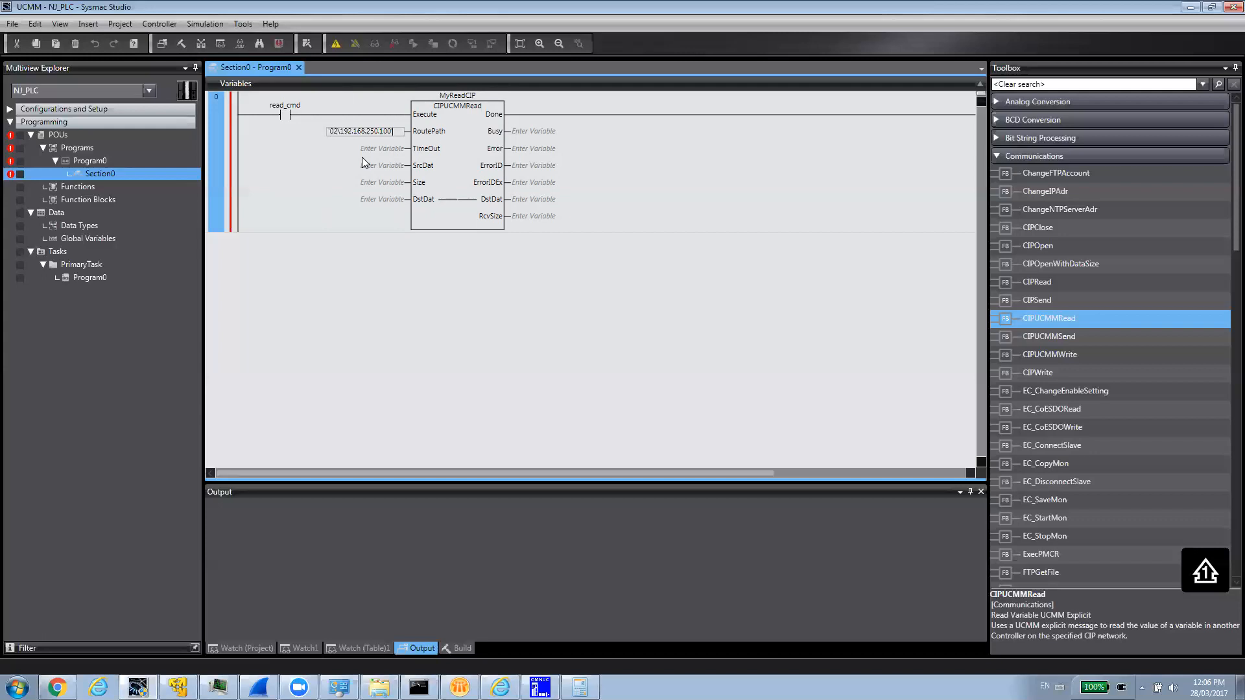
Step: Give MyReadCIP TimeOut UINT#20, SrcDat 'Test' and Size UINT#1
{"action": "left_click", "coordinate": [366, 148]}
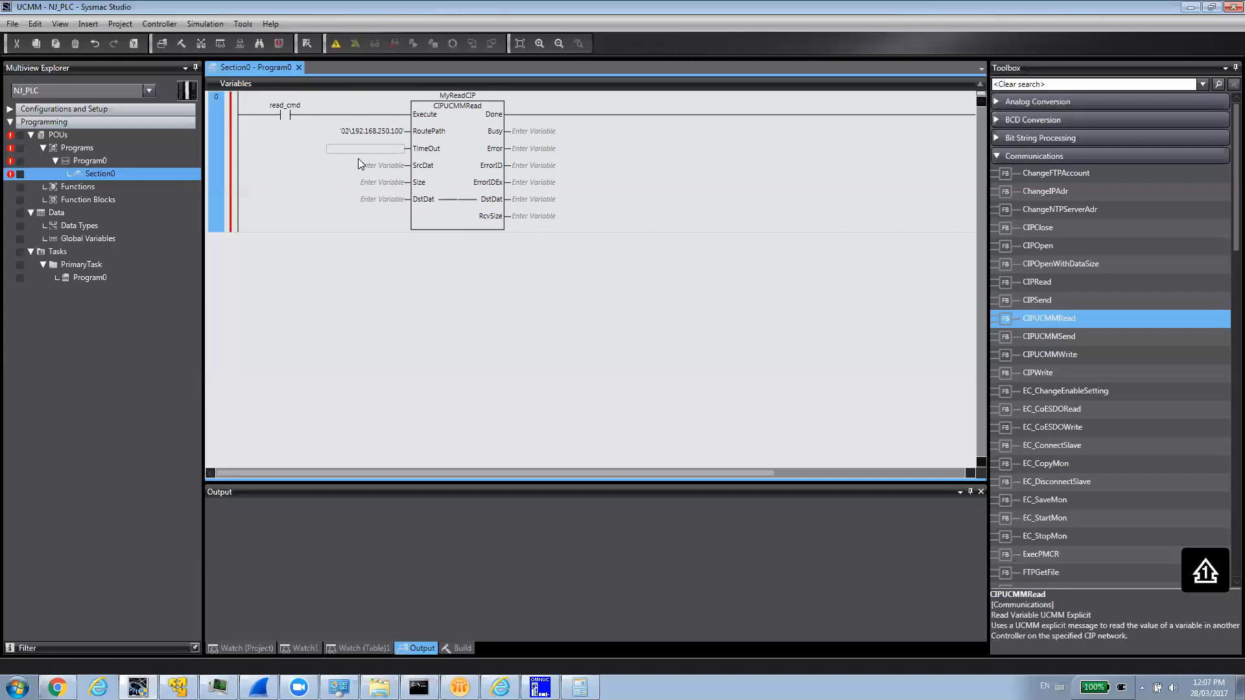
{"action": "type", "text": "UINT#"}
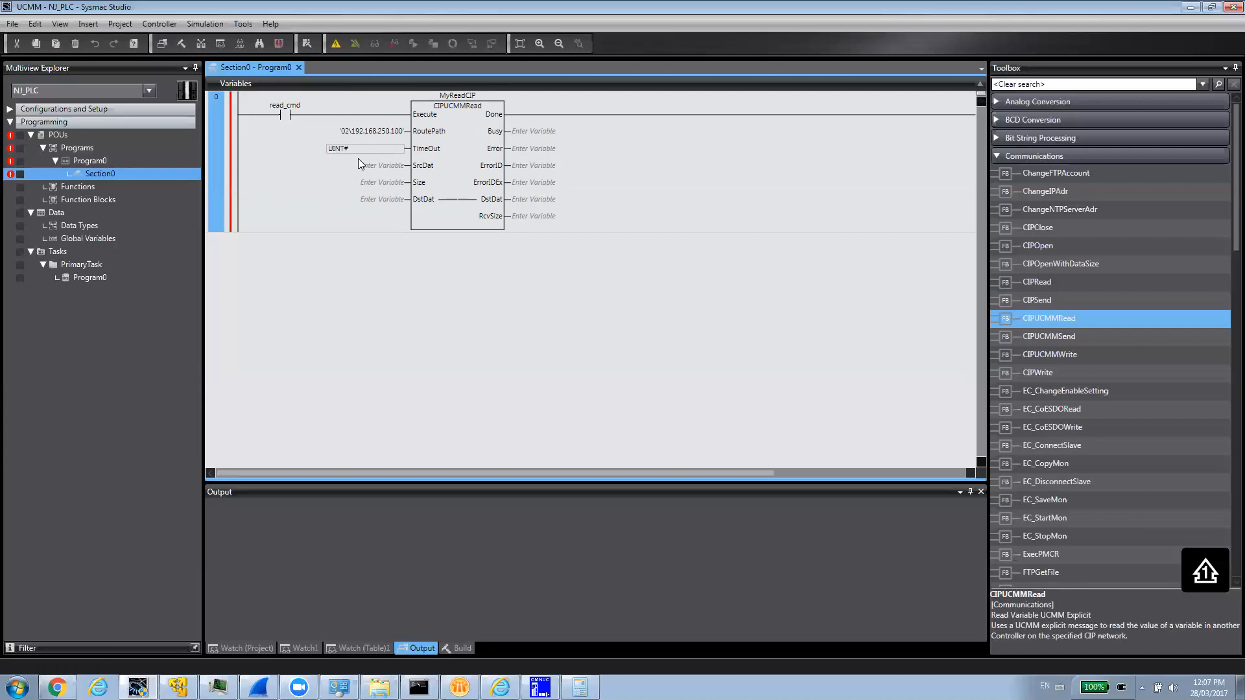
{"action": "type", "text": "20"}
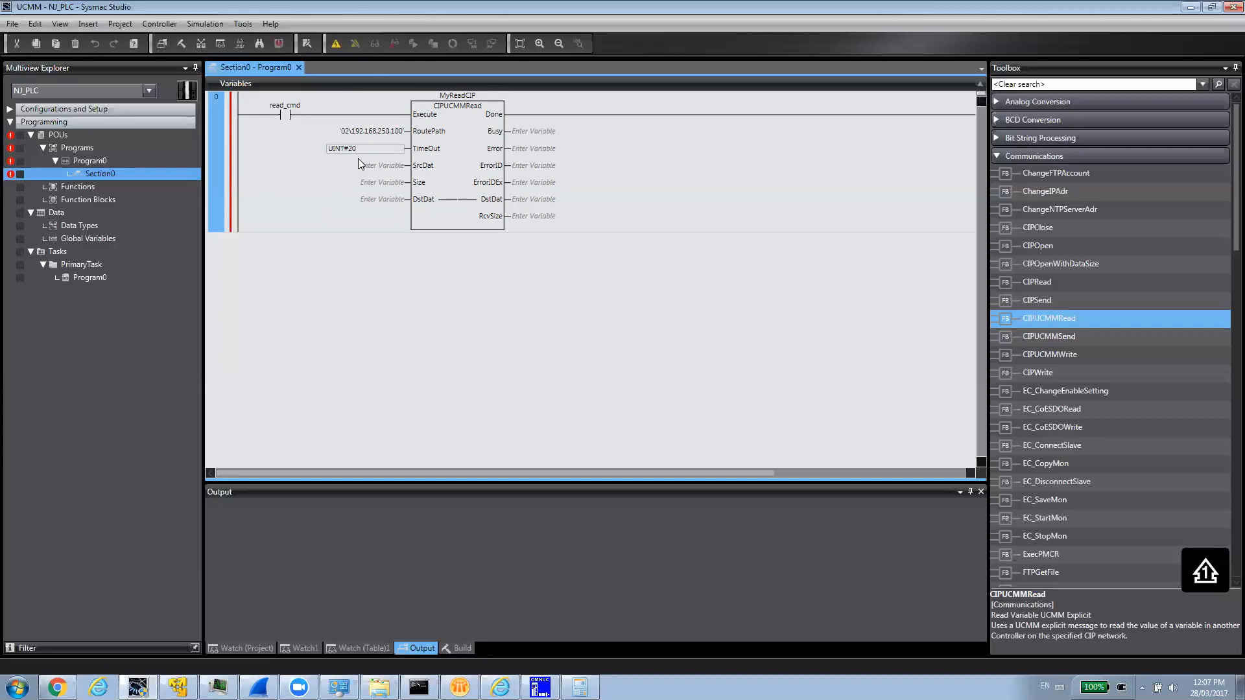
{"action": "left_click", "coordinate": [366, 165]}
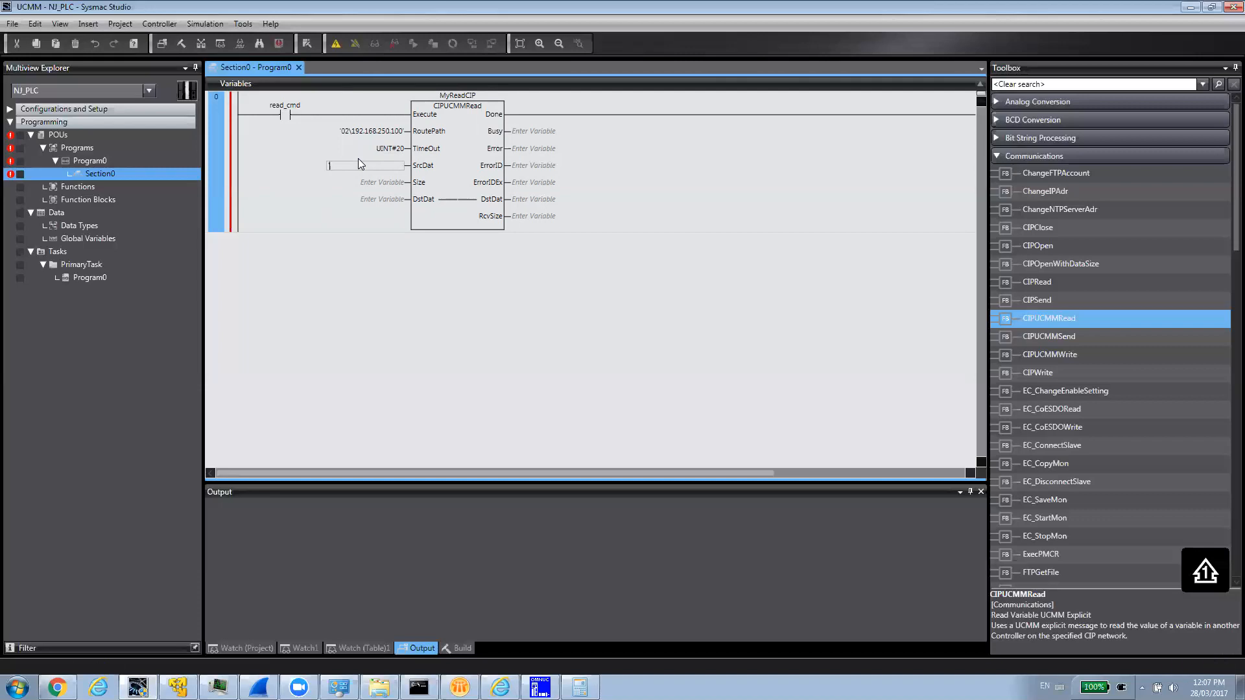
{"action": "type", "text": "Test'"}
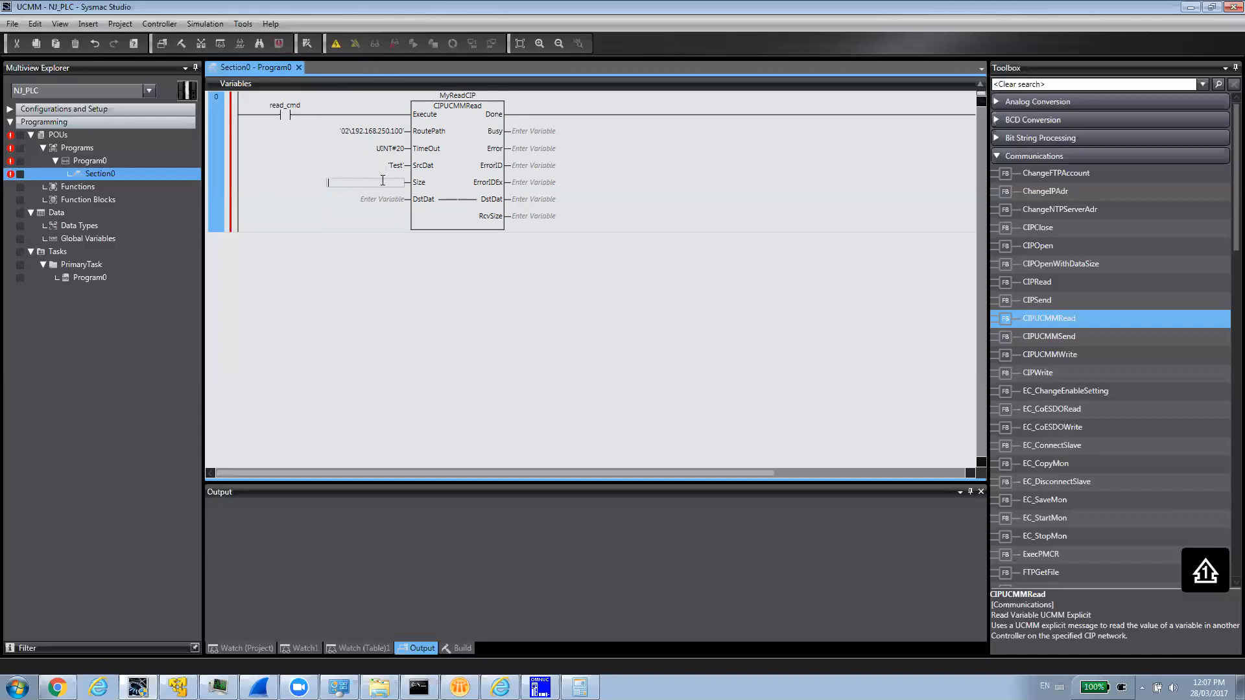
{"action": "type", "text": "UINT"}
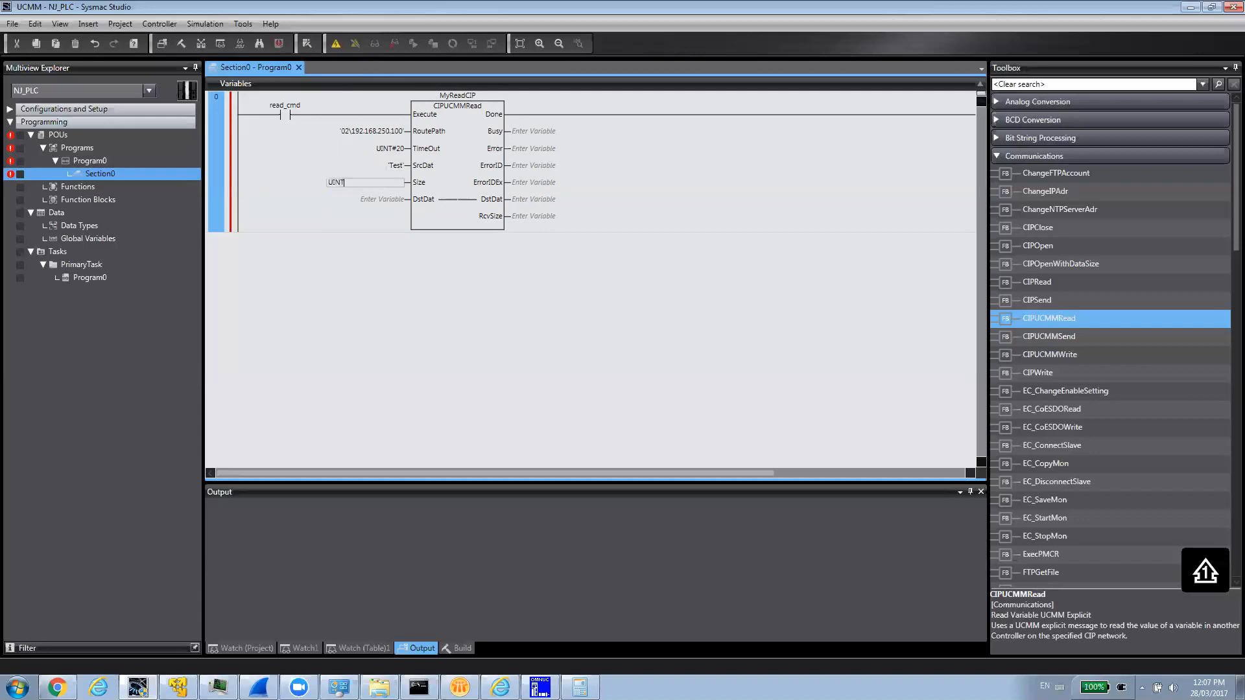
{"action": "type", "text": "#1"}
{"action": "left_click", "coordinate": [367, 198]}
{"action": "type", "text": "Test"}
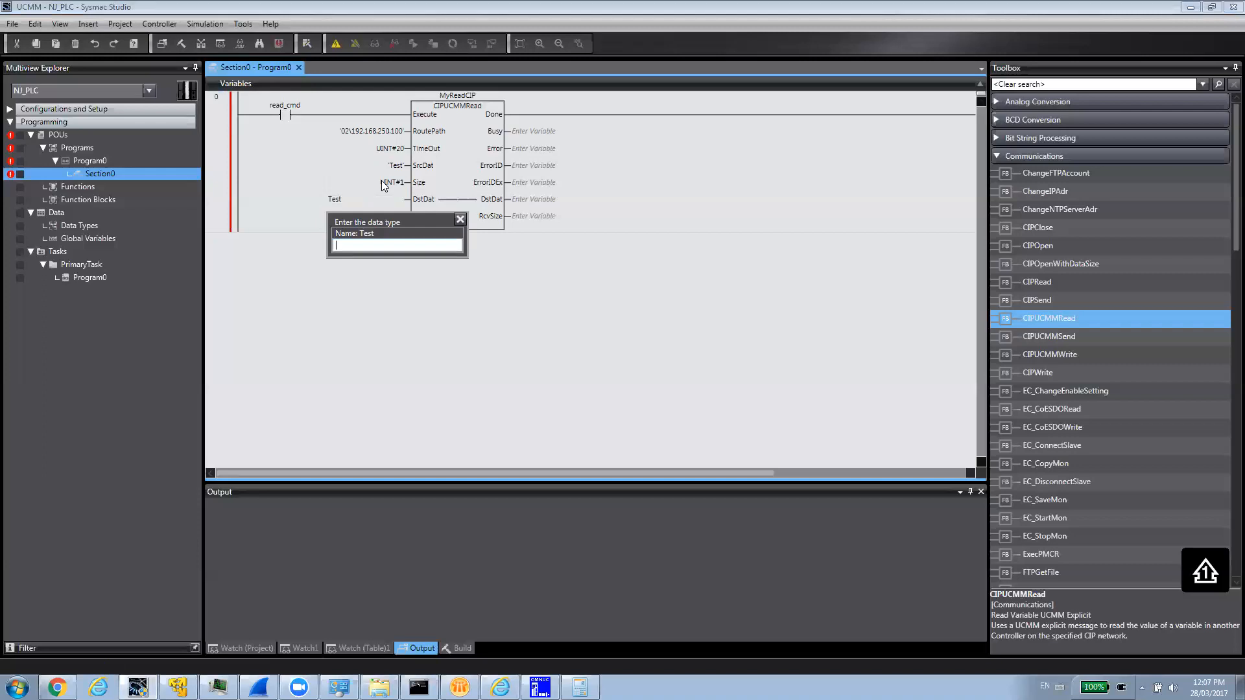
Step: Wire DstDat to a new DINT variable Test and RcvSize to variable rcvsize
{"action": "type", "text": "D"}
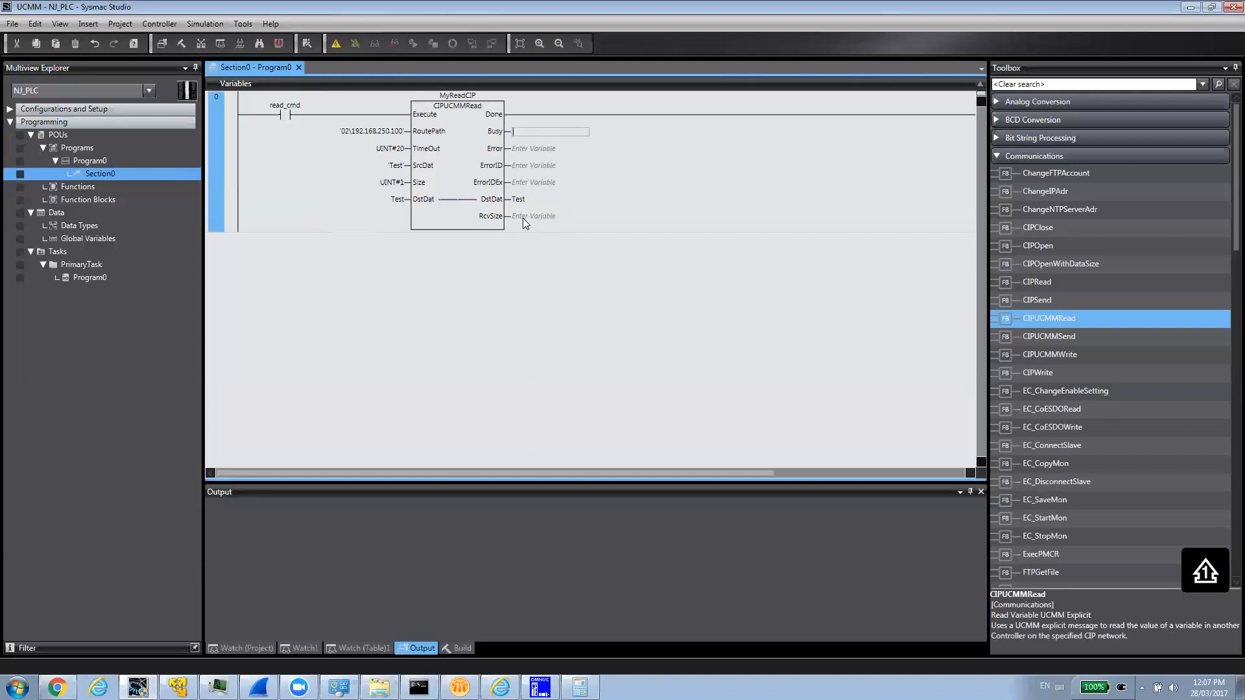
{"action": "left_click", "coordinate": [548, 217]}
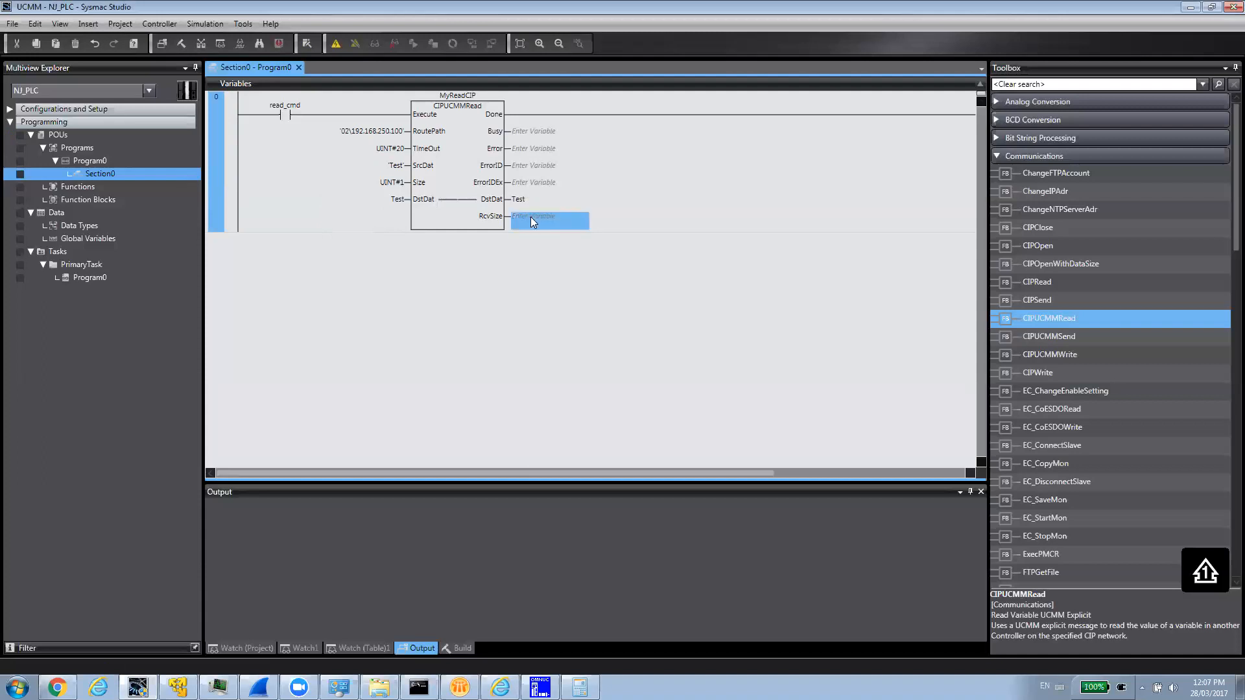
{"action": "left_click", "coordinate": [548, 217]}
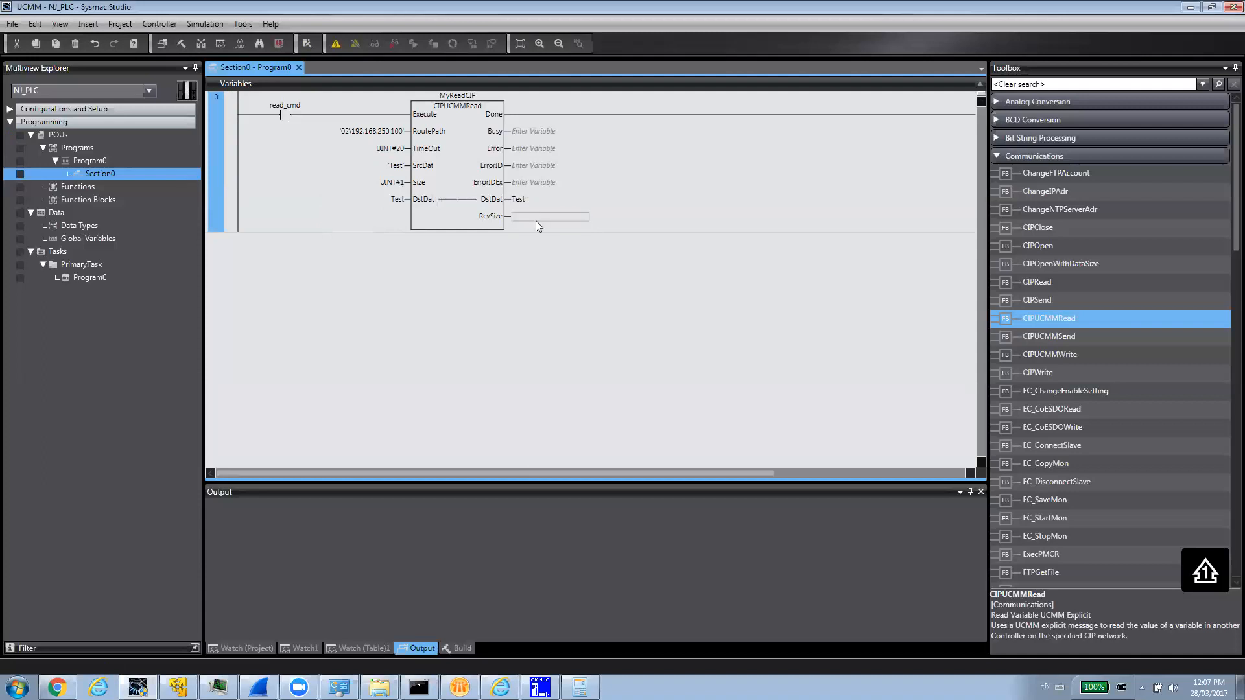
{"action": "type", "text": "rcv"}
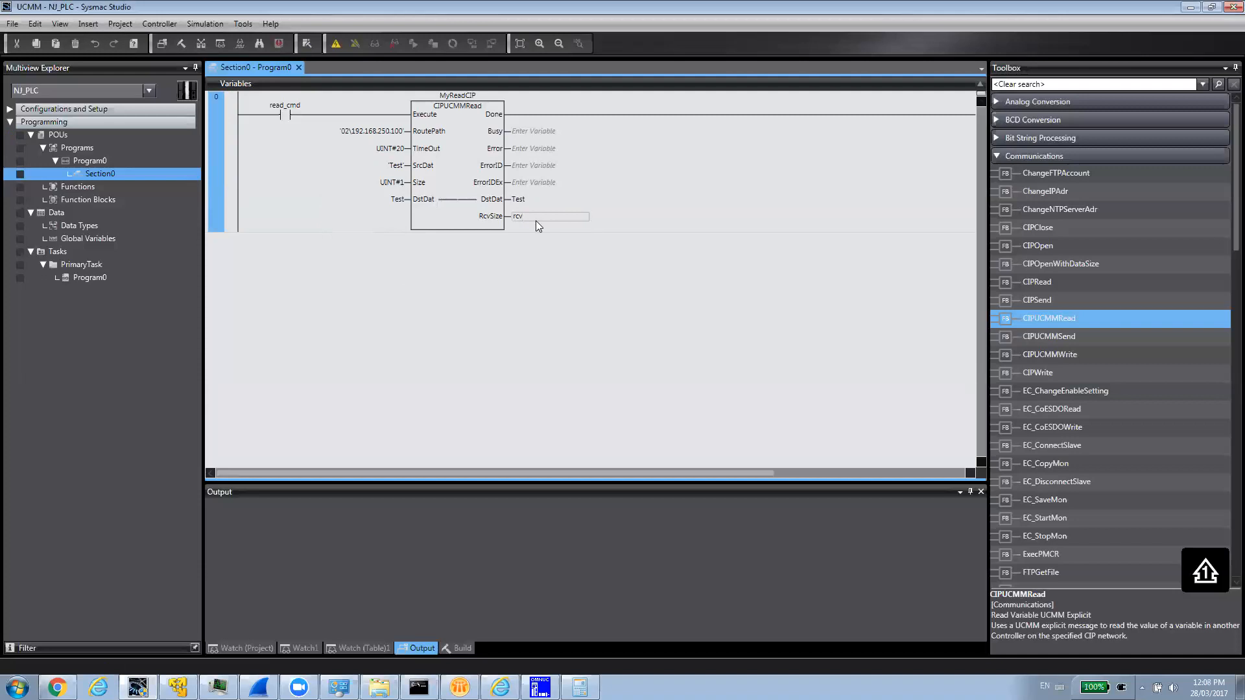
{"action": "type", "text": "size"}
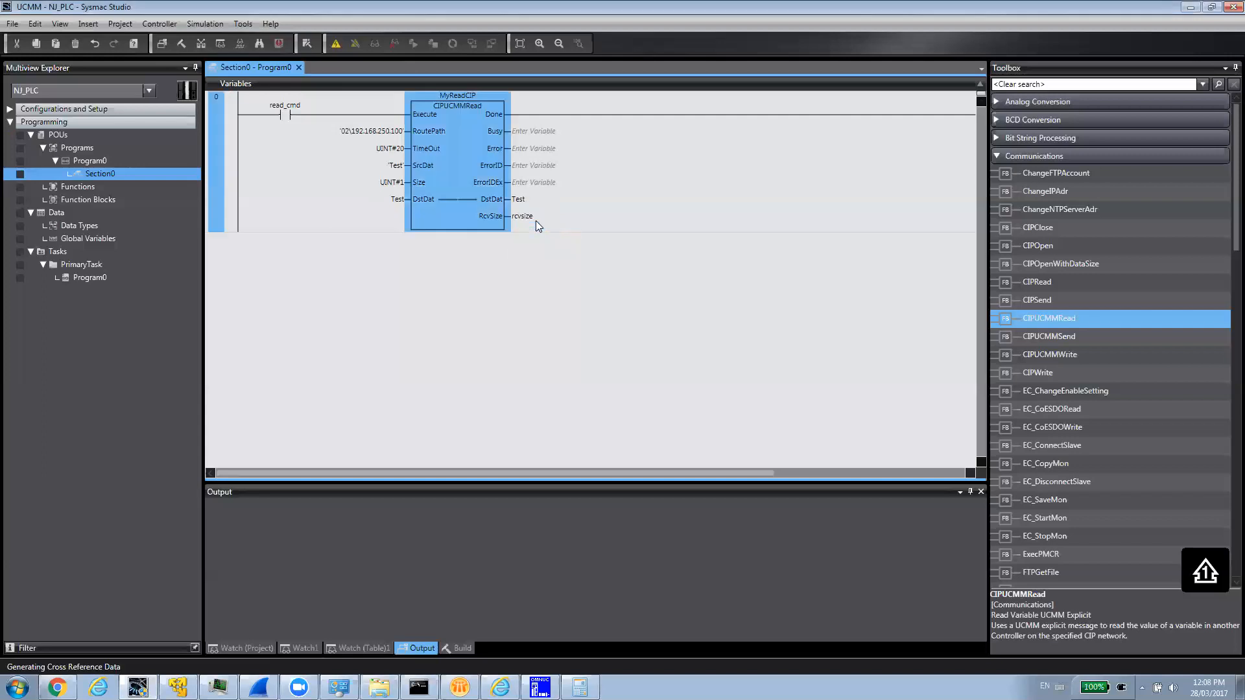
{"action": "mouse_move", "coordinate": [411, 209]}
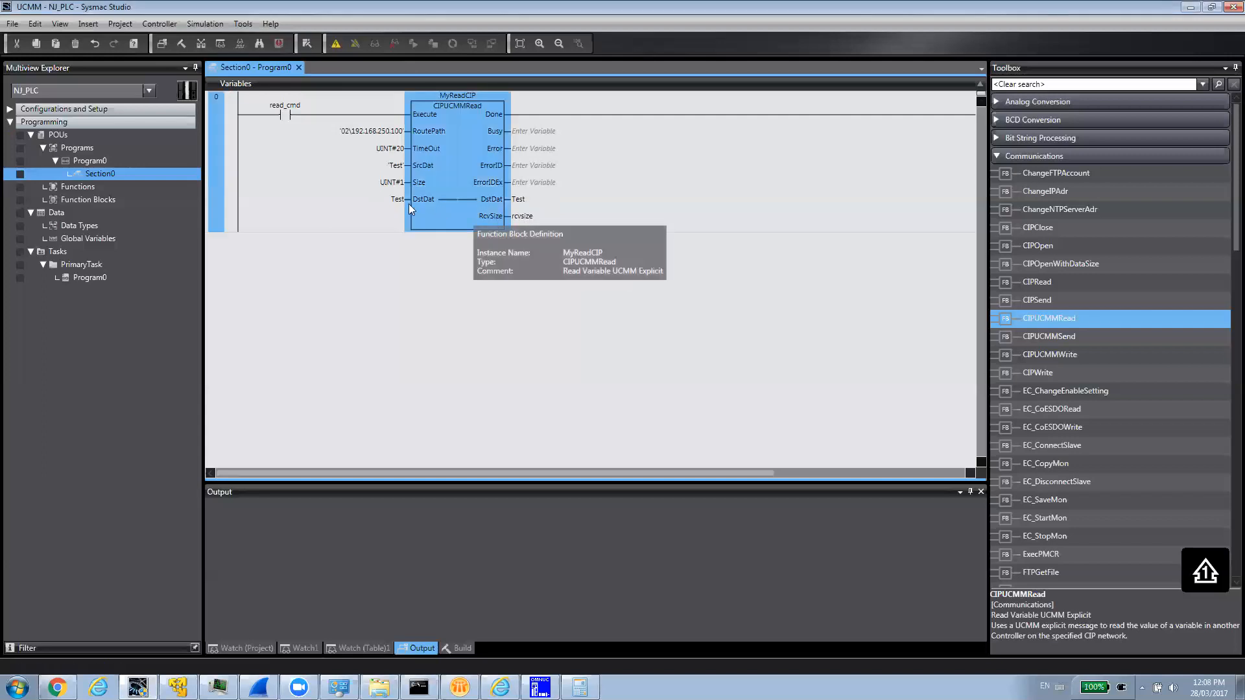
Step: Delete the local Test variable from Section0's variable table
{"action": "left_click", "coordinate": [235, 83]}
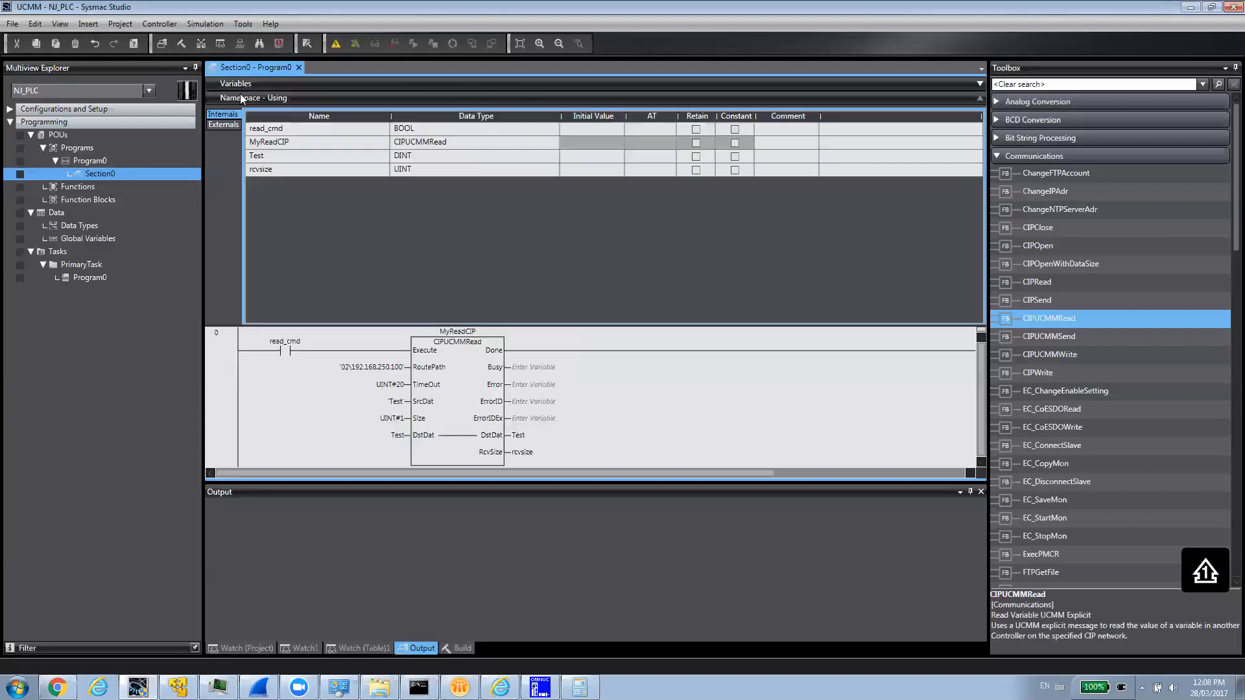
{"action": "right_click", "coordinate": [257, 155]}
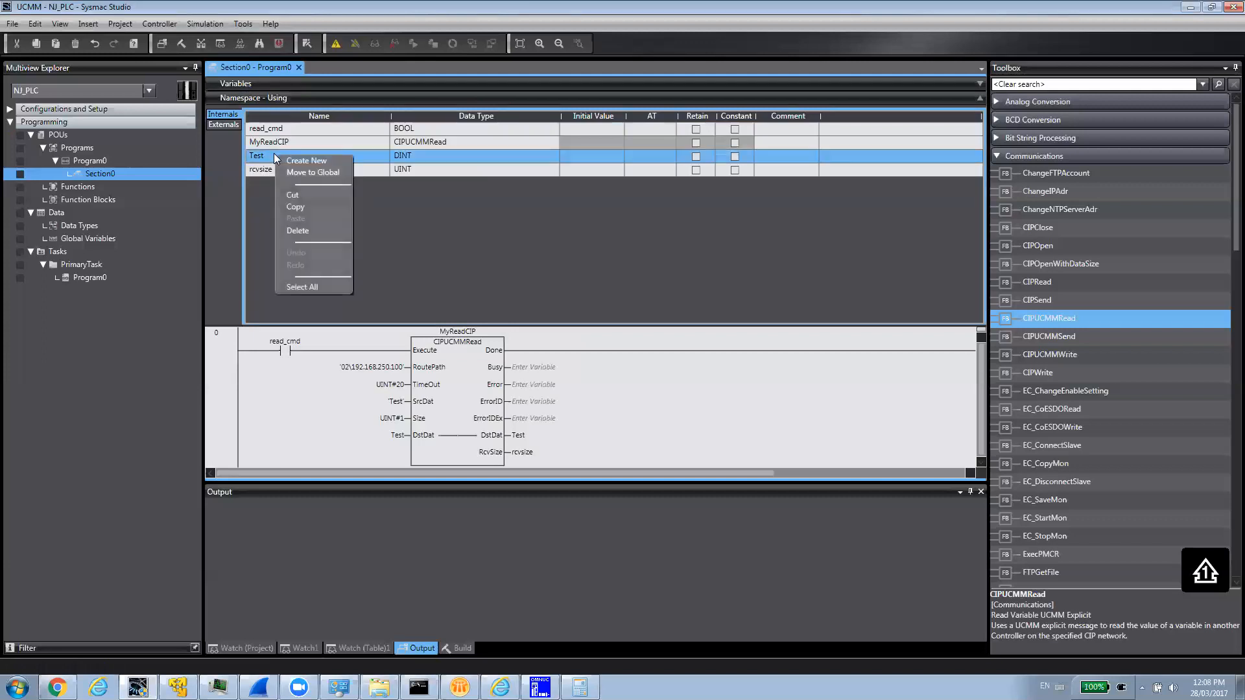
{"action": "left_click", "coordinate": [297, 230]}
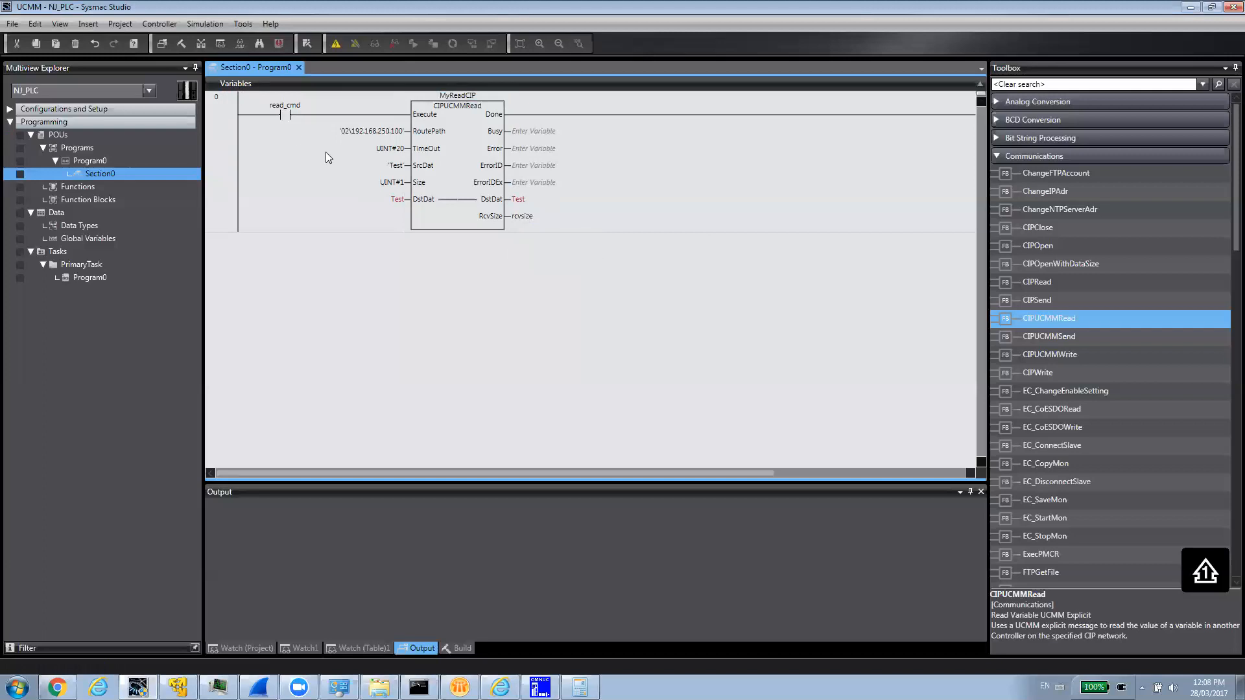
{"action": "mouse_move", "coordinate": [459, 109]}
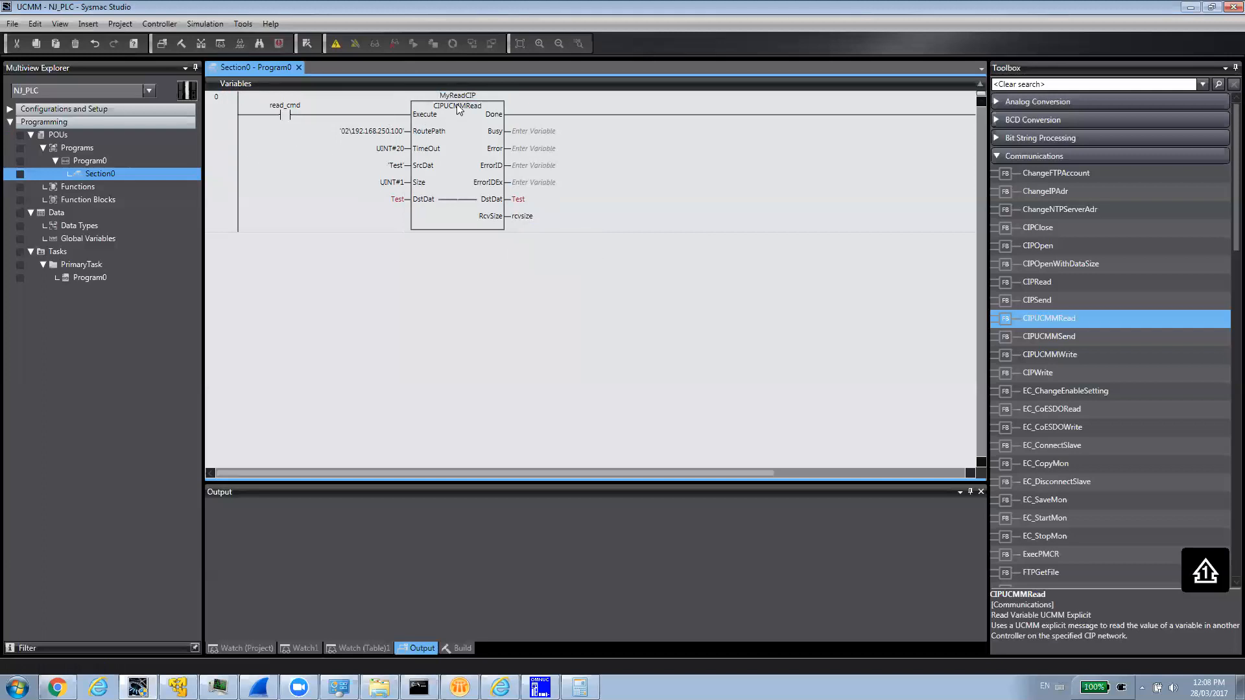
{"action": "mouse_move", "coordinate": [353, 224]}
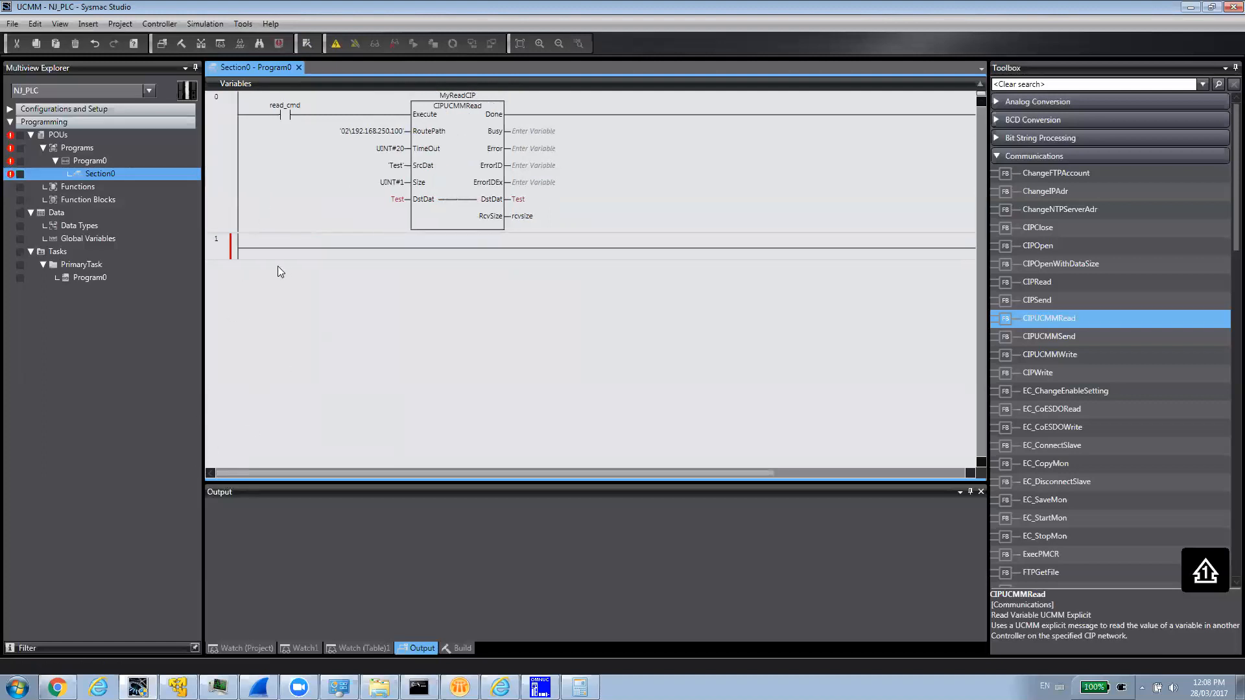
Step: Add a second rung with a write_cmd contact and a CIPUCMMWrite block MywriteCIP
{"action": "left_click", "coordinate": [274, 247]}
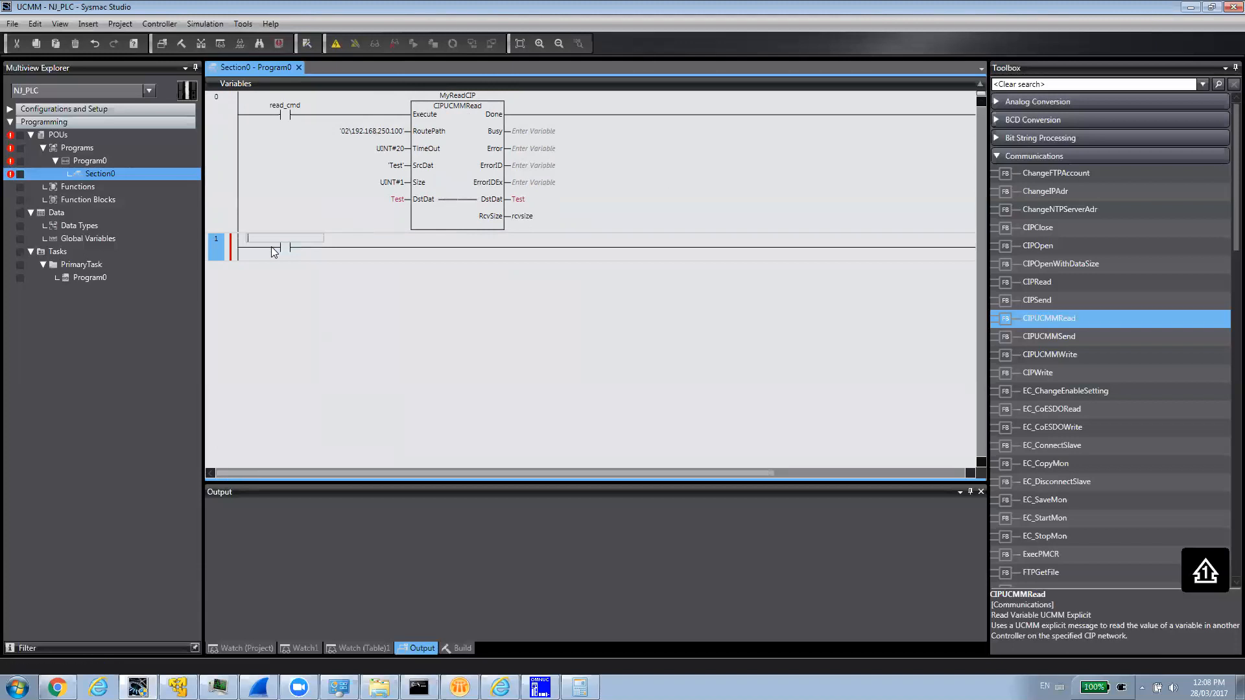
{"action": "type", "text": "wri"}
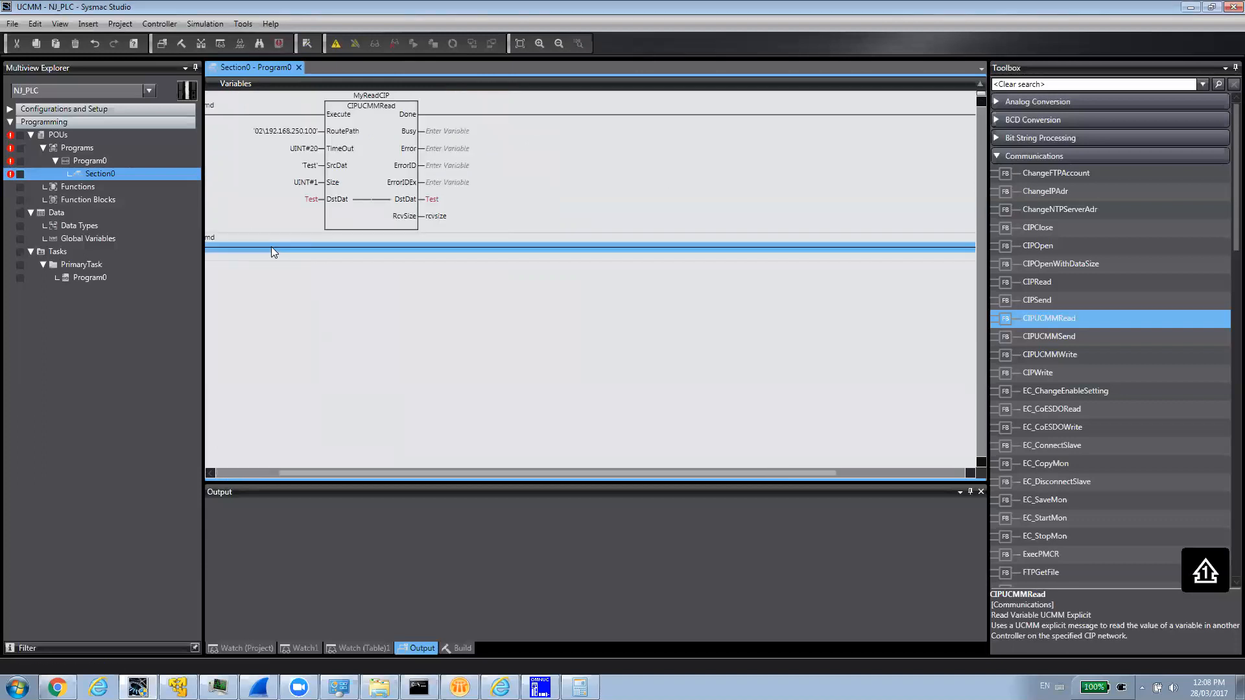
{"action": "left_click", "coordinate": [269, 253]}
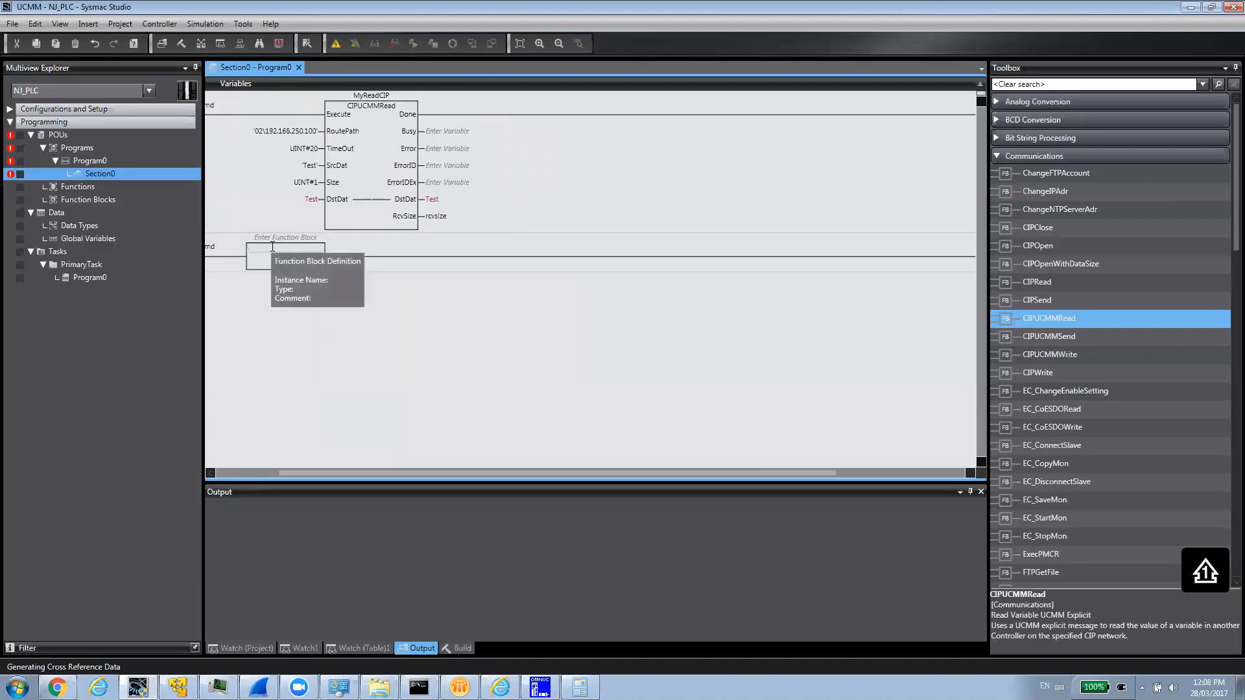
{"action": "type", "text": "cip"}
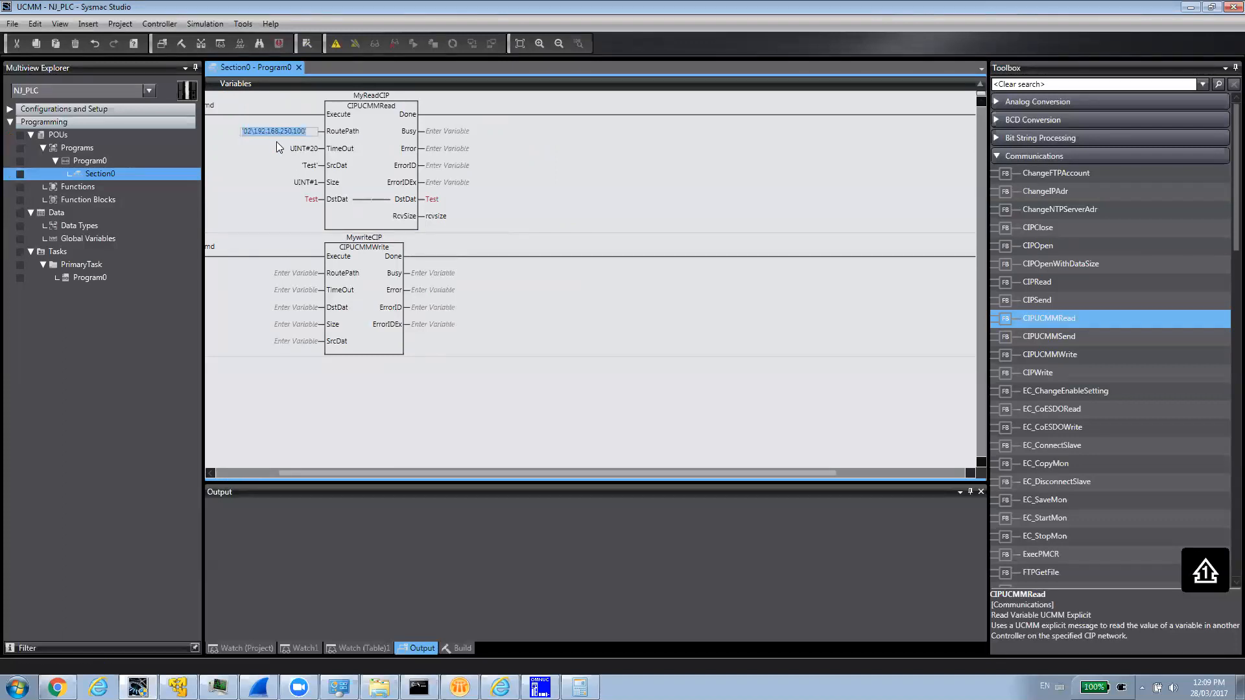
Step: Give MywriteCIP RoutePath 02\192.168.250.100, TimeOut UINT#20, DstDat Test, Size UINT#1, SrcDat Test
{"action": "left_click", "coordinate": [278, 272]}
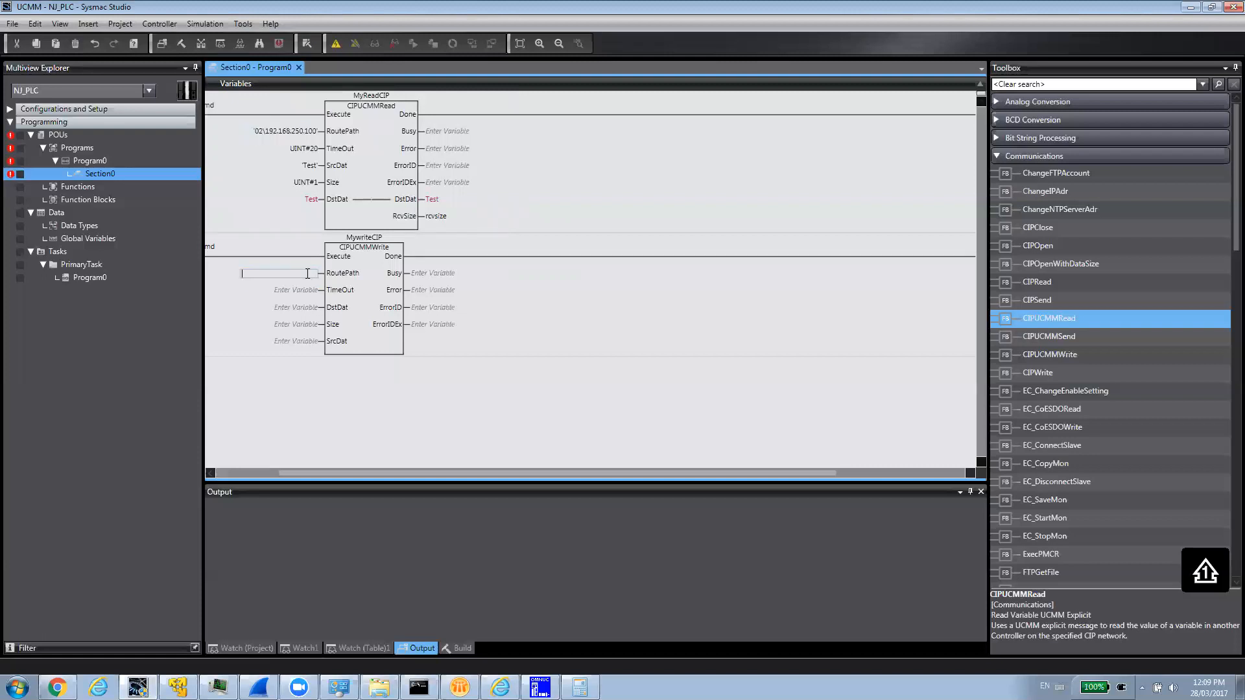
{"action": "type", "text": "02\\192.168.250.100"}
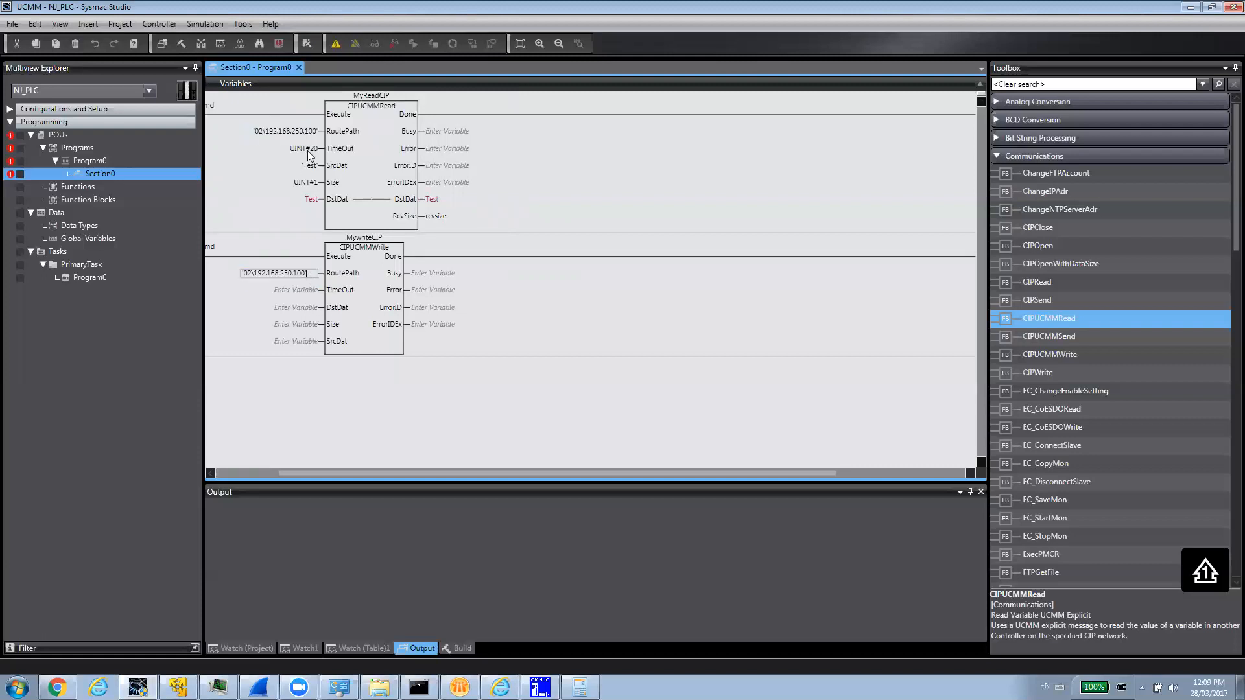
{"action": "double_click", "coordinate": [286, 148]}
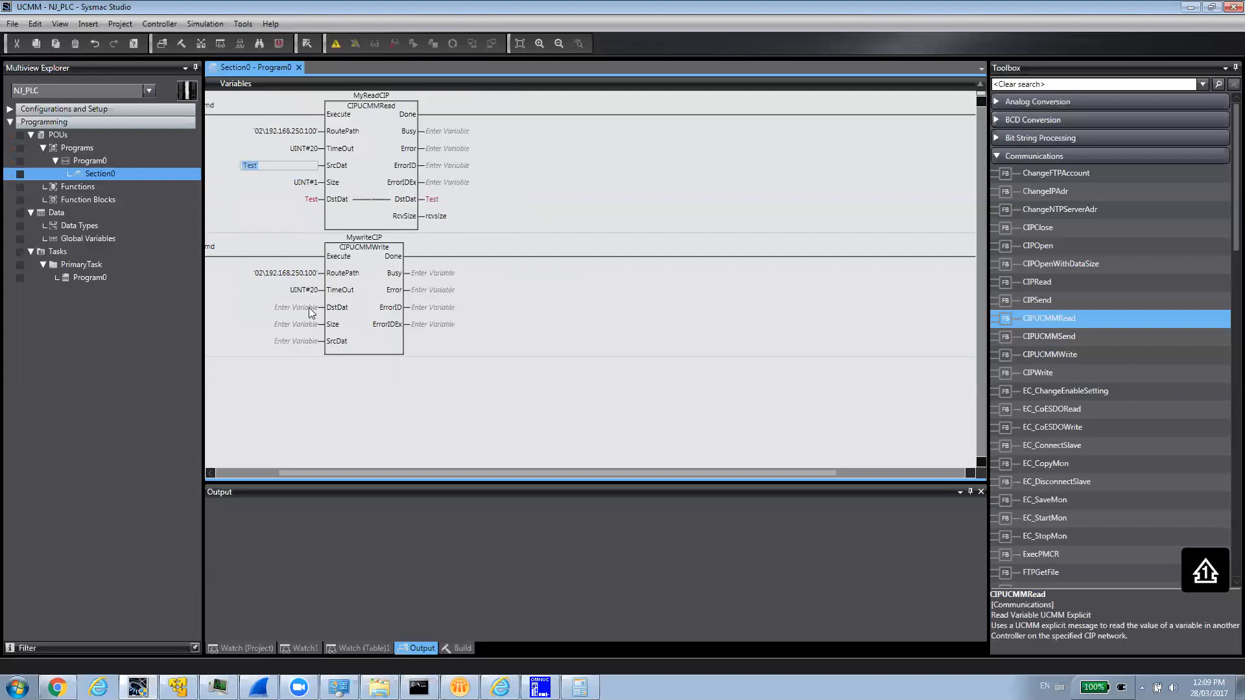
{"action": "left_click", "coordinate": [278, 308]}
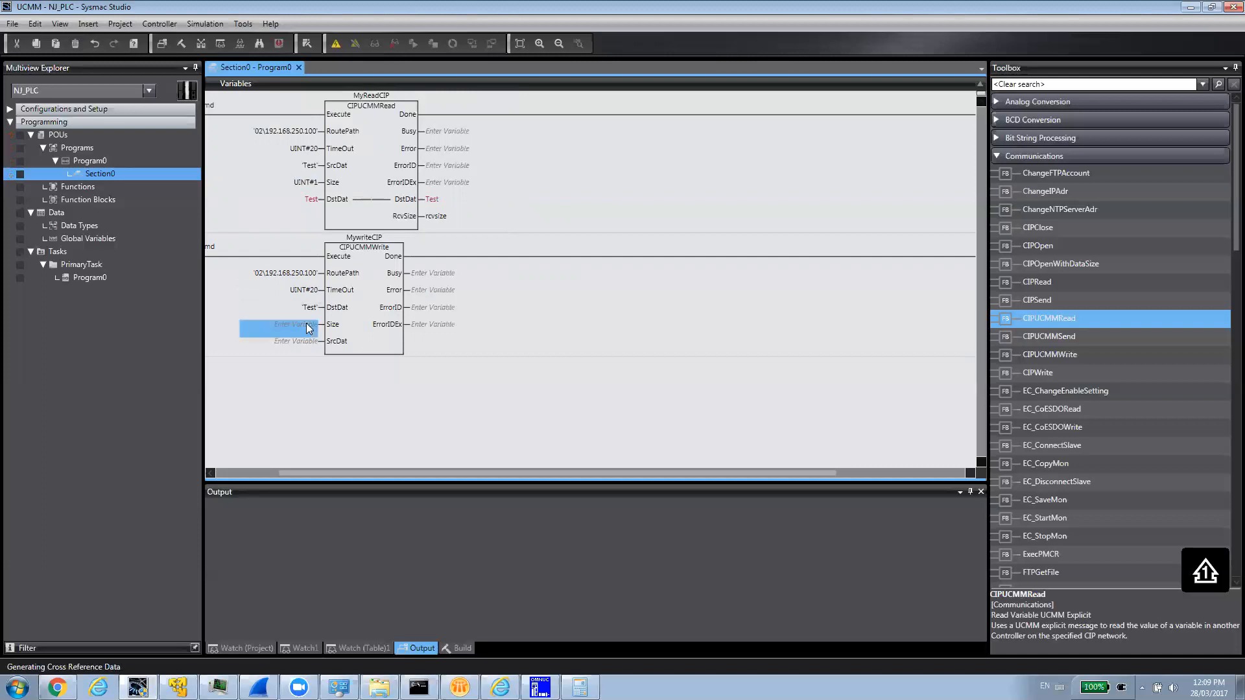
{"action": "type", "text": "Test"}
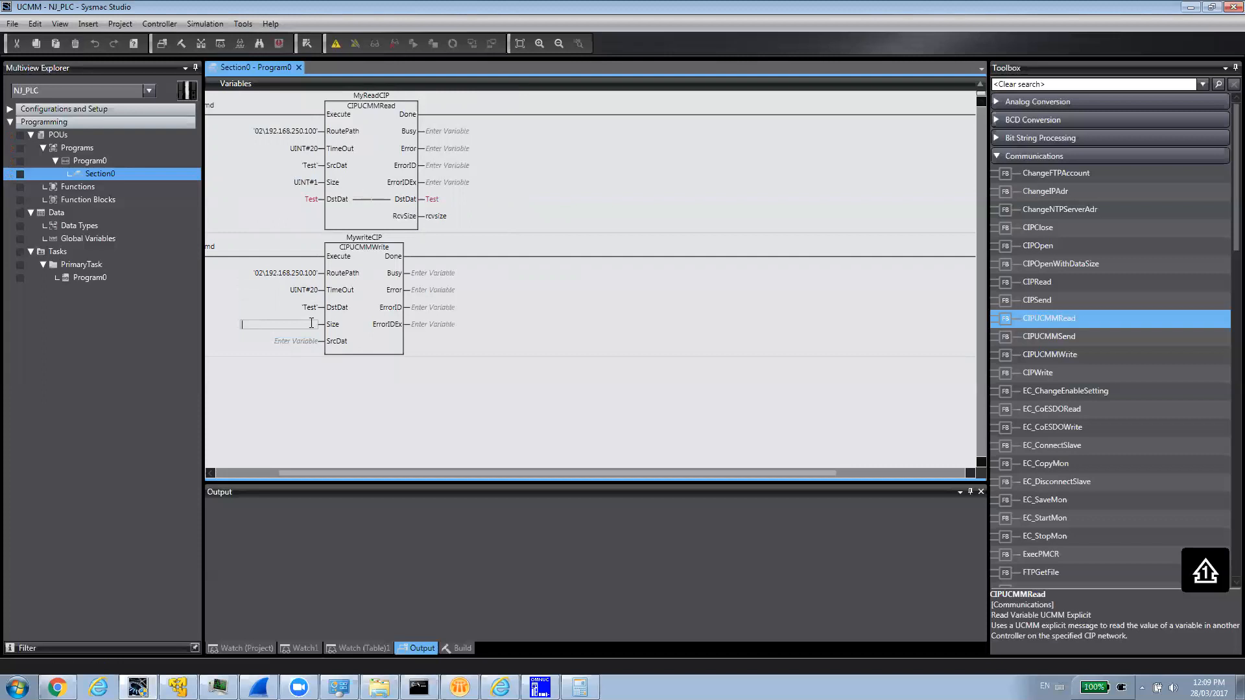
{"action": "type", "text": "UINT#1"}
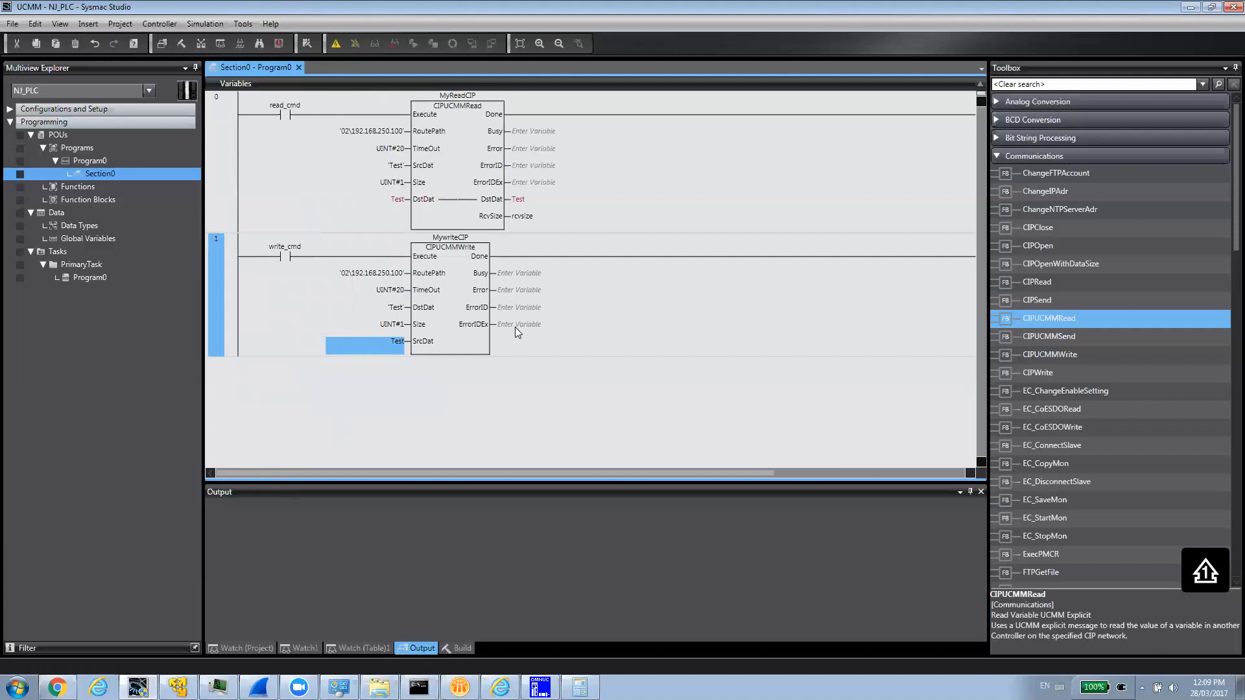
{"action": "mouse_move", "coordinate": [510, 342]}
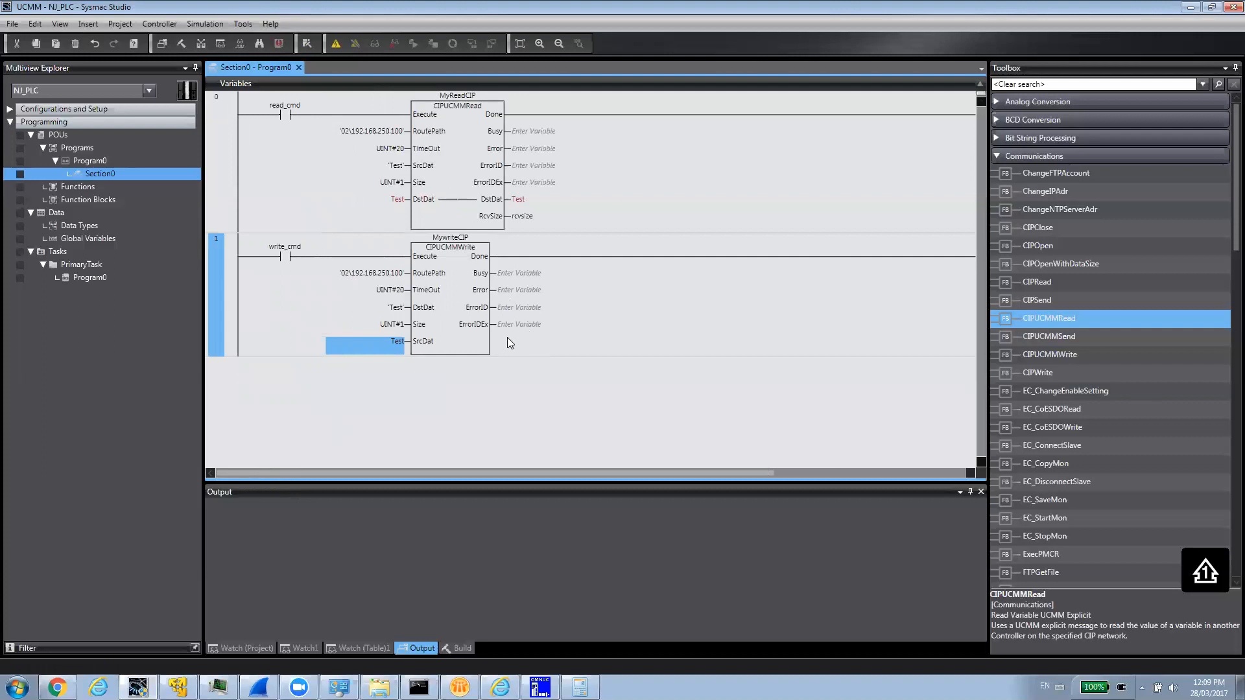
{"action": "mouse_move", "coordinate": [505, 343]}
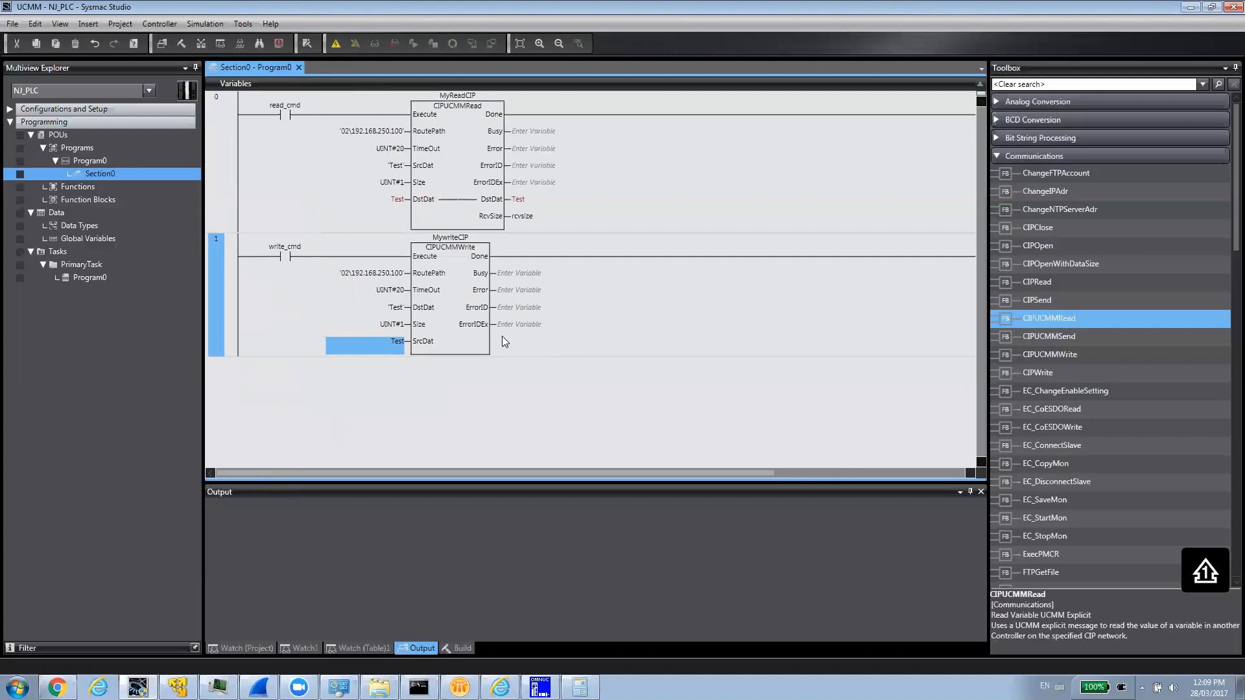
{"action": "mouse_move", "coordinate": [512, 320]}
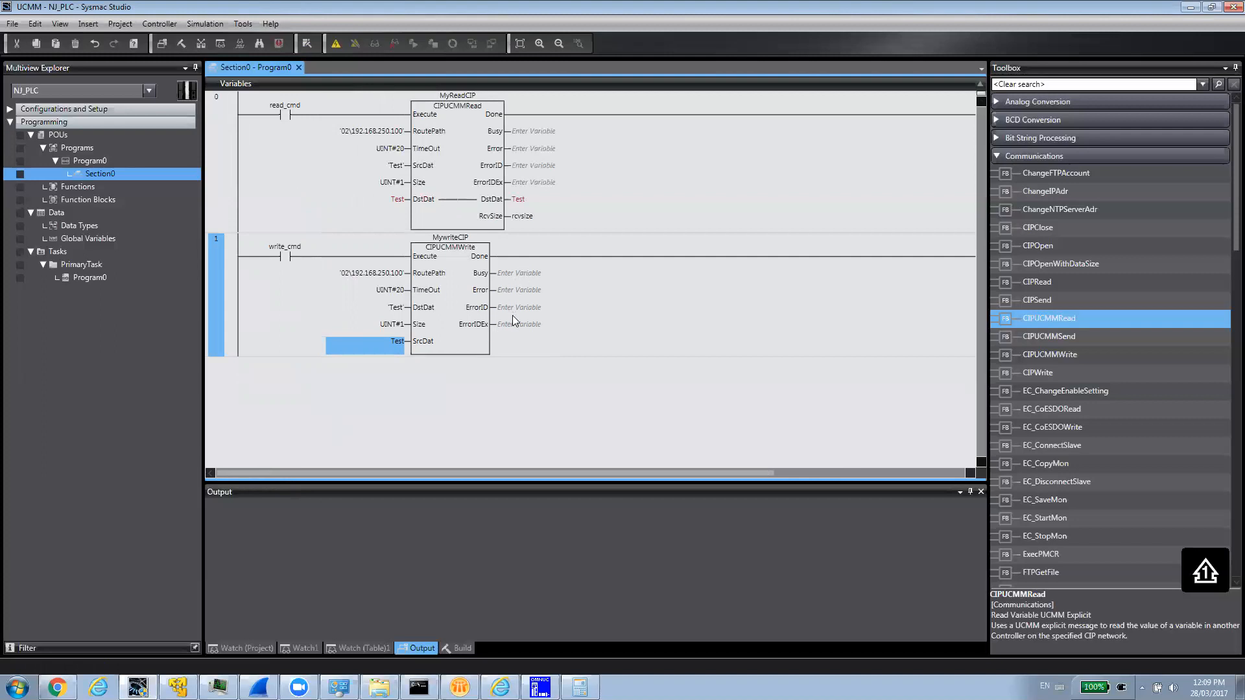
{"action": "mouse_move", "coordinate": [450, 363]}
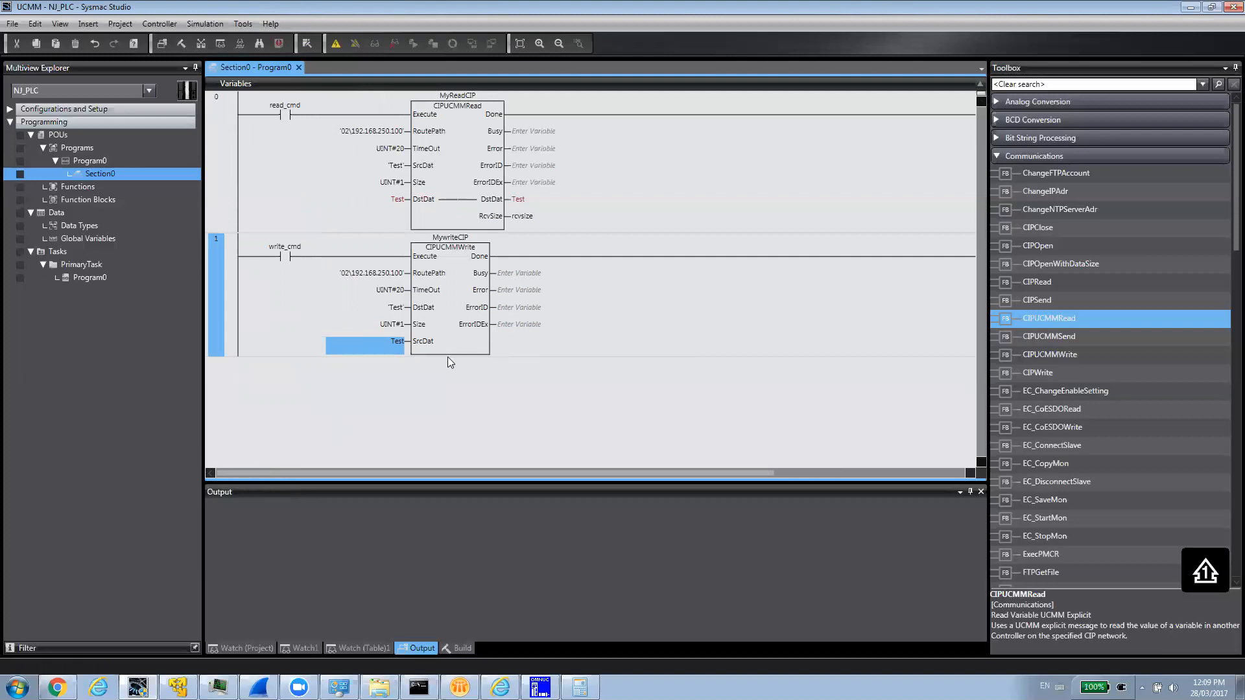
{"action": "mouse_move", "coordinate": [322, 275]}
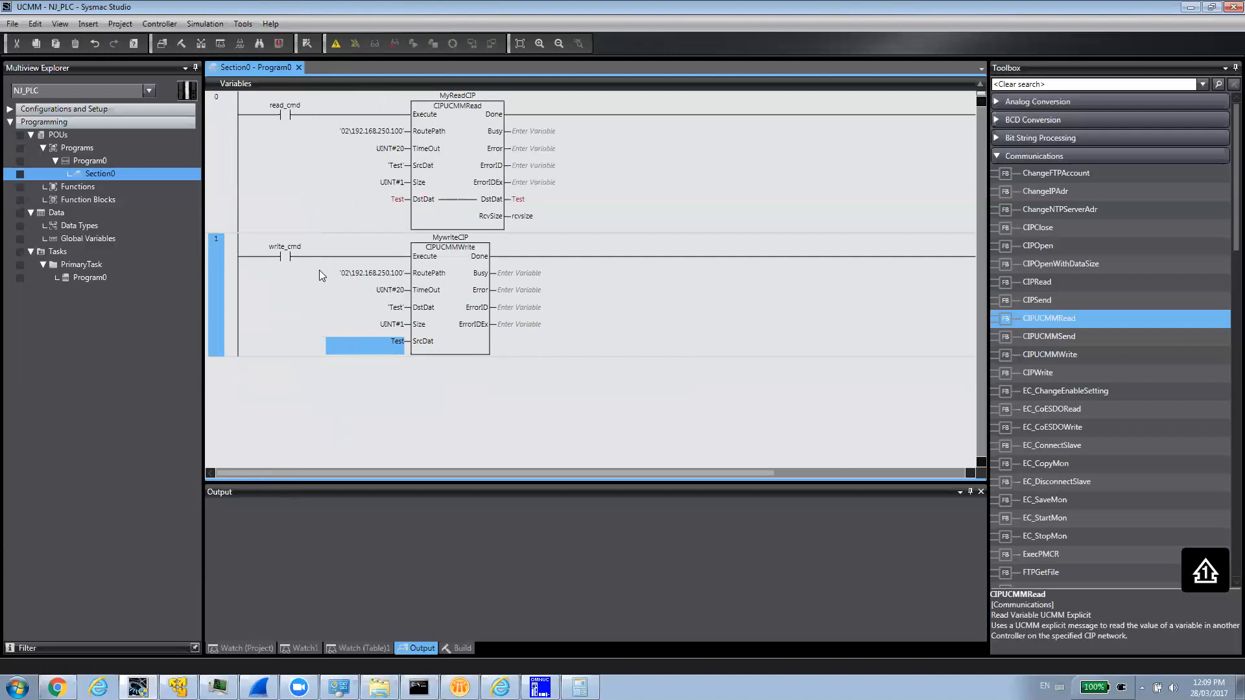
{"action": "mouse_move", "coordinate": [459, 144]}
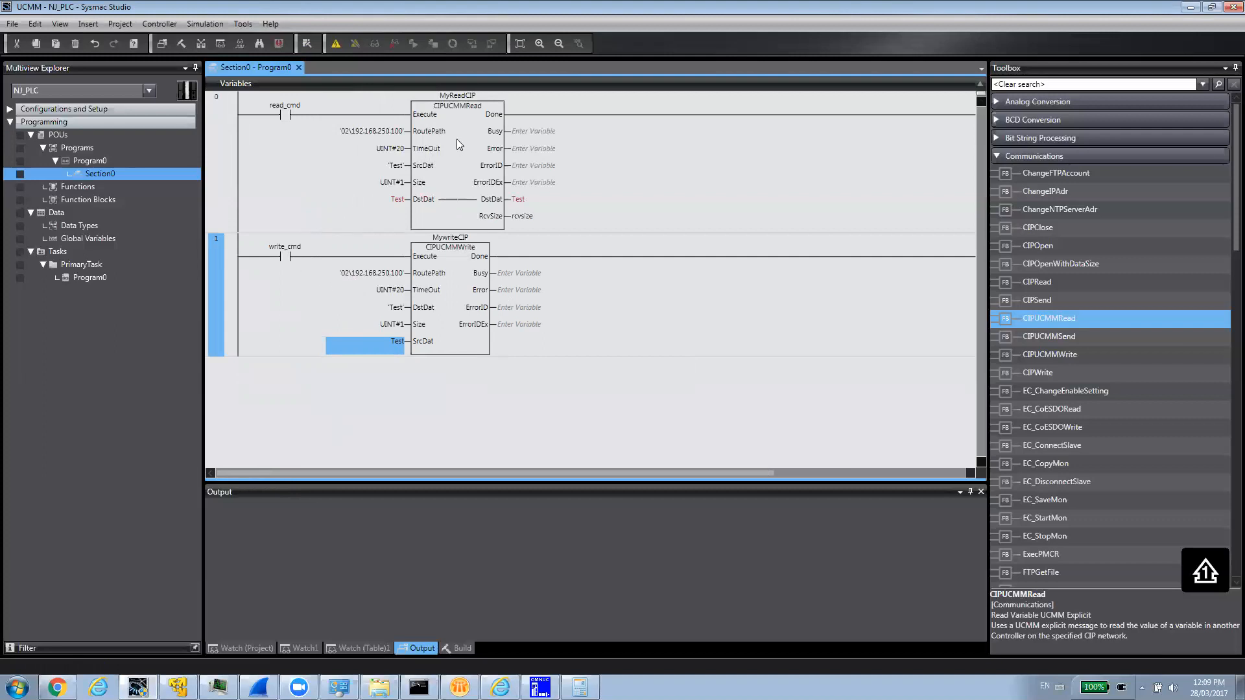
{"action": "mouse_move", "coordinate": [480, 300]}
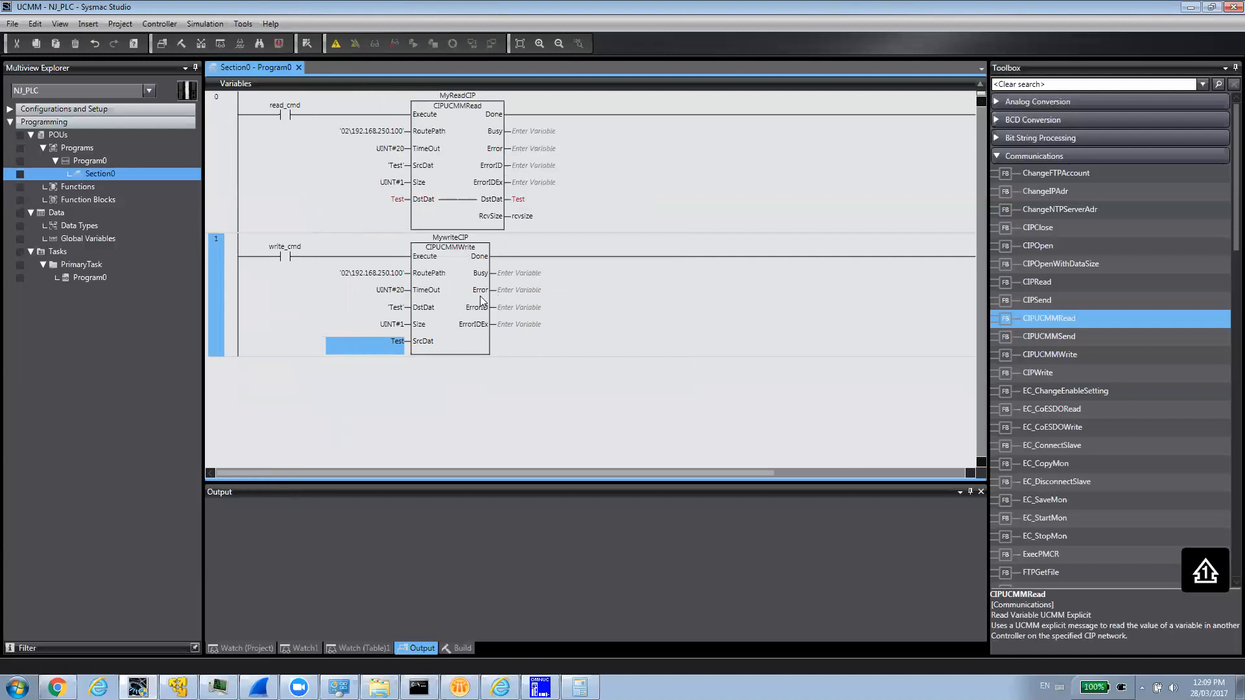
{"action": "mouse_move", "coordinate": [335, 44]}
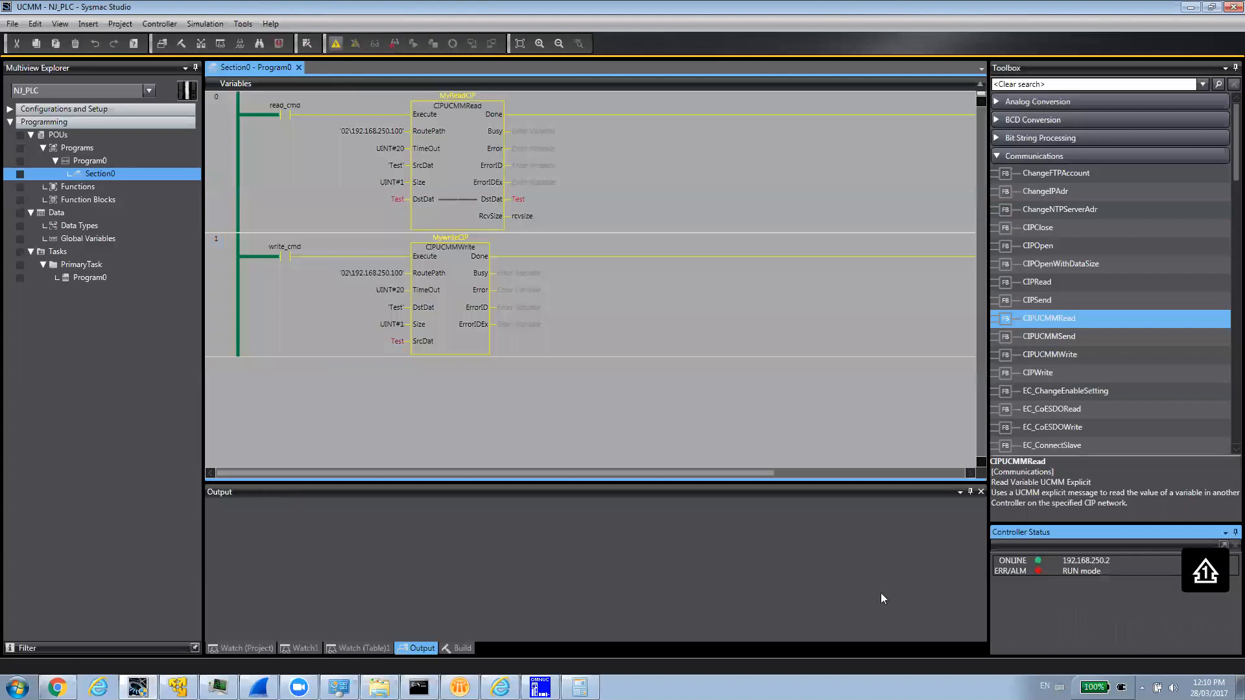
{"action": "mouse_move", "coordinate": [1088, 571]}
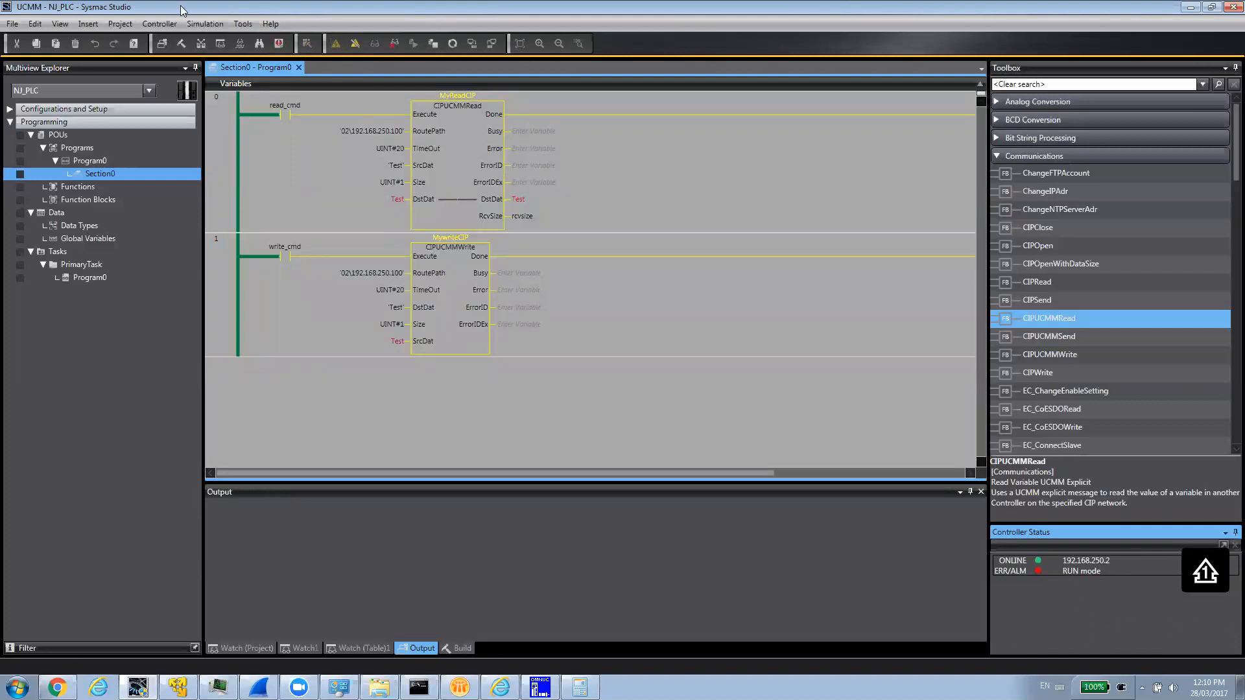
Step: Go online with the NJ controller at 192.168.250.2 and bring up the Controller menu
{"action": "left_click", "coordinate": [159, 23]}
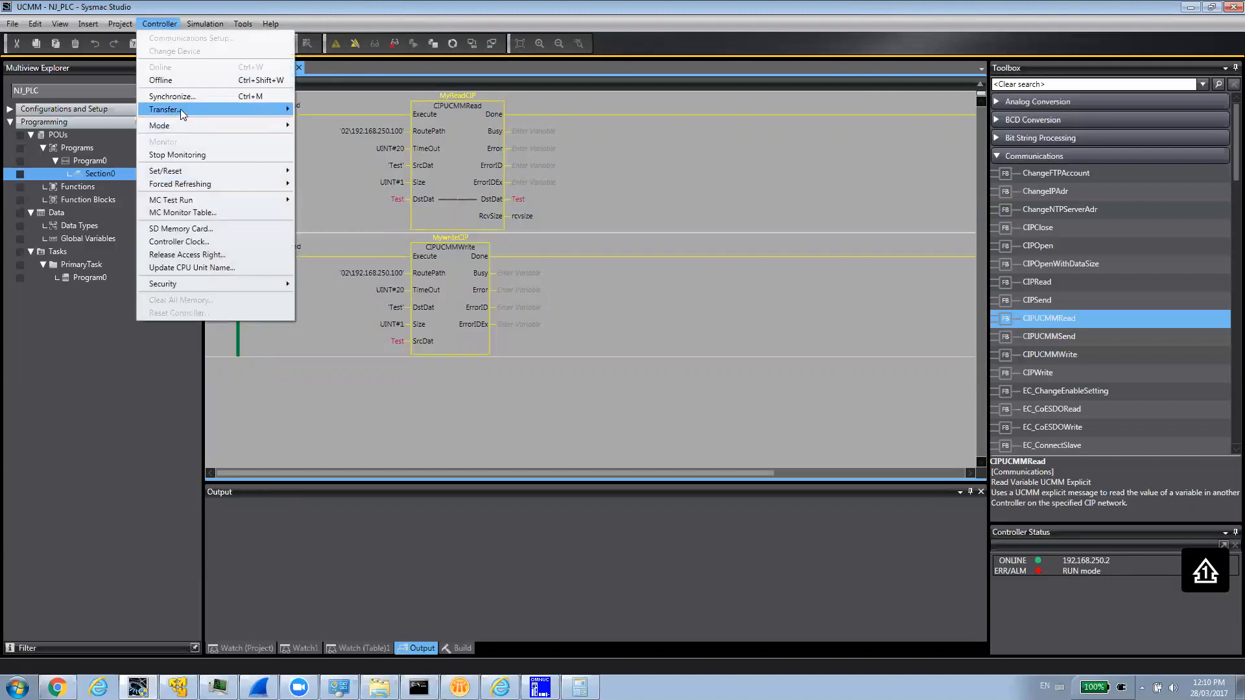
Step: Transfer the project to the NJ controller, accepting the switch to PROGRAM mode for the download
{"action": "left_click", "coordinate": [178, 109]}
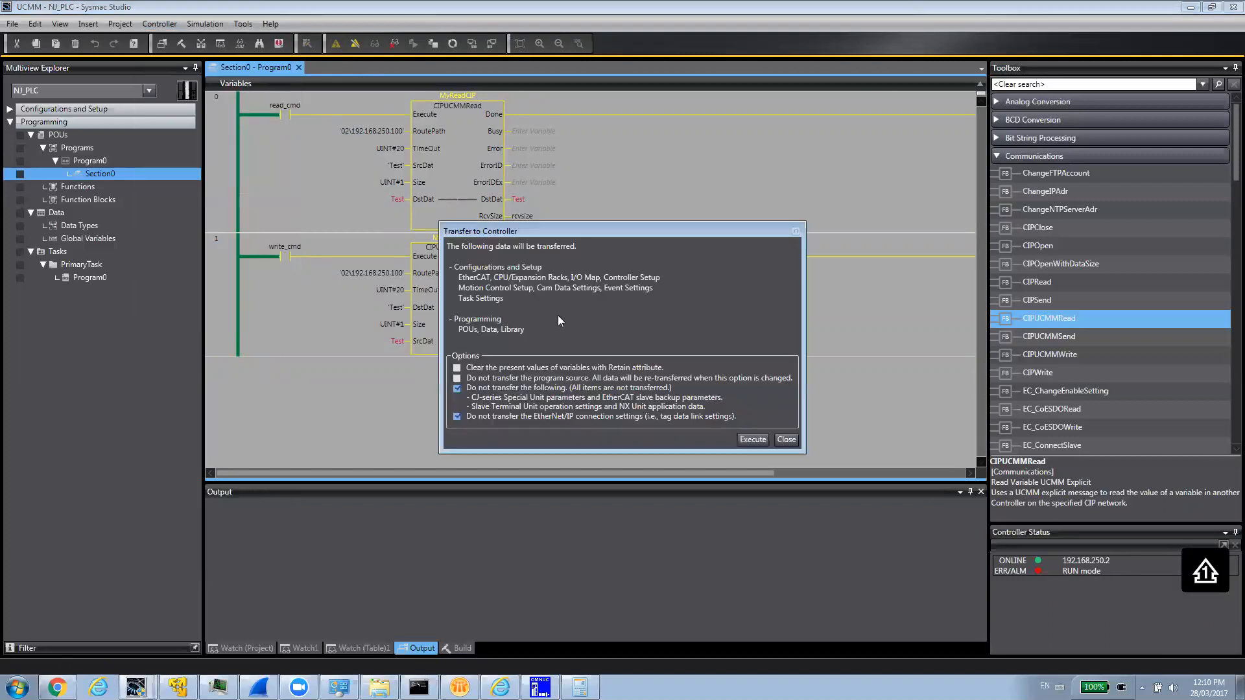
{"action": "left_click", "coordinate": [751, 440]}
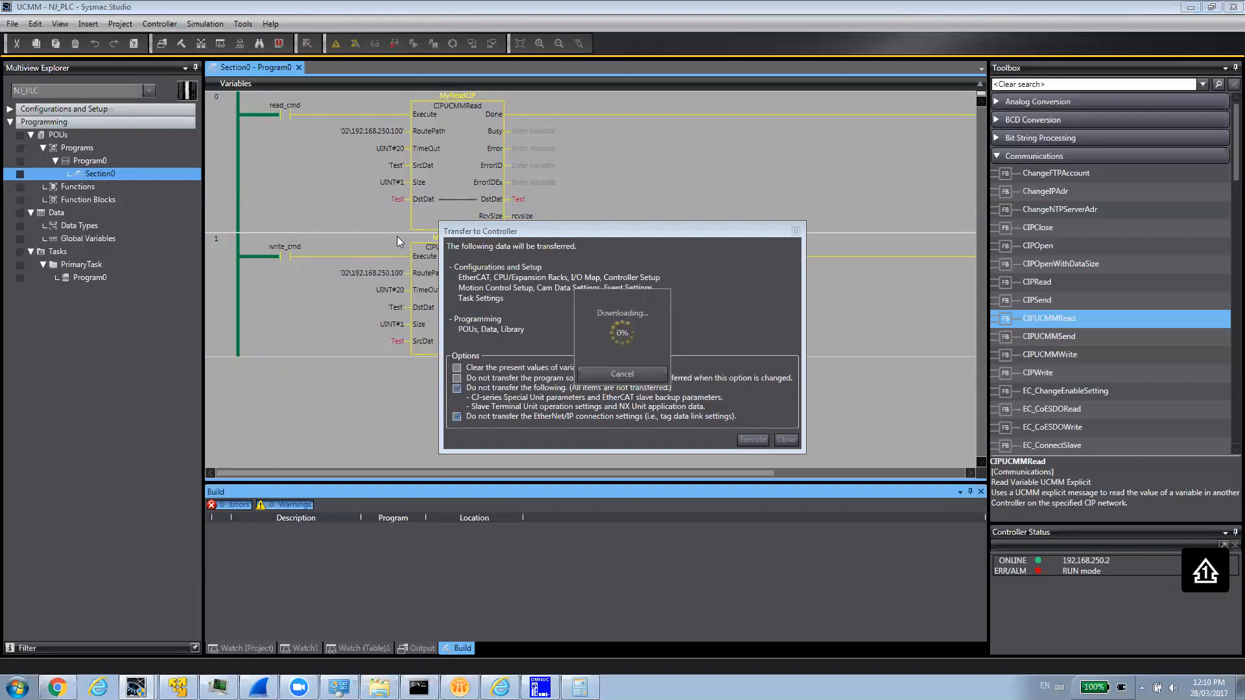
{"action": "left_click", "coordinate": [753, 440]}
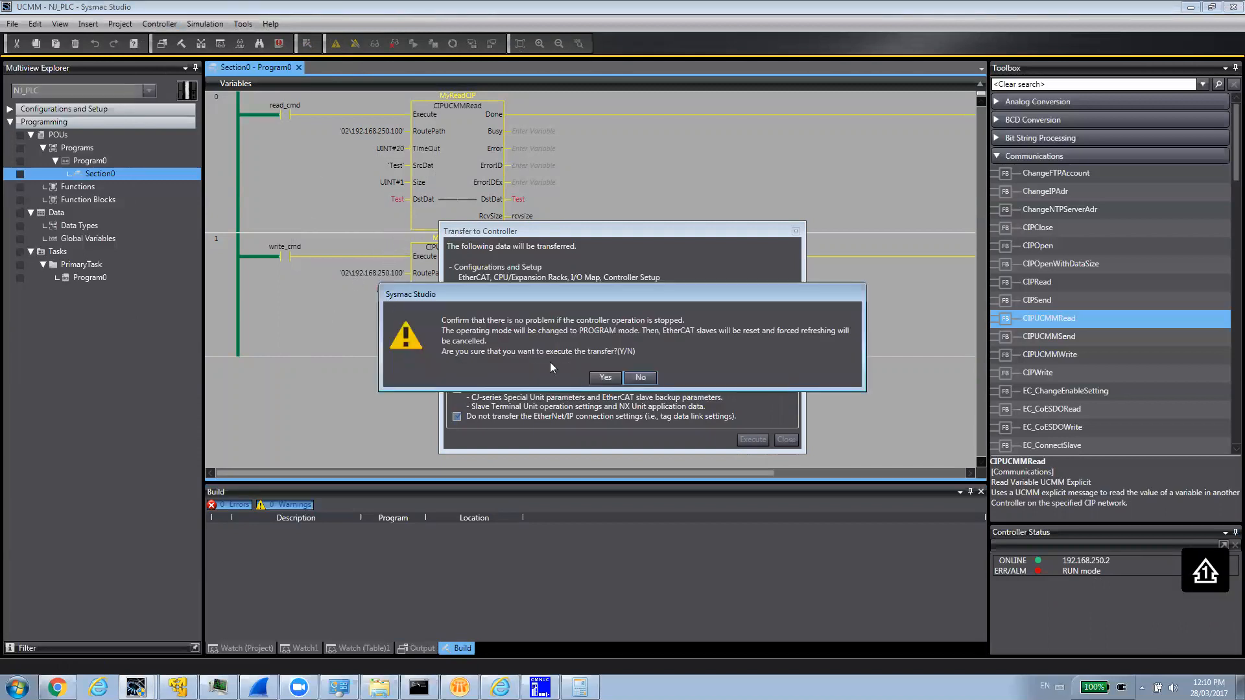
{"action": "left_click", "coordinate": [604, 378]}
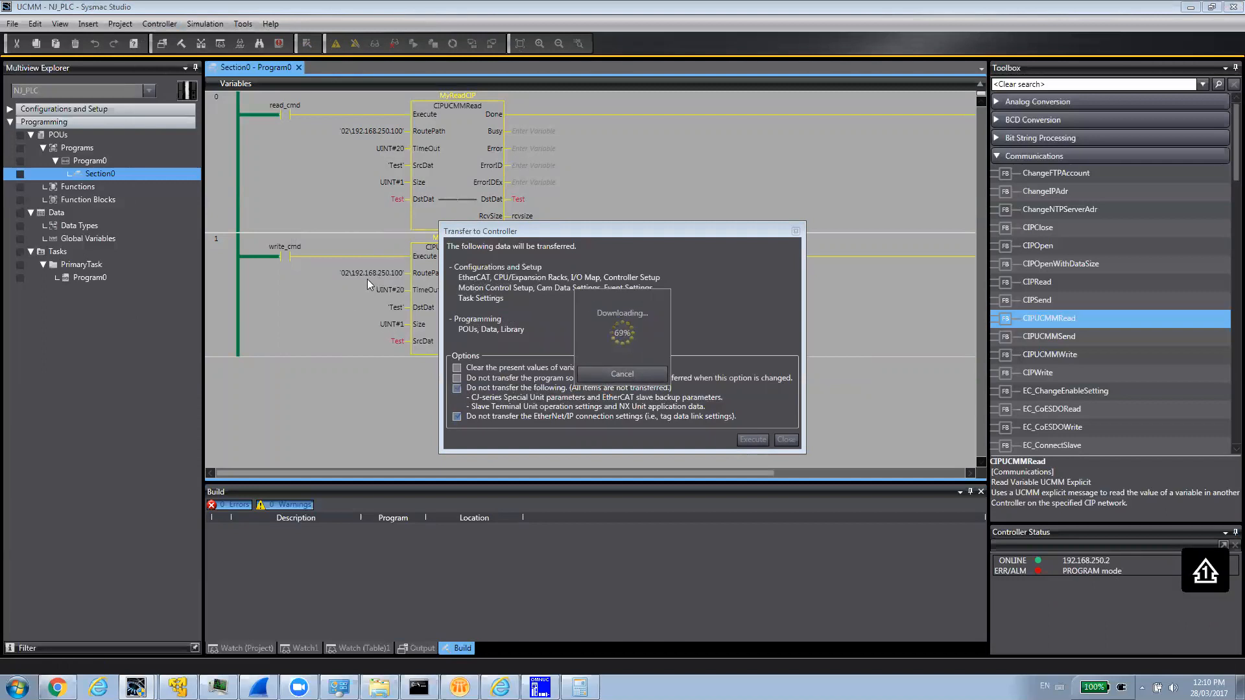
{"action": "mouse_move", "coordinate": [397, 250]}
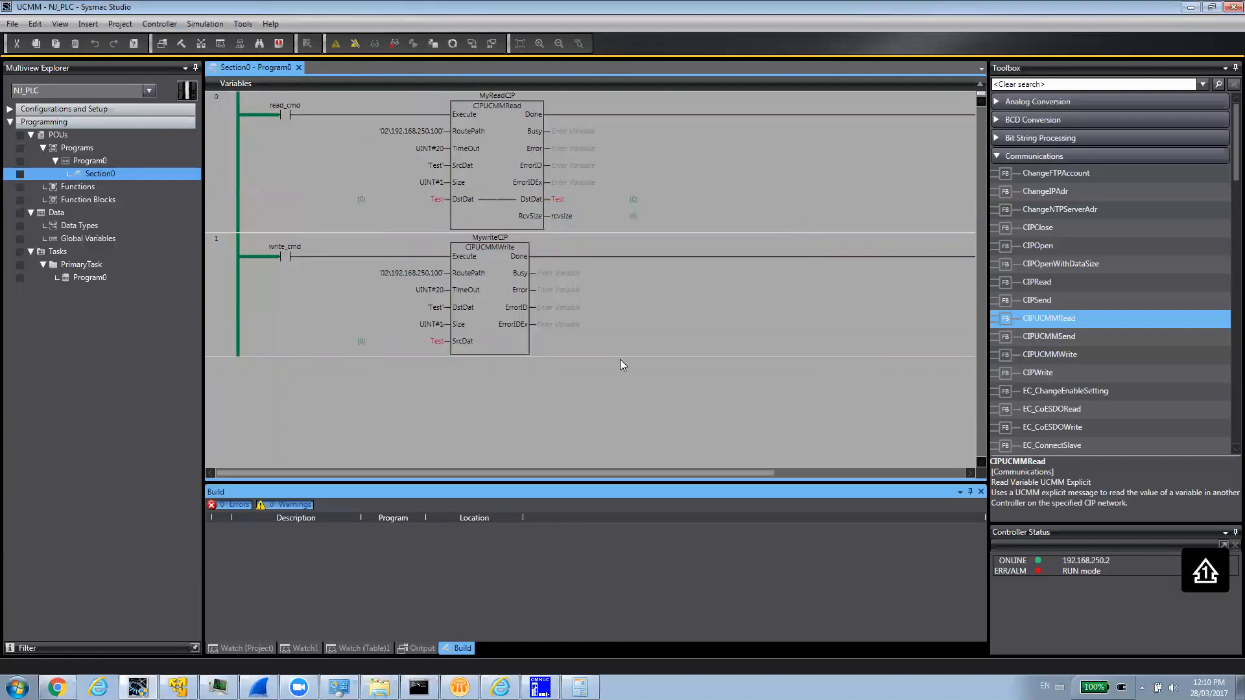
{"action": "mouse_move", "coordinate": [514, 211]}
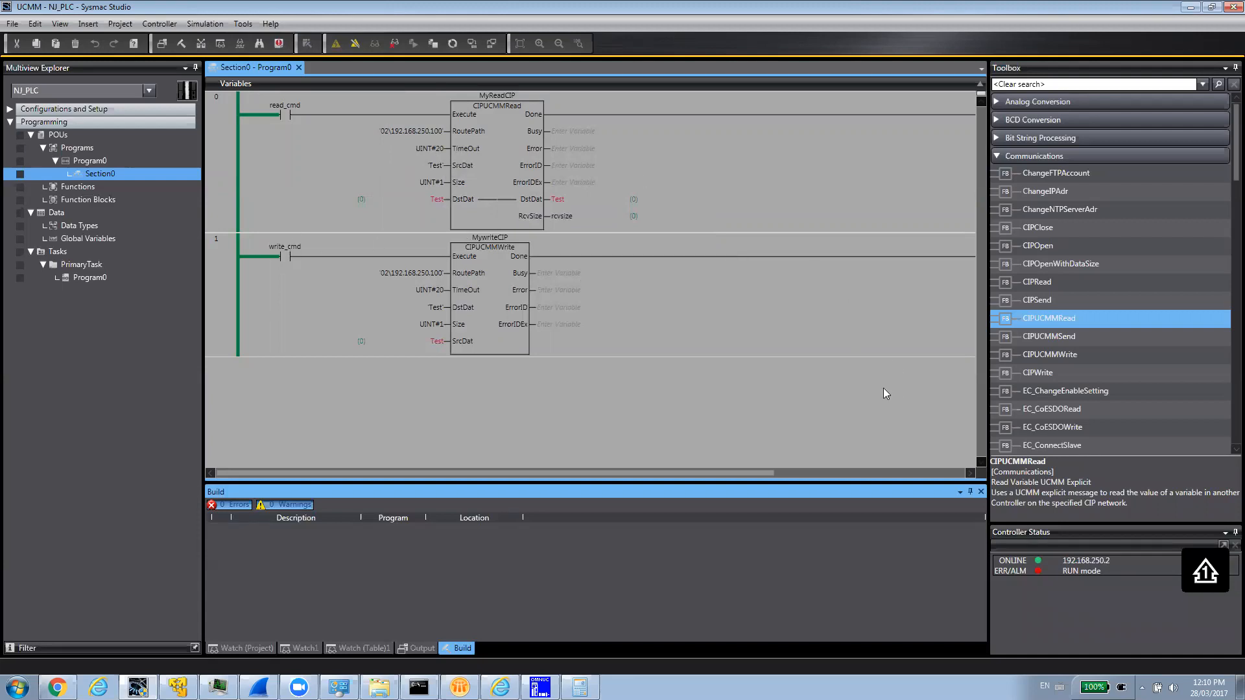
{"action": "mouse_move", "coordinate": [507, 154]}
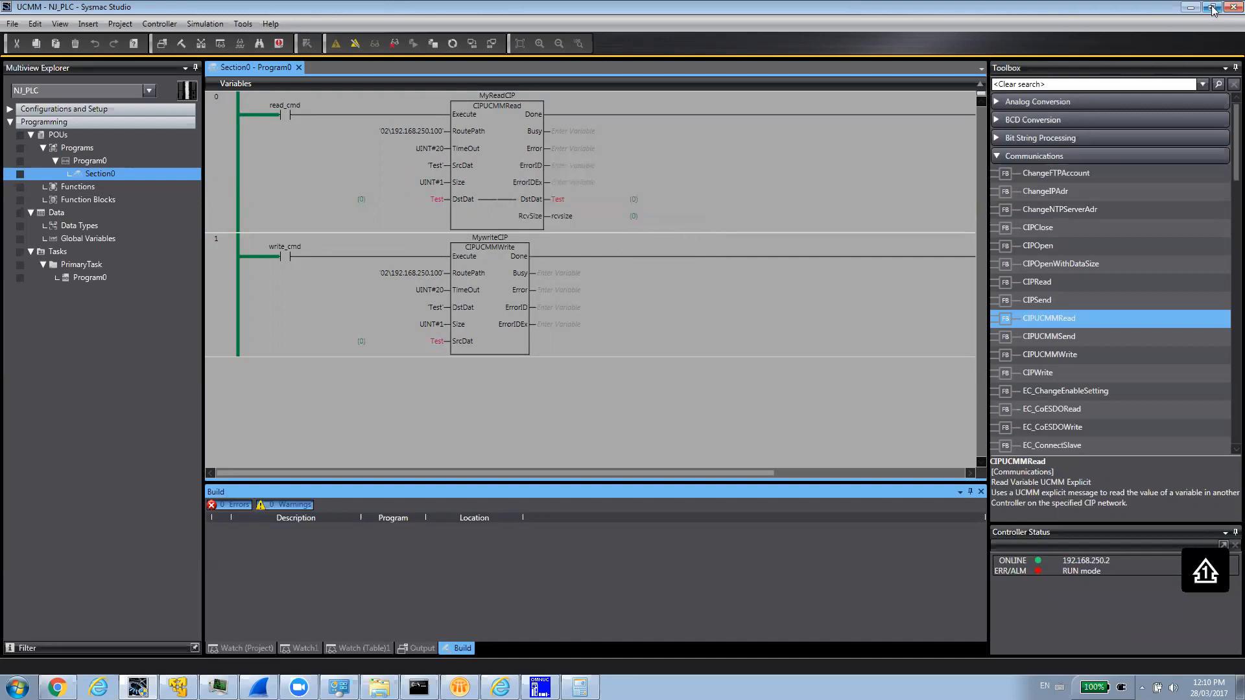
Step: Restore down the Sysmac Studio window so Logix Designer's controller tags show below it
{"action": "left_click", "coordinate": [1214, 9]}
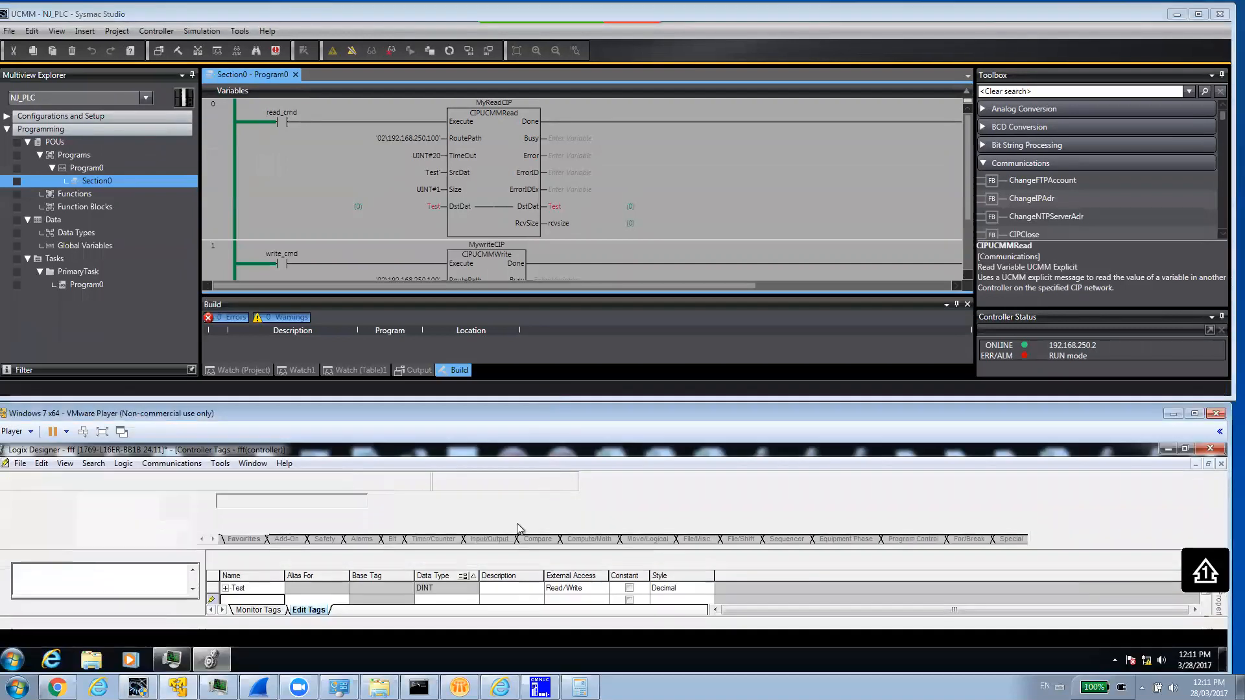
Step: Set the CompactLogix Test tag to 10 in Monitor Tags, then toggle read_cmd True and back to False to read it into the NJ
{"action": "left_click", "coordinate": [258, 627]}
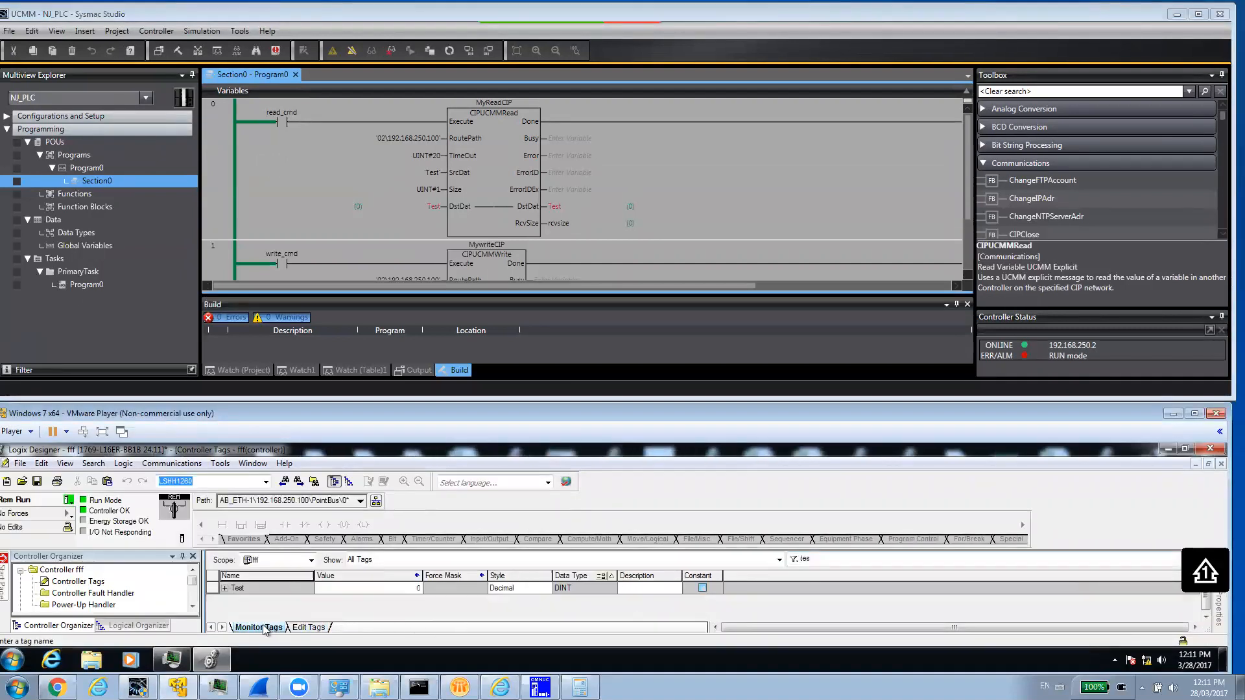
{"action": "left_click", "coordinate": [381, 589]}
{"action": "type", "text": "10"}
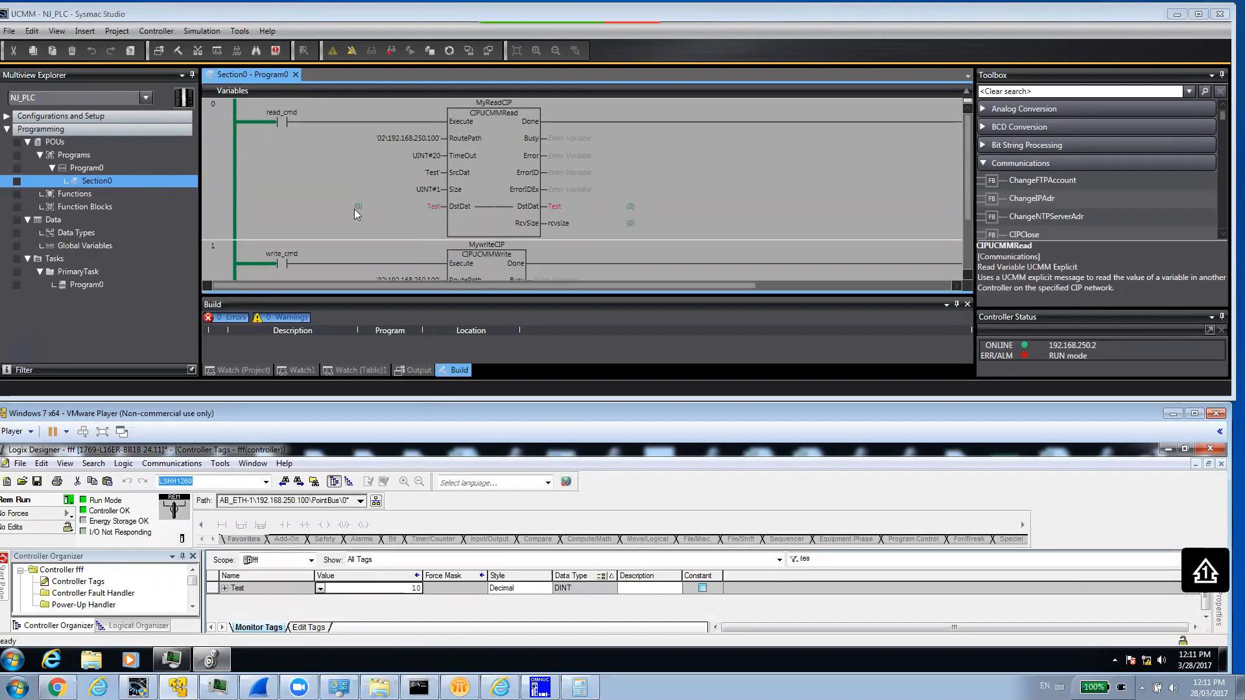
{"action": "left_click", "coordinate": [282, 126]}
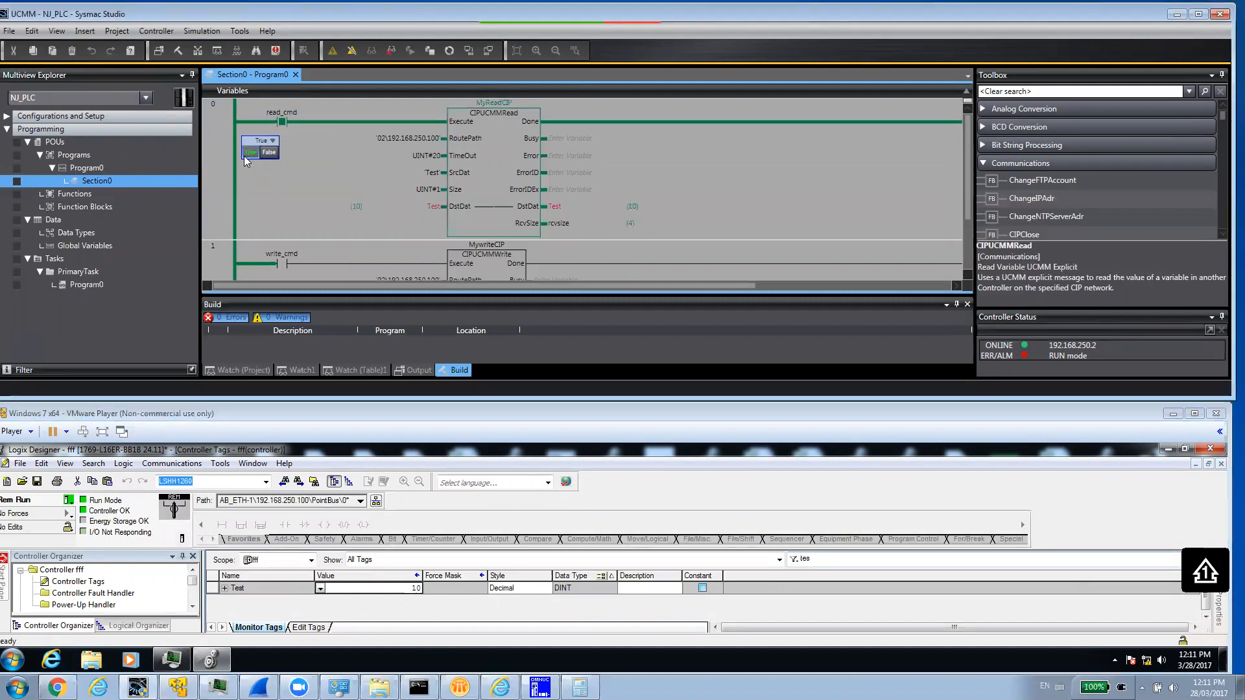
{"action": "mouse_move", "coordinate": [557, 145]}
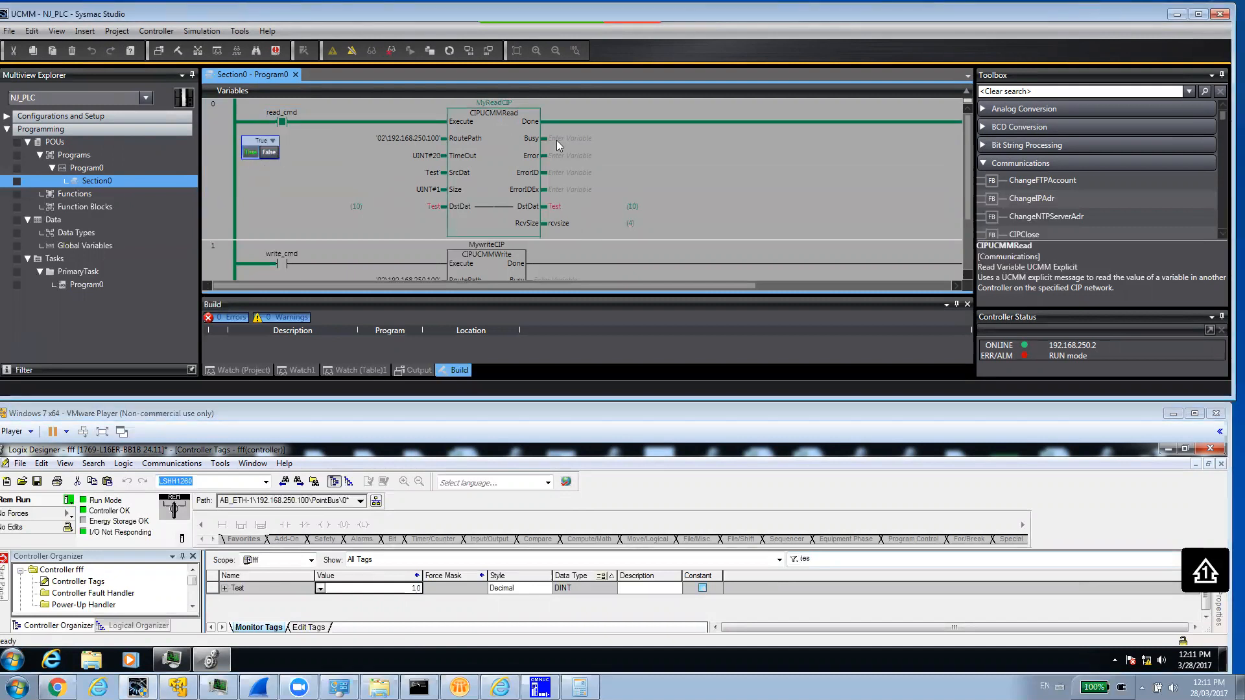
{"action": "mouse_move", "coordinate": [553, 149]}
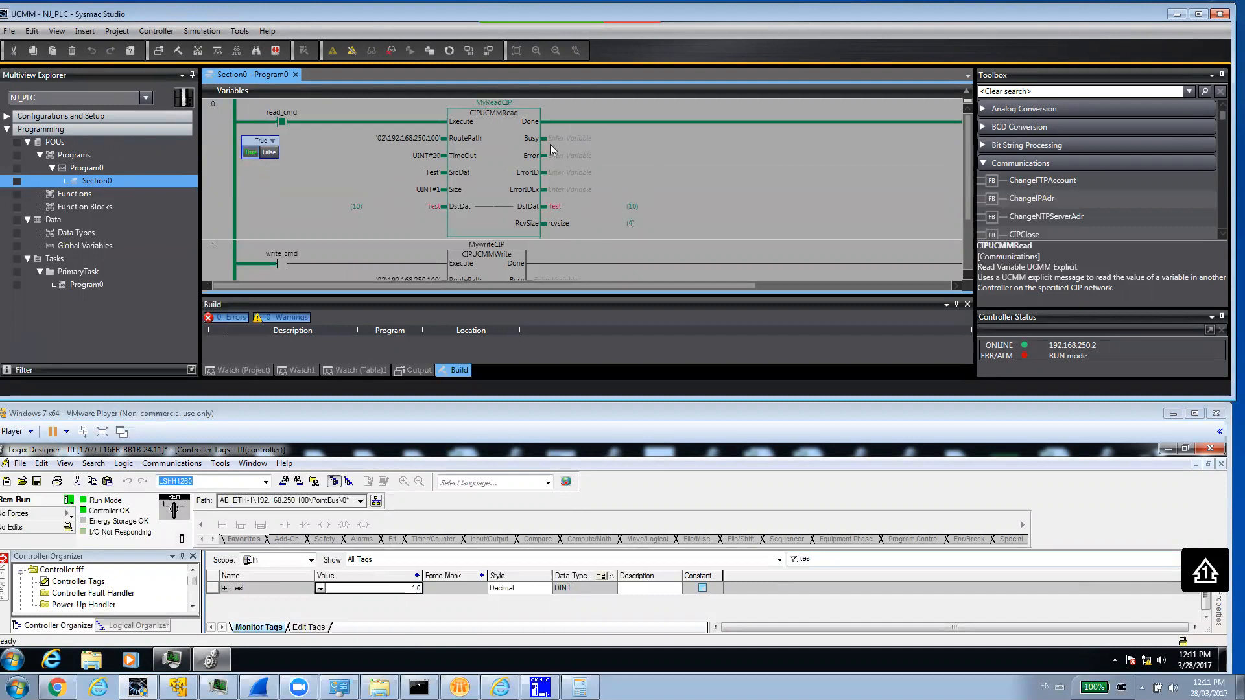
{"action": "mouse_move", "coordinate": [356, 213]}
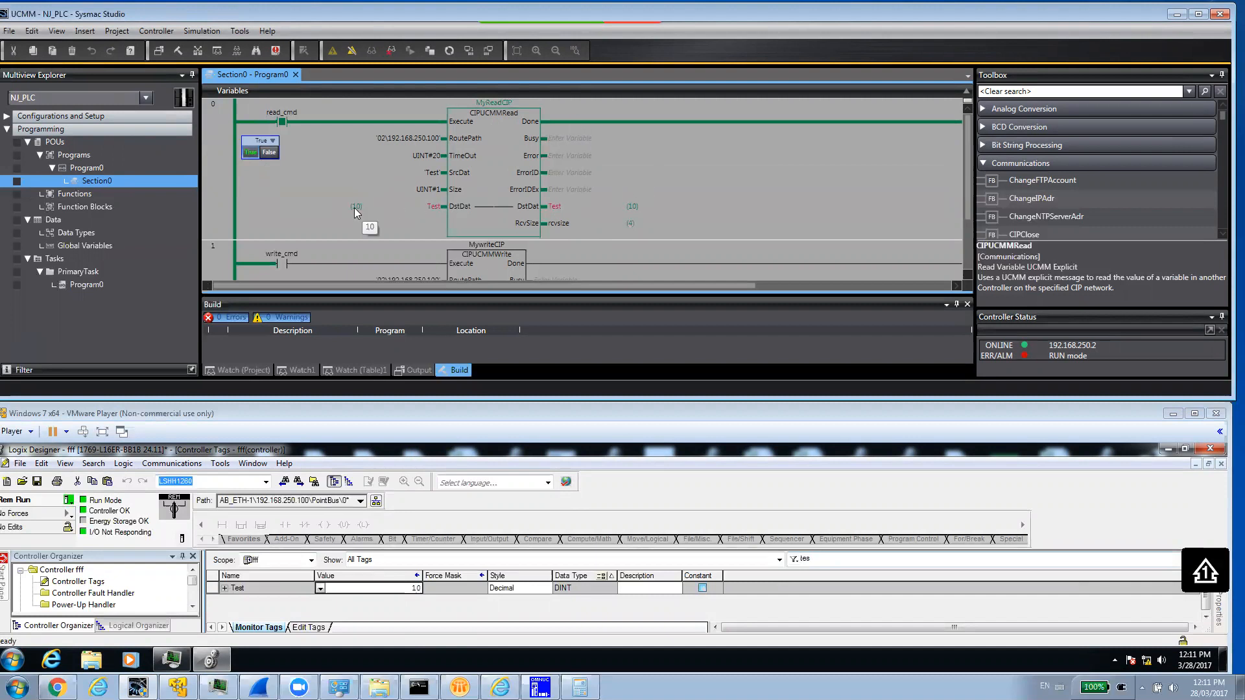
{"action": "mouse_move", "coordinate": [547, 214]}
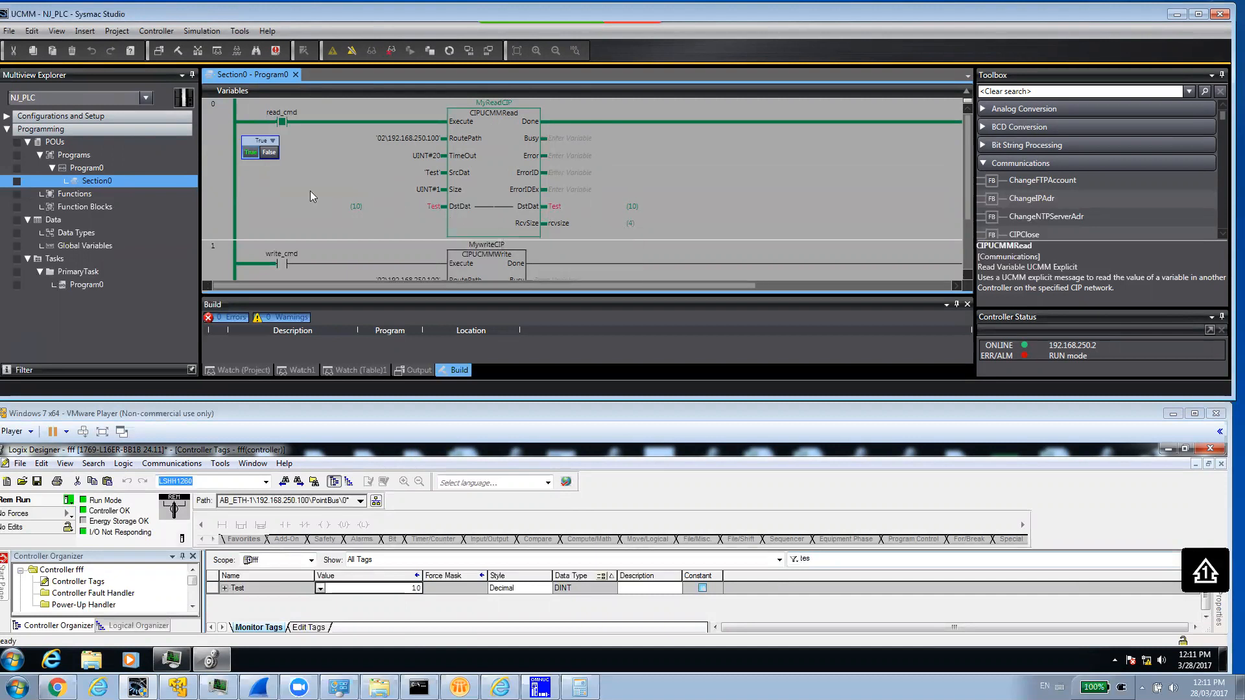
{"action": "left_click", "coordinate": [256, 141]}
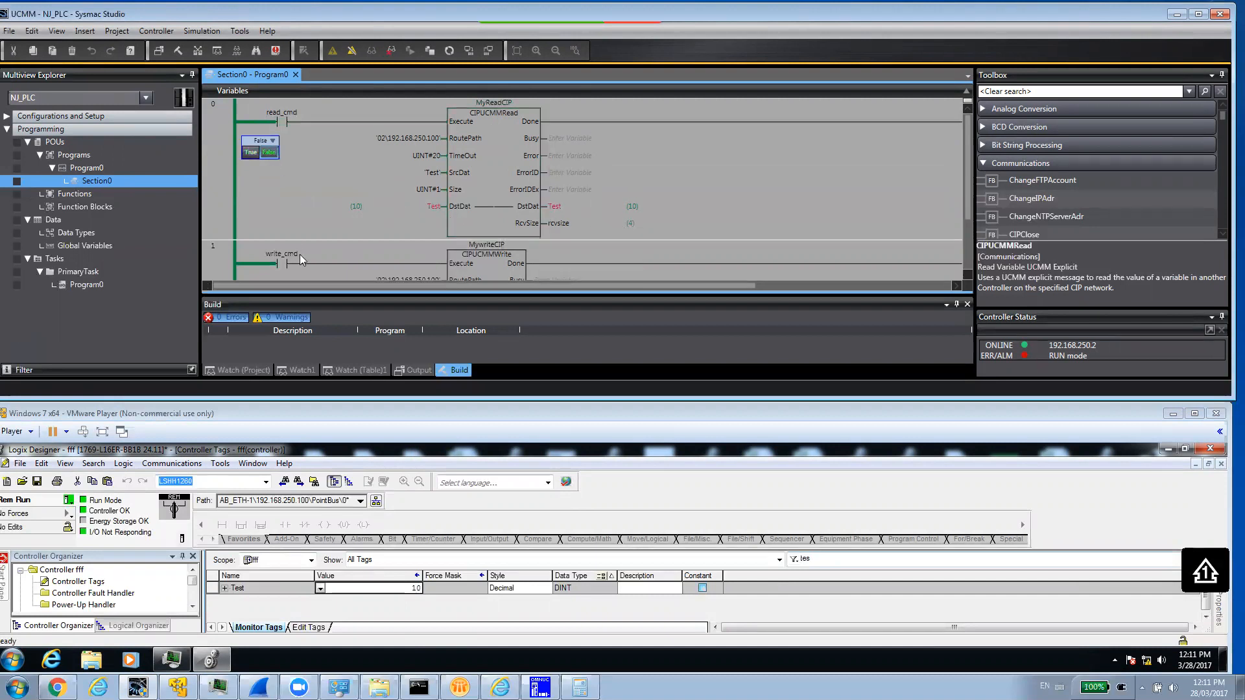
{"action": "mouse_move", "coordinate": [356, 211]}
{"action": "type", "text": "20"}
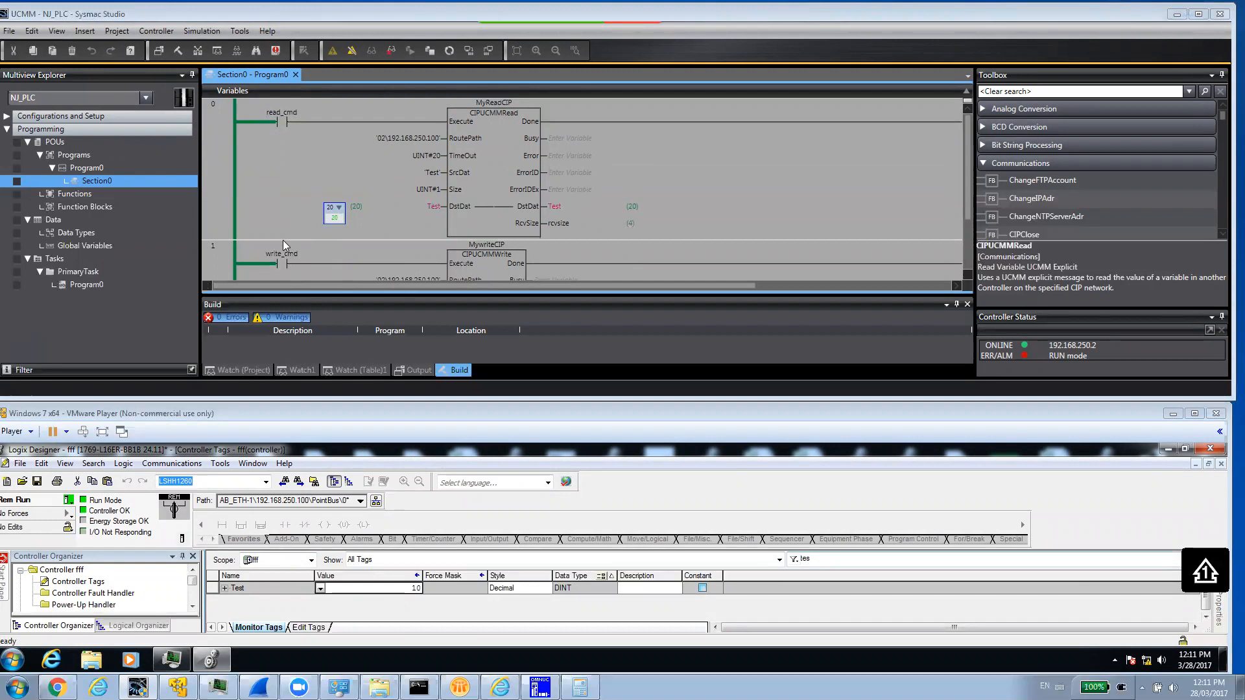
Step: Set the NJ's Test value to 20 and target the write_cmd contact
{"action": "scroll", "scroll_direction": "down", "scroll_amount": 3}
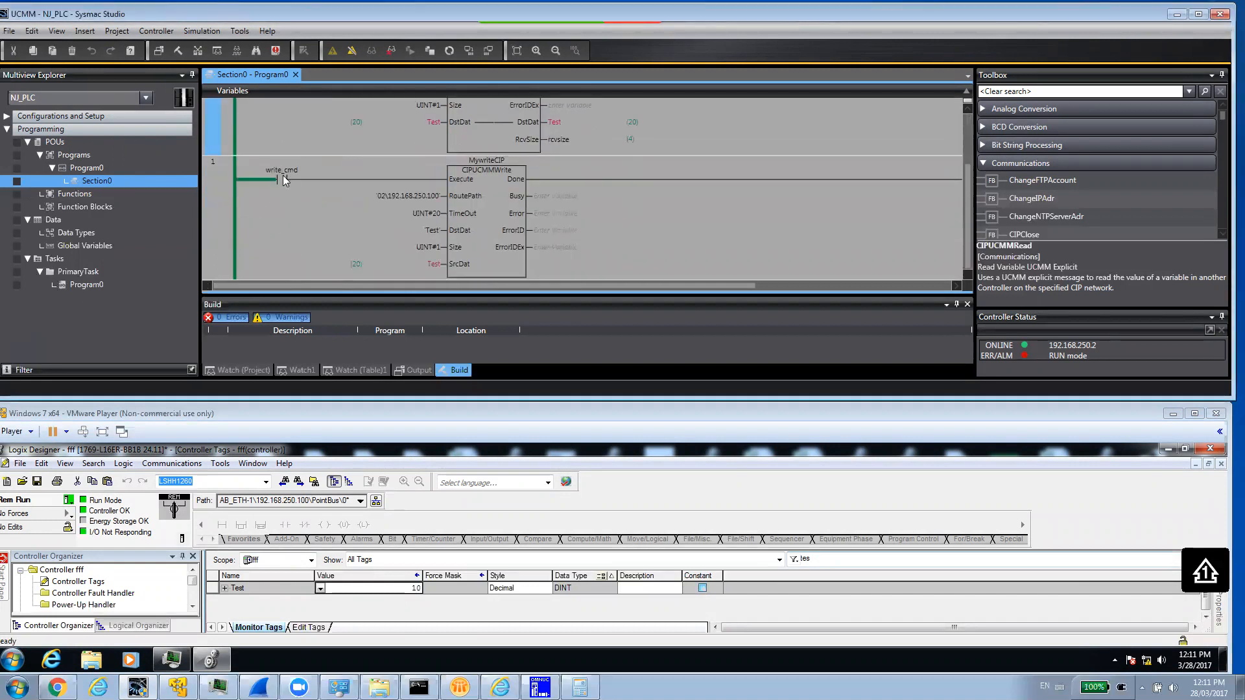
{"action": "left_click", "coordinate": [280, 177]}
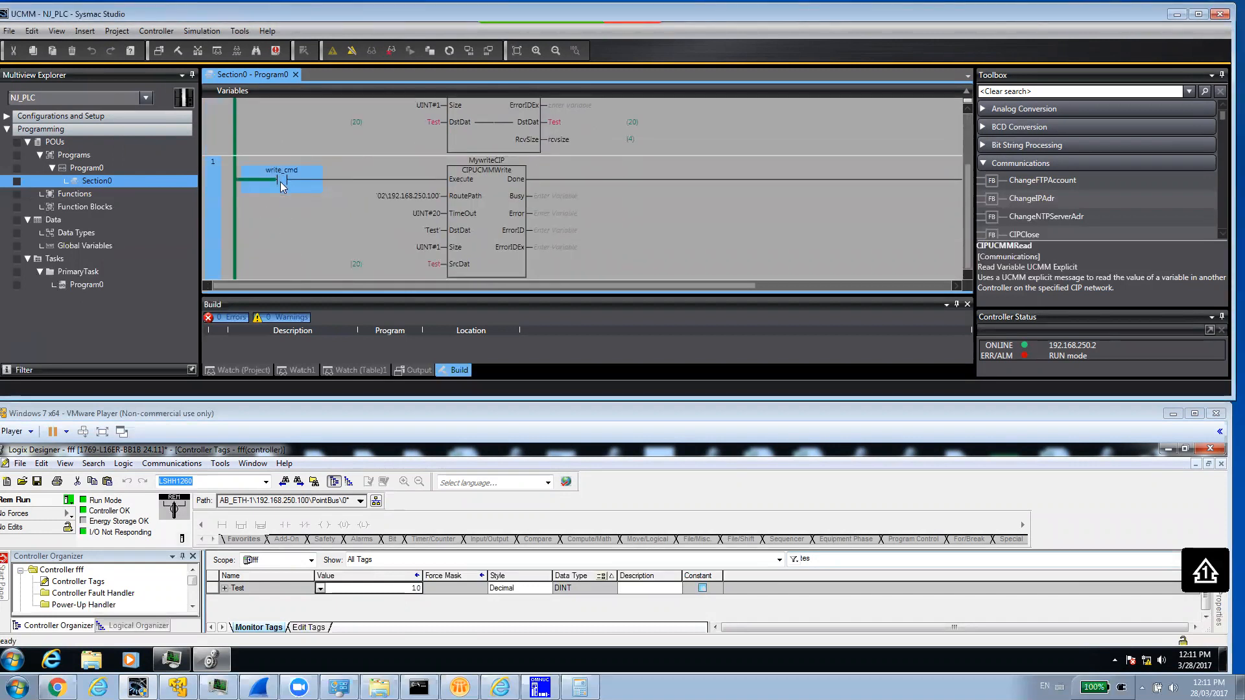
Step: Toggle write_cmd True then back to False, pushing Test = 20 to the CompactLogix
{"action": "left_click", "coordinate": [274, 197]}
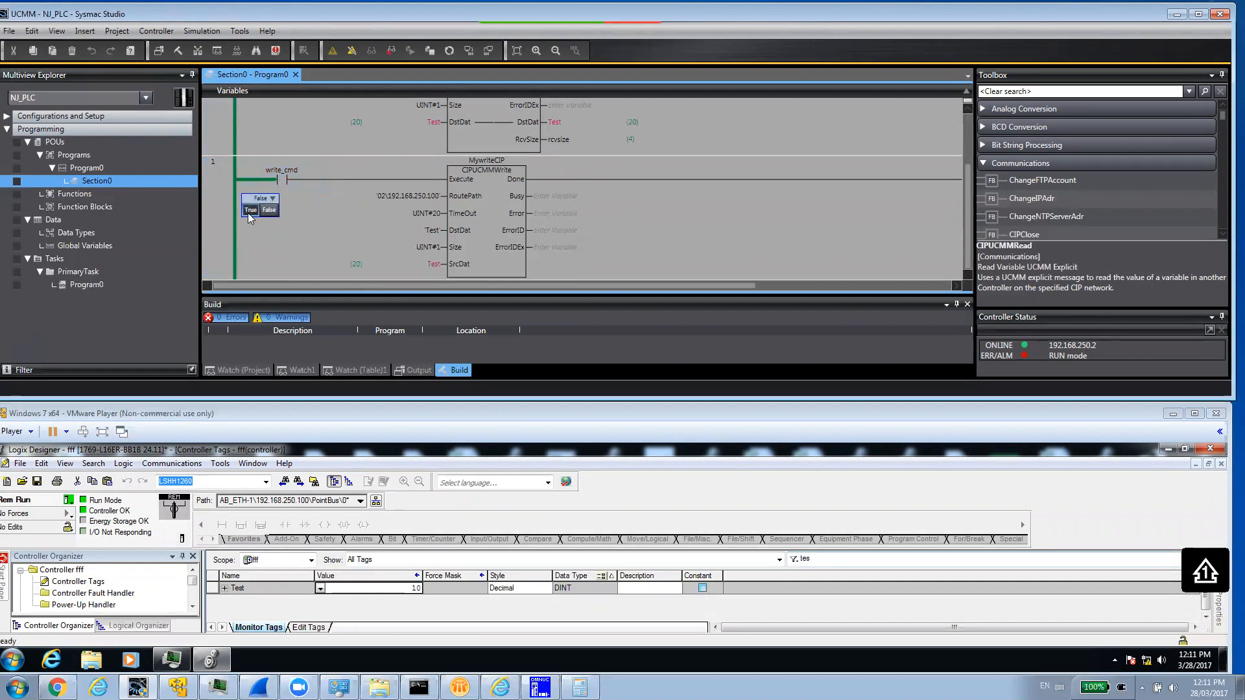
{"action": "left_click", "coordinate": [250, 210]}
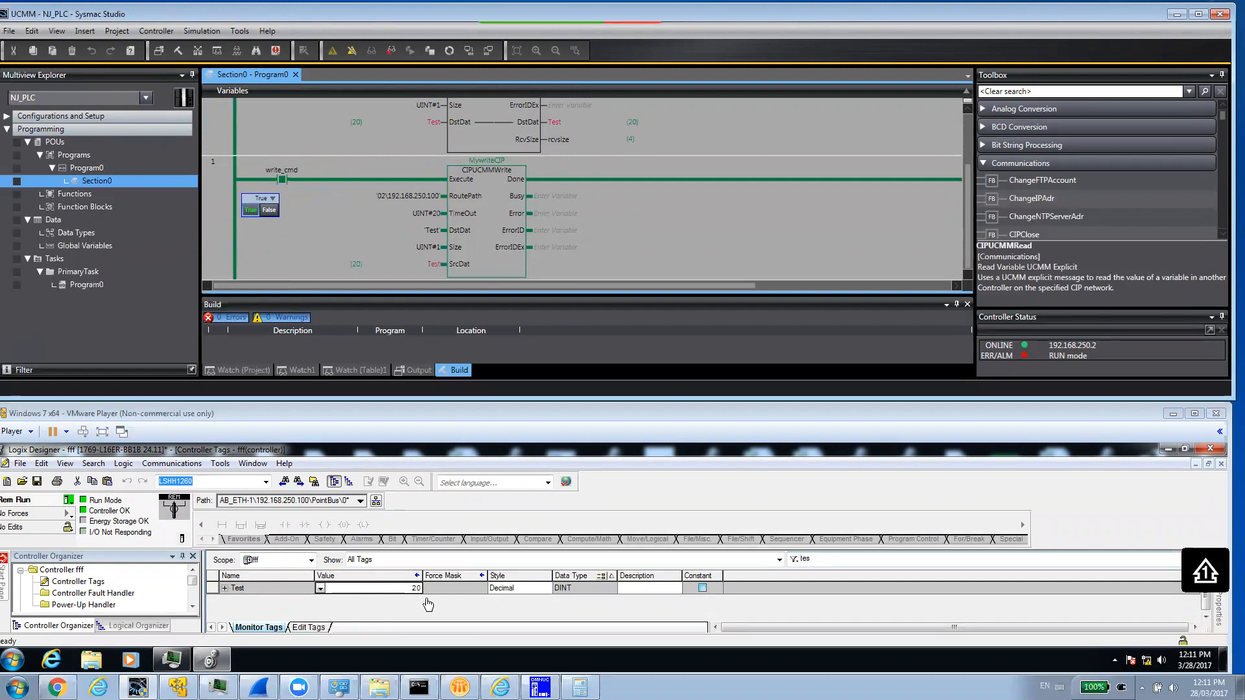
{"action": "mouse_move", "coordinate": [419, 599]}
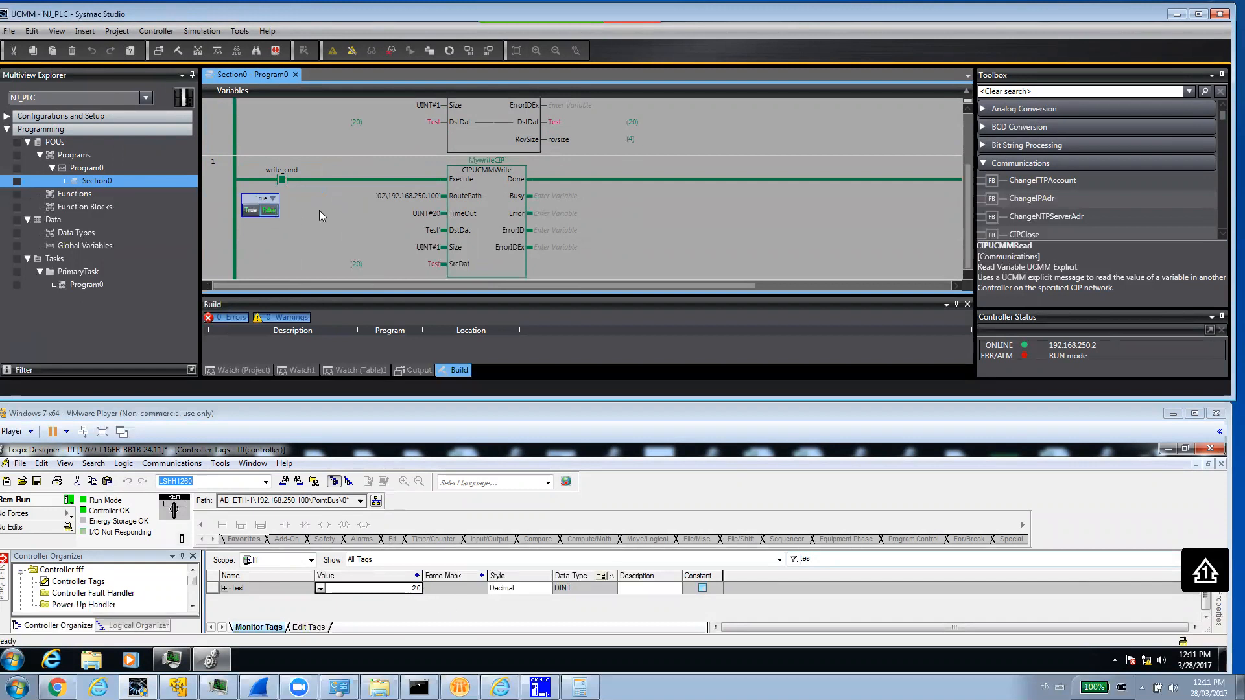
{"action": "left_click", "coordinate": [255, 197]}
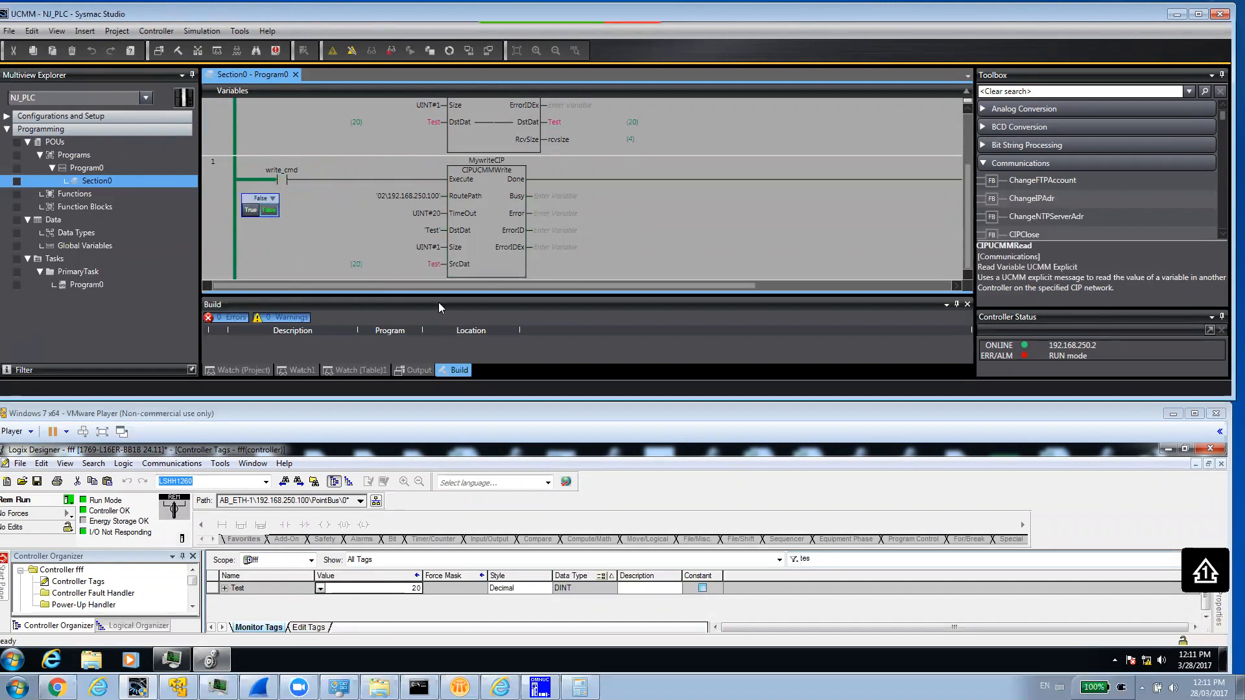
{"action": "mouse_move", "coordinate": [392, 231]}
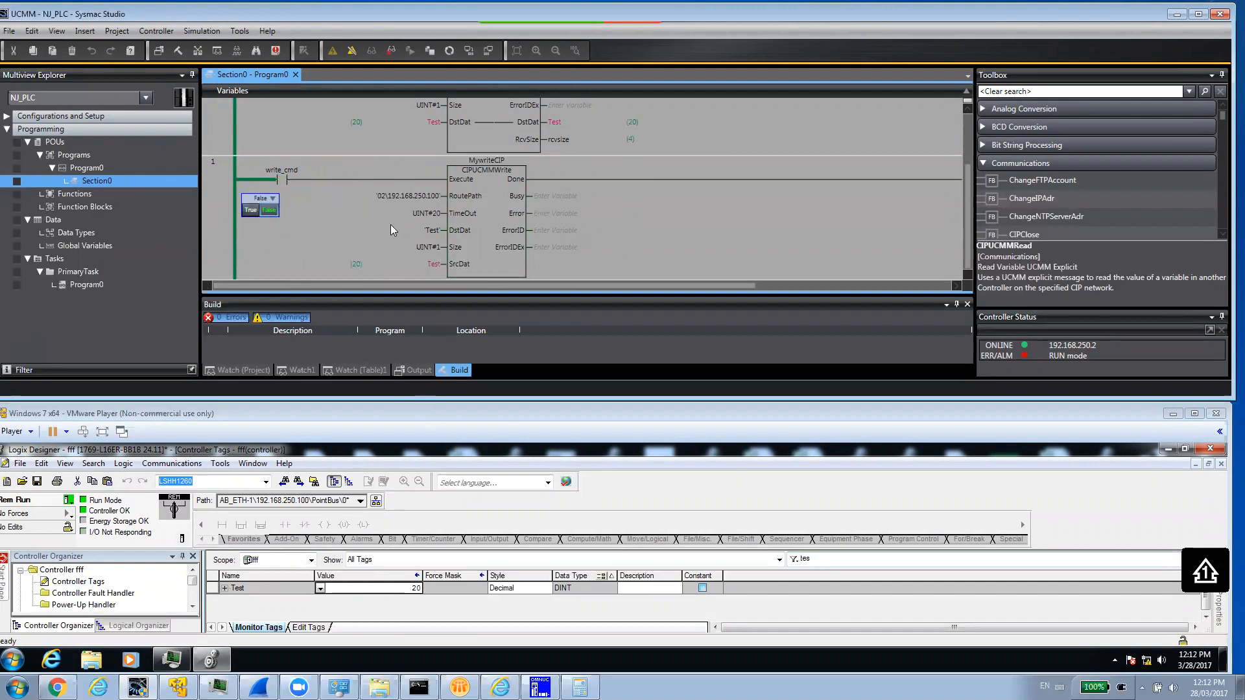
{"action": "scroll", "scroll_direction": "up", "scroll_amount": 3}
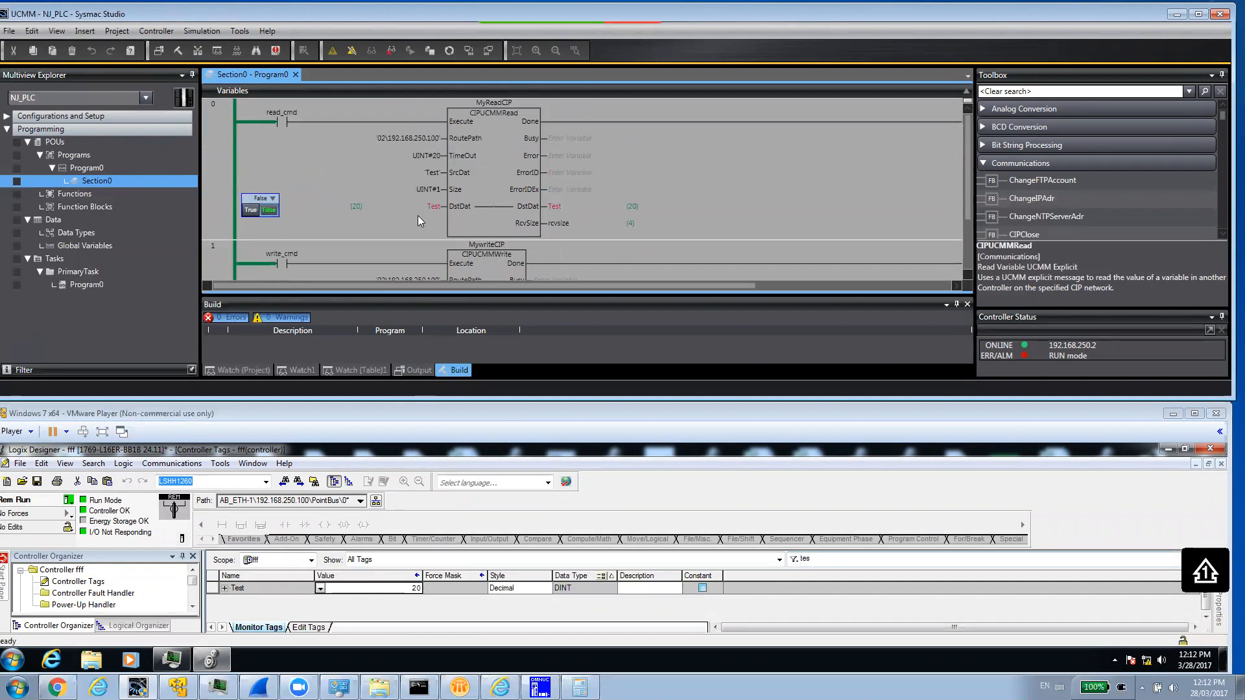
{"action": "mouse_move", "coordinate": [624, 554]}
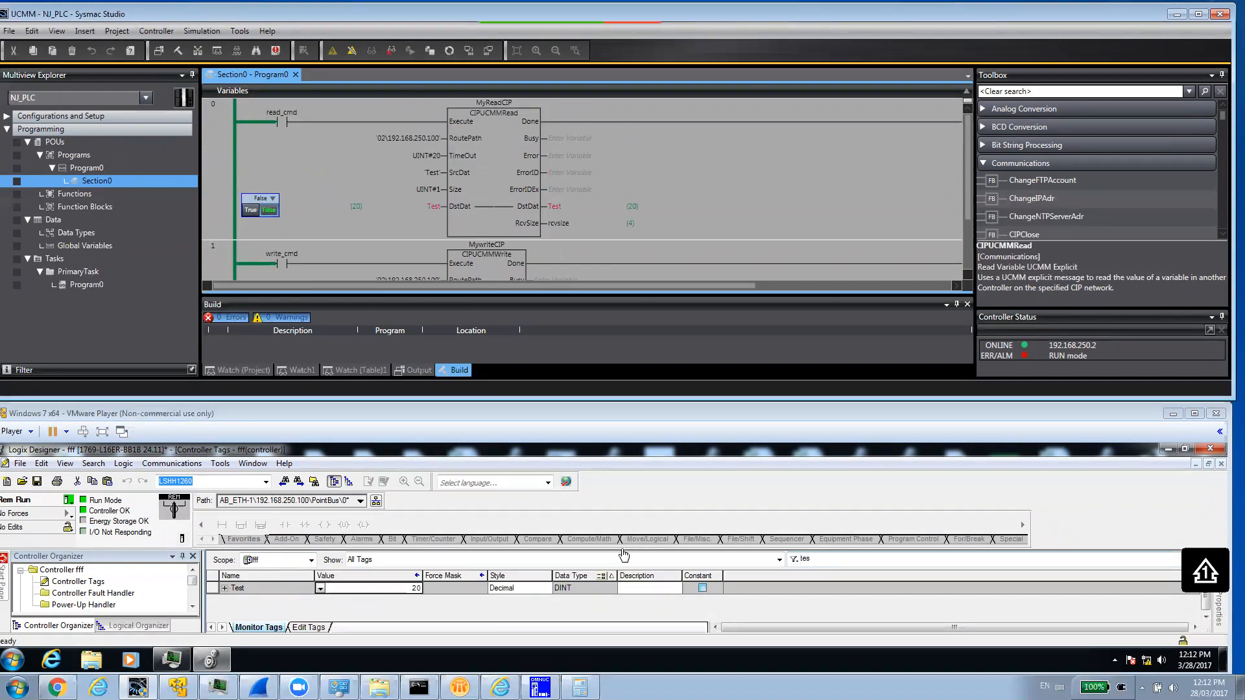
{"action": "mouse_move", "coordinate": [615, 554]}
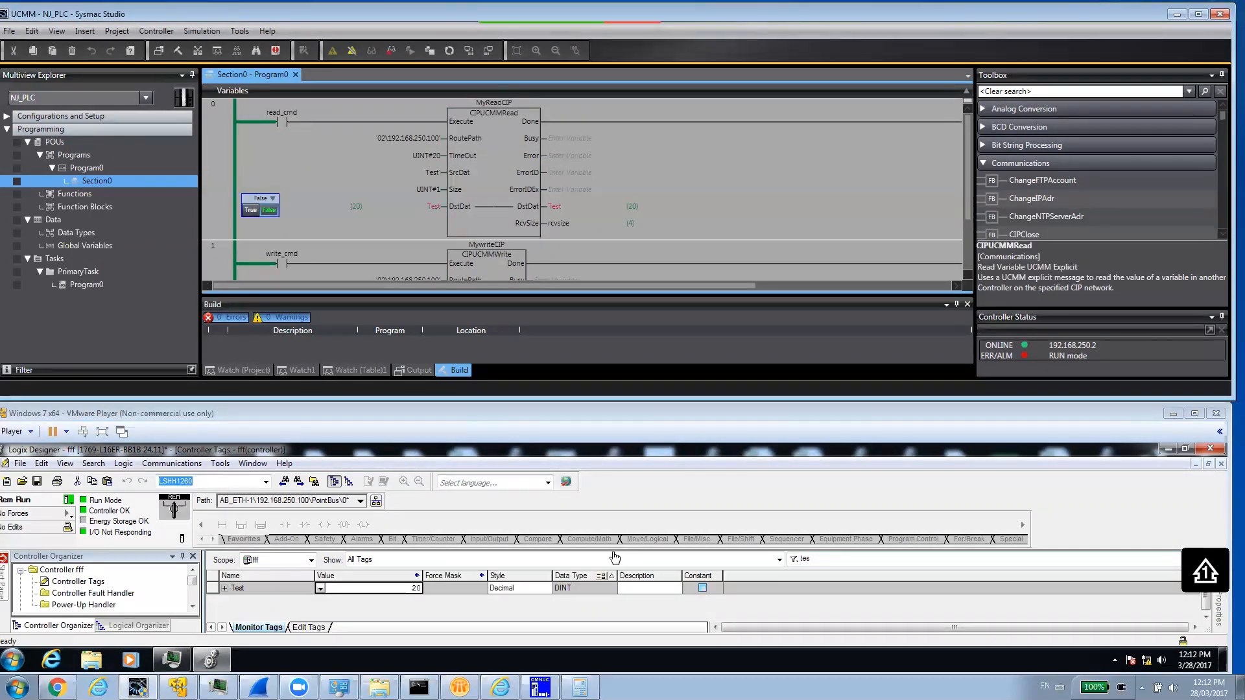
{"action": "mouse_move", "coordinate": [613, 554]}
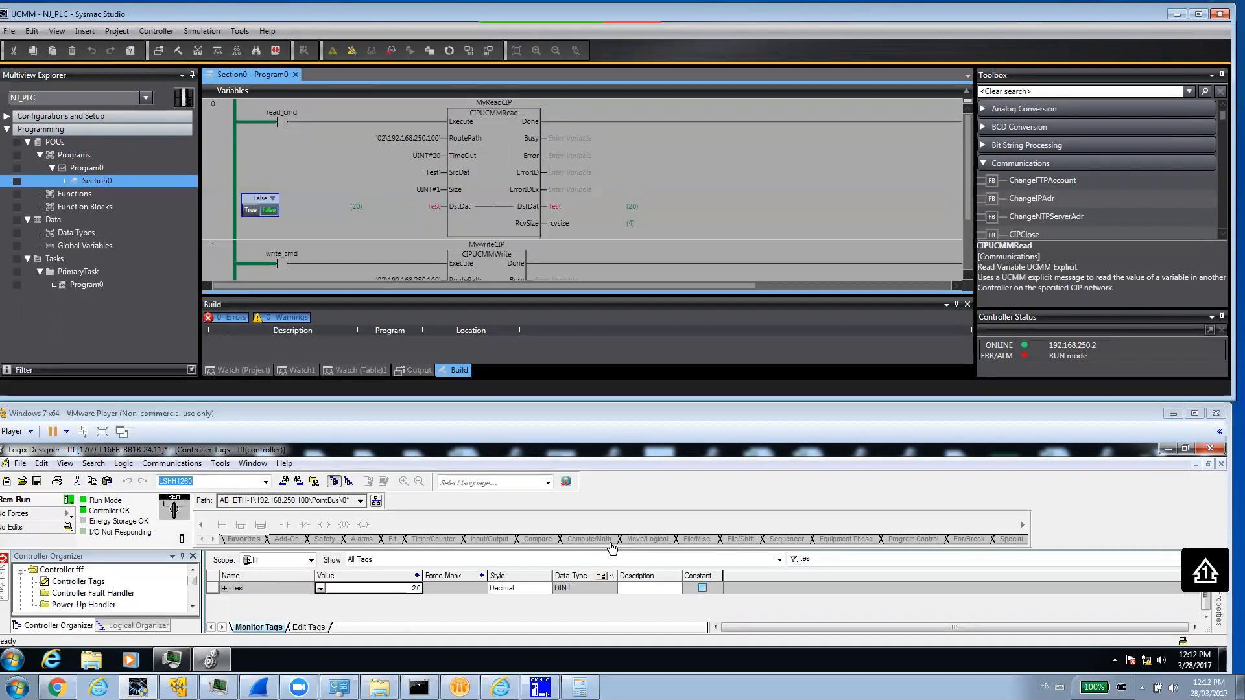
{"action": "mouse_move", "coordinate": [280, 550]}
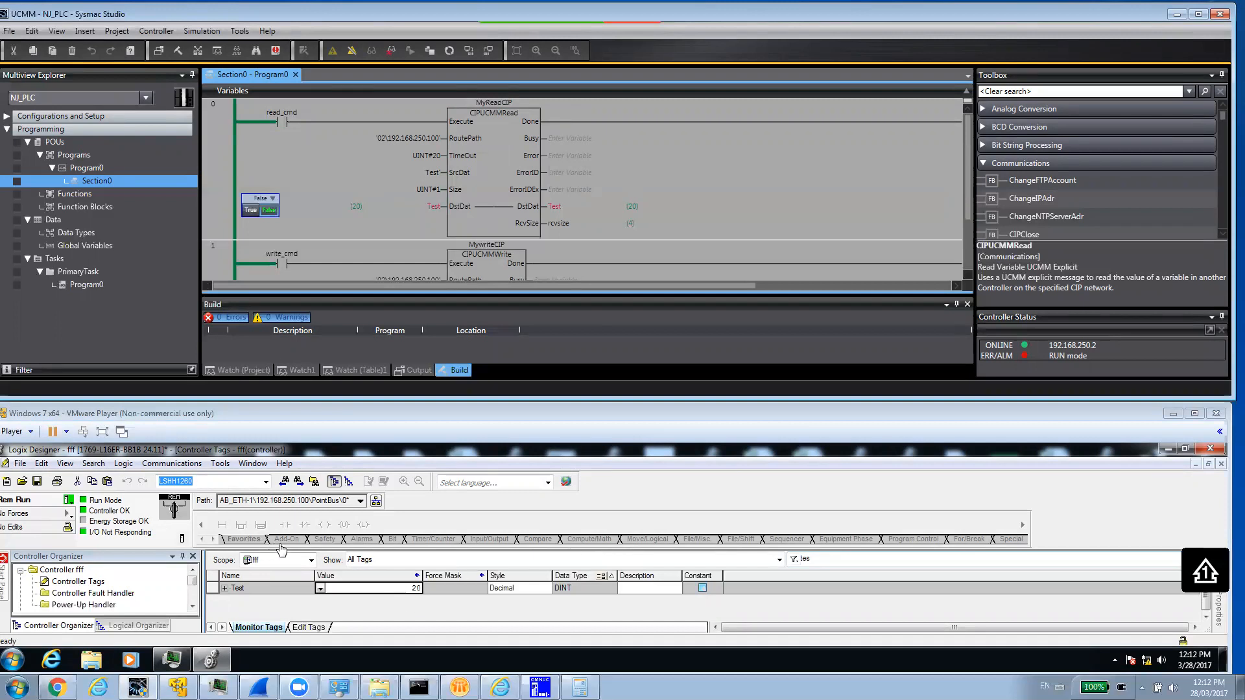
{"action": "mouse_move", "coordinate": [341, 194]}
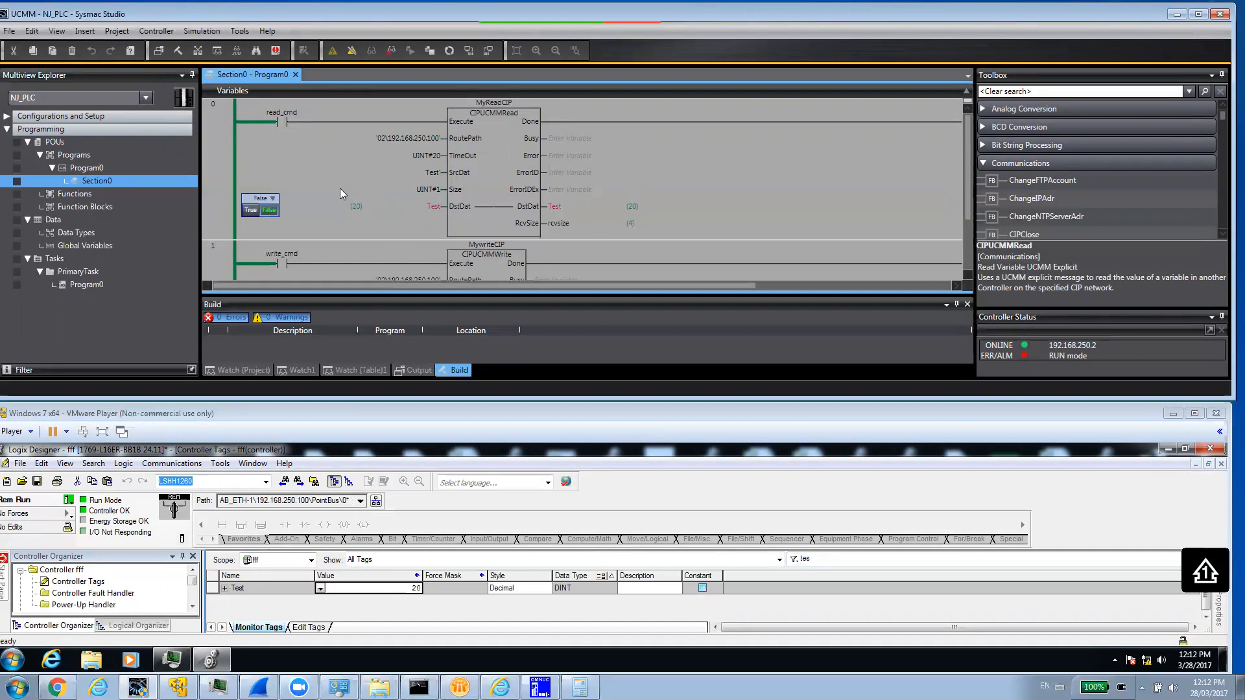
{"action": "mouse_move", "coordinate": [338, 196]}
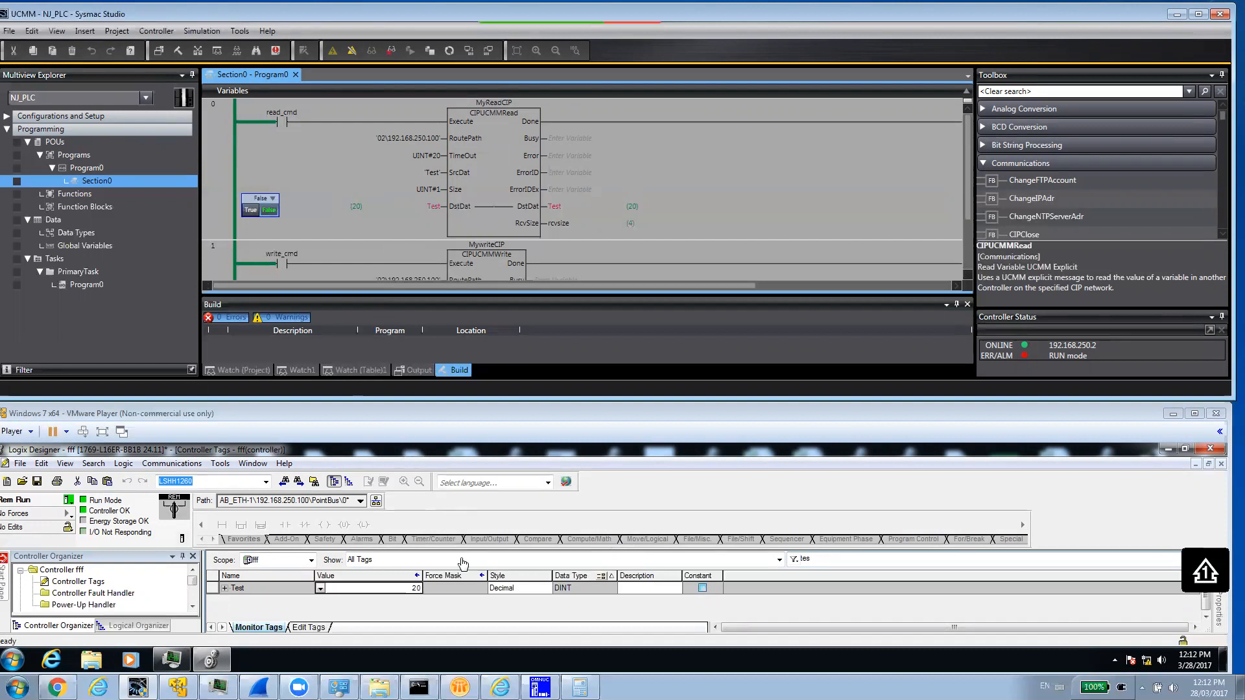
{"action": "mouse_move", "coordinate": [459, 607]}
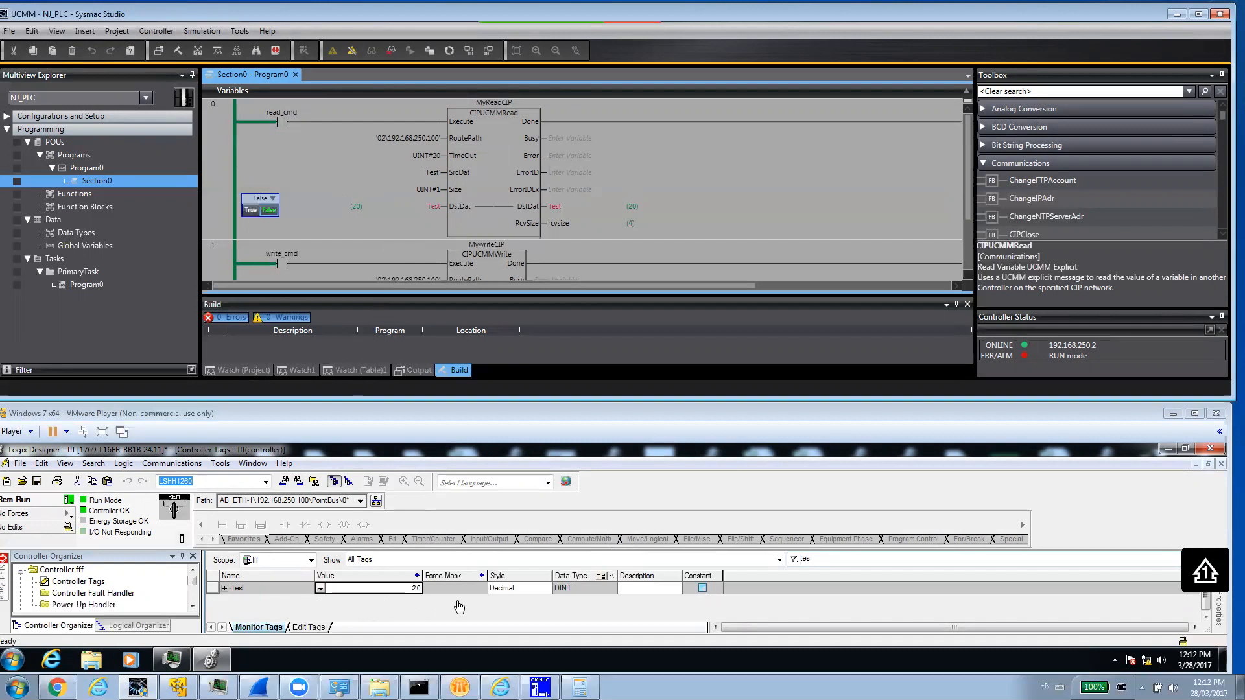
{"action": "mouse_move", "coordinate": [417, 595]}
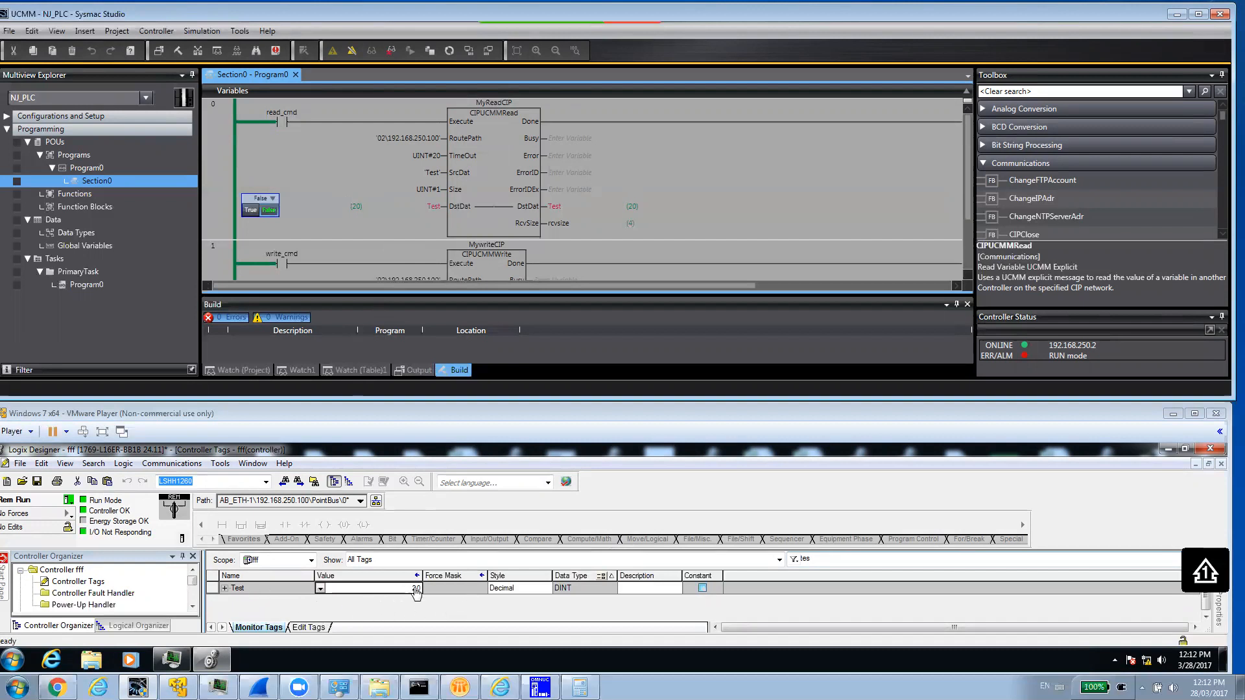
{"action": "mouse_move", "coordinate": [568, 586]}
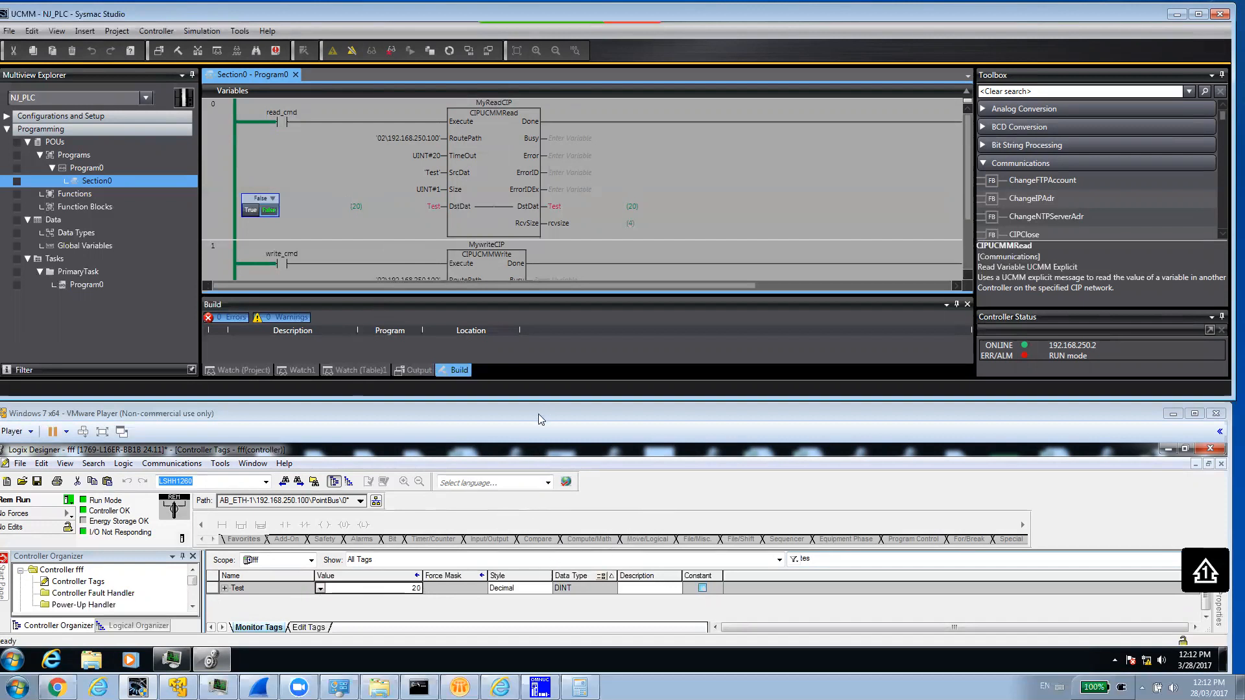
{"action": "mouse_move", "coordinate": [569, 229]}
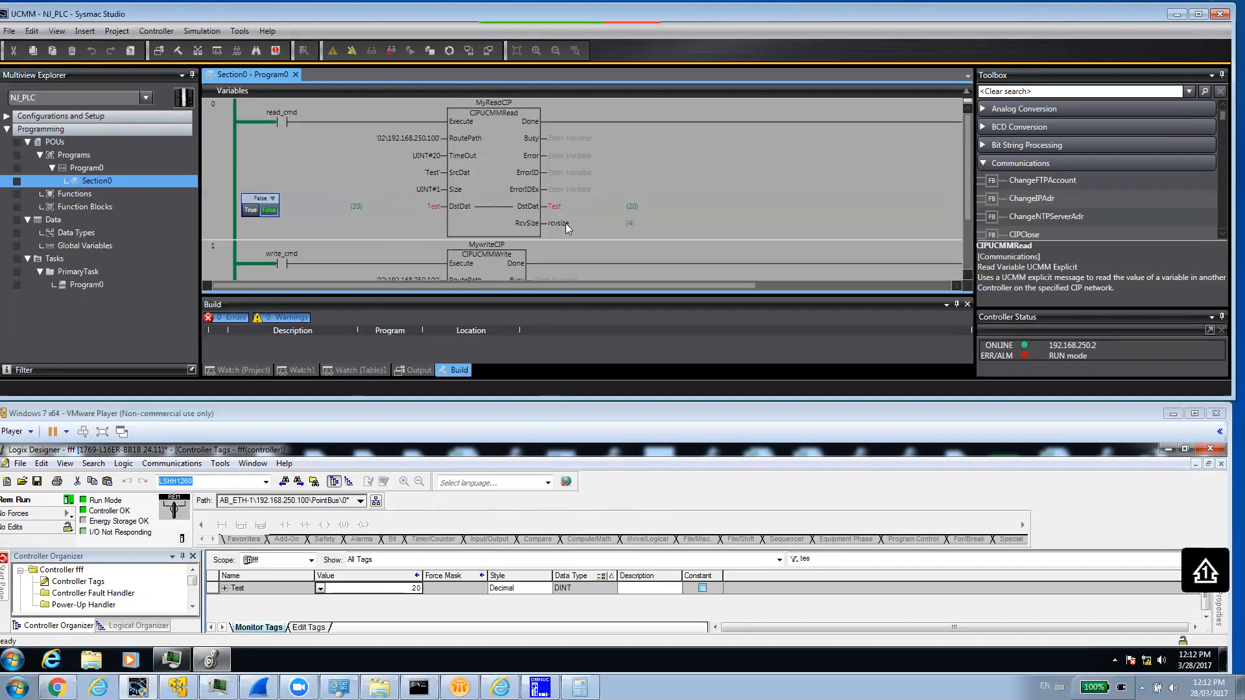
{"action": "mouse_move", "coordinate": [401, 518]}
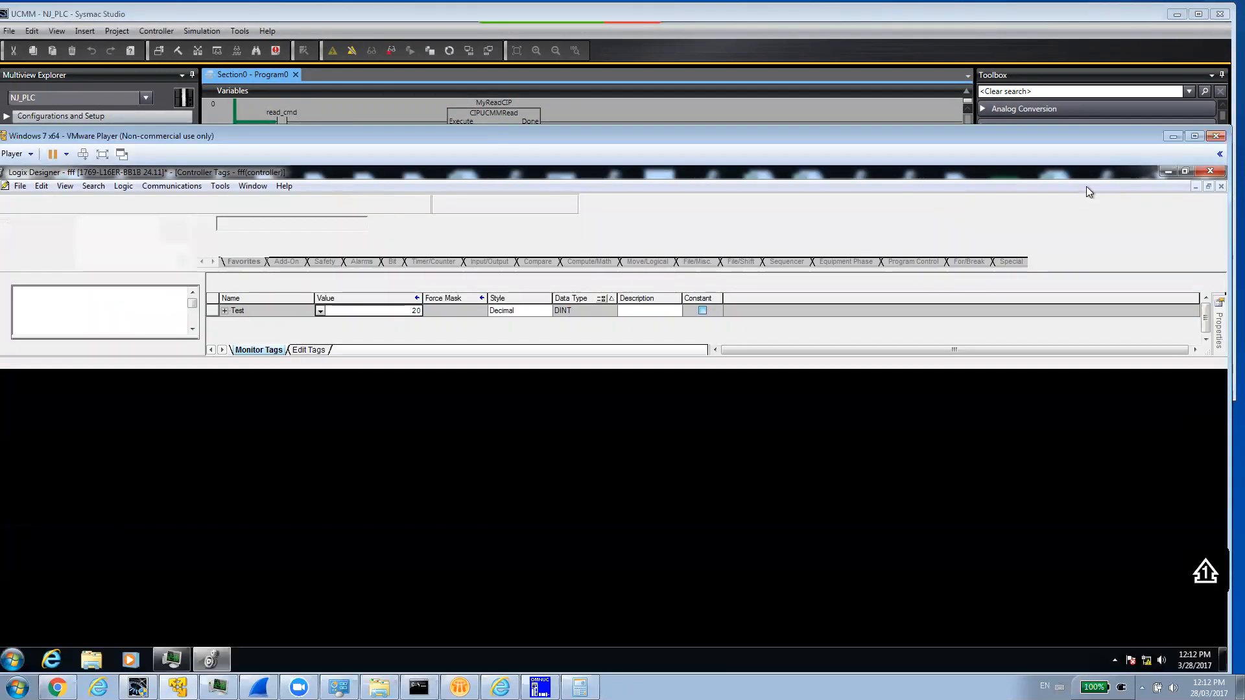
Step: Maximize the VM and start a new user-defined data type named MyData in Logix Designer
{"action": "left_click", "coordinate": [1194, 136]}
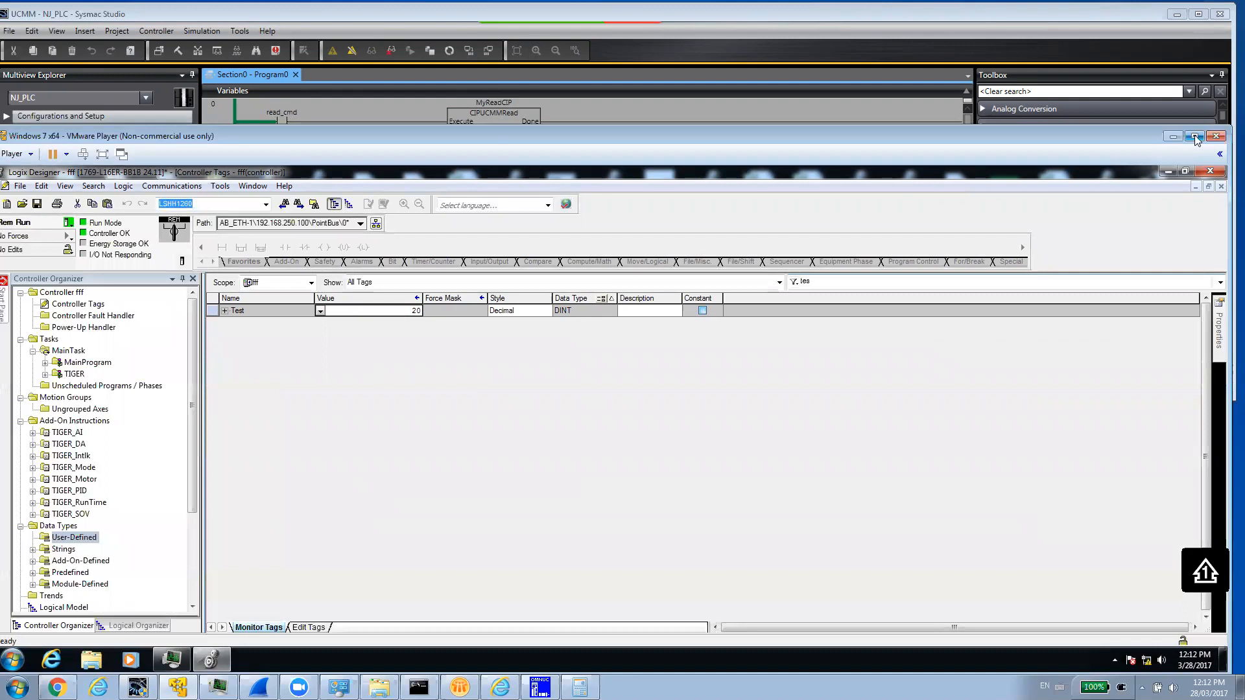
{"action": "left_click", "coordinate": [1195, 136]}
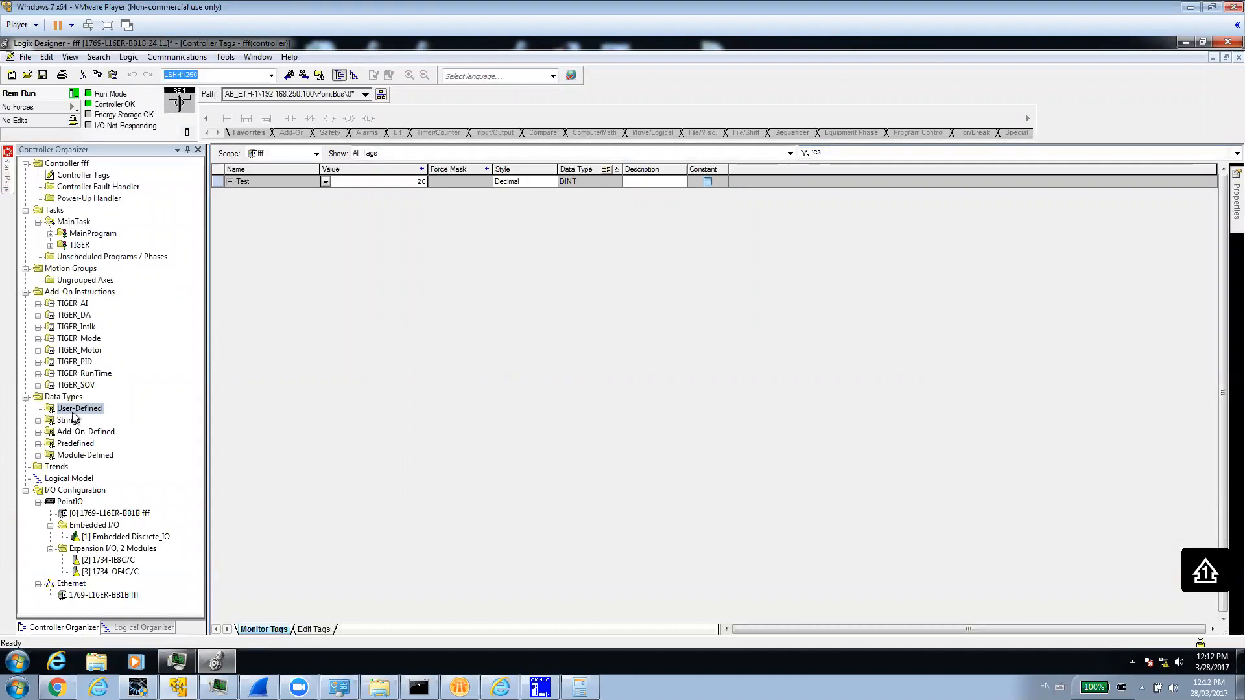
{"action": "right_click", "coordinate": [79, 409]}
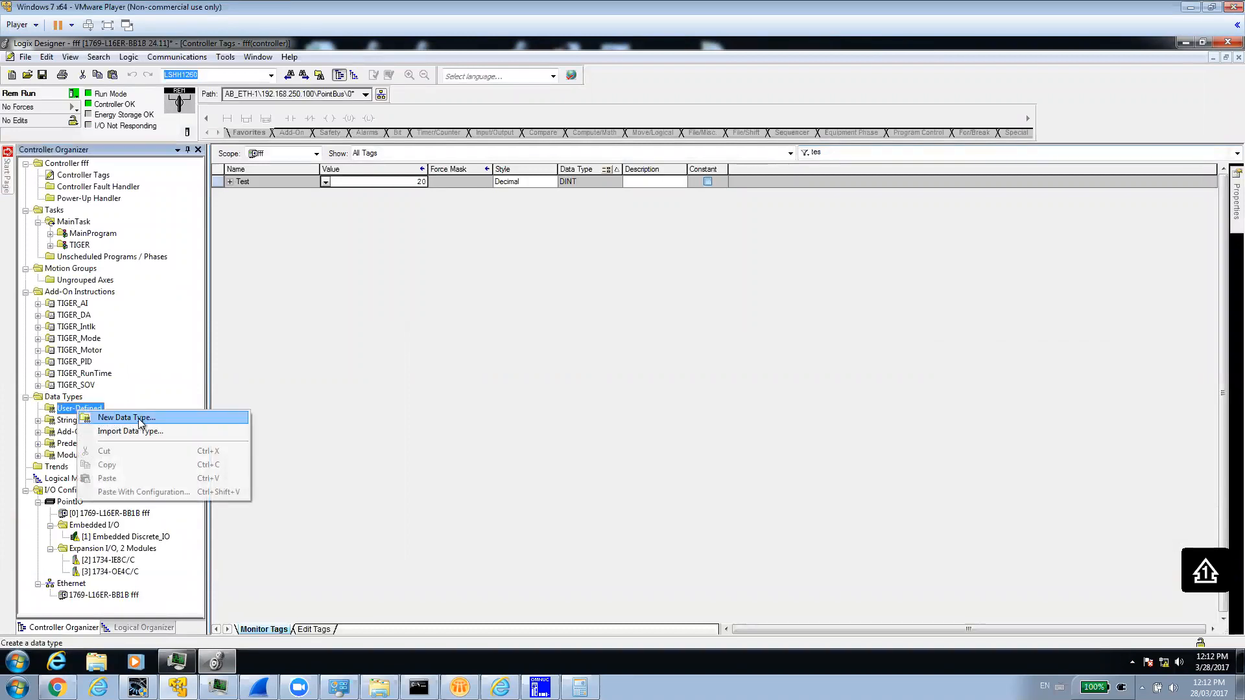
{"action": "left_click", "coordinate": [127, 417]}
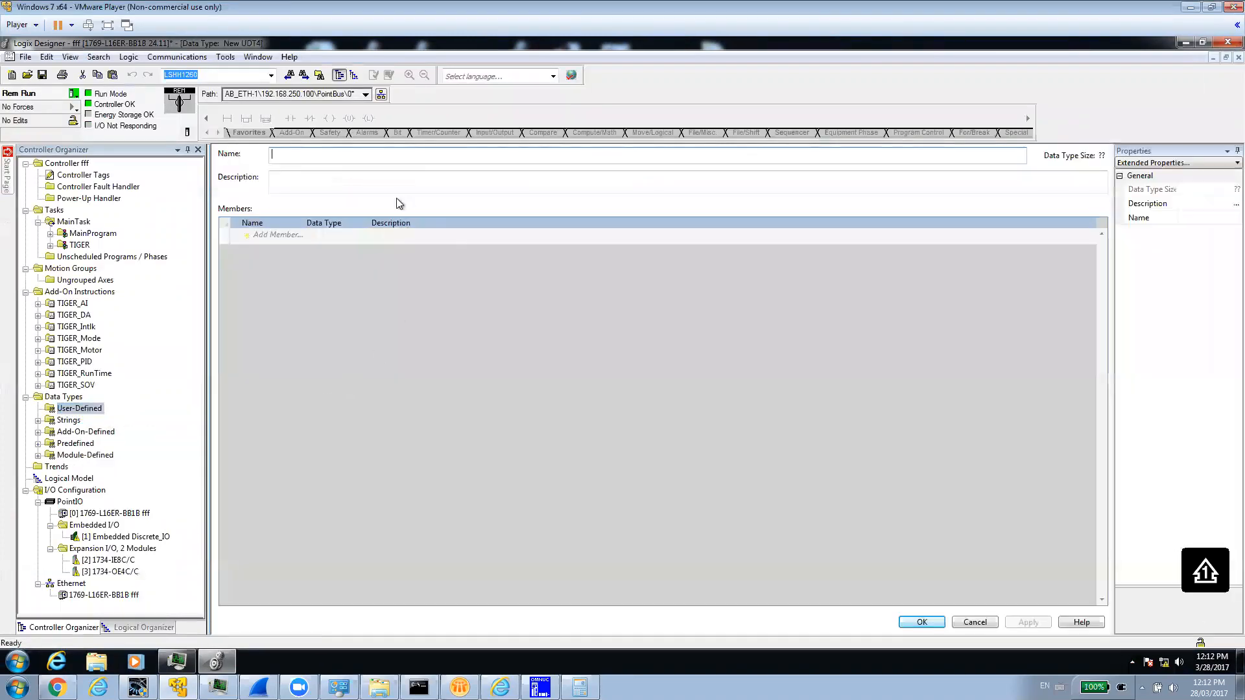
{"action": "type", "text": "M"}
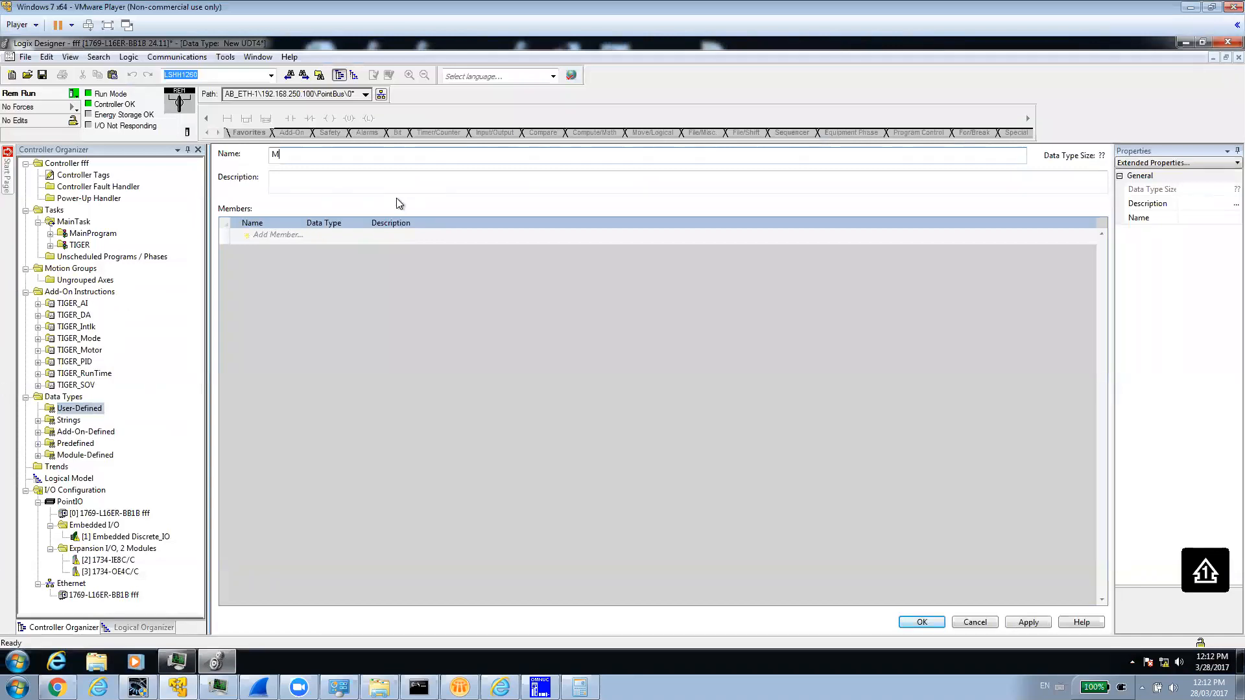
{"action": "type", "text": "yD"}
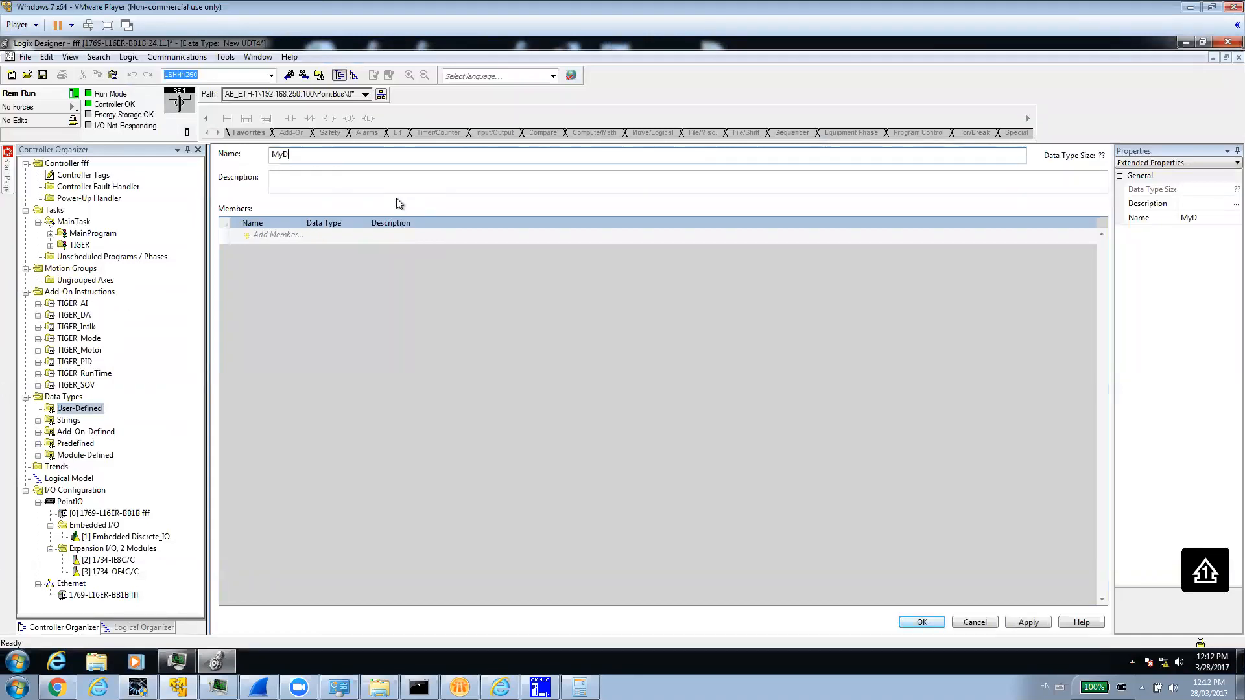
{"action": "type", "text": "ata"}
{"action": "left_click", "coordinate": [275, 234]}
{"action": "type", "text": "m"}
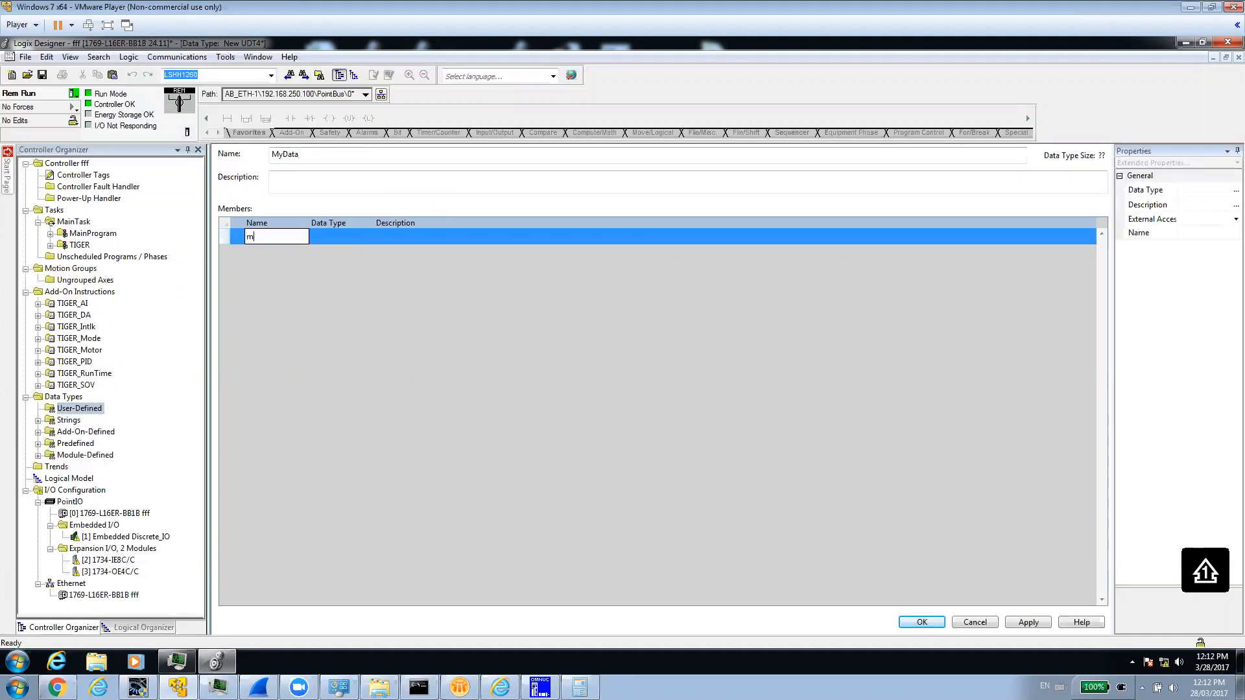
Step: Add members member1 DINT, member2 INT and member3 REAL to MyData and confirm with OK
{"action": "type", "text": "ember1"}
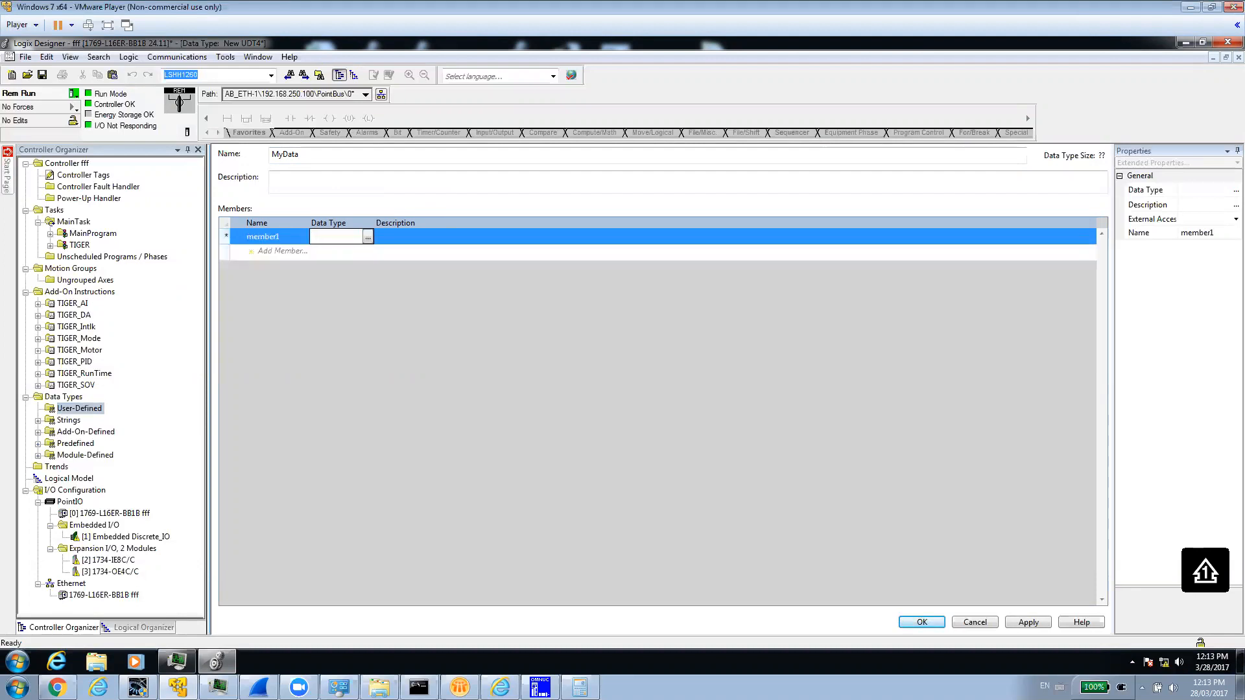
{"action": "type", "text": "DINT"}
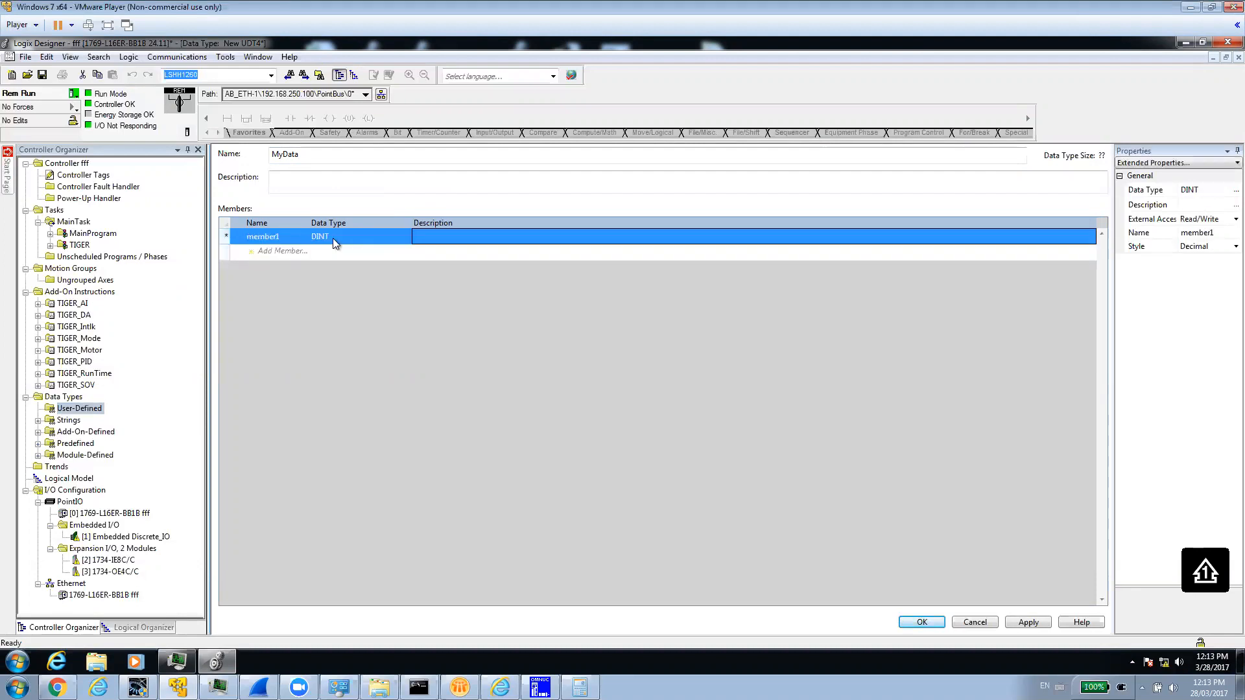
{"action": "left_click", "coordinate": [282, 250]}
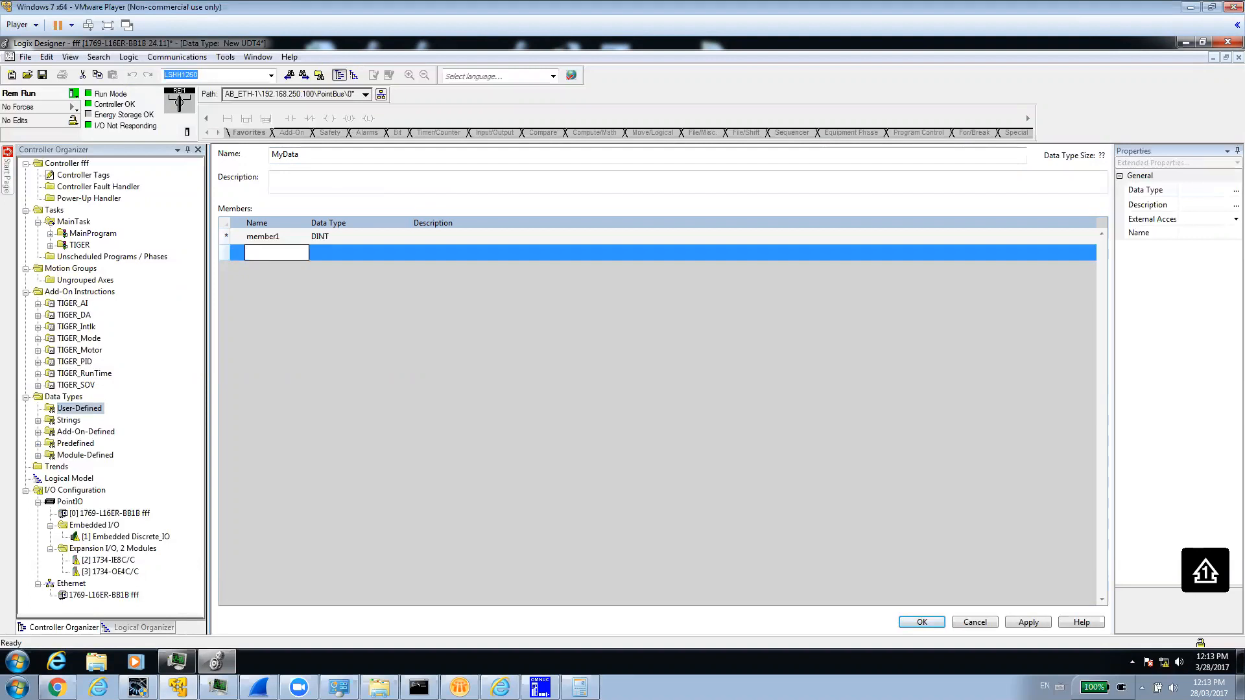
{"action": "type", "text": "member2"}
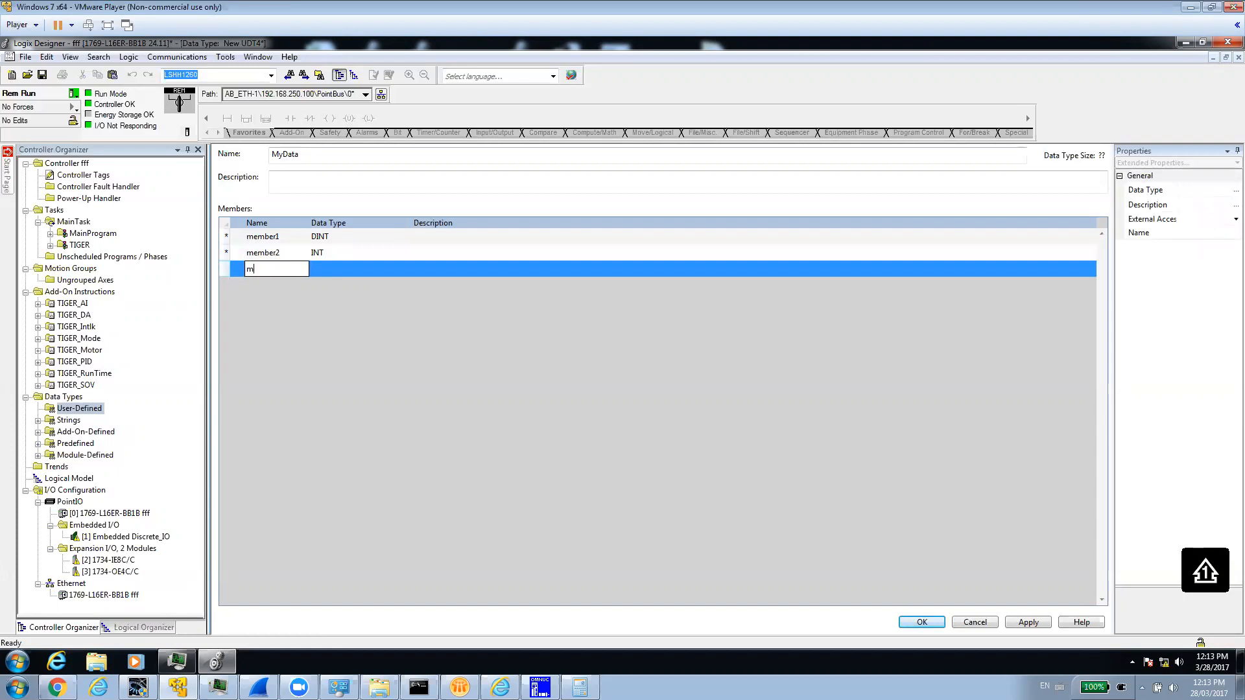
{"action": "type", "text": "ember3"}
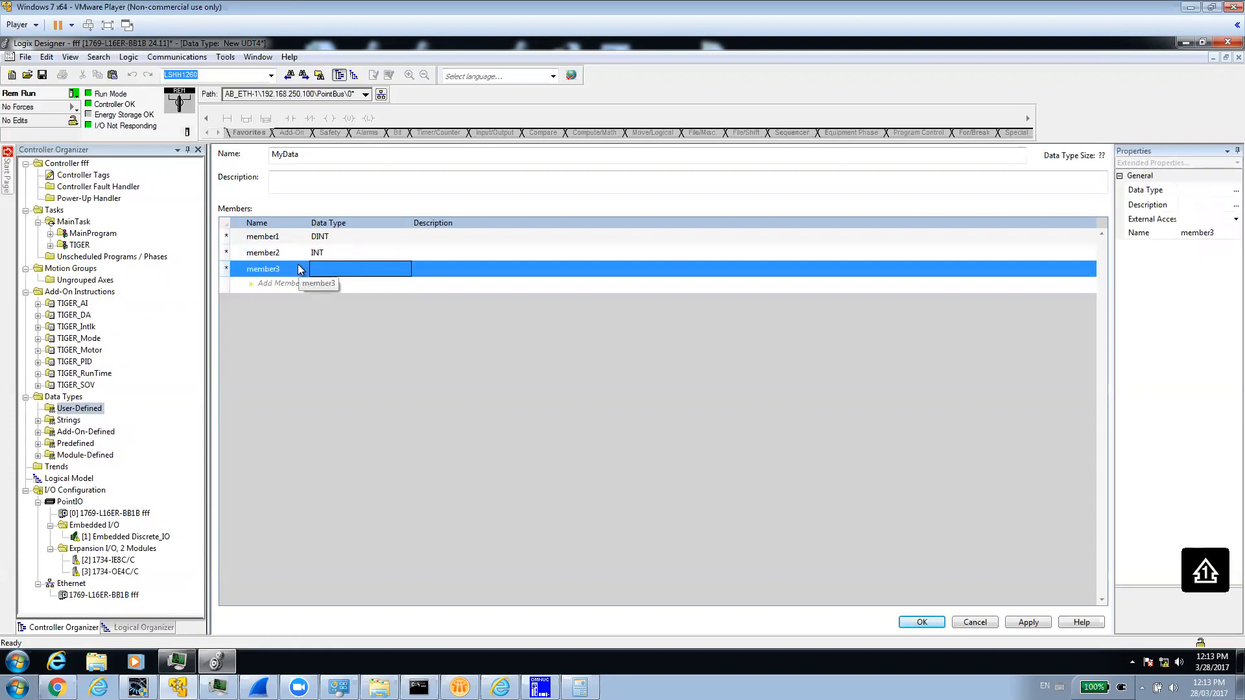
{"action": "type", "text": "REAL"}
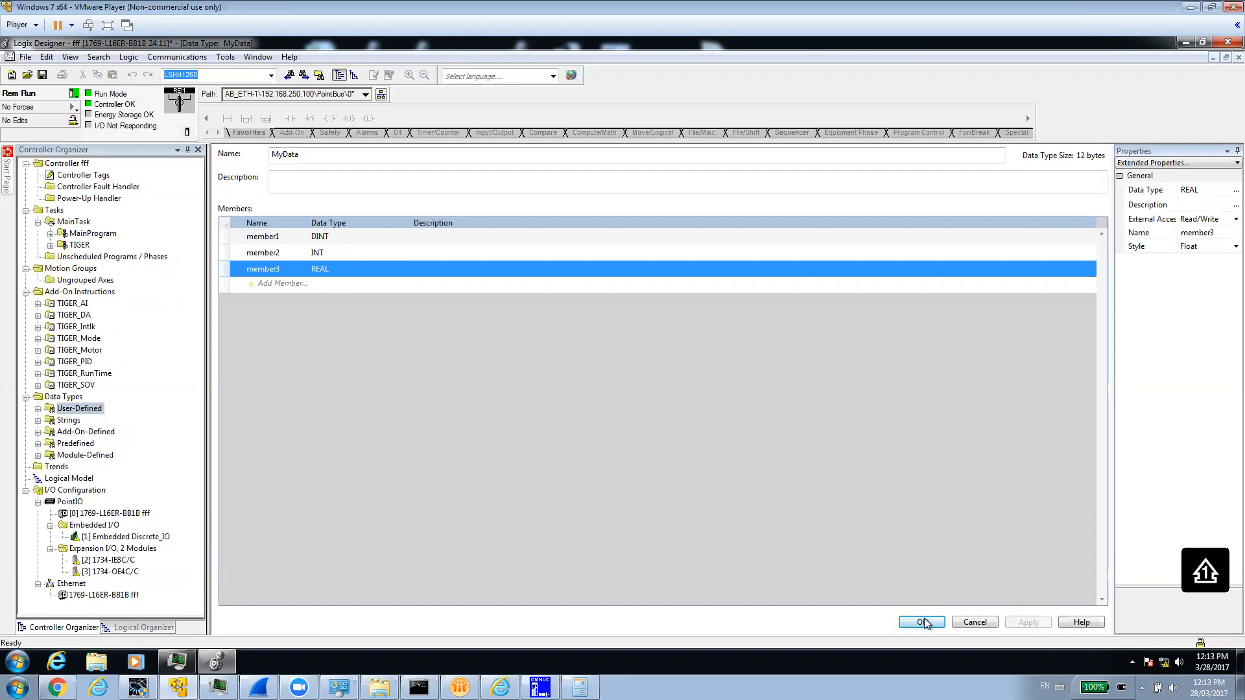
{"action": "left_click", "coordinate": [921, 621]}
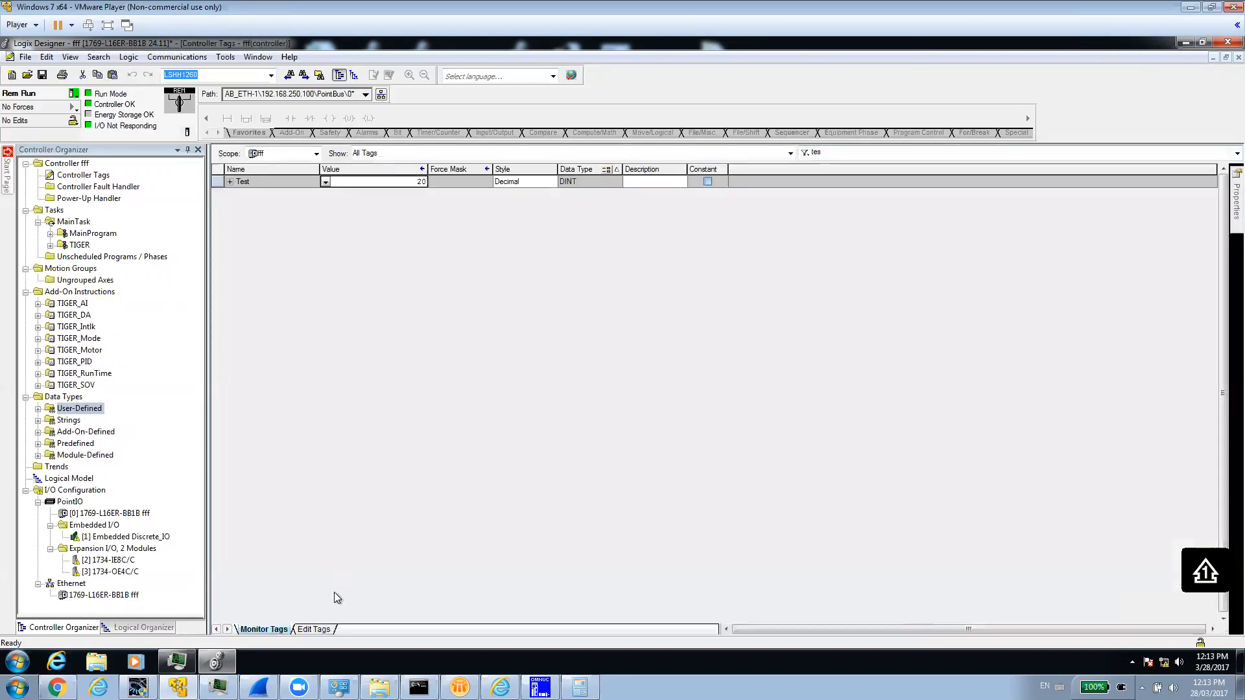
Step: Create controller tag Test of type MyData in Edit Tags, then expand it in Monitor Tags to see its three members
{"action": "left_click", "coordinate": [313, 629]}
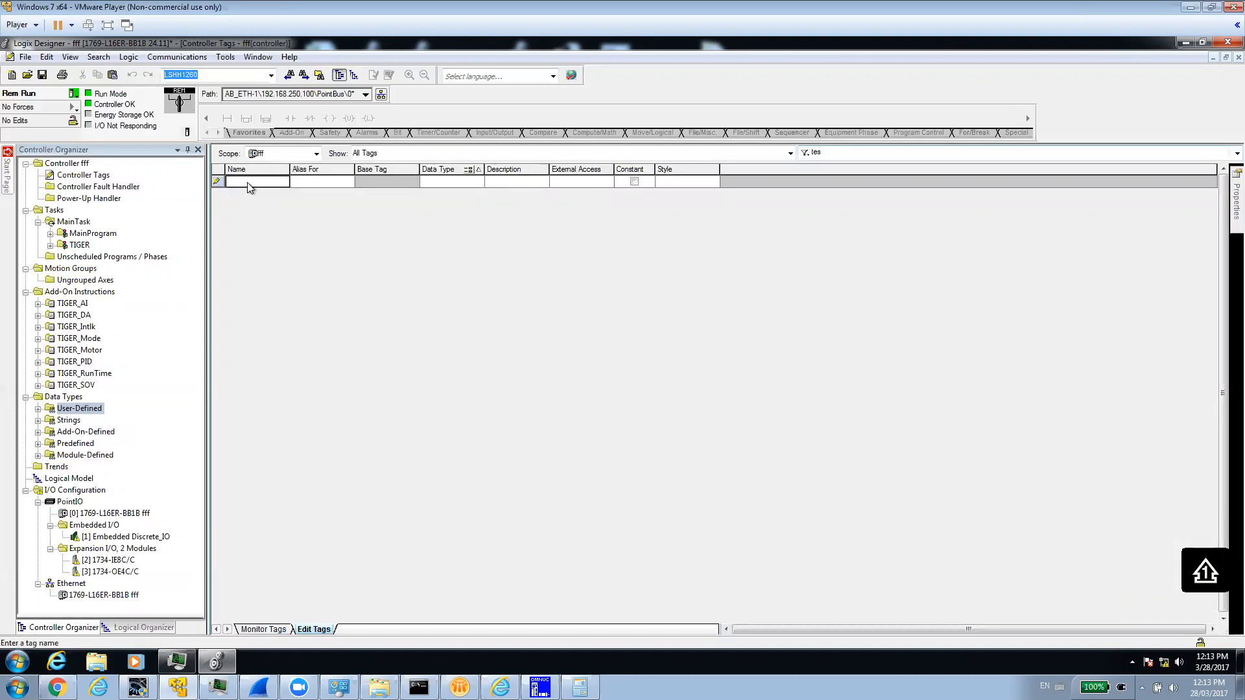
{"action": "type", "text": "Test"}
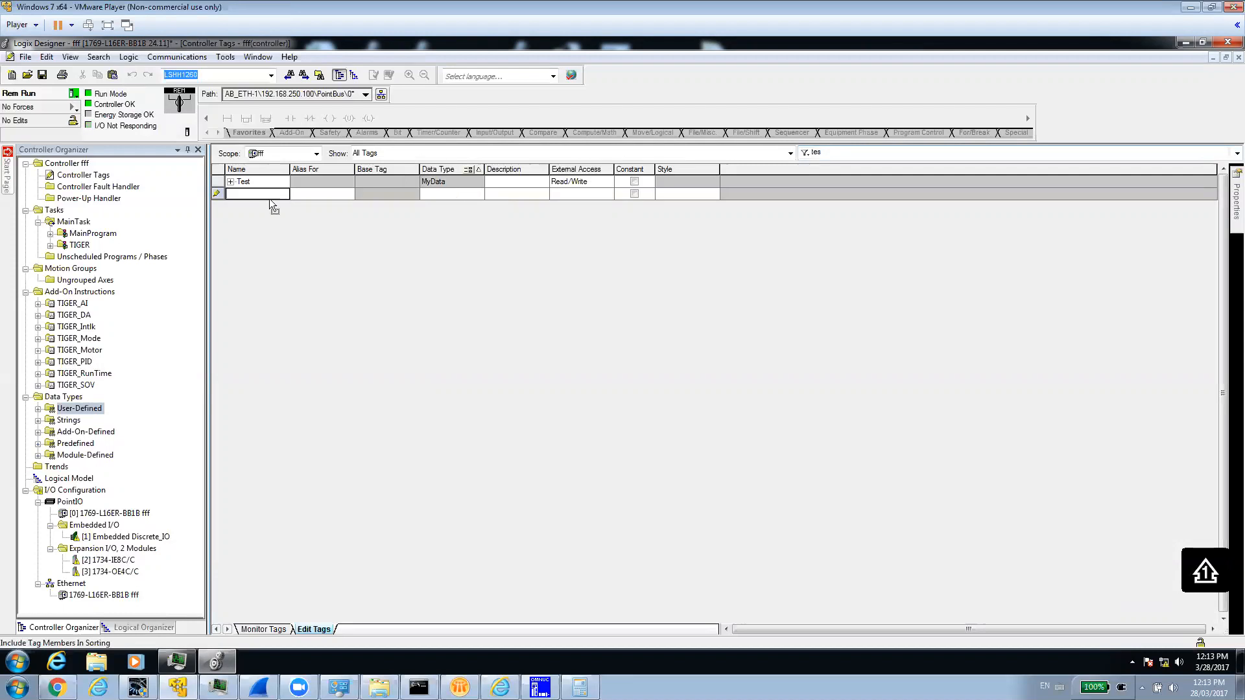
{"action": "left_click", "coordinate": [231, 181]}
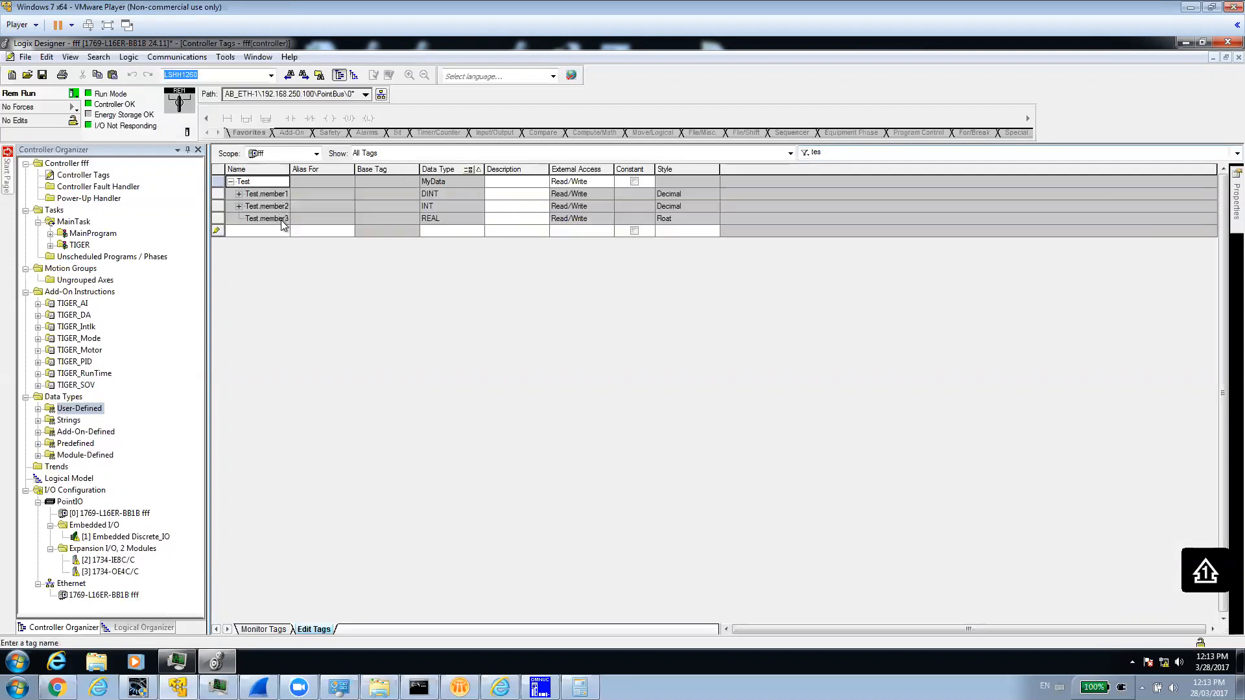
{"action": "left_click", "coordinate": [264, 629]}
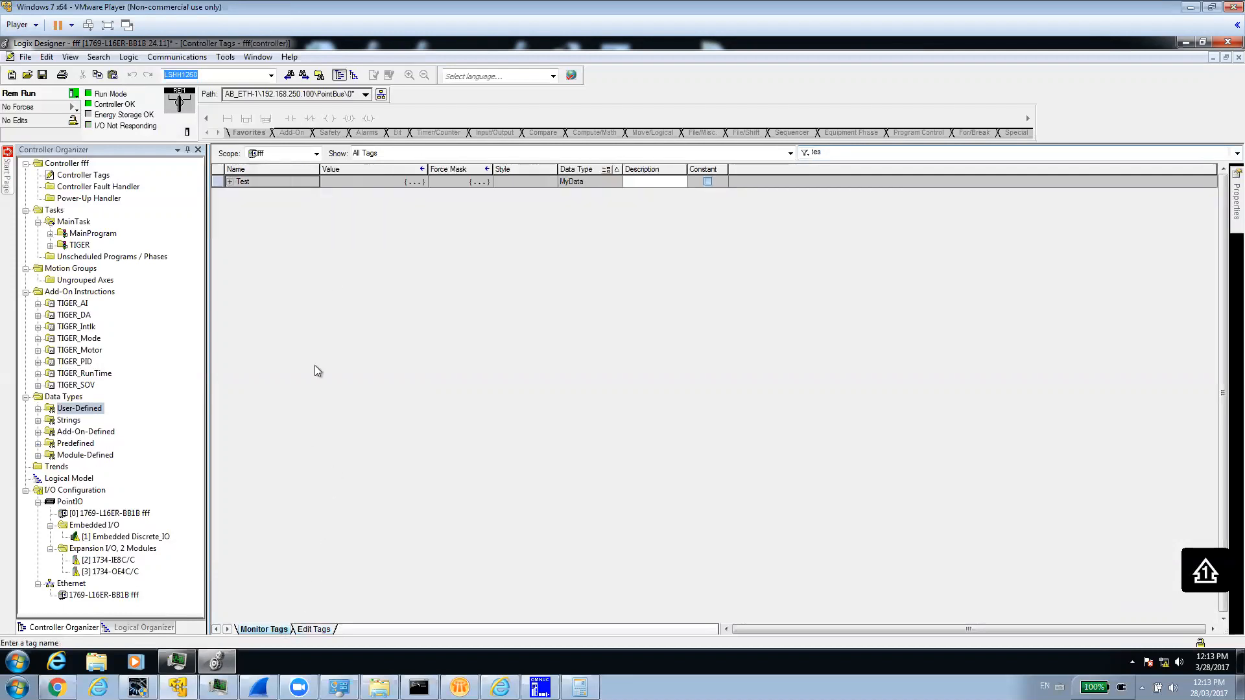
{"action": "left_click", "coordinate": [228, 181]}
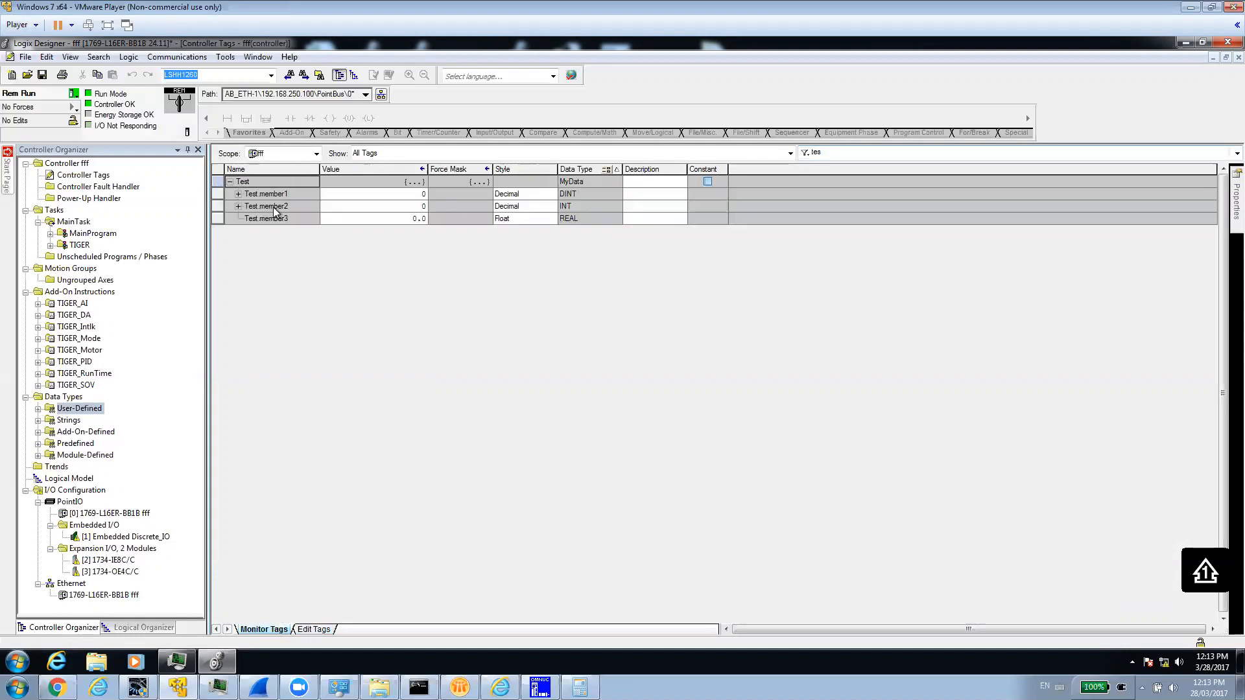
{"action": "mouse_move", "coordinate": [431, 234]}
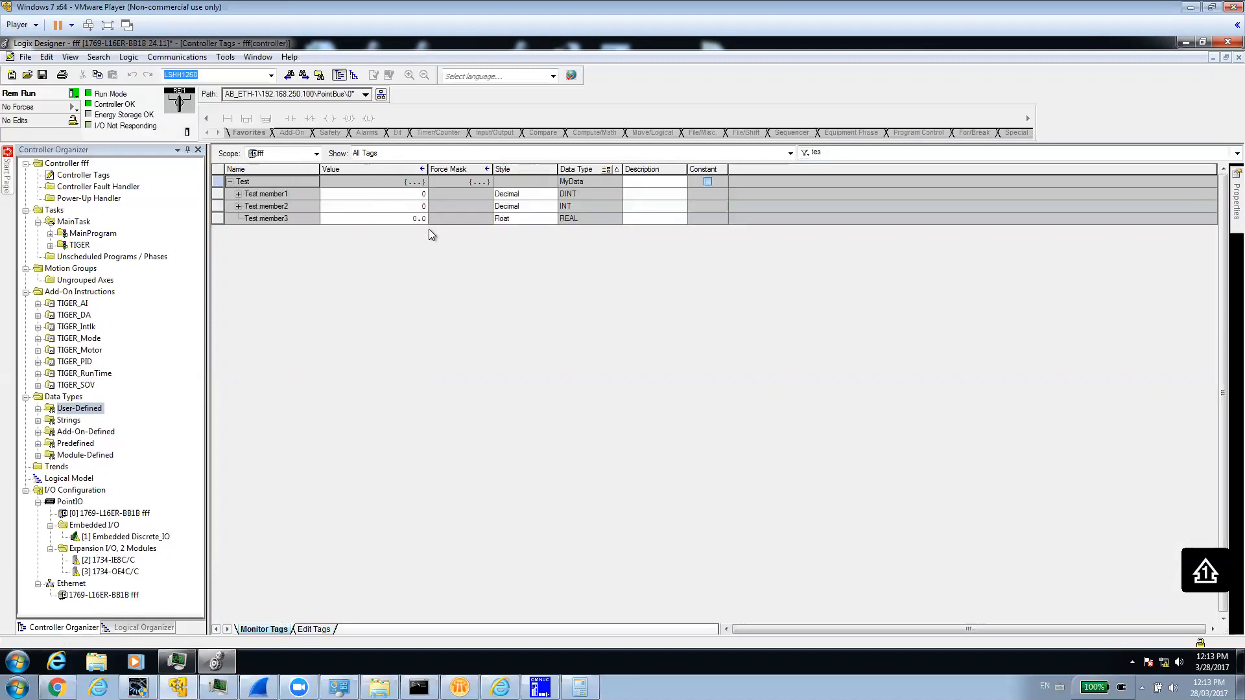
{"action": "mouse_move", "coordinate": [638, 341]}
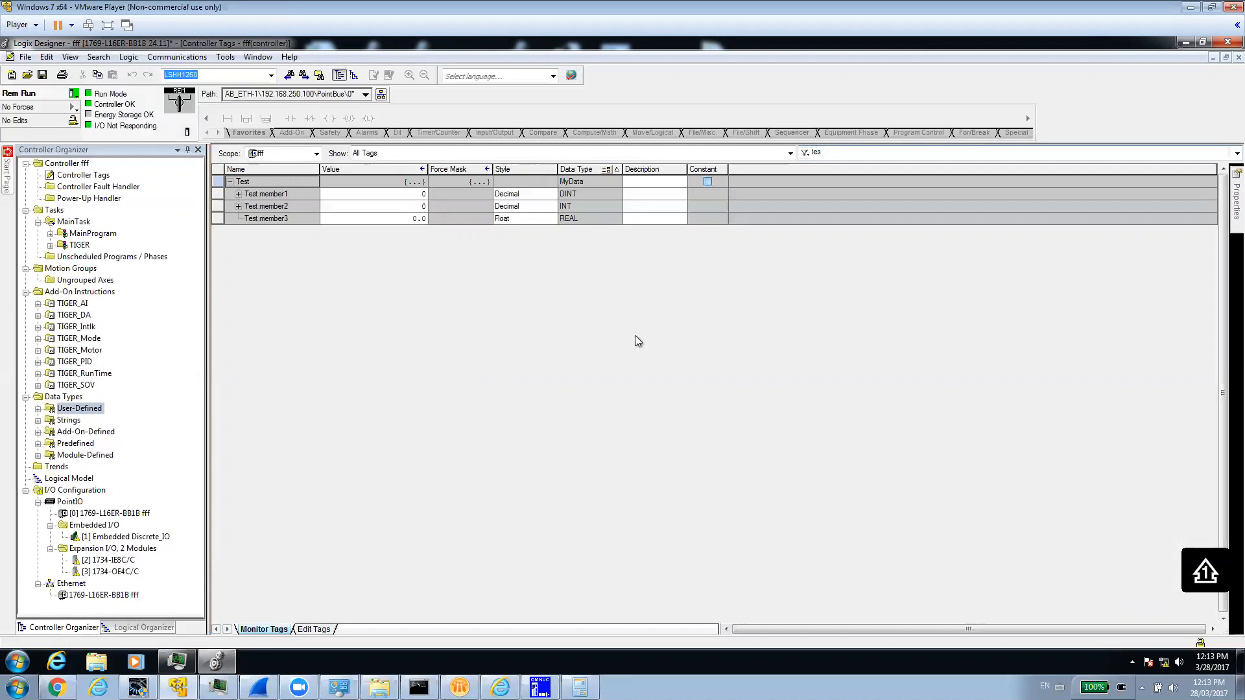
{"action": "mouse_move", "coordinate": [436, 351]}
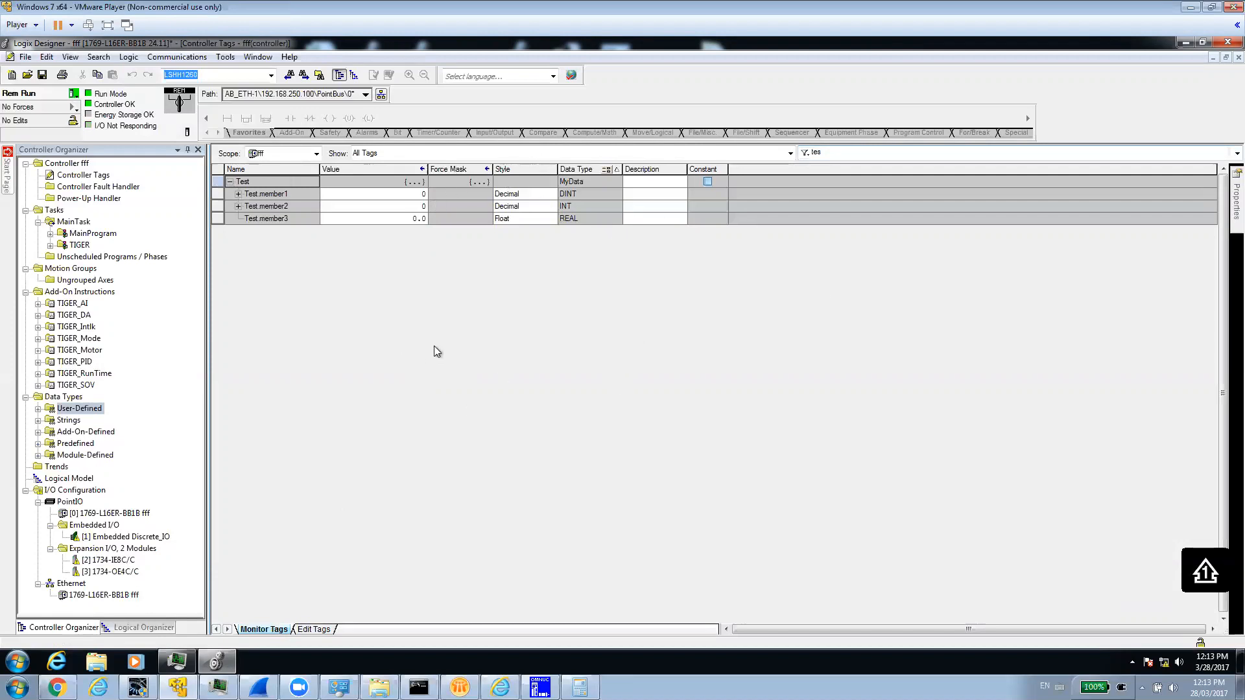
{"action": "mouse_move", "coordinate": [949, 213]}
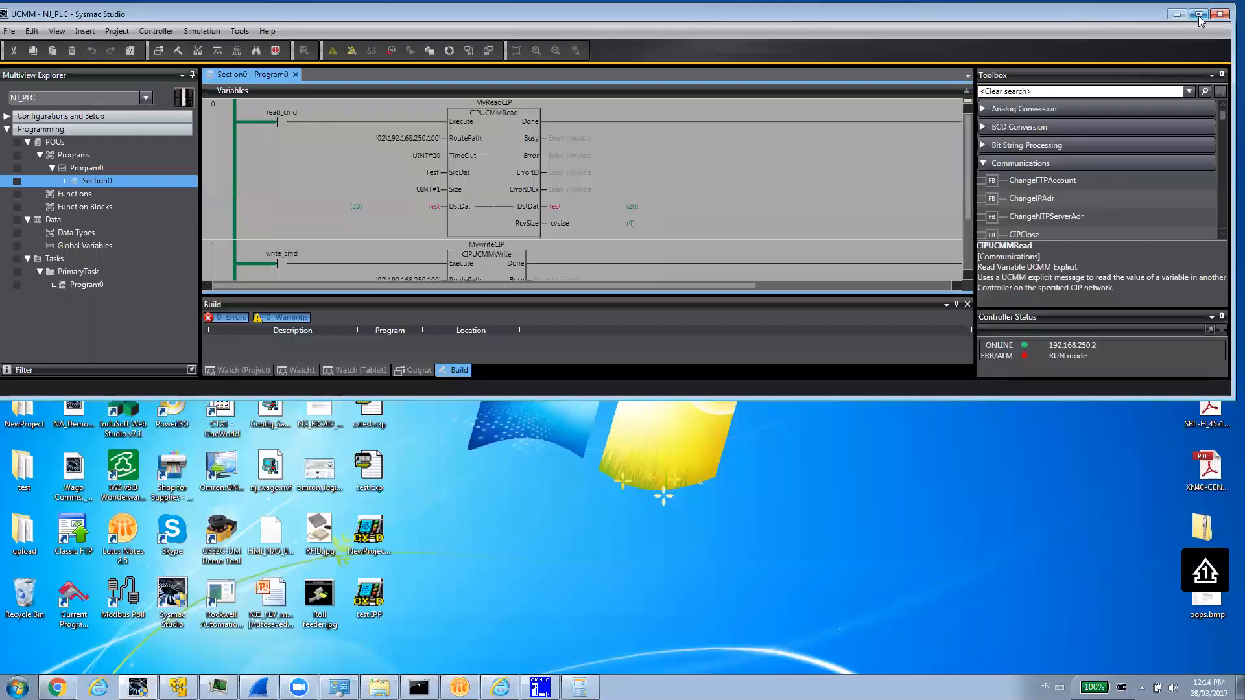
Step: Maximize Sysmac Studio and create a structure data type named MyData in the Data Types editor
{"action": "left_click", "coordinate": [1192, 12]}
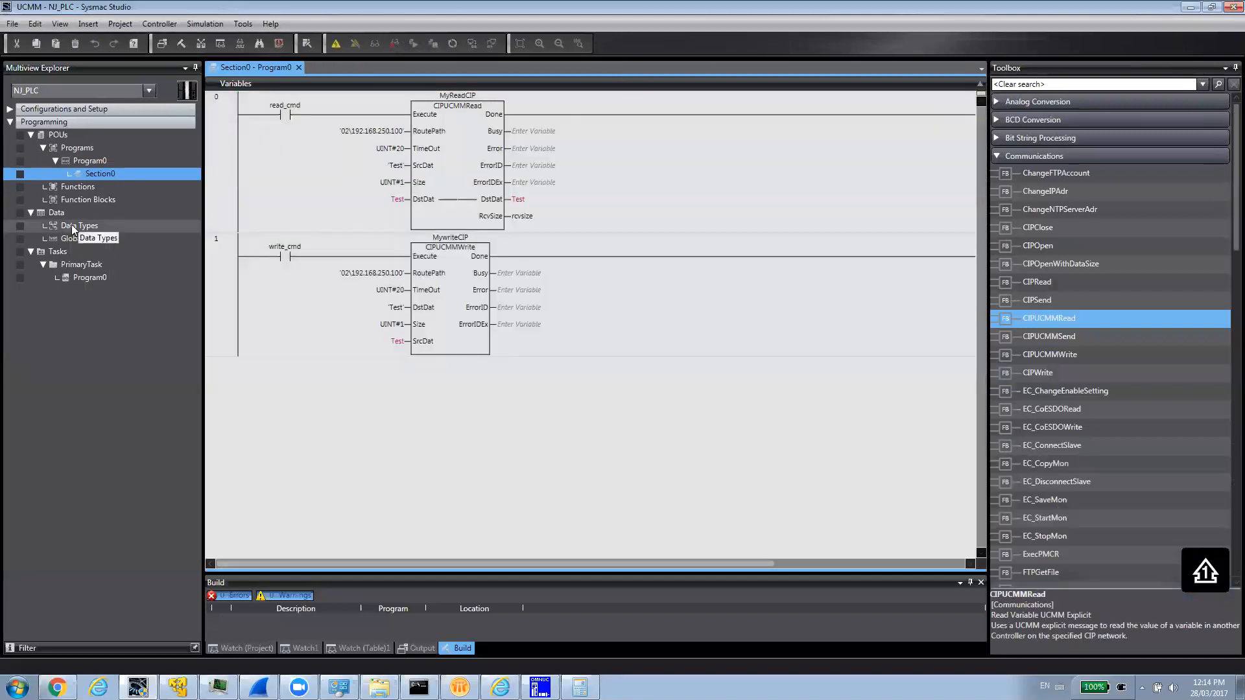
{"action": "left_click", "coordinate": [79, 226]}
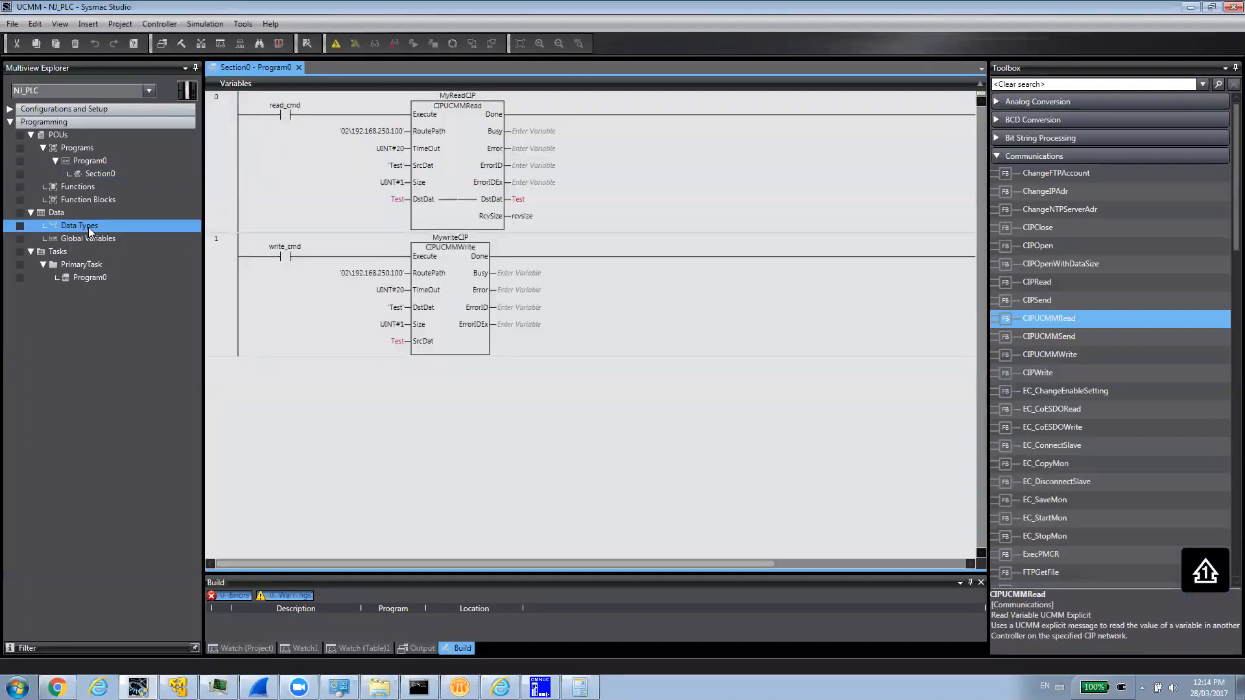
{"action": "double_click", "coordinate": [79, 226]}
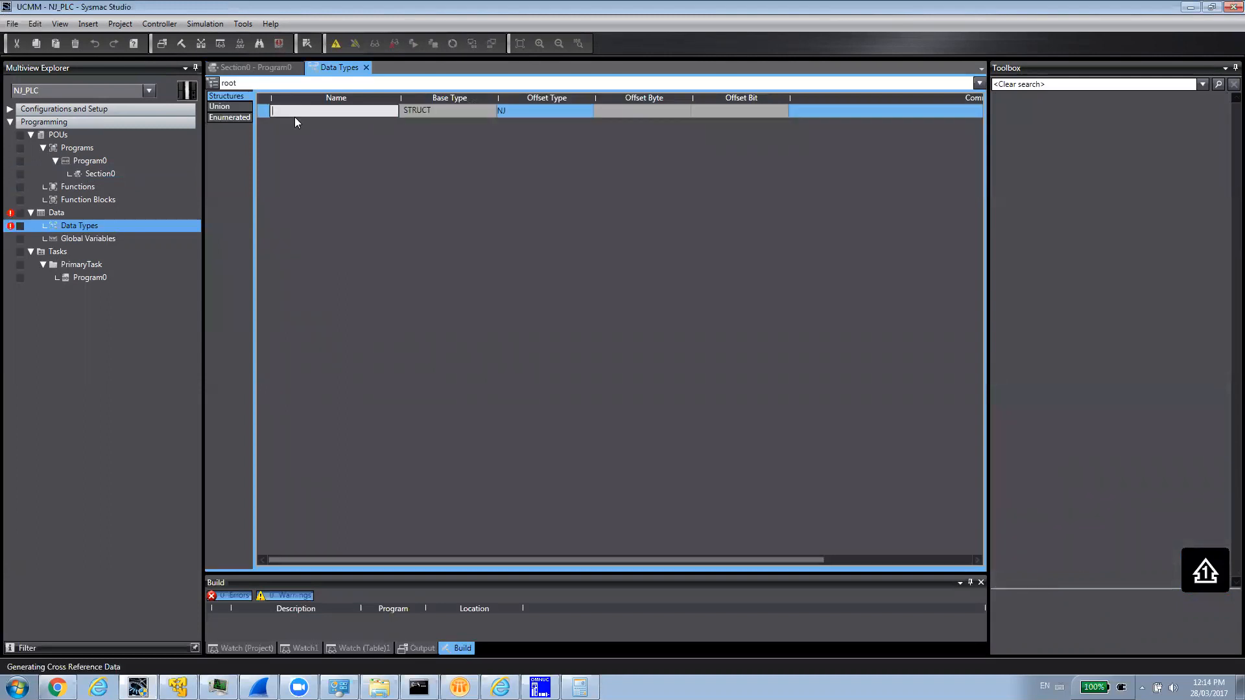
{"action": "type", "text": "MyData"}
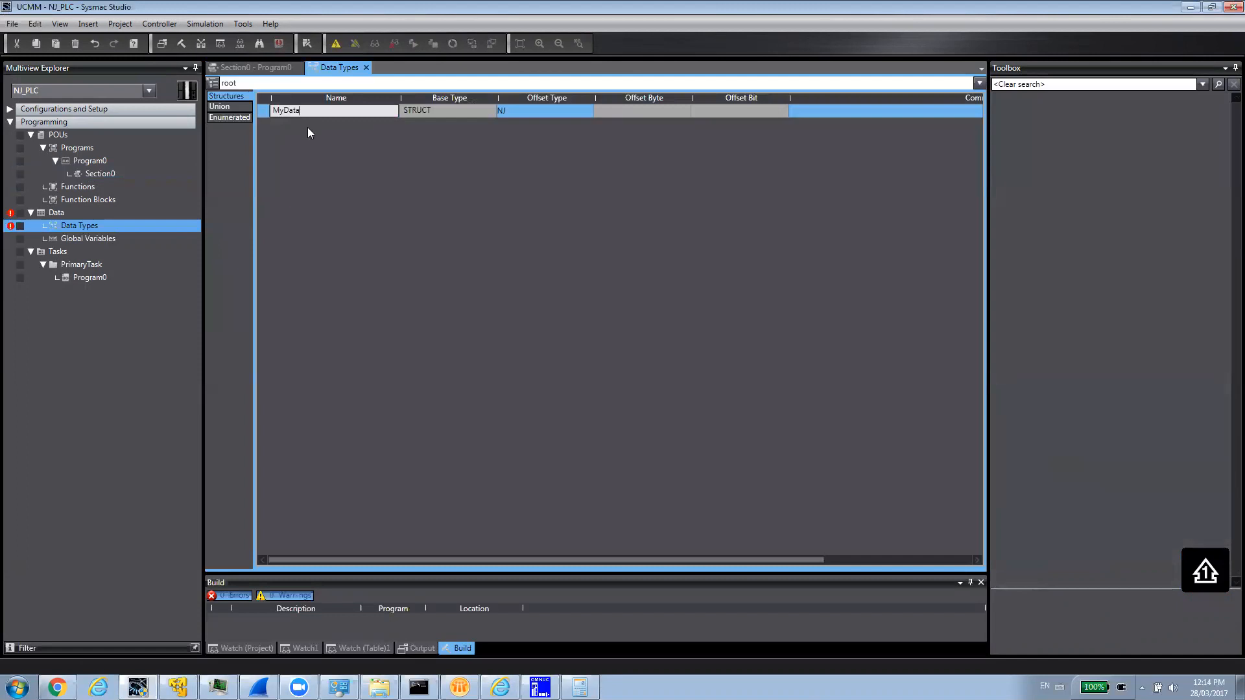
Step: Add members member1 DINT, member2 INT and member3 REAL to the MyData structure
{"action": "right_click", "coordinate": [310, 109]}
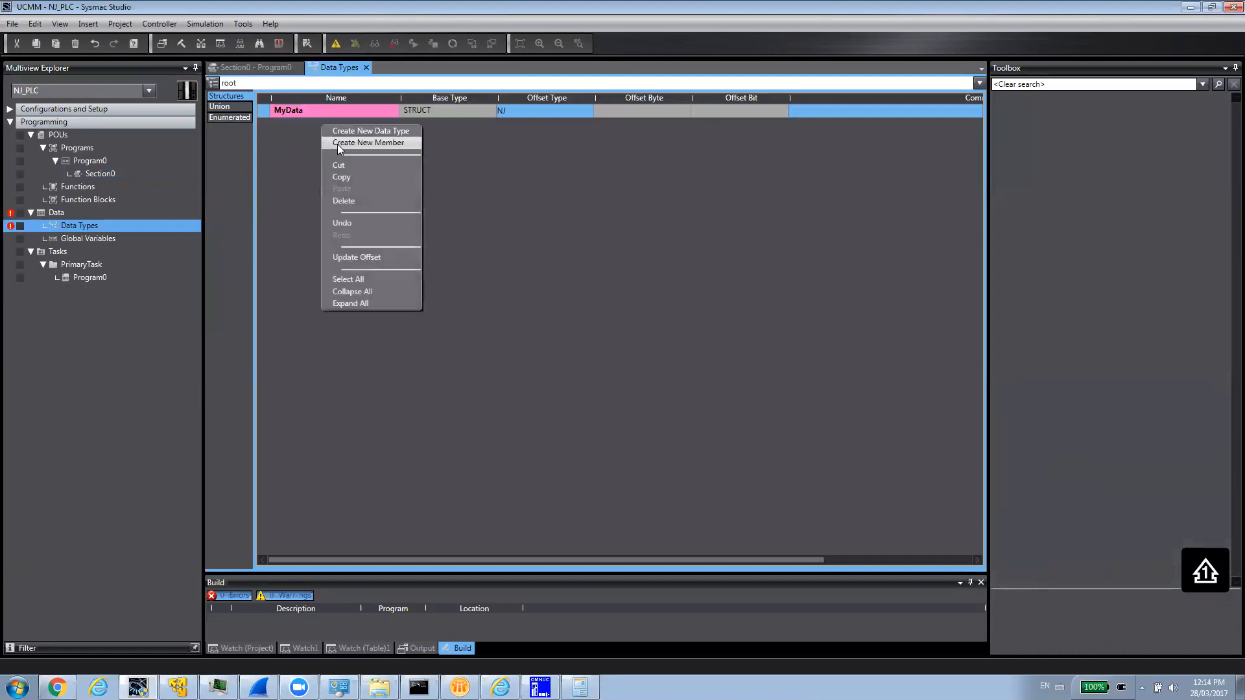
{"action": "left_click", "coordinate": [368, 143]}
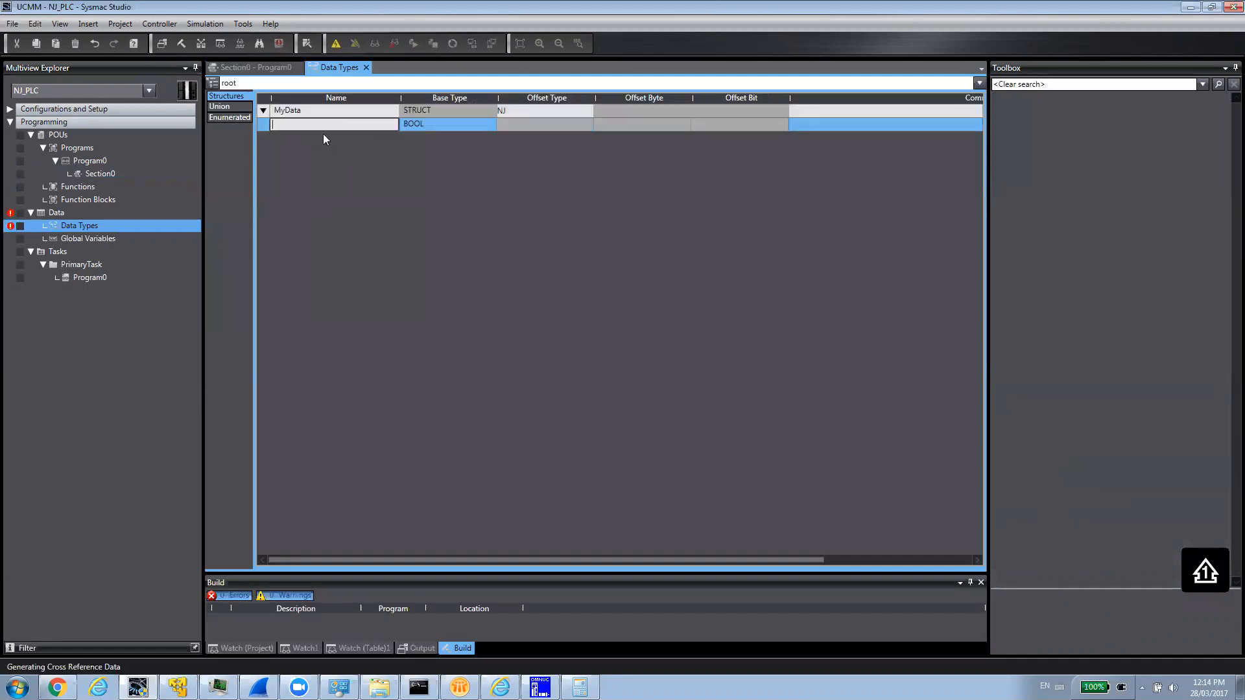
{"action": "type", "text": "member1"}
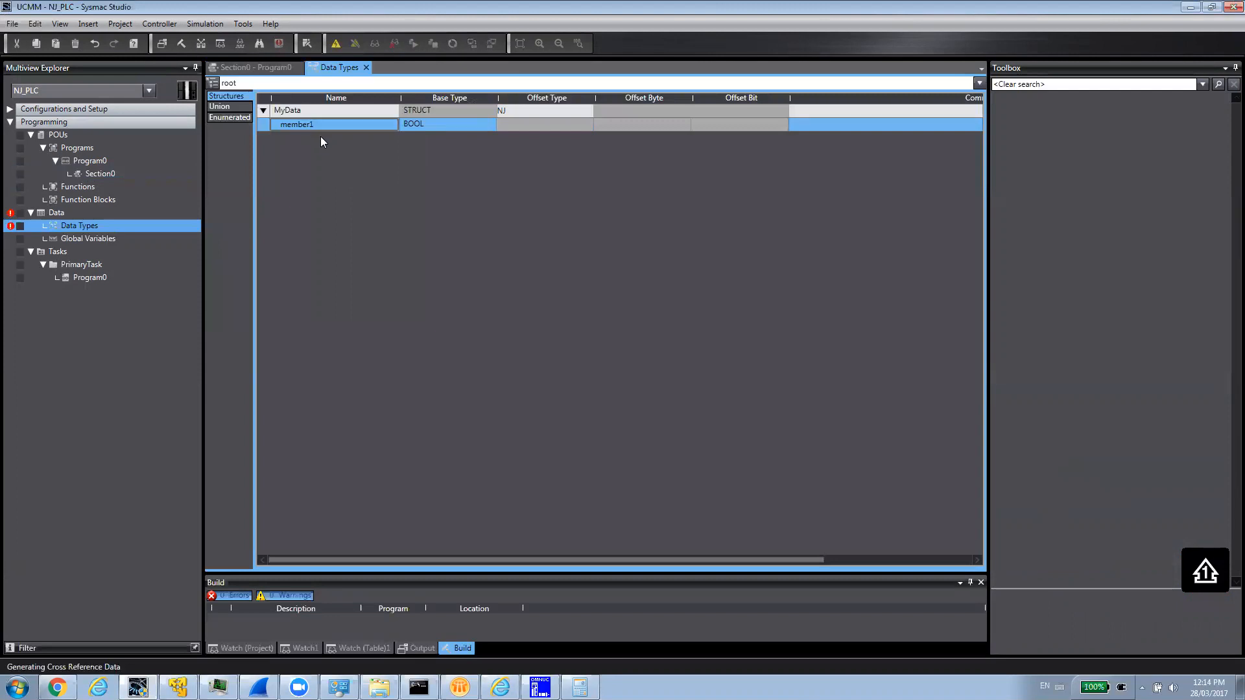
{"action": "right_click", "coordinate": [321, 142]}
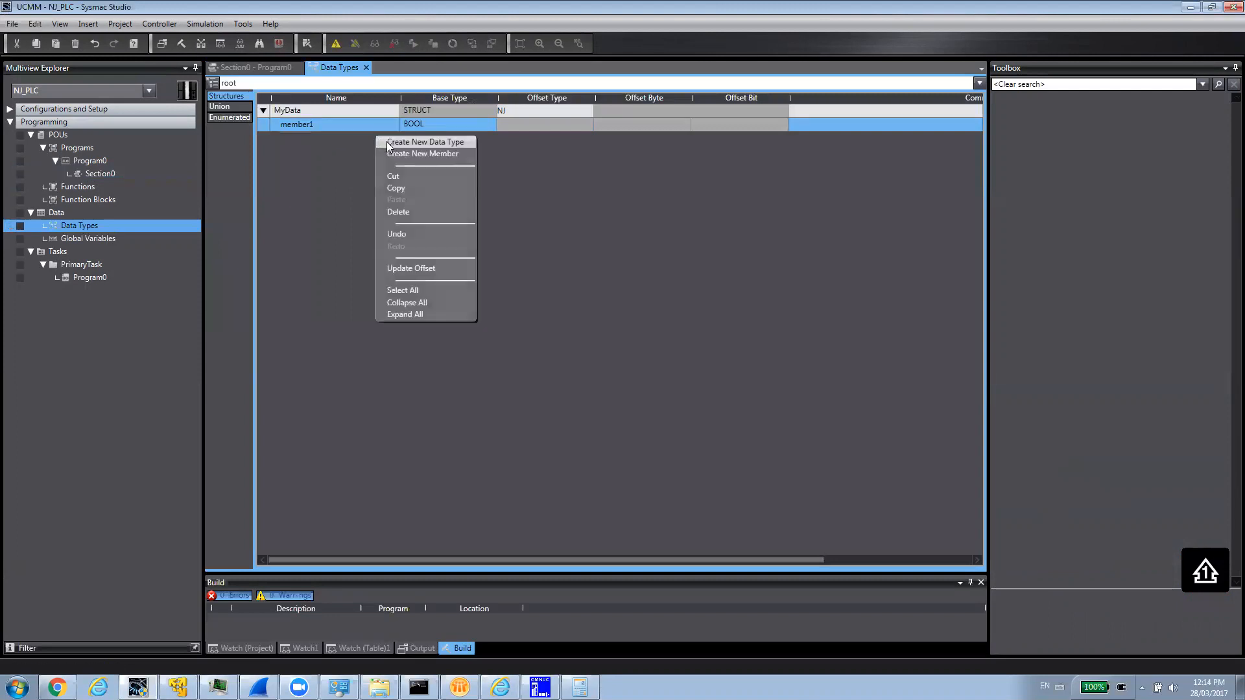
{"action": "left_click", "coordinate": [424, 153]}
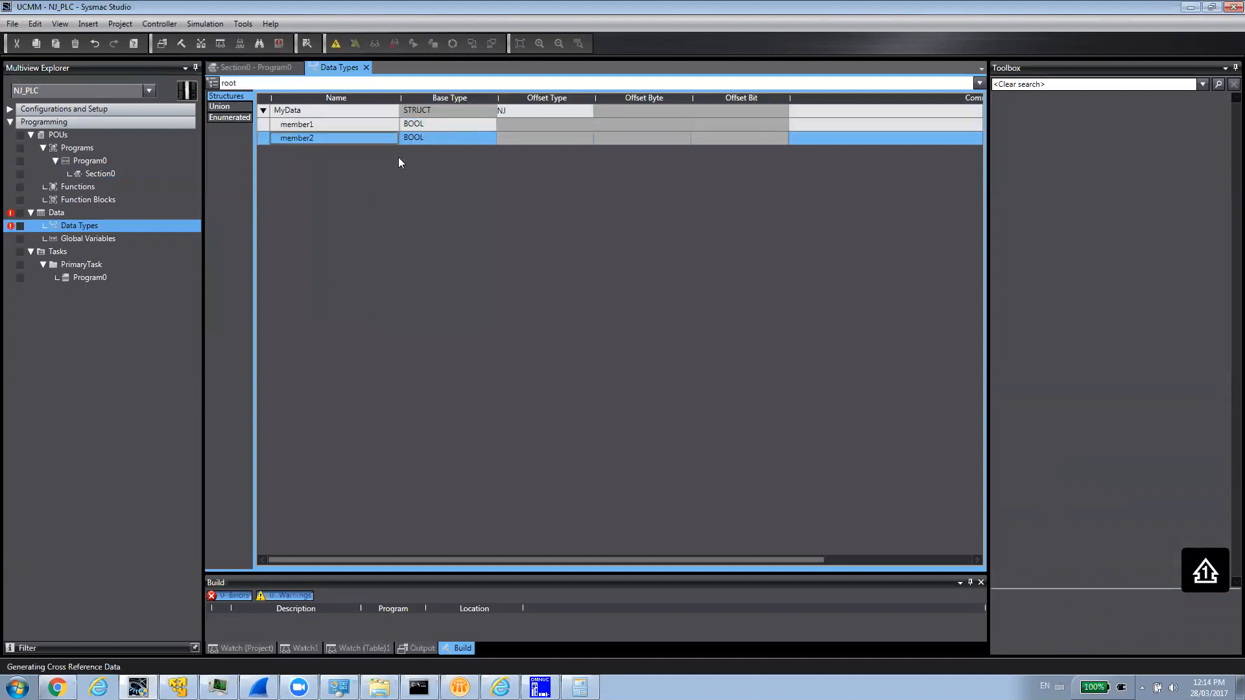
{"action": "right_click", "coordinate": [400, 163]}
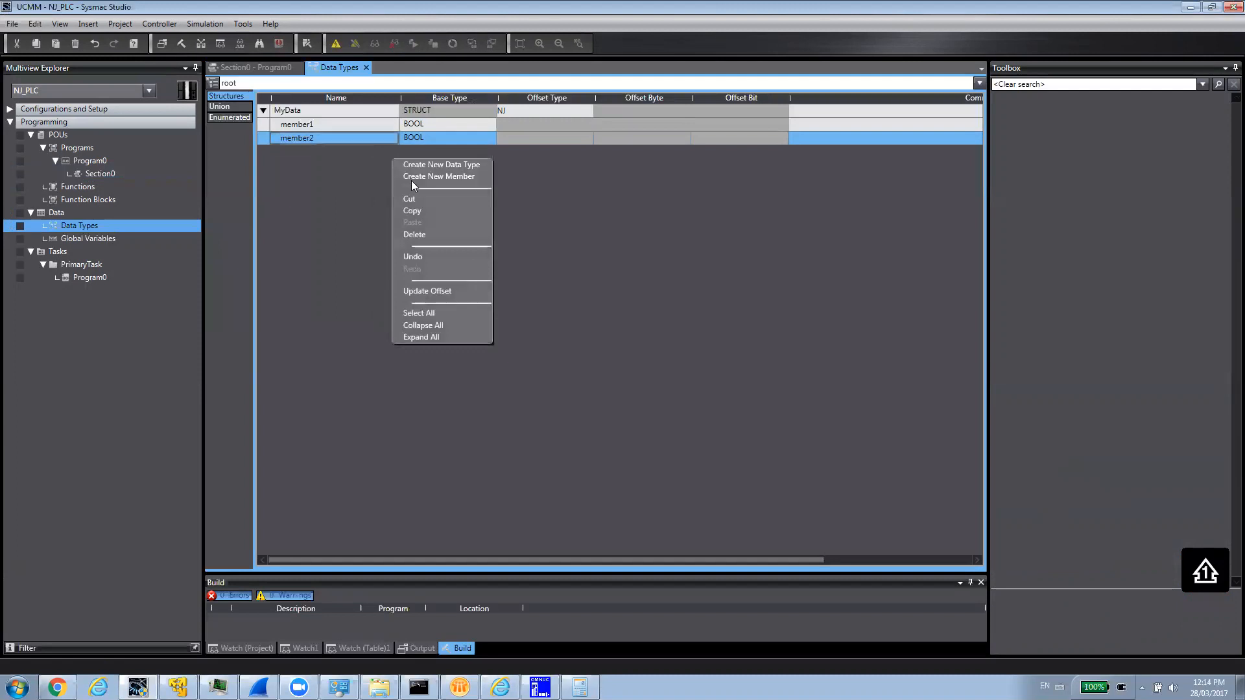
{"action": "left_click", "coordinate": [438, 176]}
{"action": "type", "text": "REAL"}
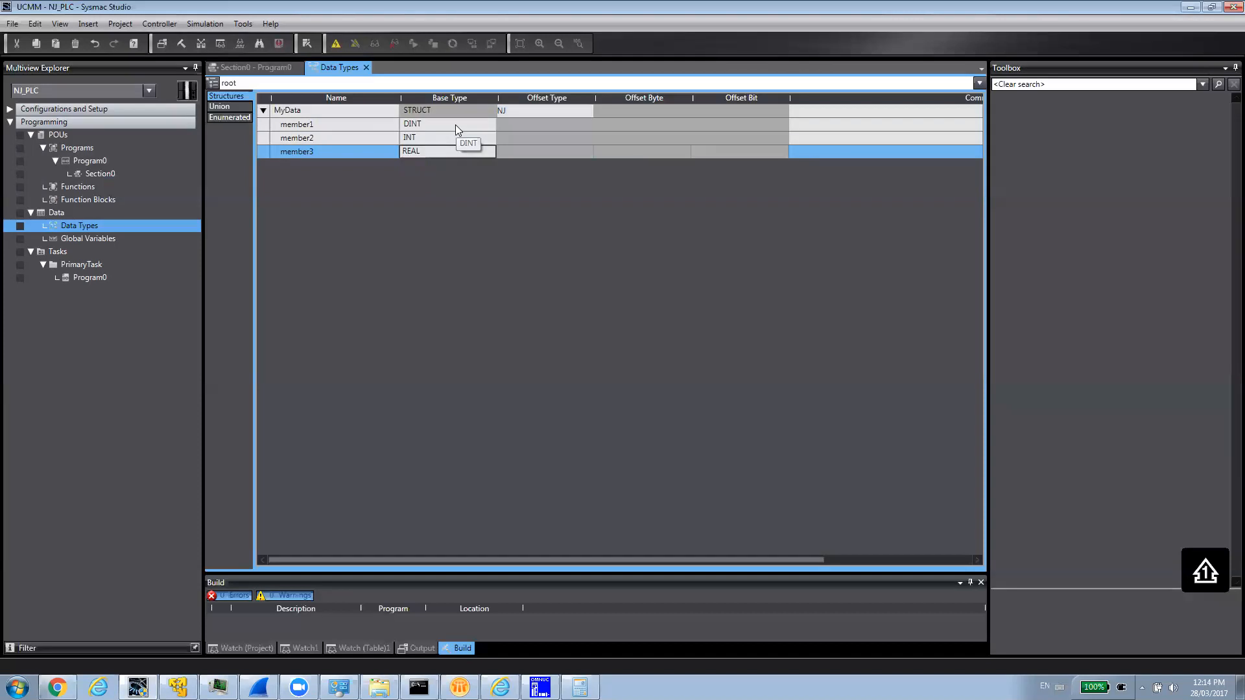
{"action": "left_click", "coordinate": [87, 238]}
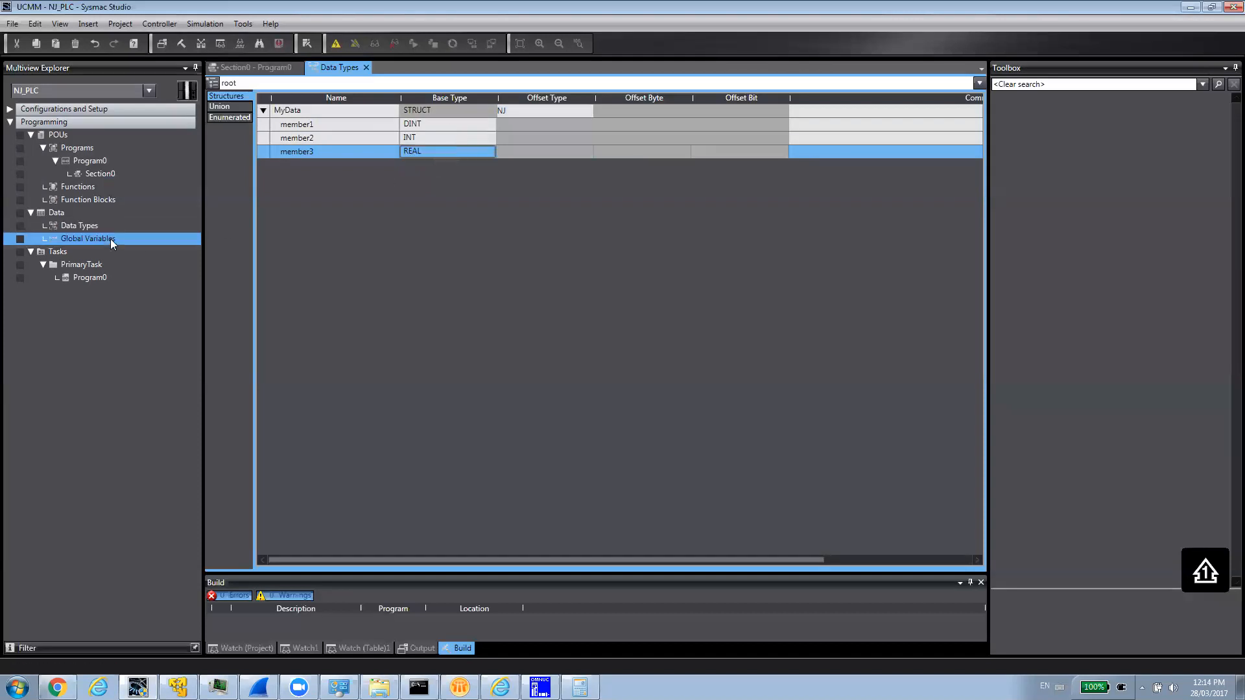
Step: Set global variable Test's data type to MyData and return to the Section0 - Program0 ladder
{"action": "double_click", "coordinate": [84, 238]}
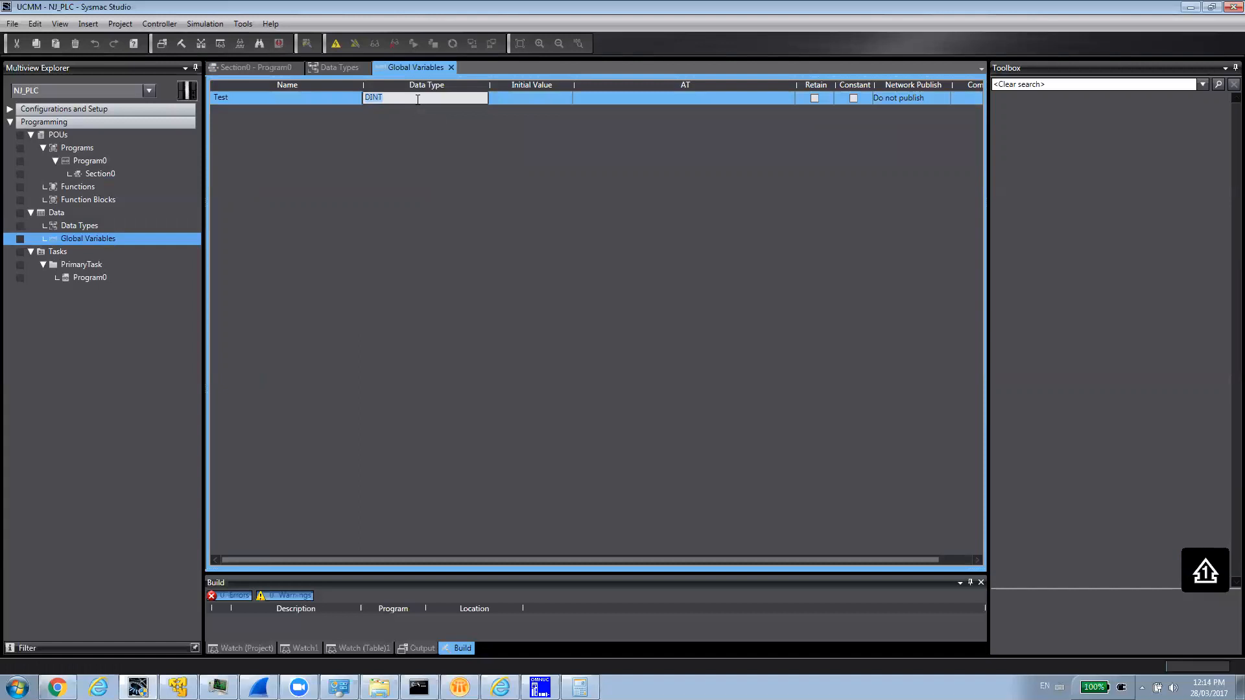
{"action": "type", "text": "MyData"}
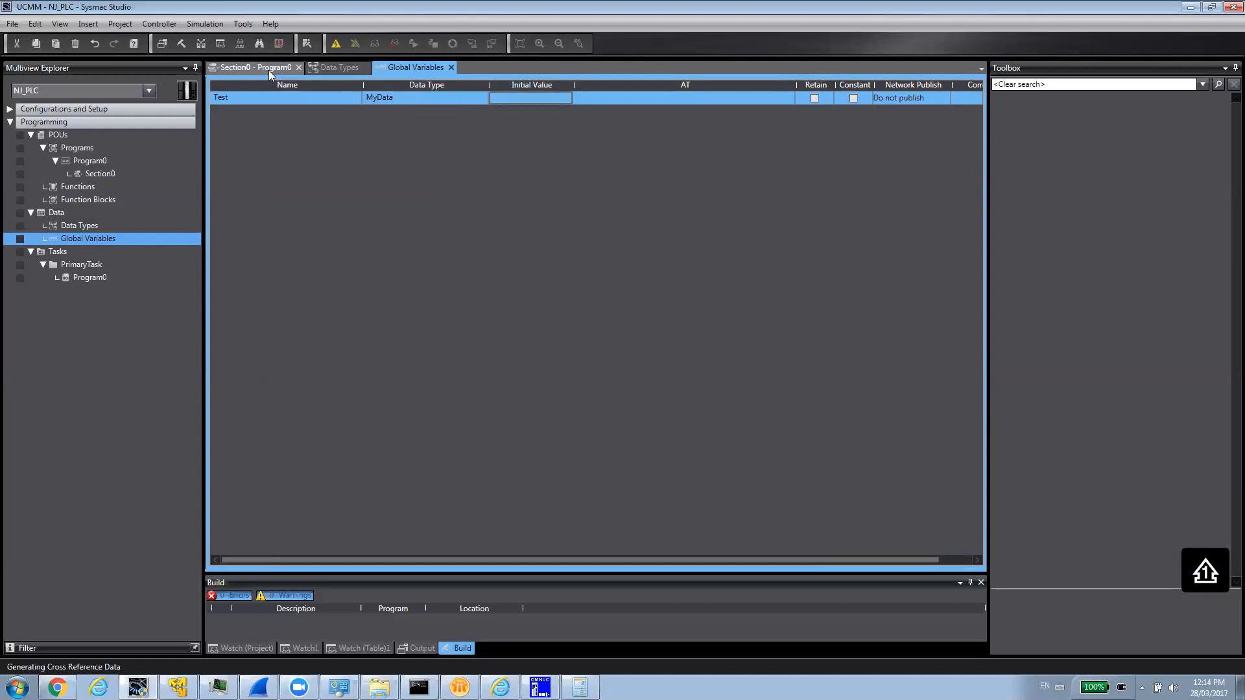
{"action": "left_click", "coordinate": [254, 66]}
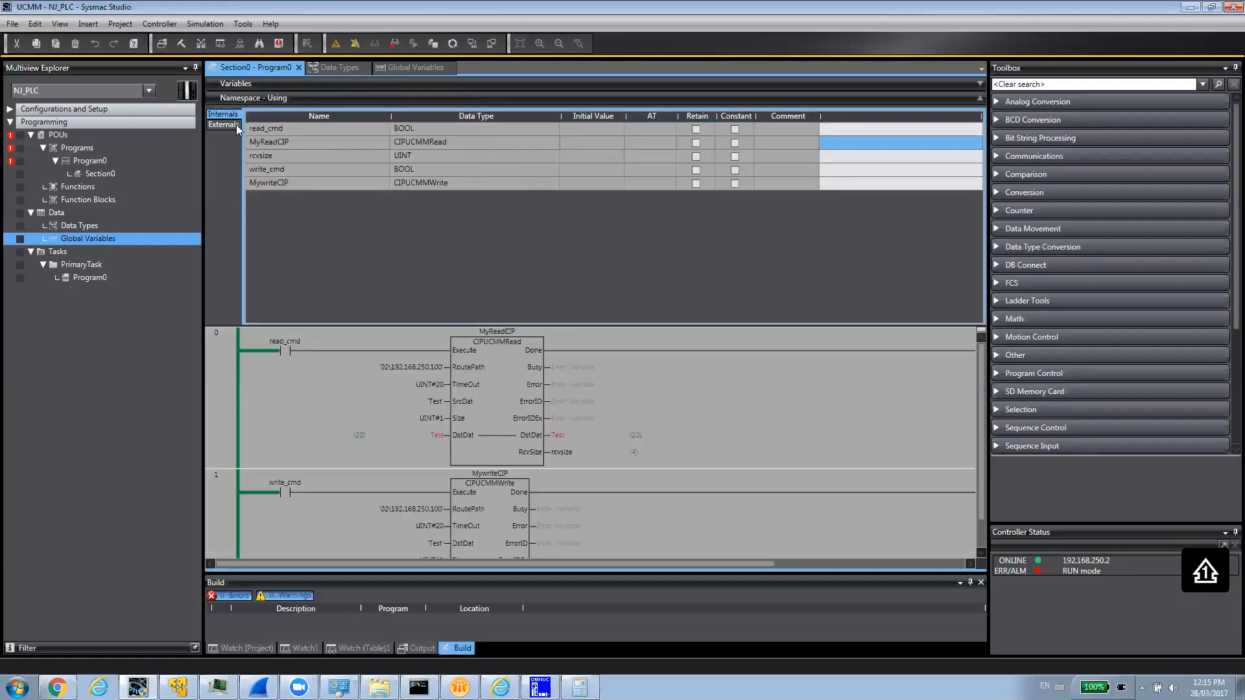
Step: Change Section0's external variable Test to type MyData, then go online with the controller
{"action": "left_click", "coordinate": [223, 125]}
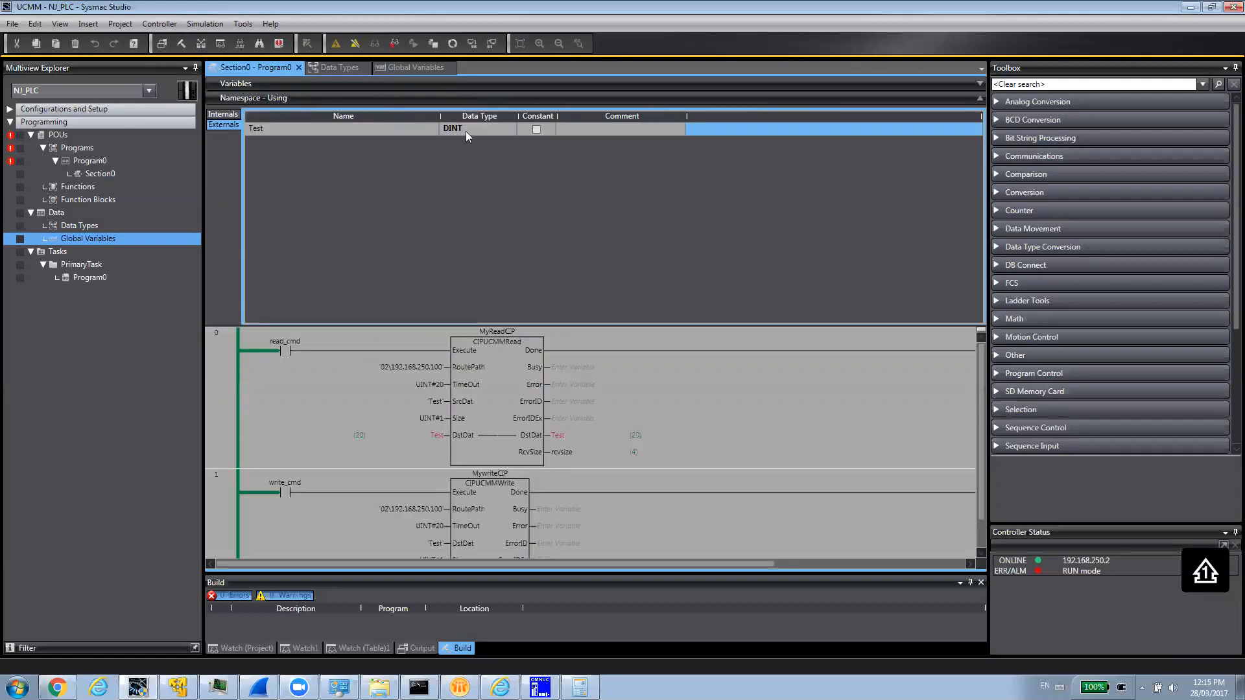
{"action": "double_click", "coordinate": [452, 129]}
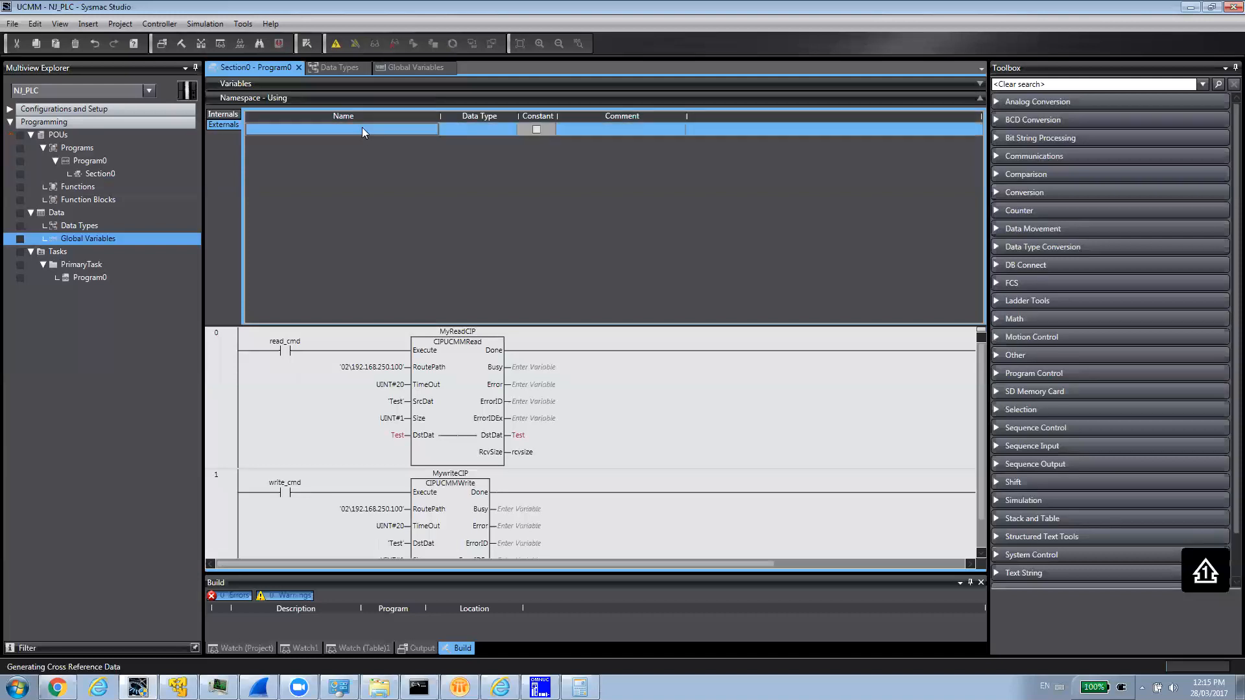
{"action": "type", "text": "te"}
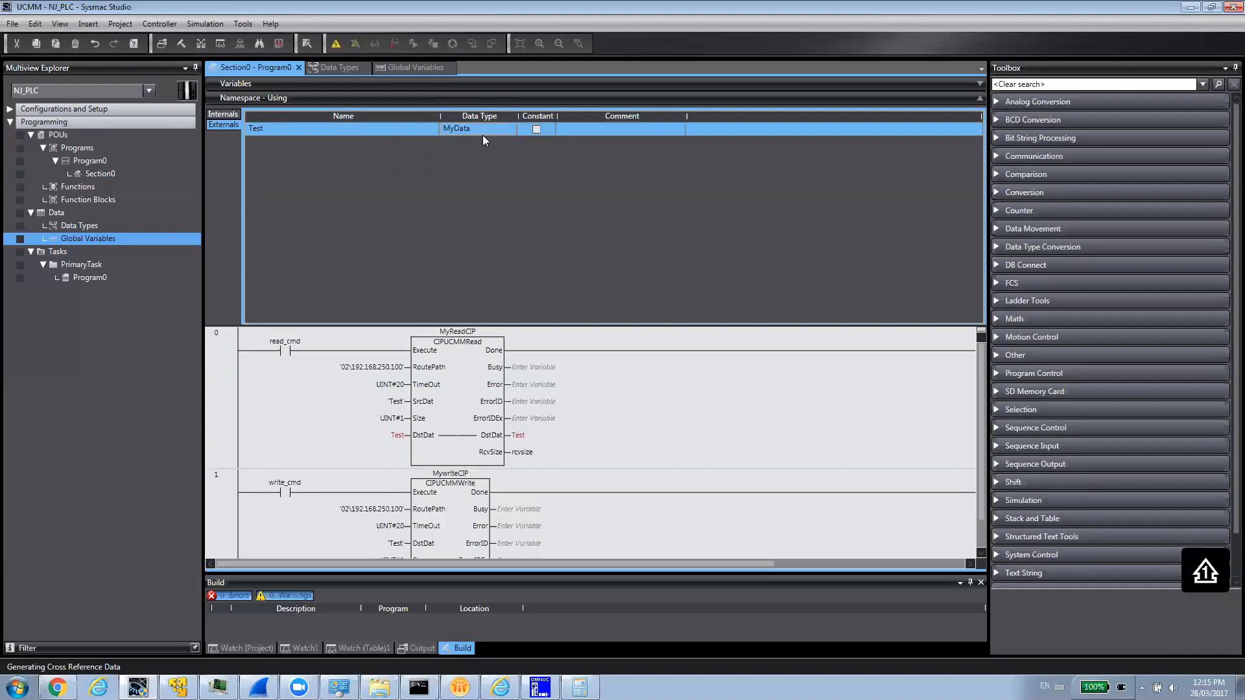
{"action": "mouse_move", "coordinate": [332, 44]}
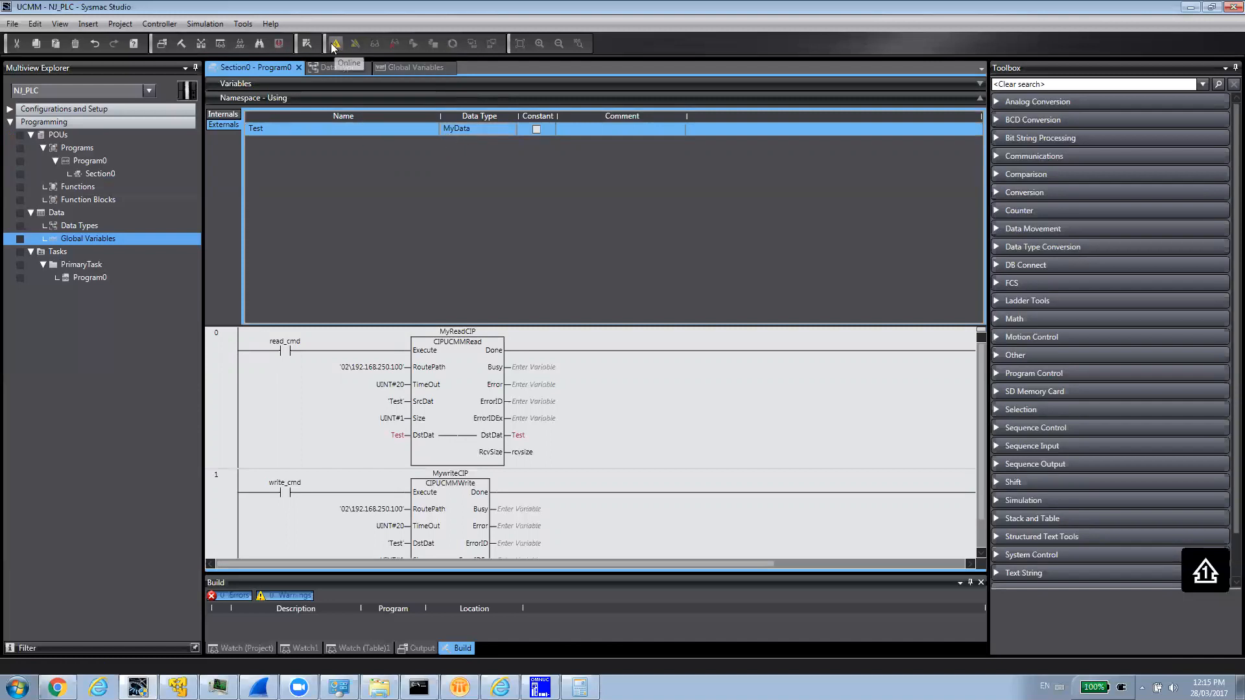
{"action": "left_click", "coordinate": [333, 44]}
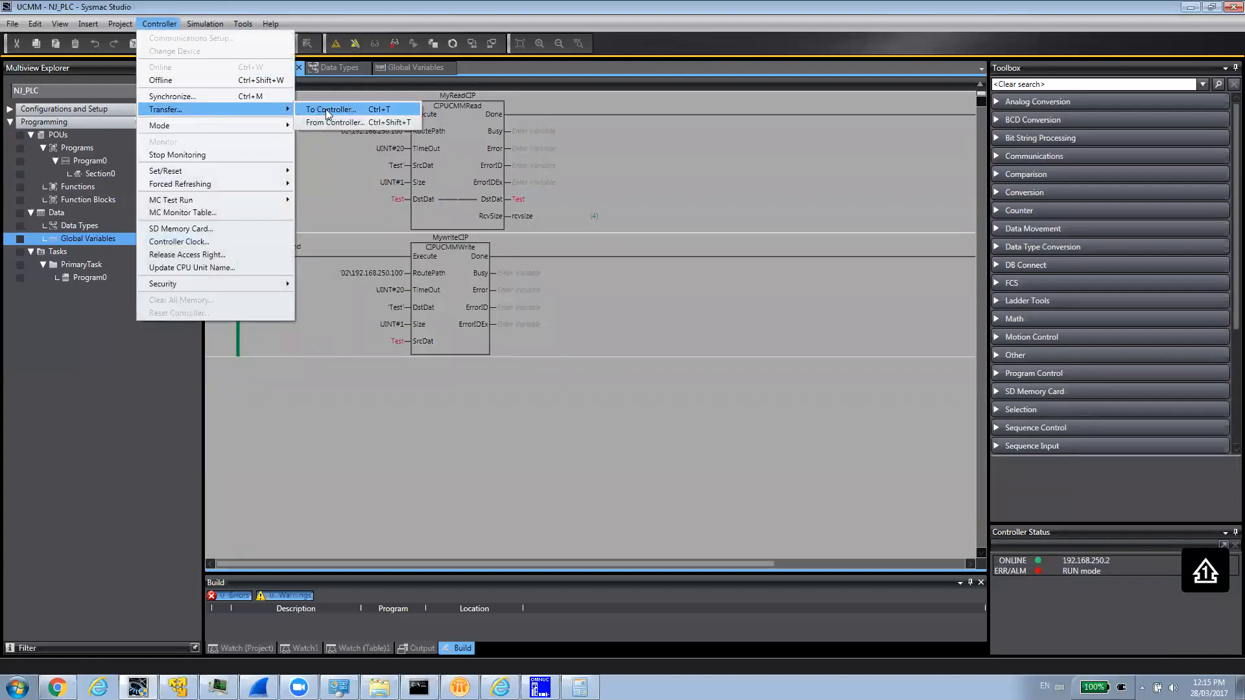
Step: Transfer the project to the NJ controller, accepting PROGRAM mode, then RUN mode, and acknowledge the successful download
{"action": "left_click", "coordinate": [330, 109]}
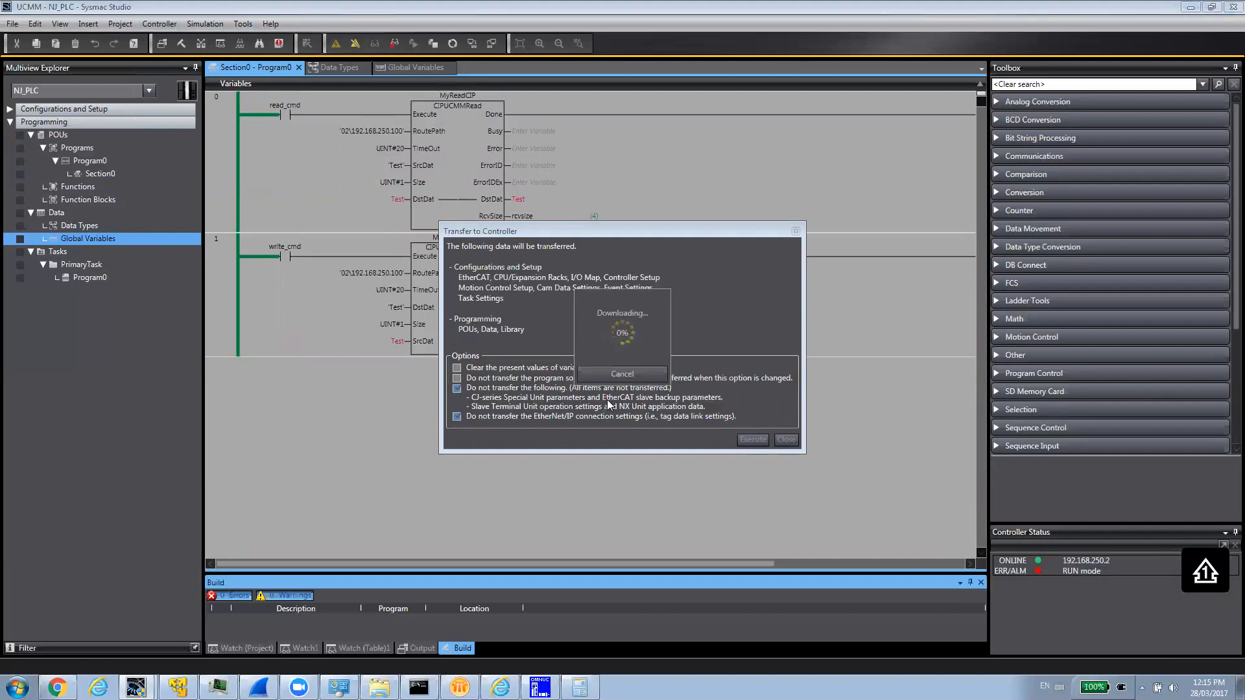
{"action": "left_click", "coordinate": [752, 439]}
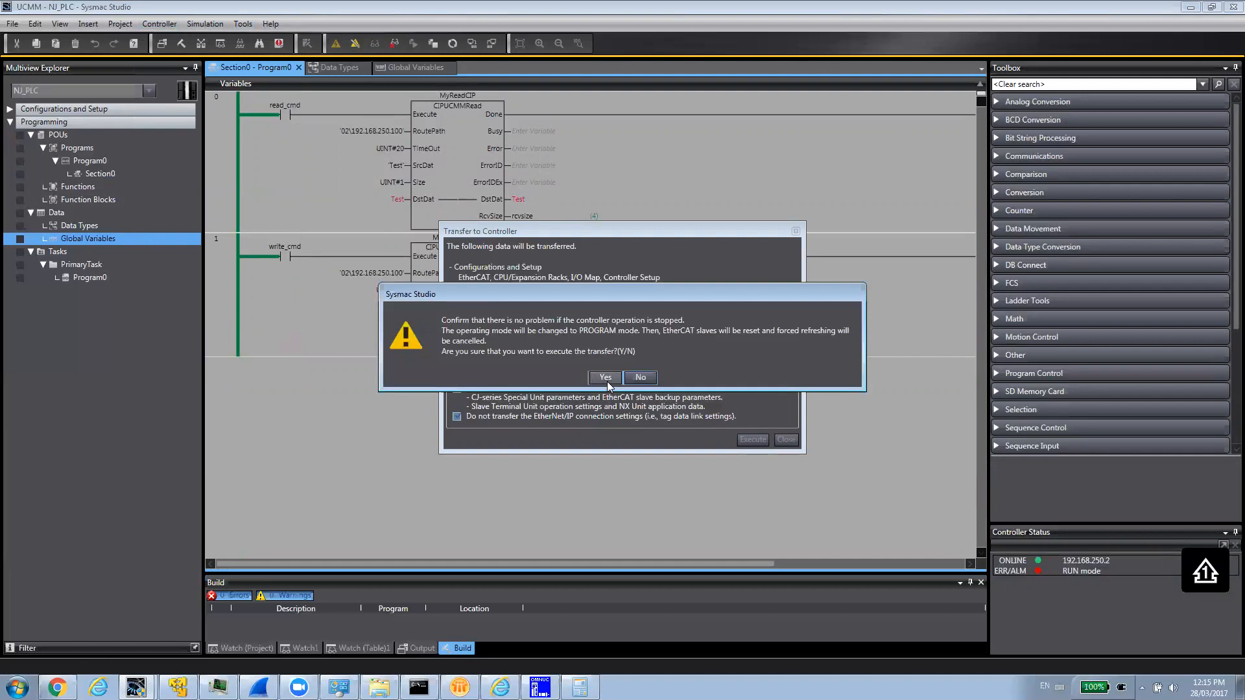
{"action": "left_click", "coordinate": [604, 378]}
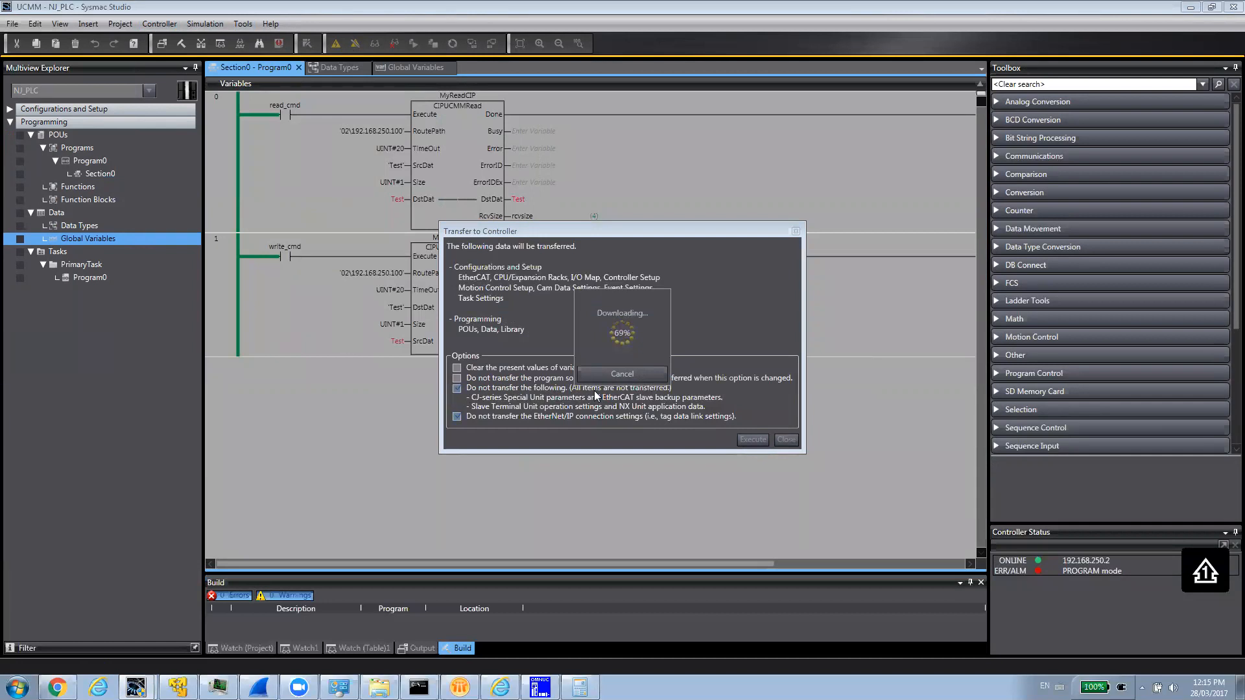
{"action": "mouse_move", "coordinate": [624, 323]}
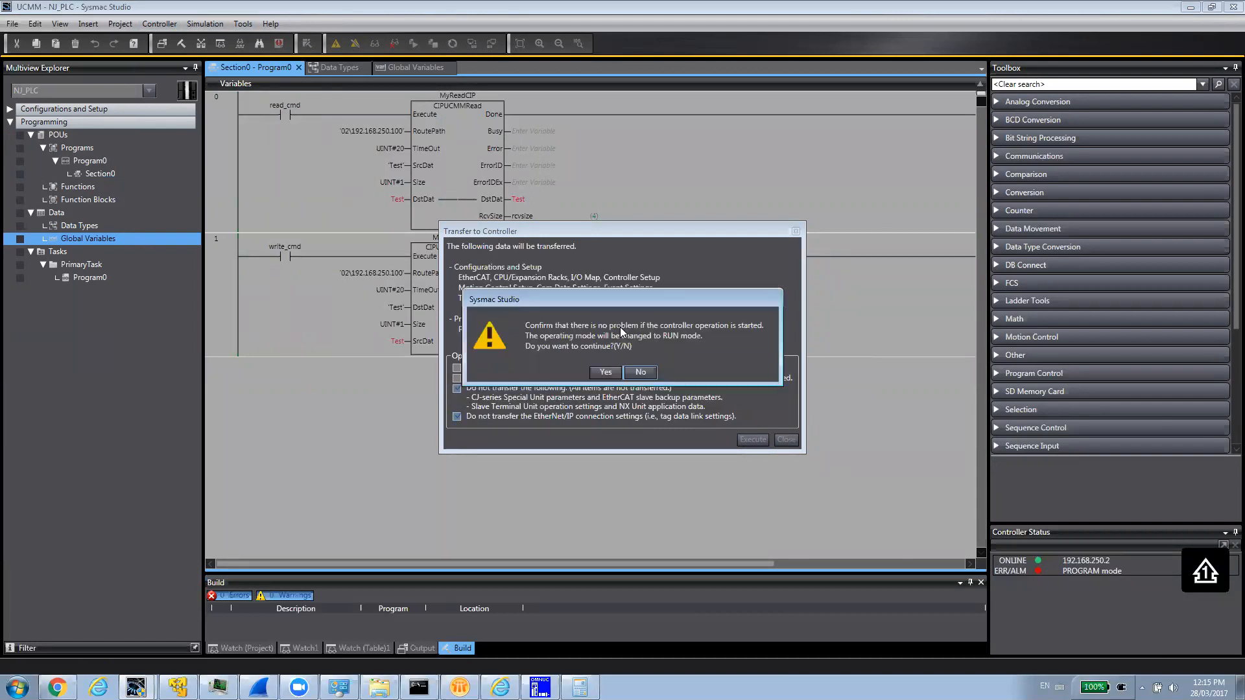
{"action": "left_click", "coordinate": [605, 372]}
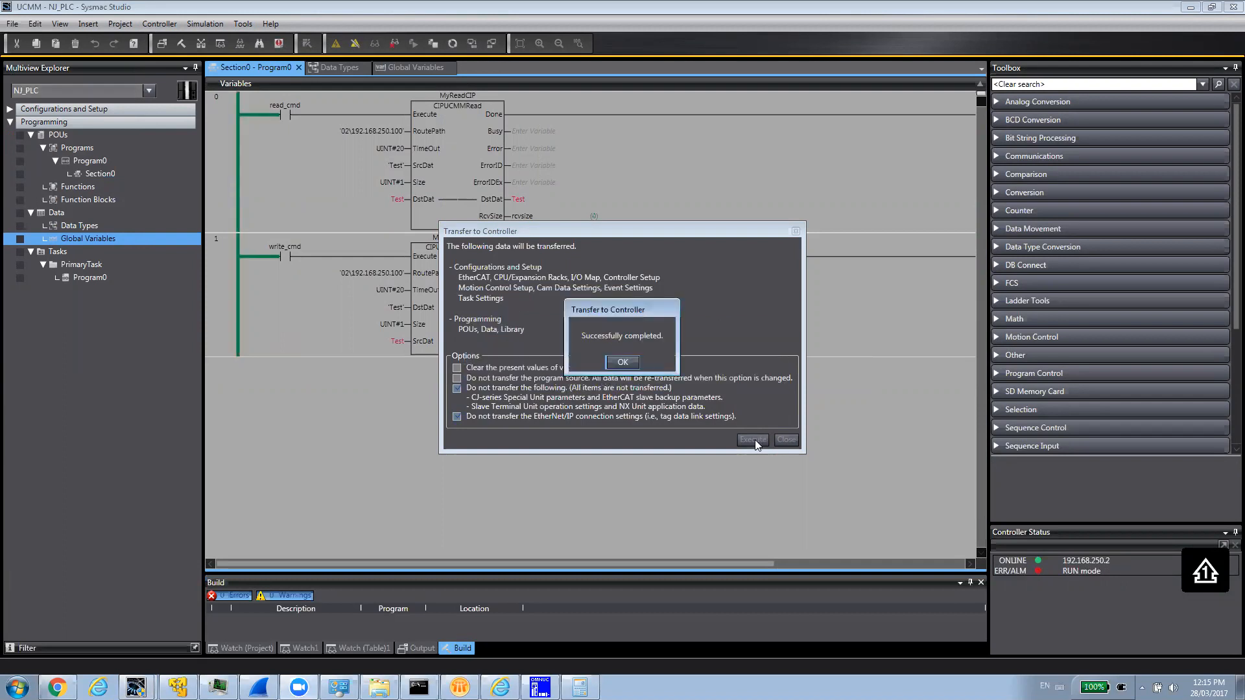
{"action": "left_click", "coordinate": [622, 362]}
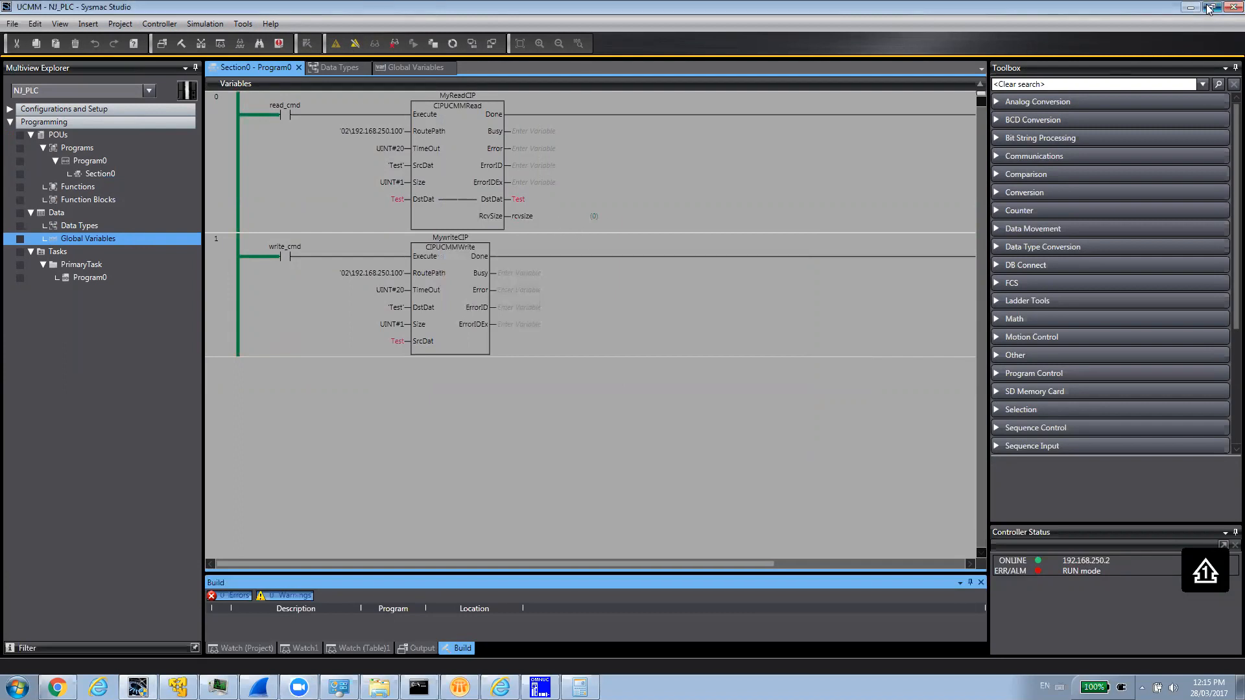
Step: Share the screen with Logix Designer and add Test to Watch1, expanded to show member1, member2 and member3
{"action": "left_click", "coordinate": [1205, 8]}
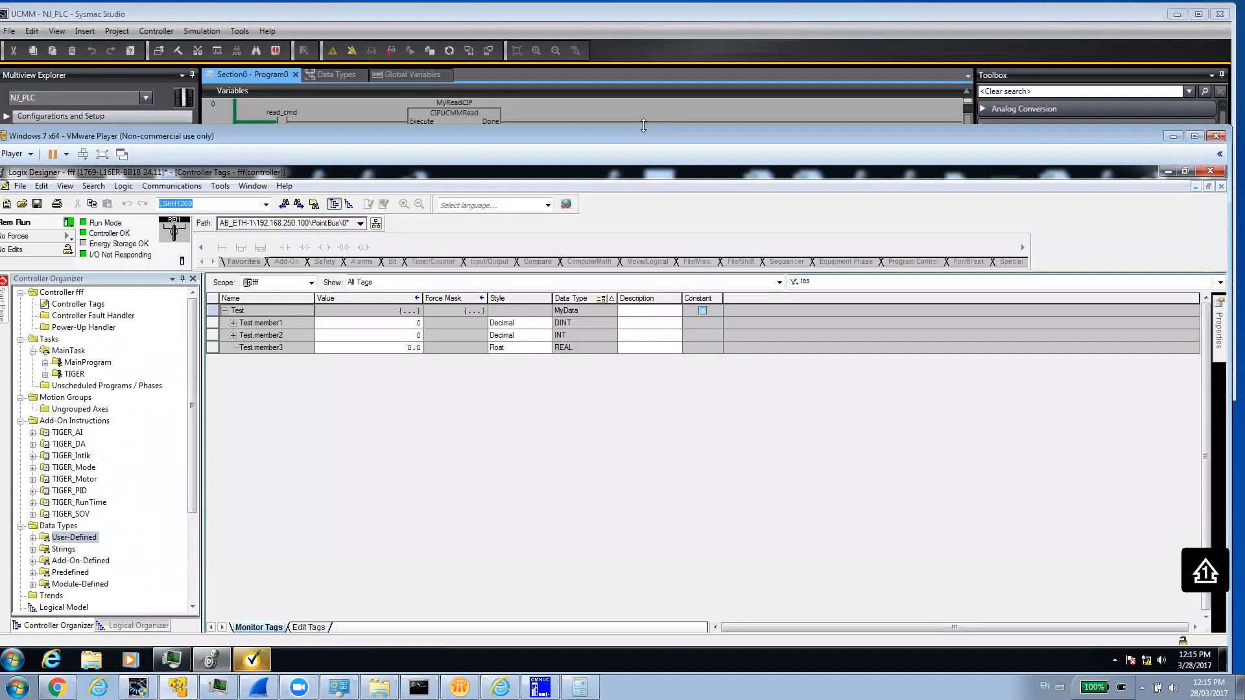
{"action": "mouse_move", "coordinate": [628, 397]}
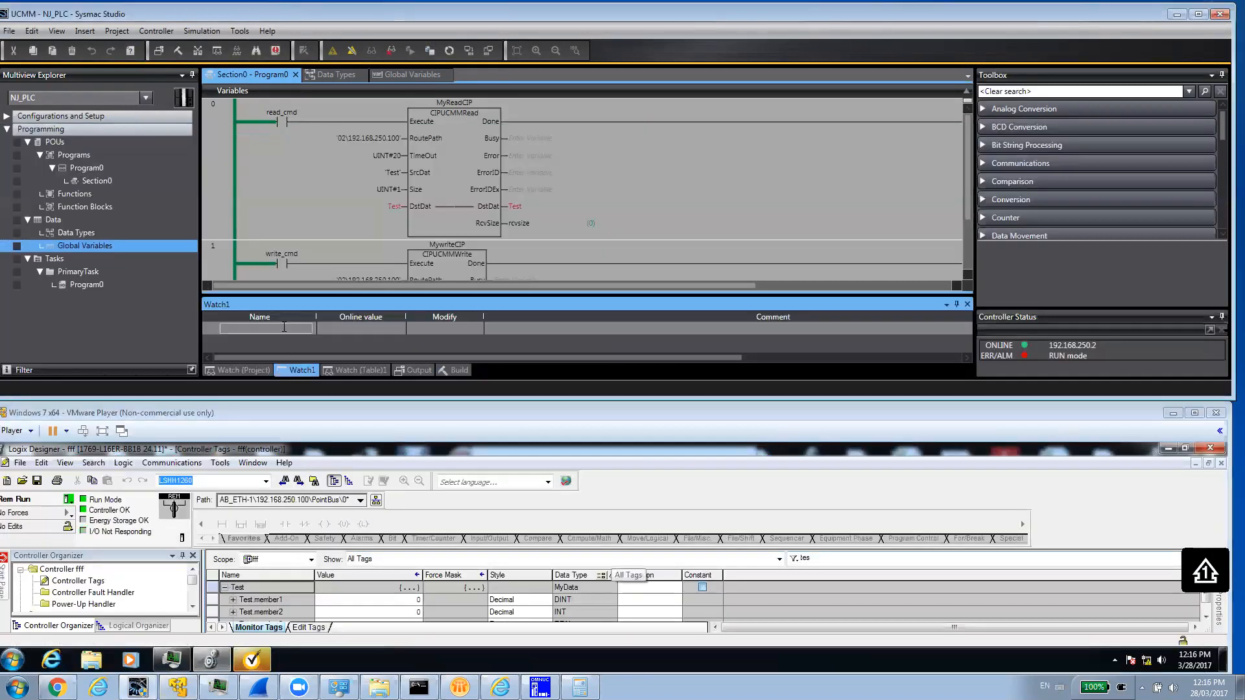
{"action": "type", "text": "tes"}
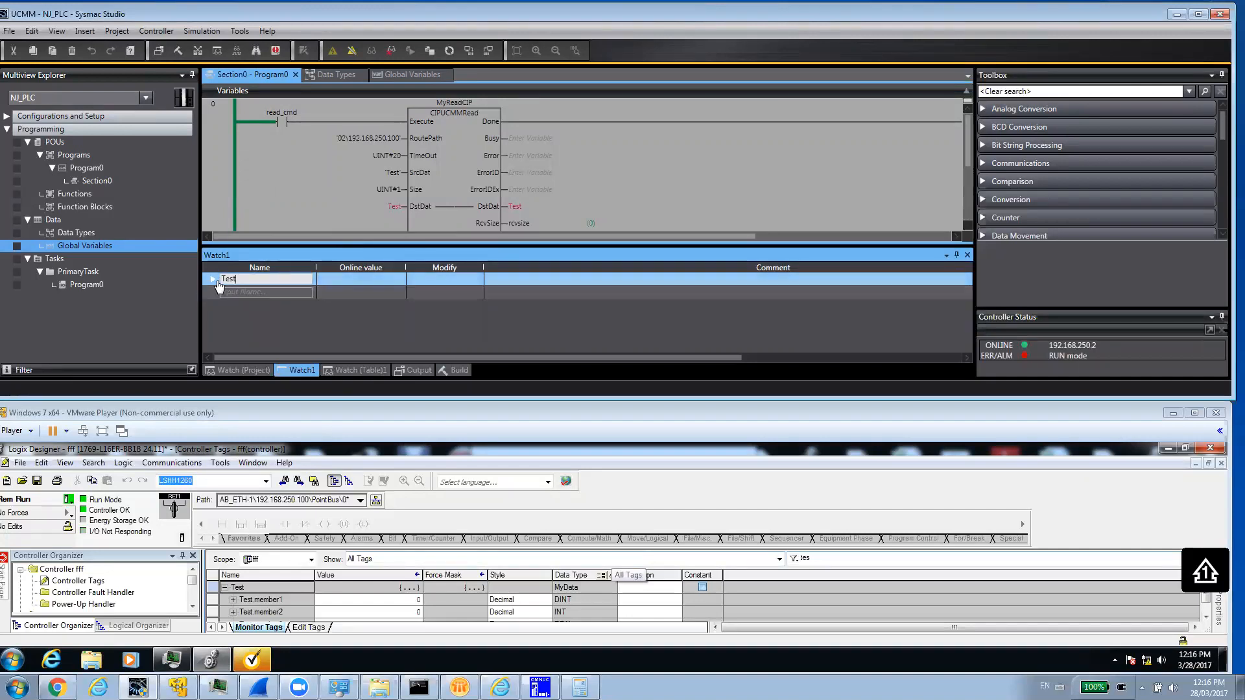
{"action": "left_click", "coordinate": [213, 279]}
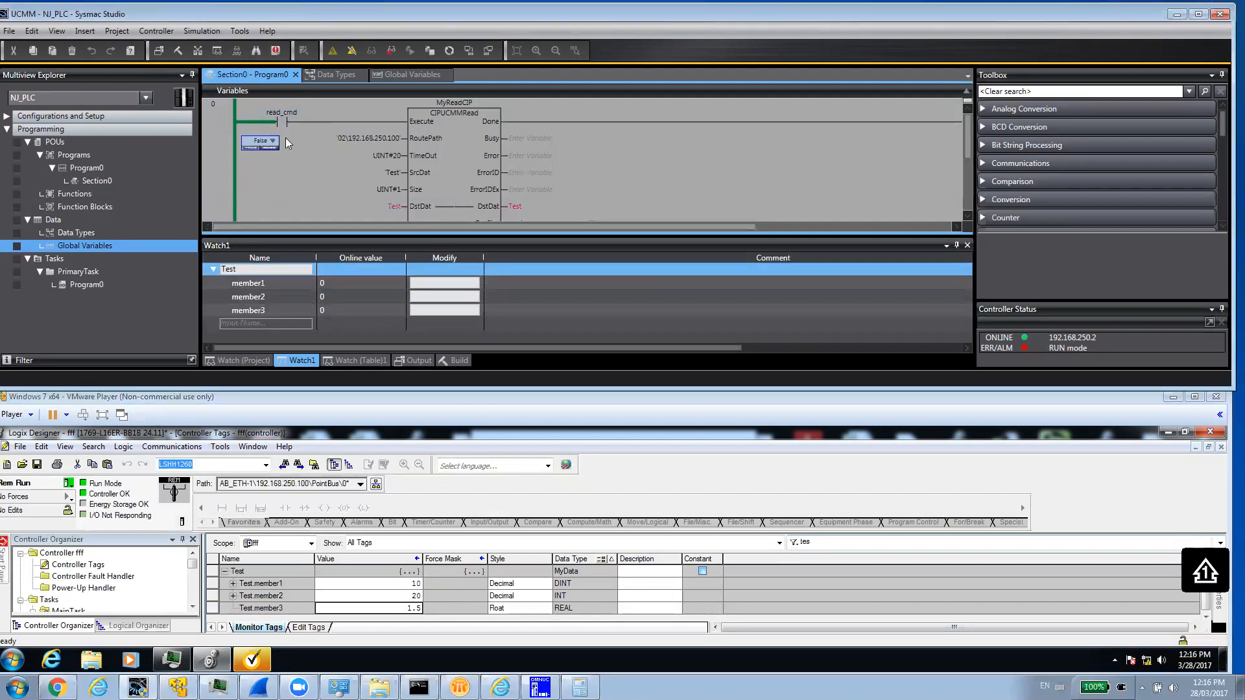
Step: Toggle read_cmd True then False so Test's members read 10, 20 and 1.5
{"action": "left_click", "coordinate": [251, 154]}
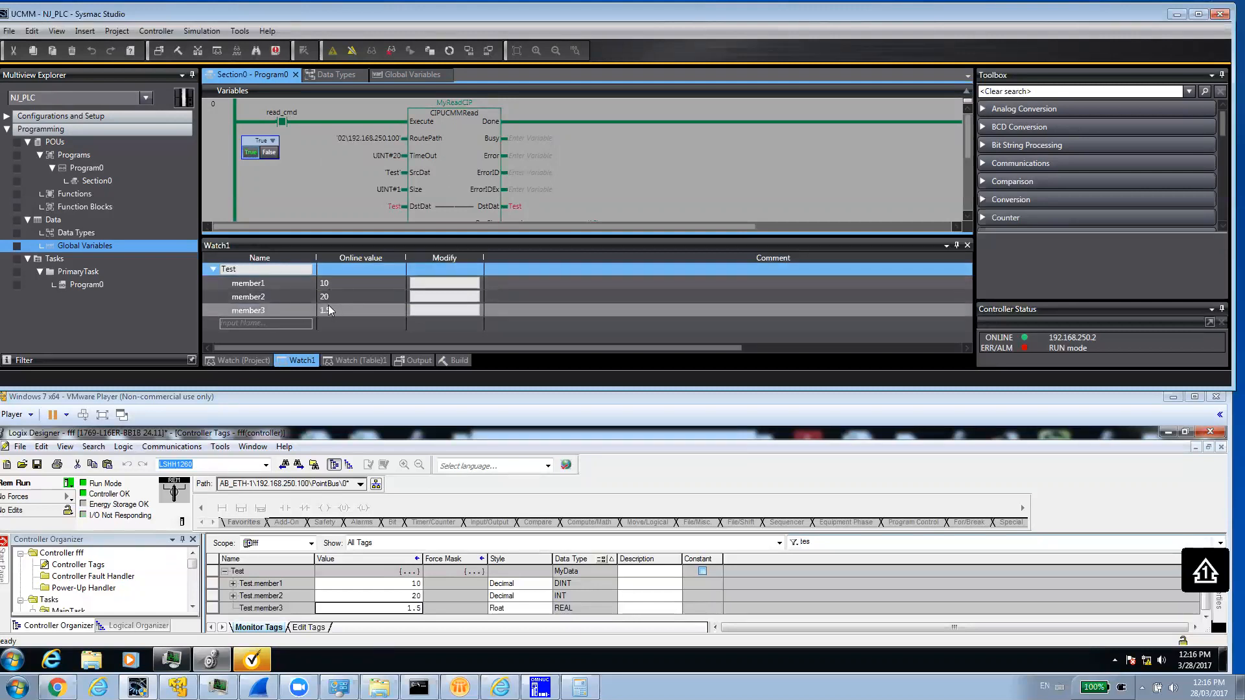
{"action": "left_click", "coordinate": [270, 150]}
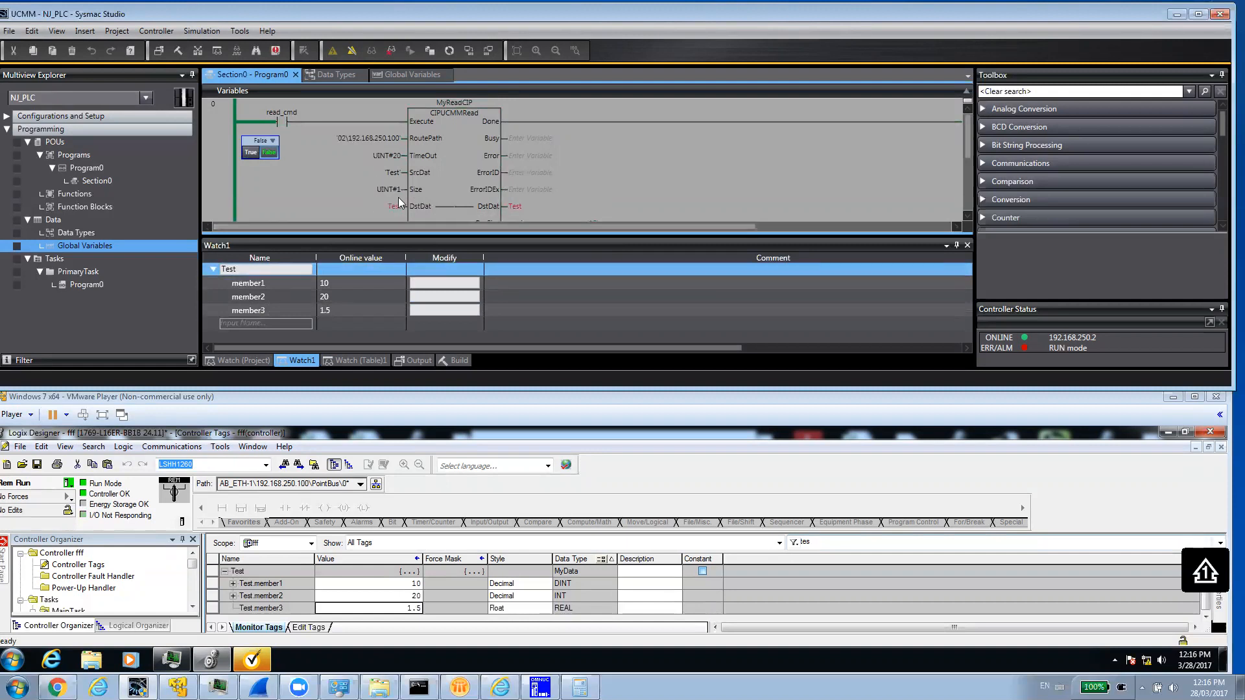
{"action": "mouse_move", "coordinate": [400, 190]}
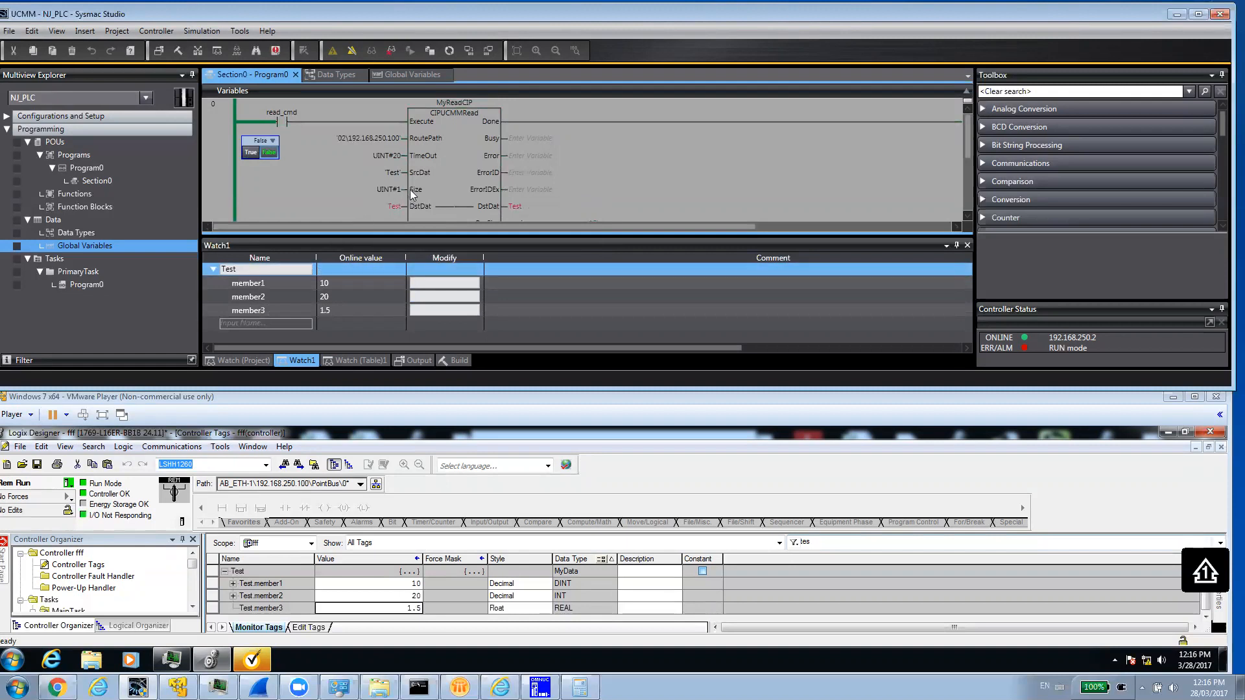
{"action": "mouse_move", "coordinate": [401, 190]}
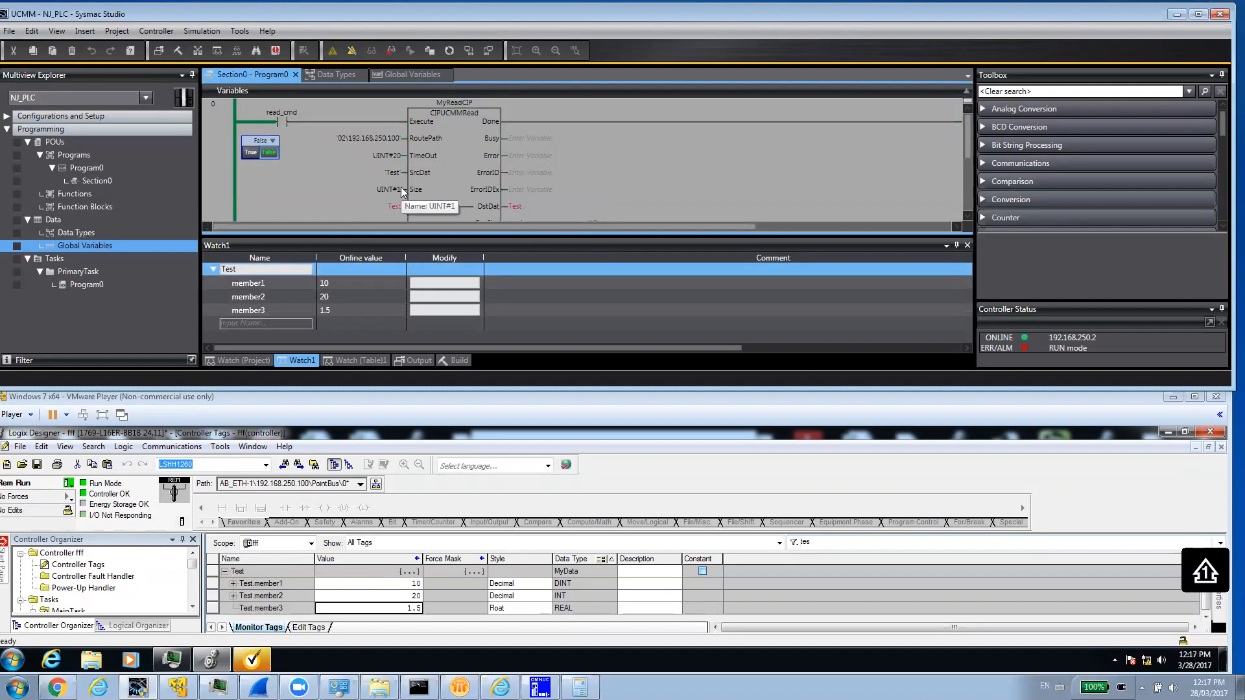
{"action": "mouse_move", "coordinate": [378, 198]}
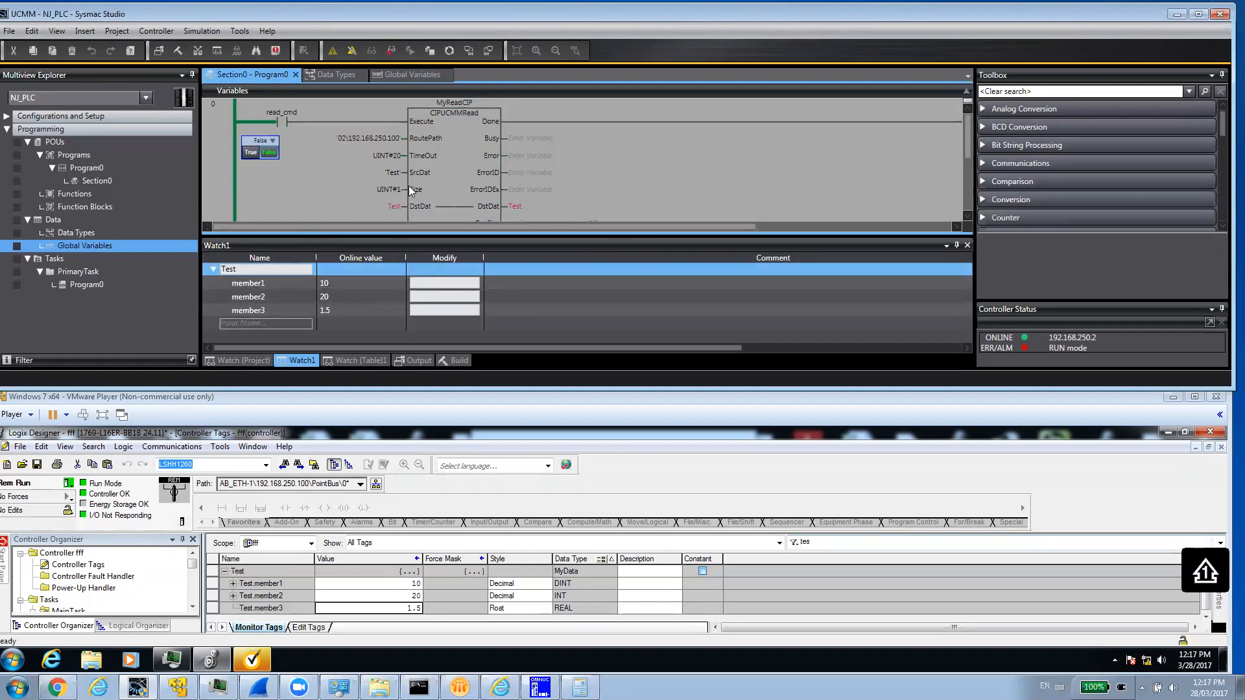
{"action": "mouse_move", "coordinate": [411, 190]}
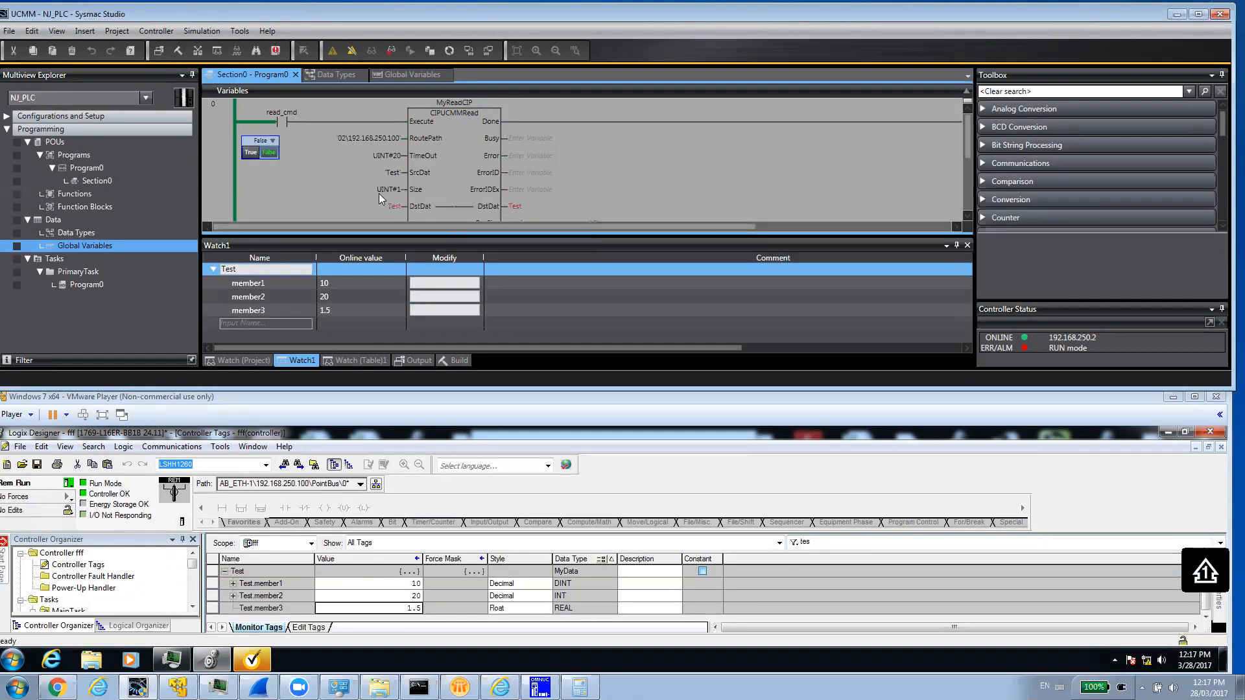
{"action": "mouse_move", "coordinate": [401, 195]}
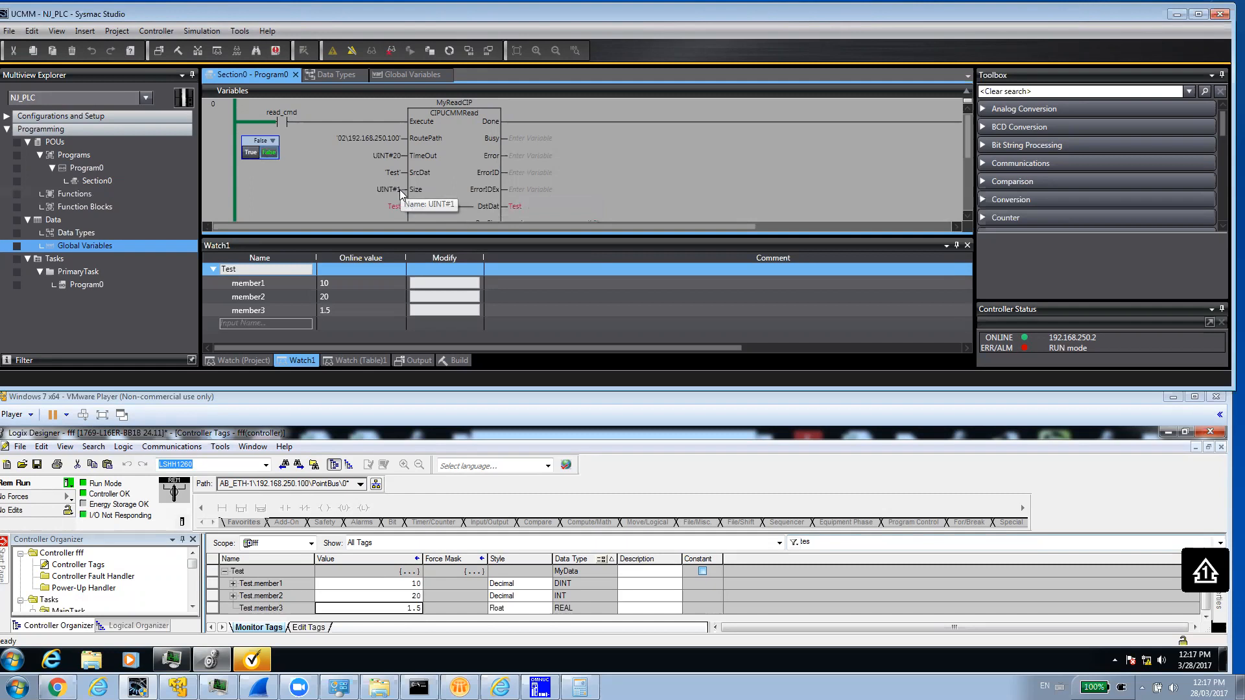
{"action": "mouse_move", "coordinate": [332, 441]}
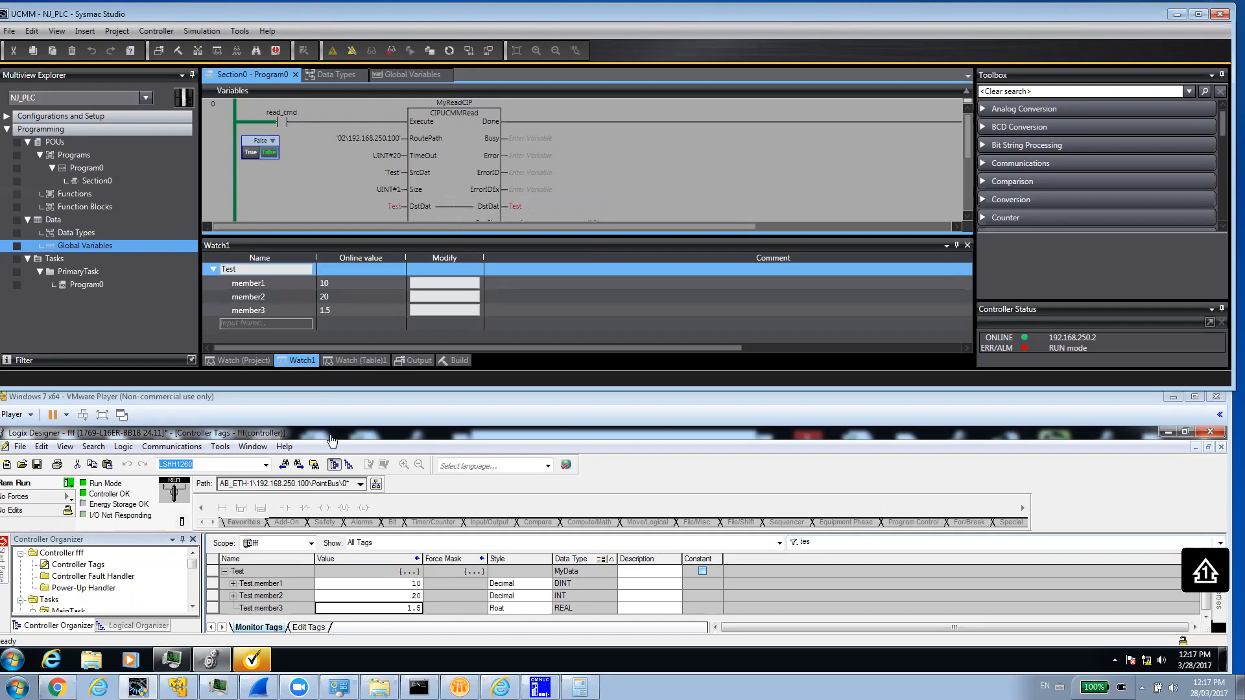
{"action": "mouse_move", "coordinate": [362, 581]}
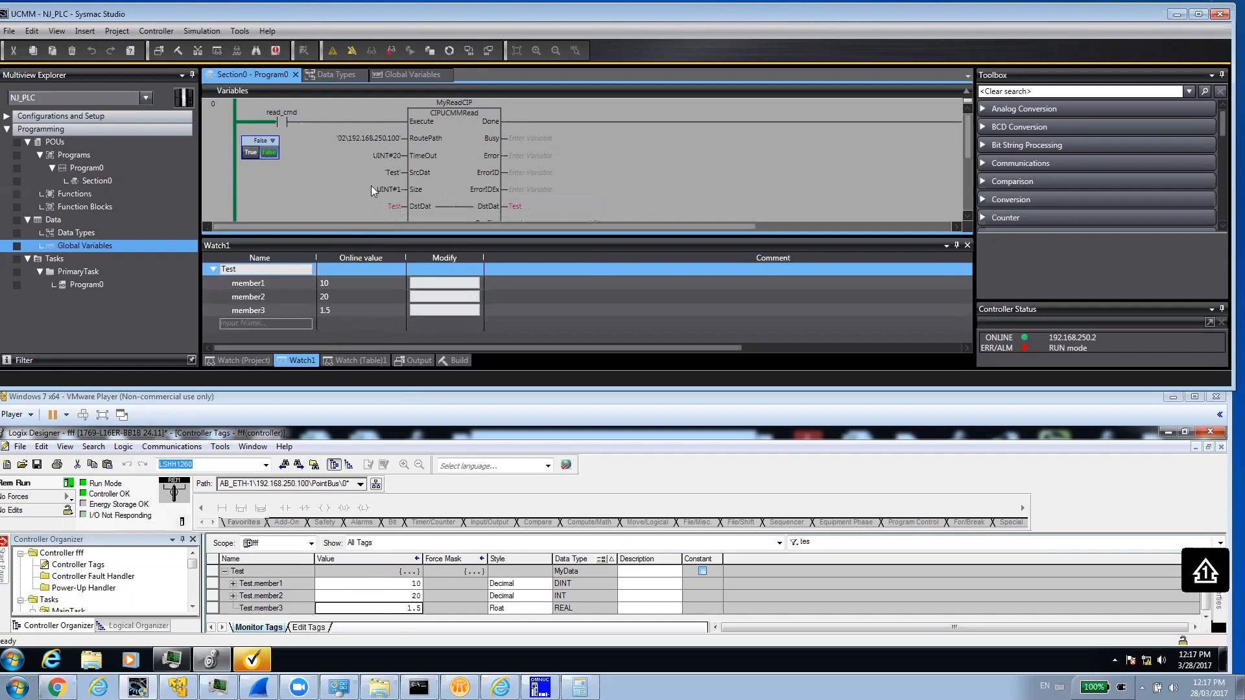
{"action": "mouse_move", "coordinate": [388, 198]}
{"action": "type", "text": "30"}
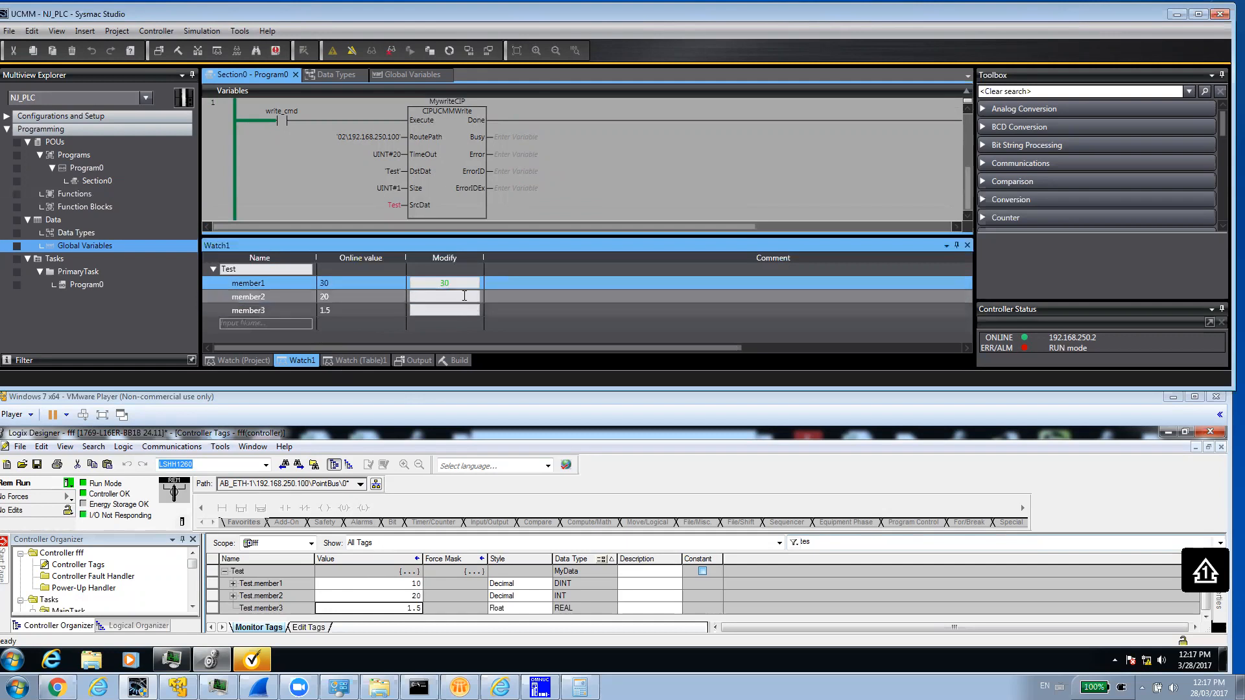
Step: Enter the new Modify values and set write_cmd True to push 30, 40 and 5.6 to the CompactLogix tag
{"action": "type", "text": "40"}
{"action": "left_click", "coordinate": [445, 310]}
{"action": "type", "text": "5.6"}
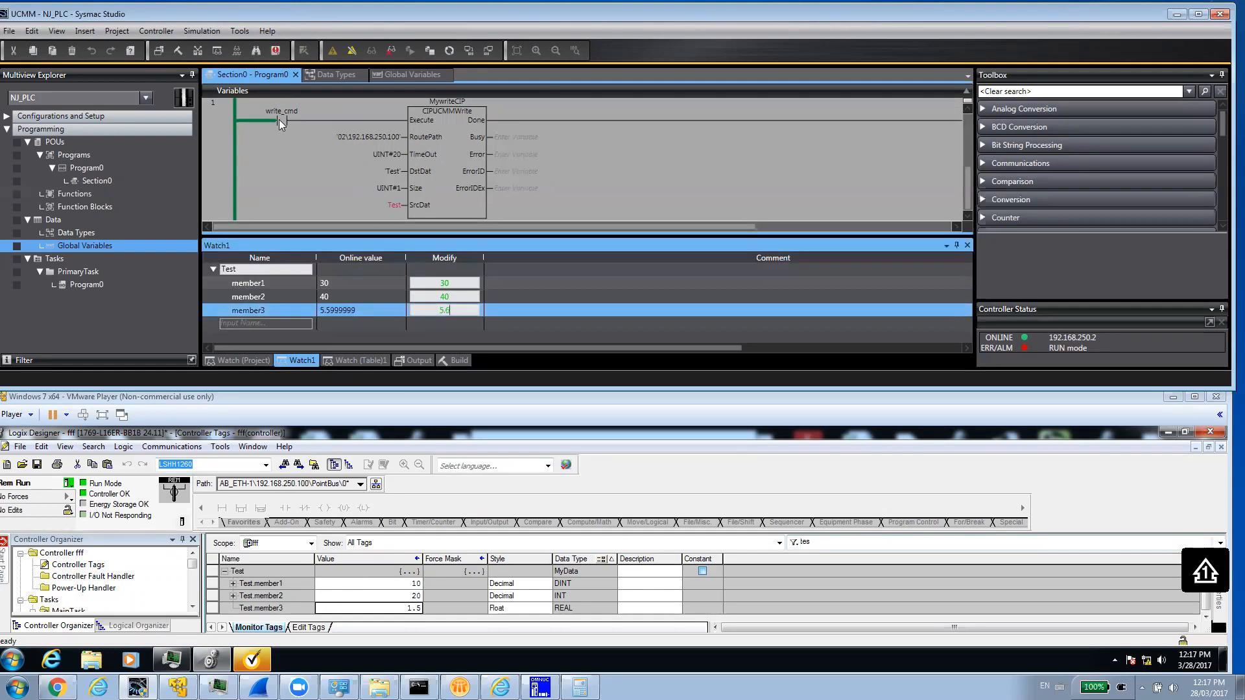
{"action": "mouse_move", "coordinate": [282, 122]}
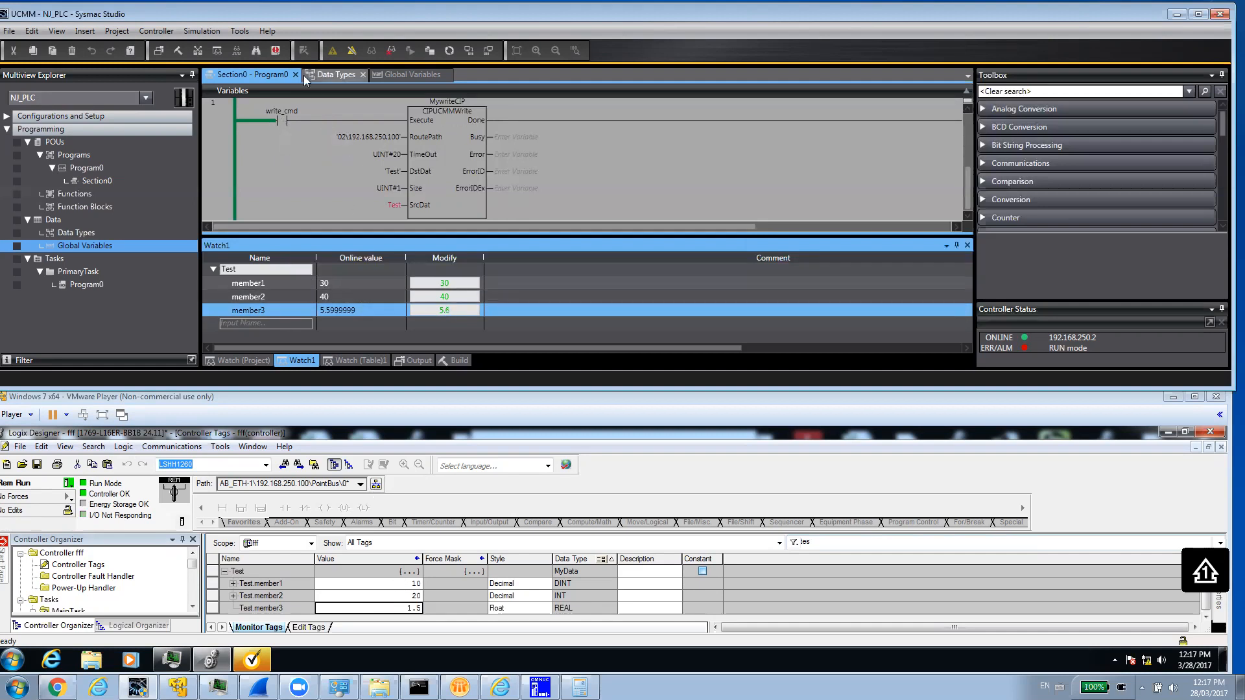
{"action": "left_click", "coordinate": [273, 140]}
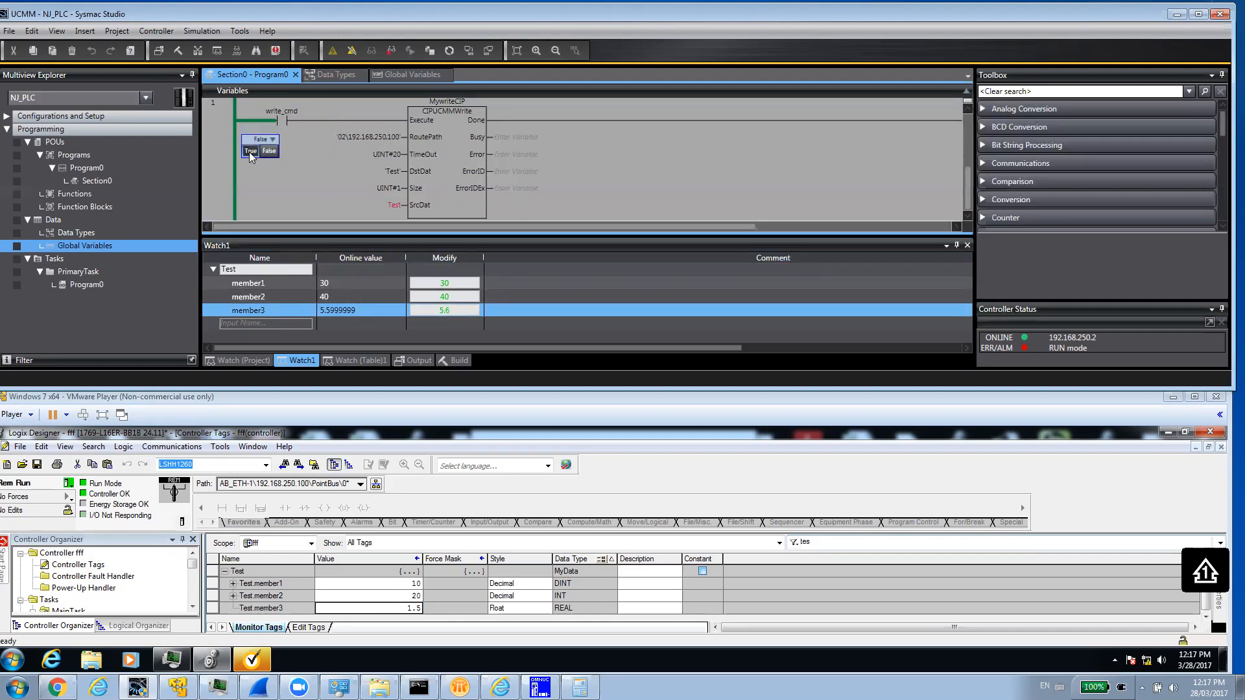
{"action": "left_click", "coordinate": [251, 151]}
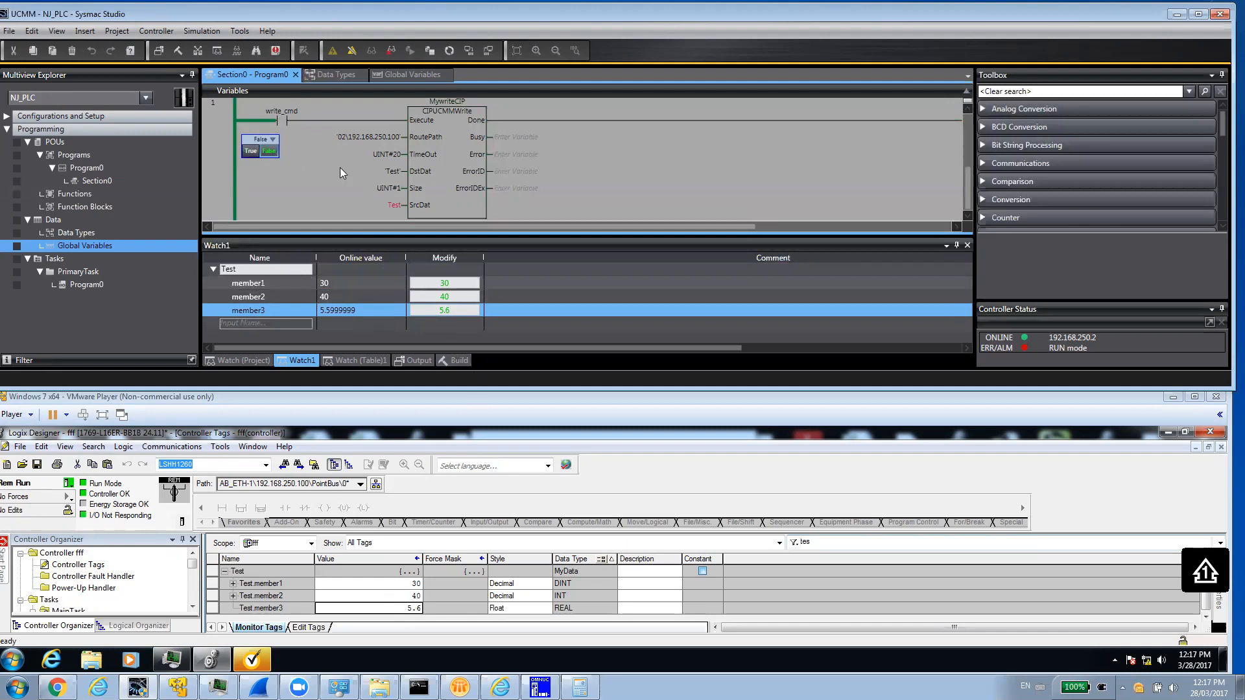
{"action": "mouse_move", "coordinate": [493, 168]}
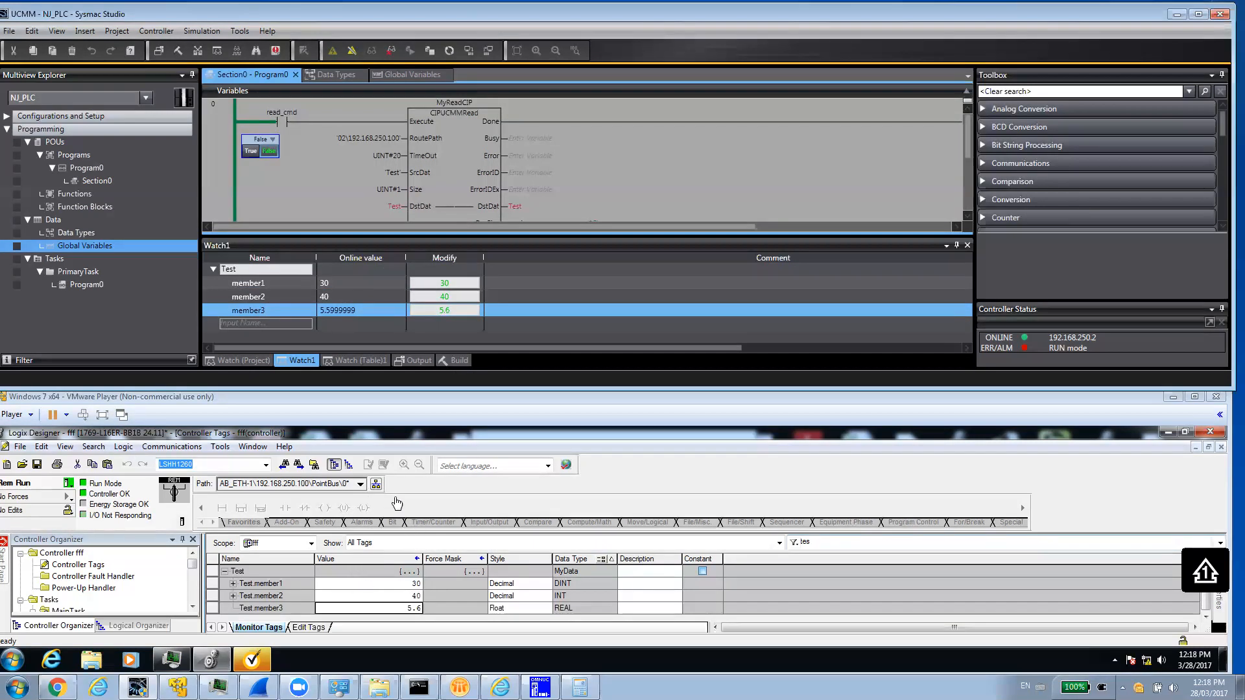
{"action": "mouse_move", "coordinate": [586, 99]}
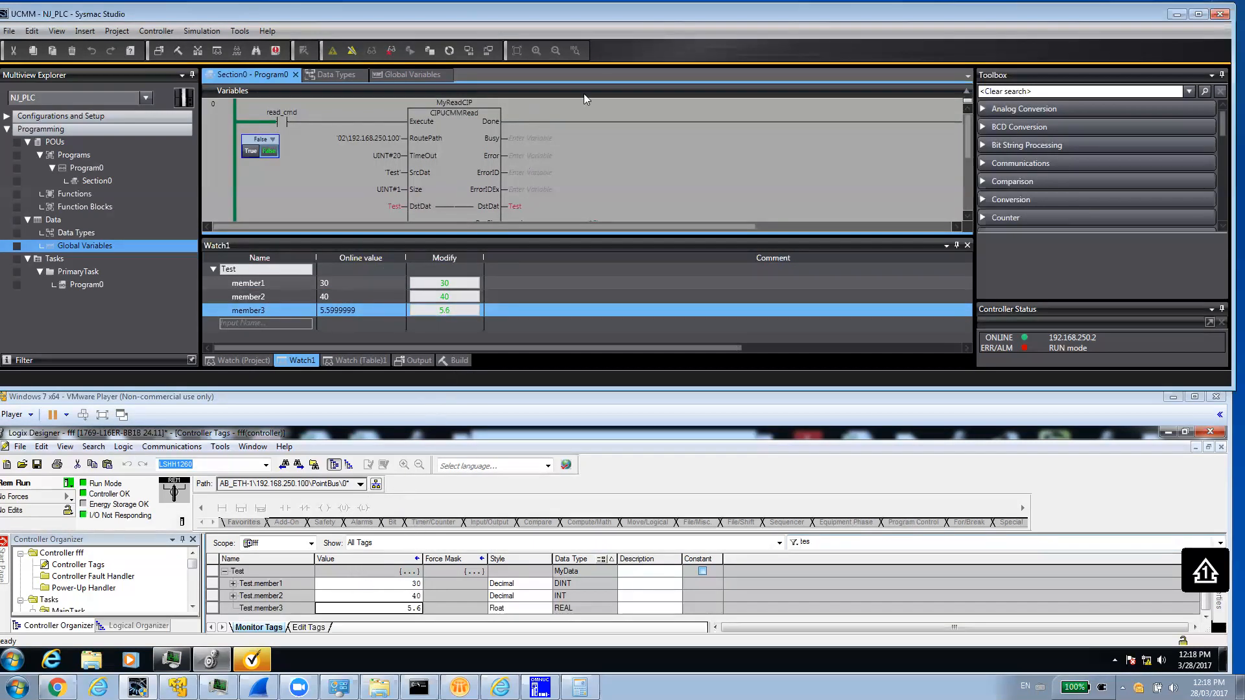